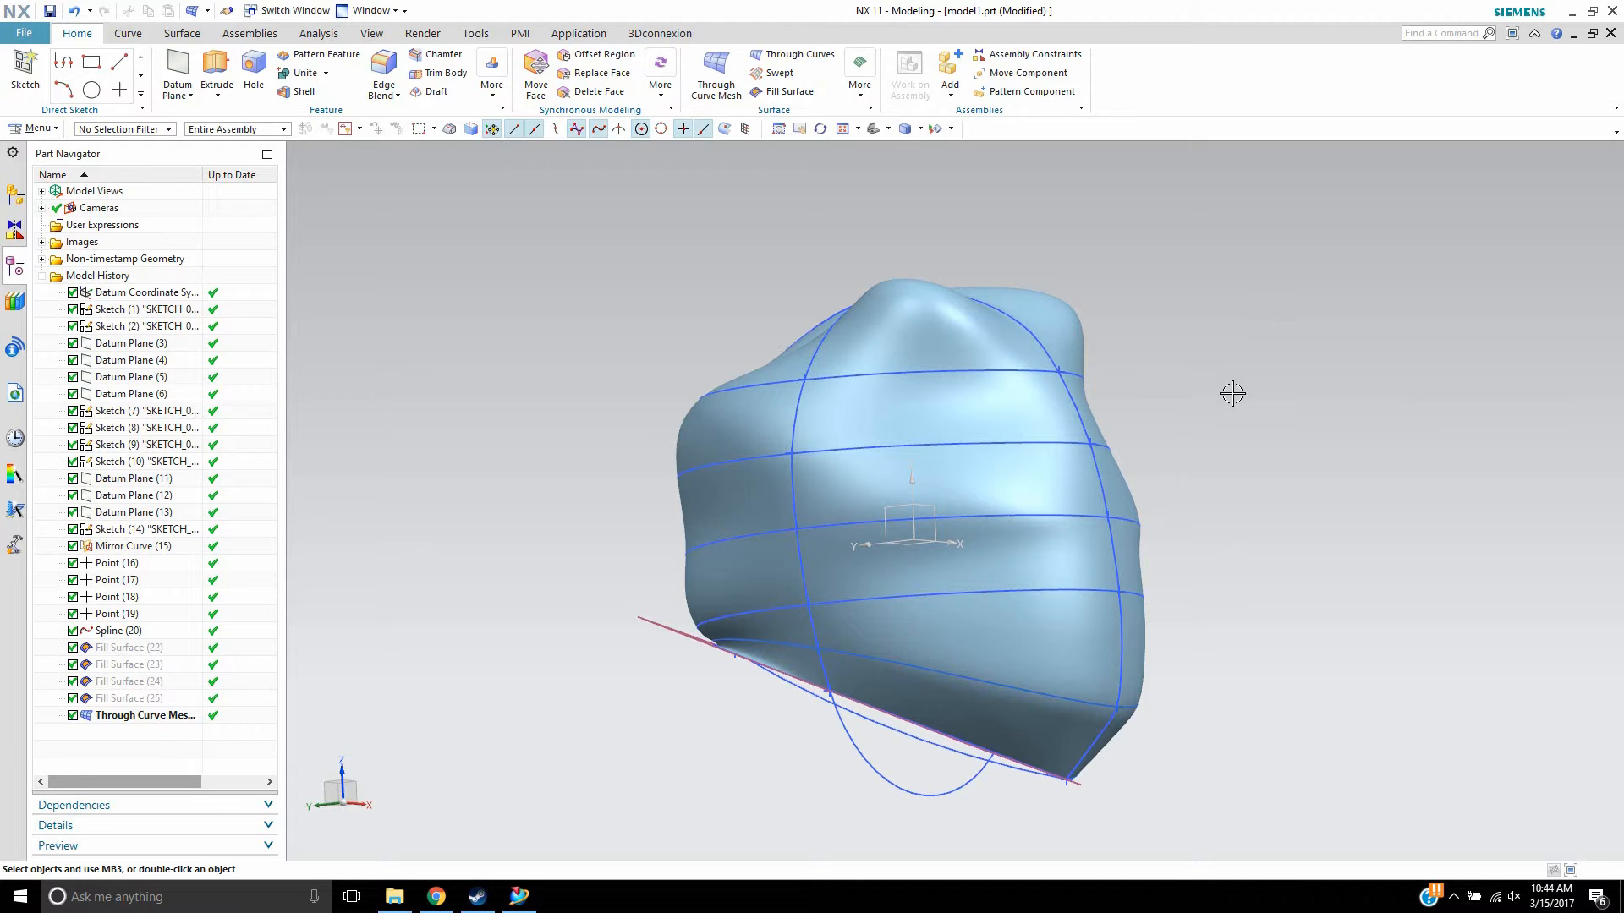
mouse_move(1259, 368)
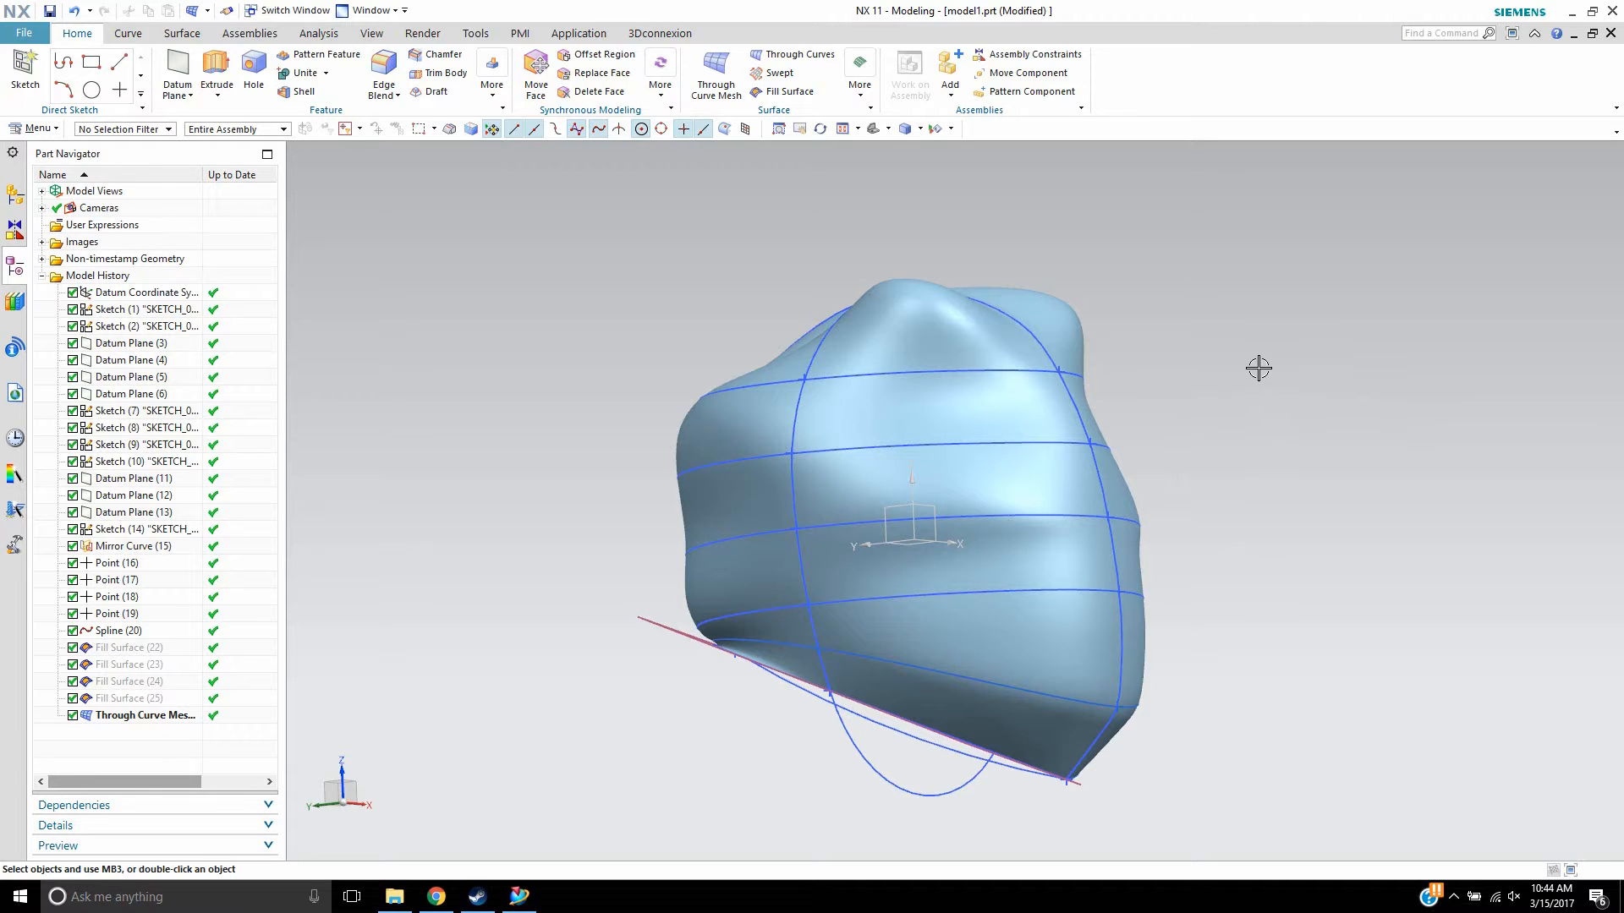
- Orbit the lumpy Through Curve Mesh shell to inspect its side and surface
drag(1258, 368, 1281, 374)
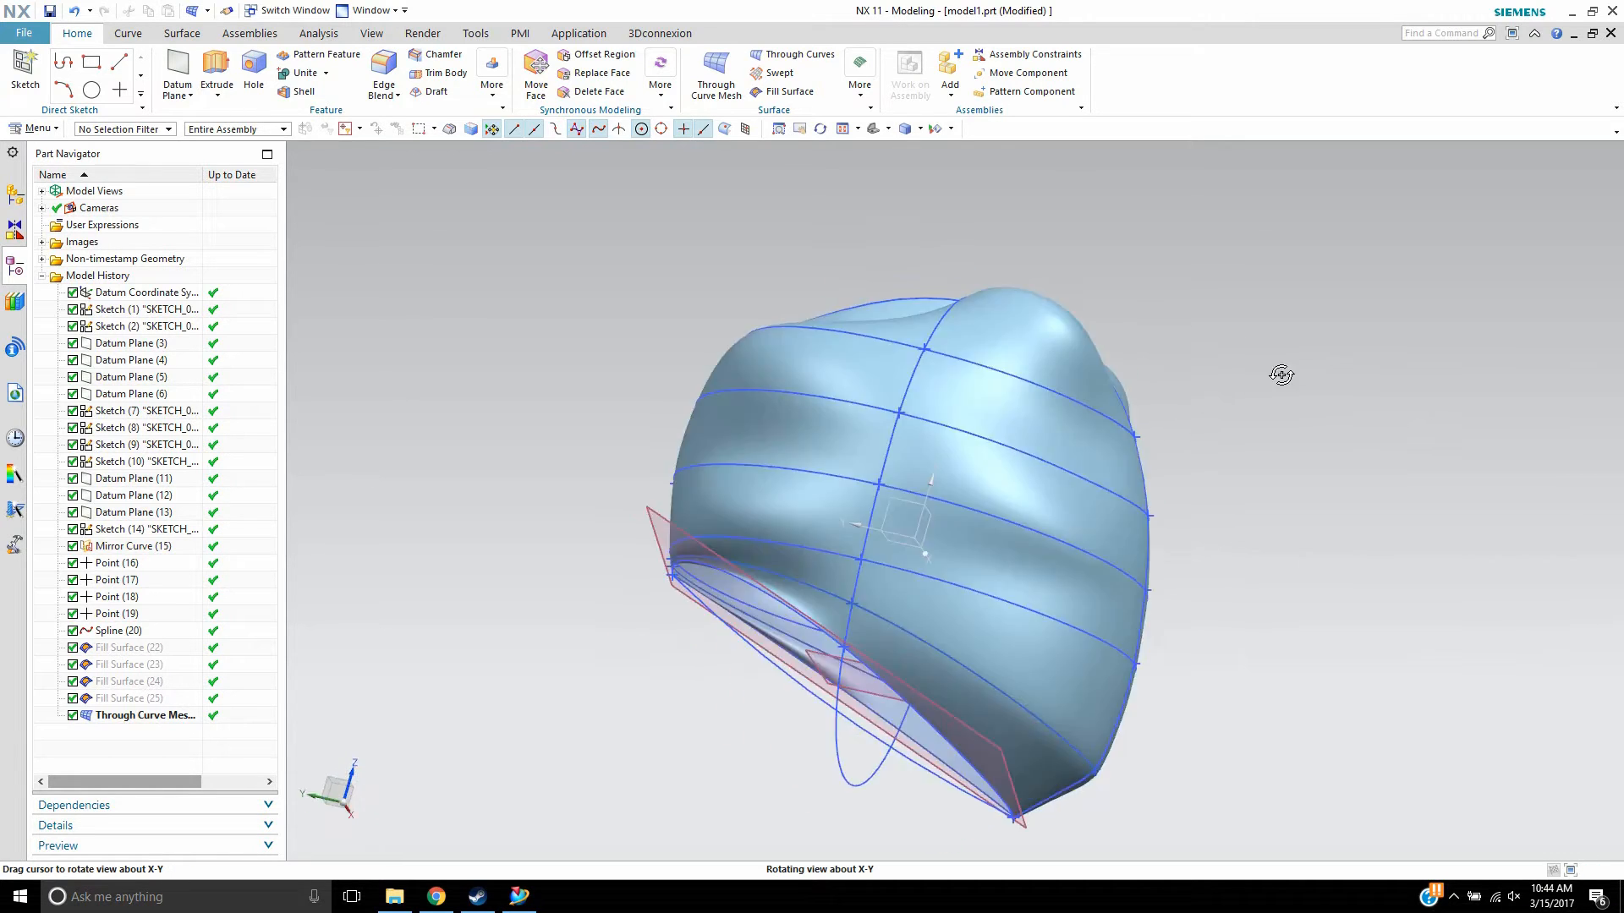
drag(1281, 374, 1284, 424)
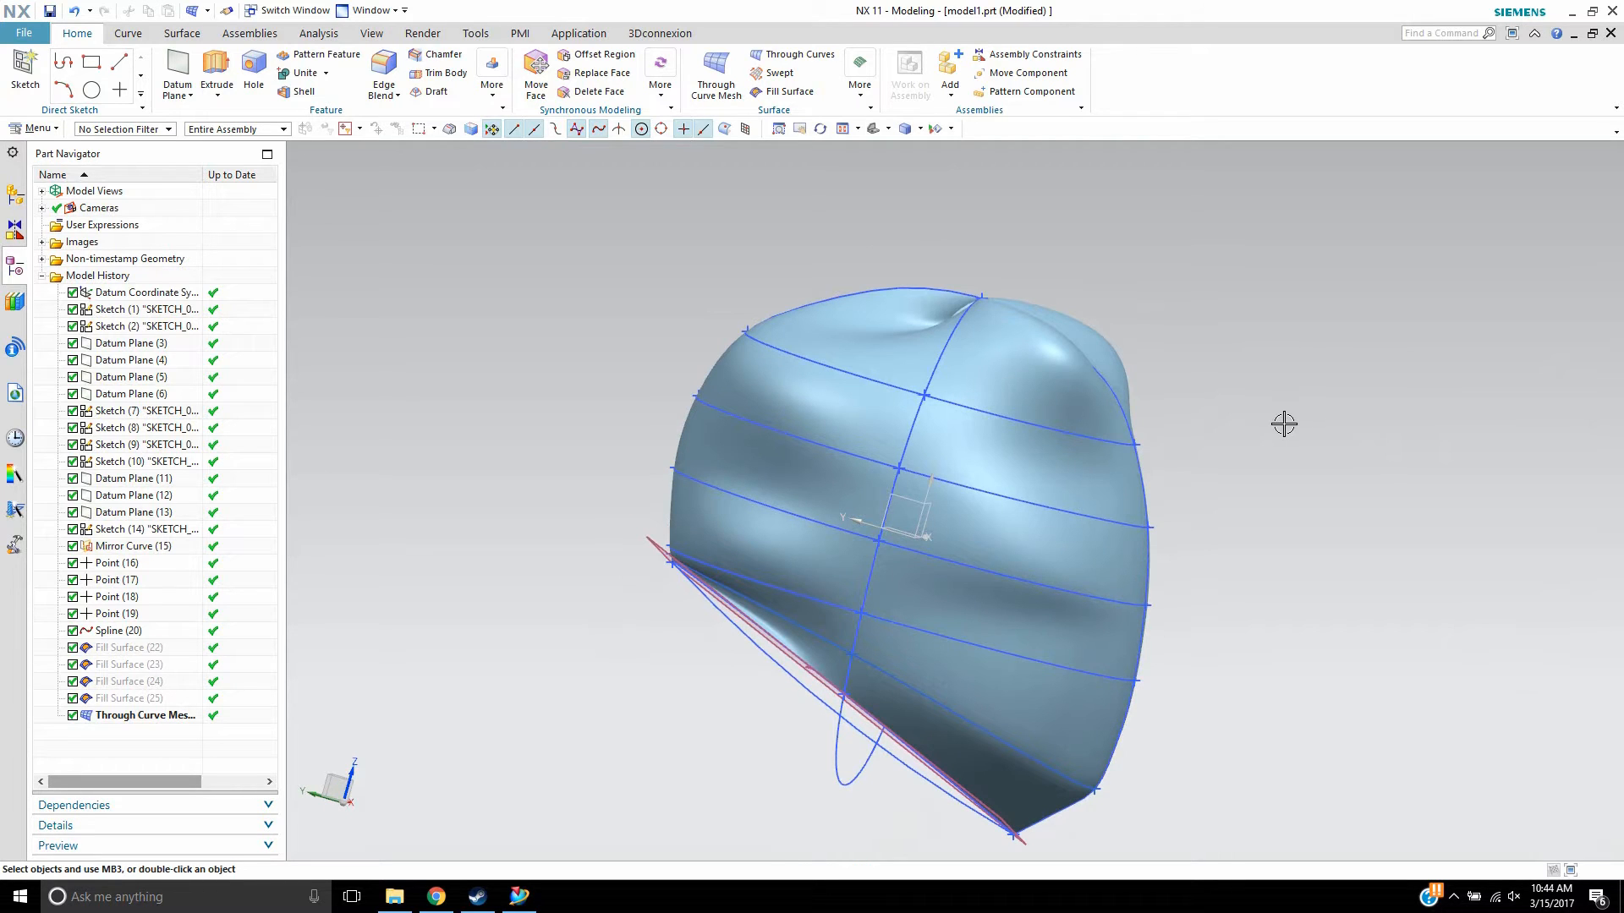
mouse_move(600, 358)
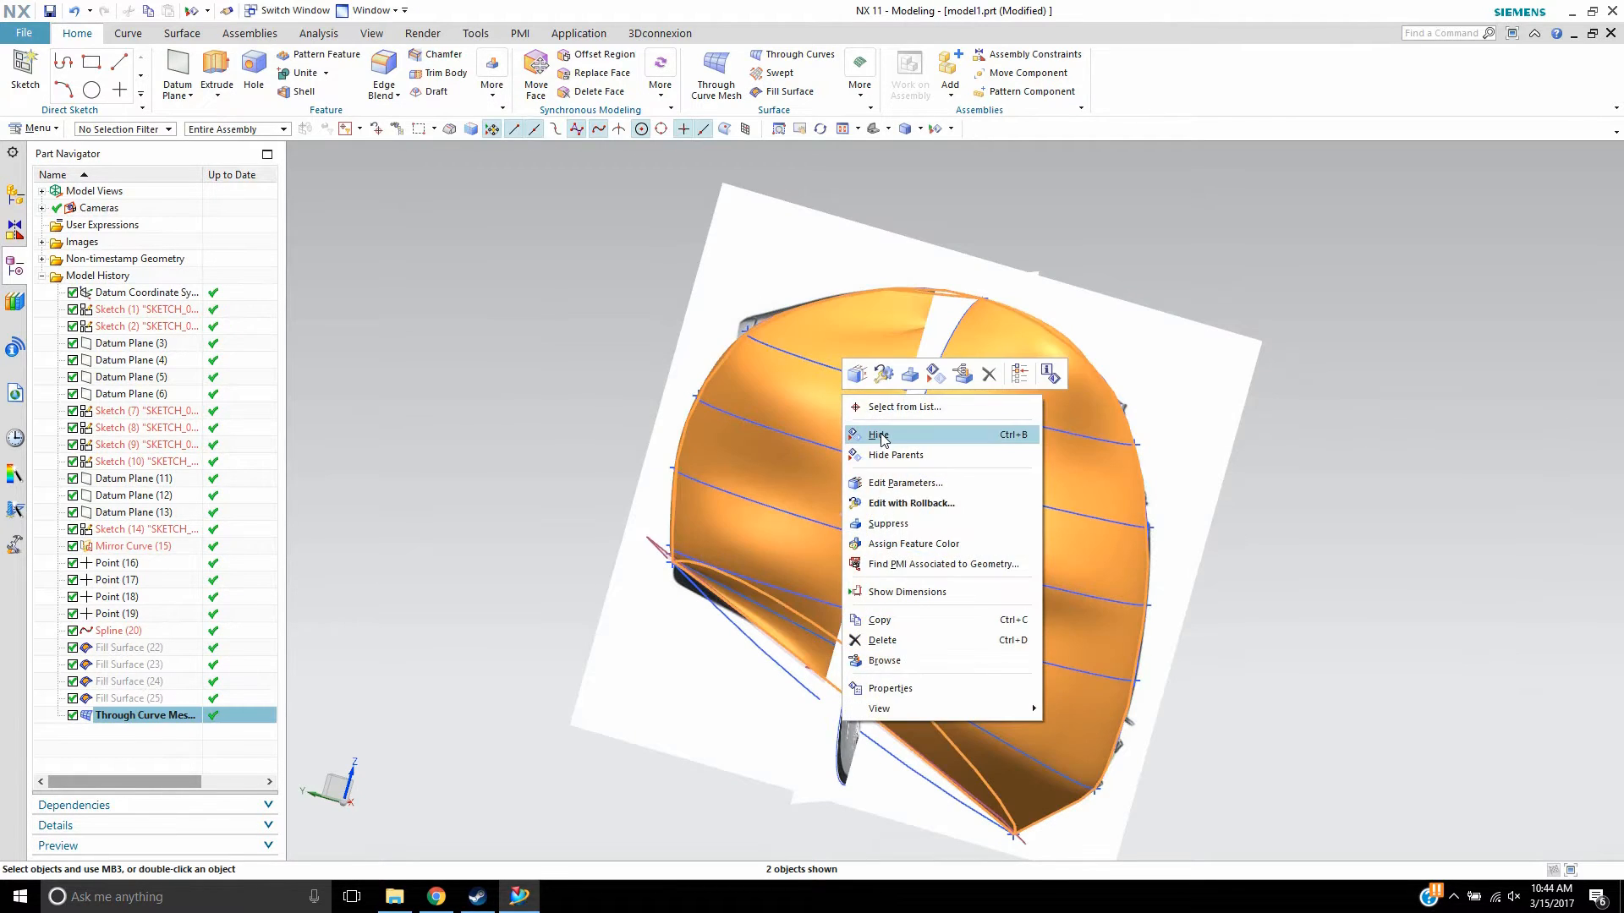
- Hide the lumpy mesh shell, then hide the helmet reference image
click(878, 435)
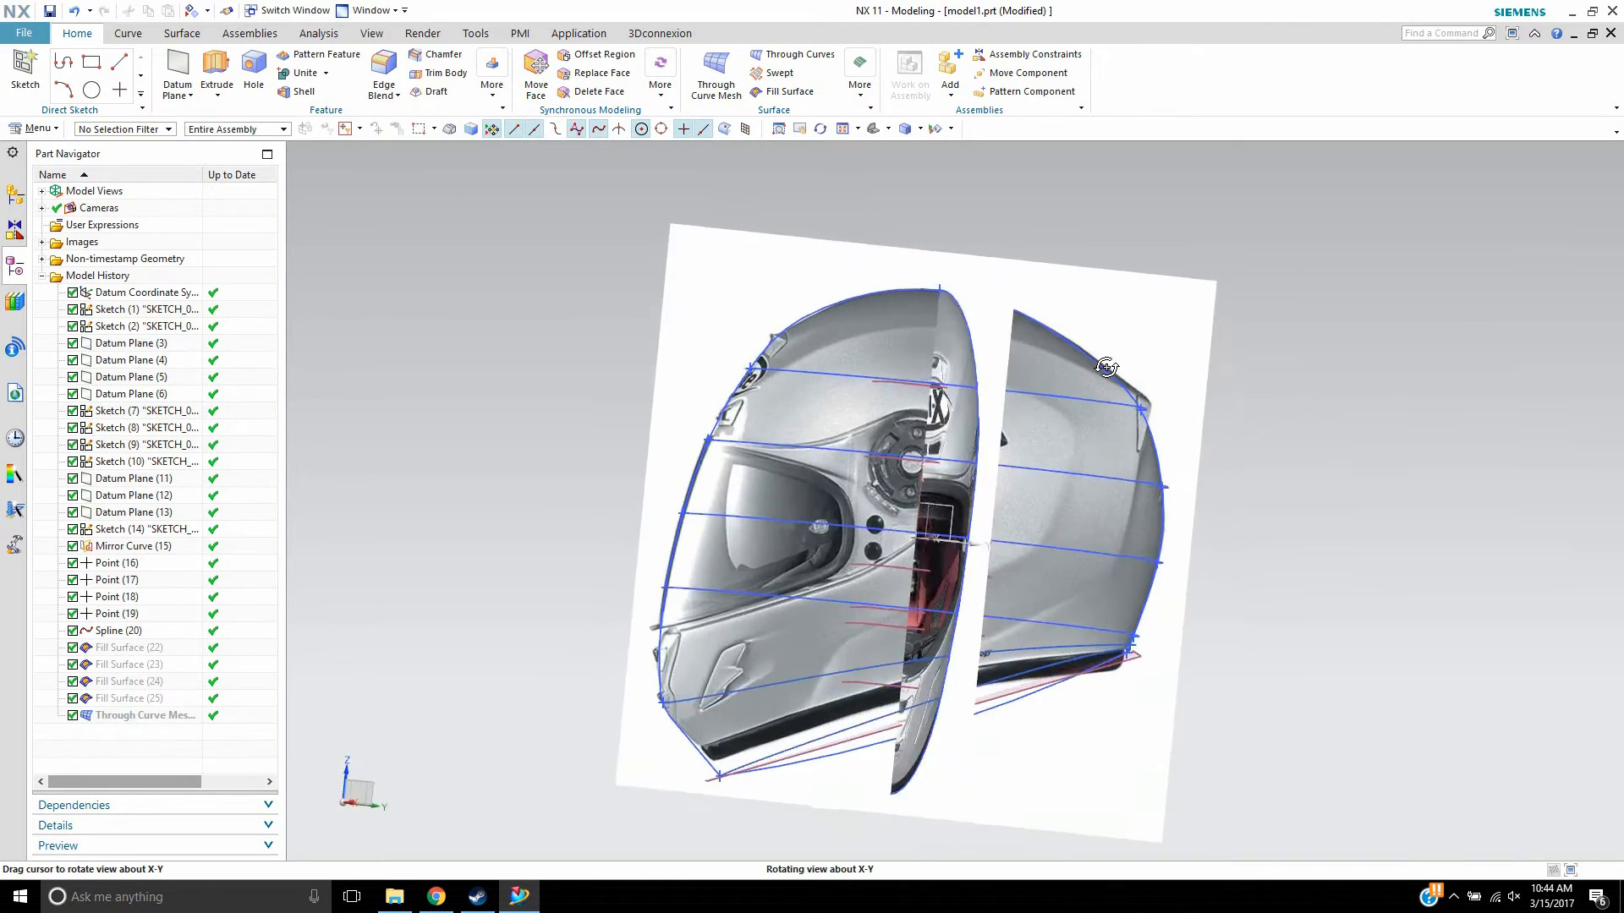
drag(1108, 366, 766, 169)
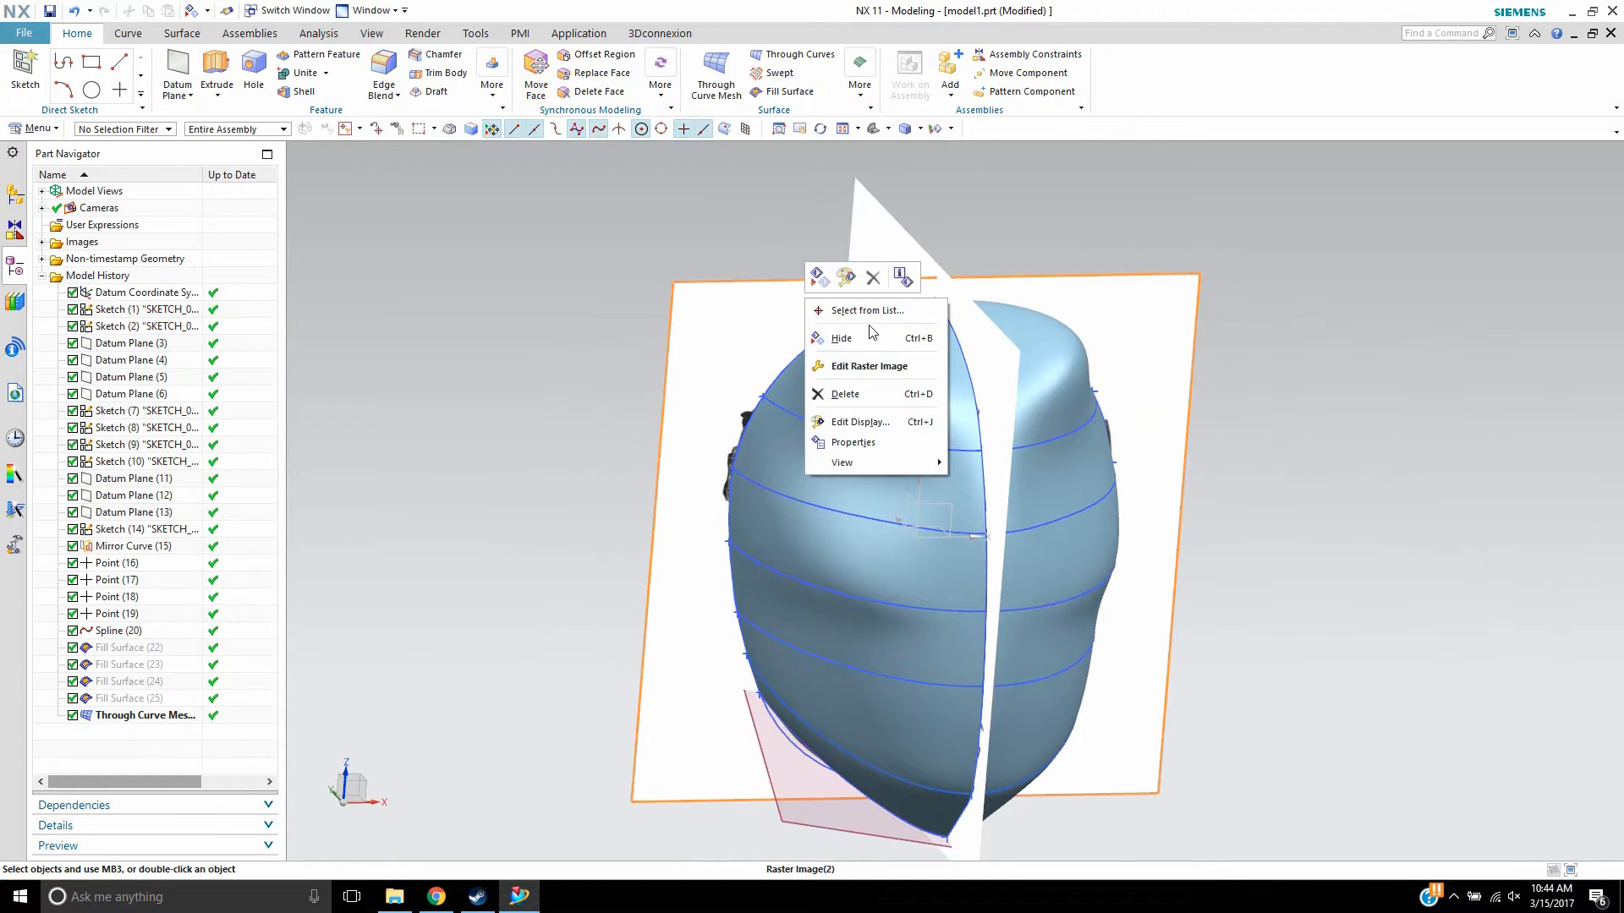
click(840, 338)
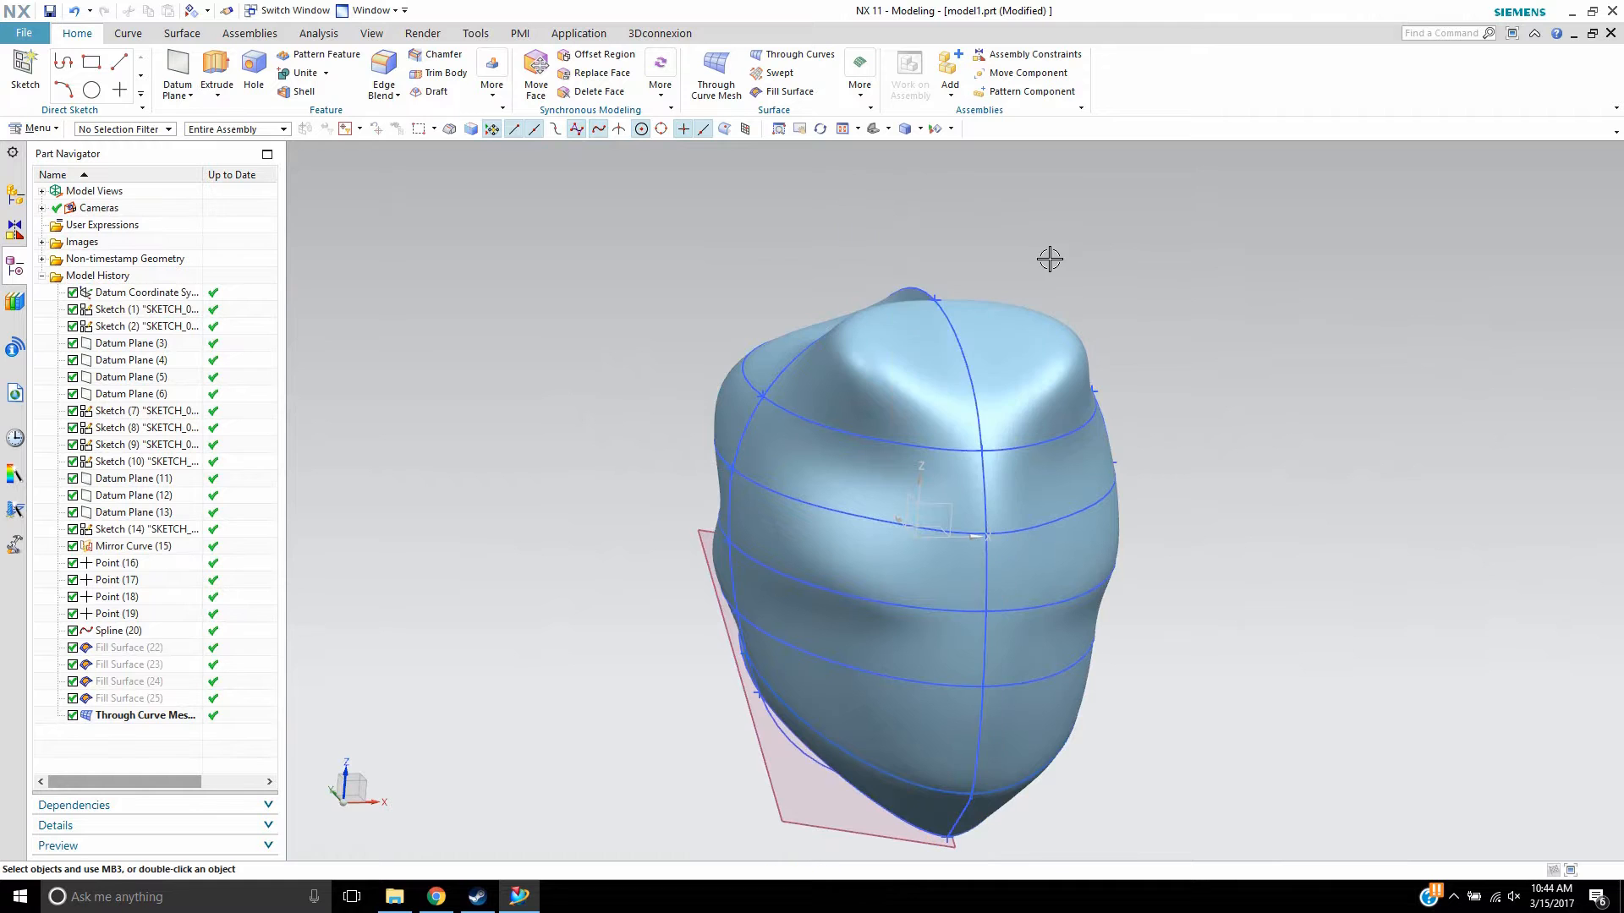
drag(1049, 258, 1504, 300)
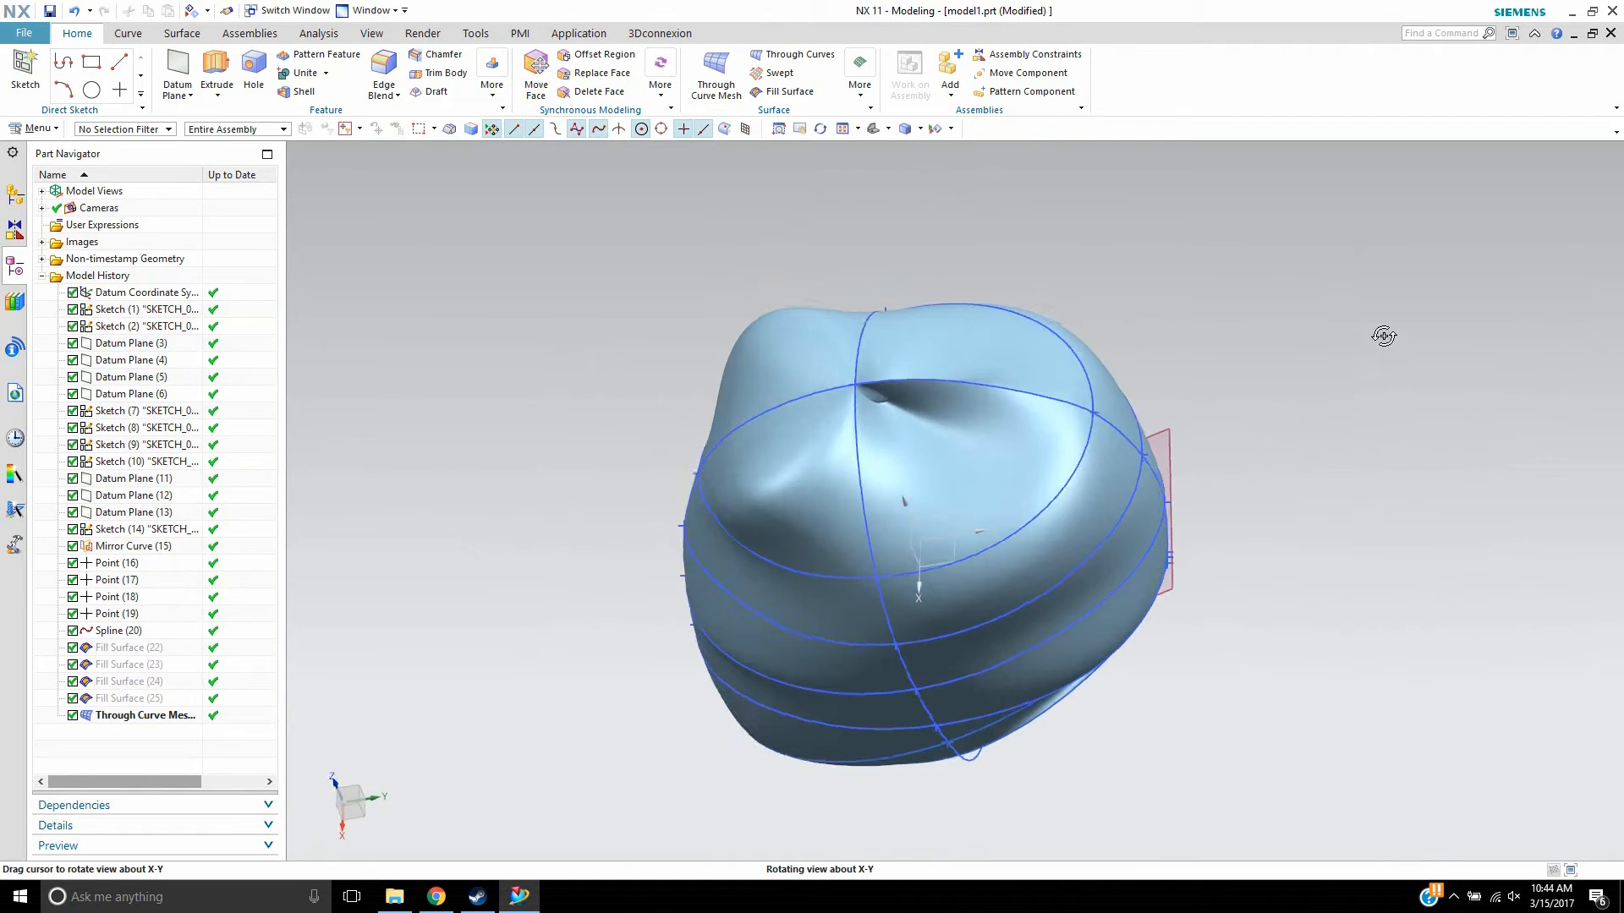
drag(1383, 336, 1284, 493)
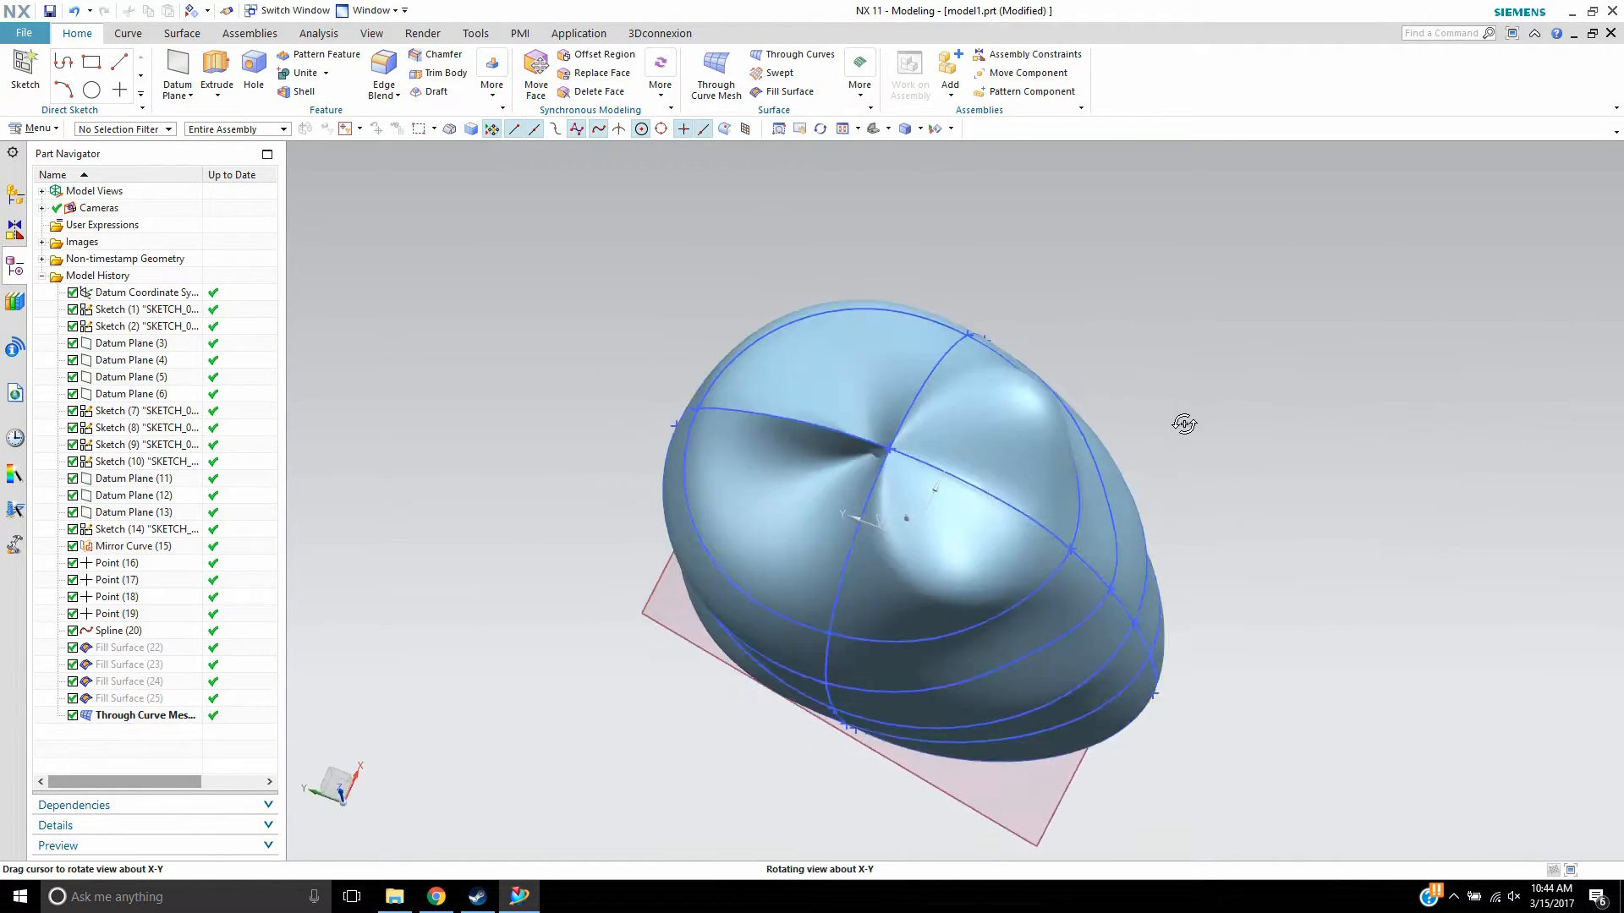
drag(1184, 423, 1052, 356)
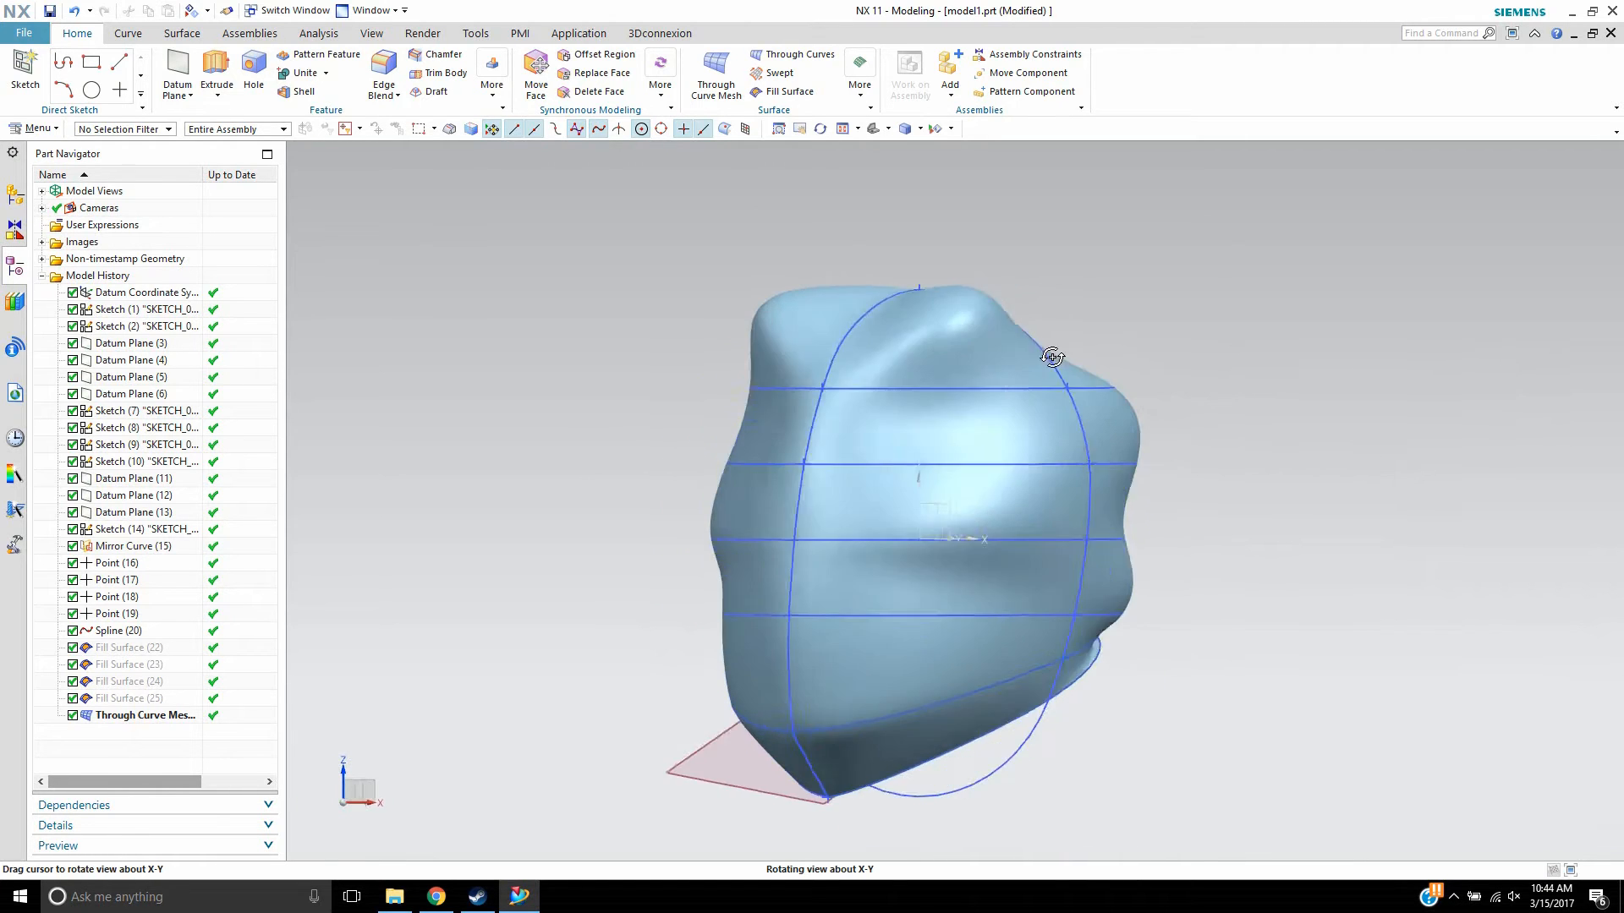
drag(1052, 356, 1240, 392)
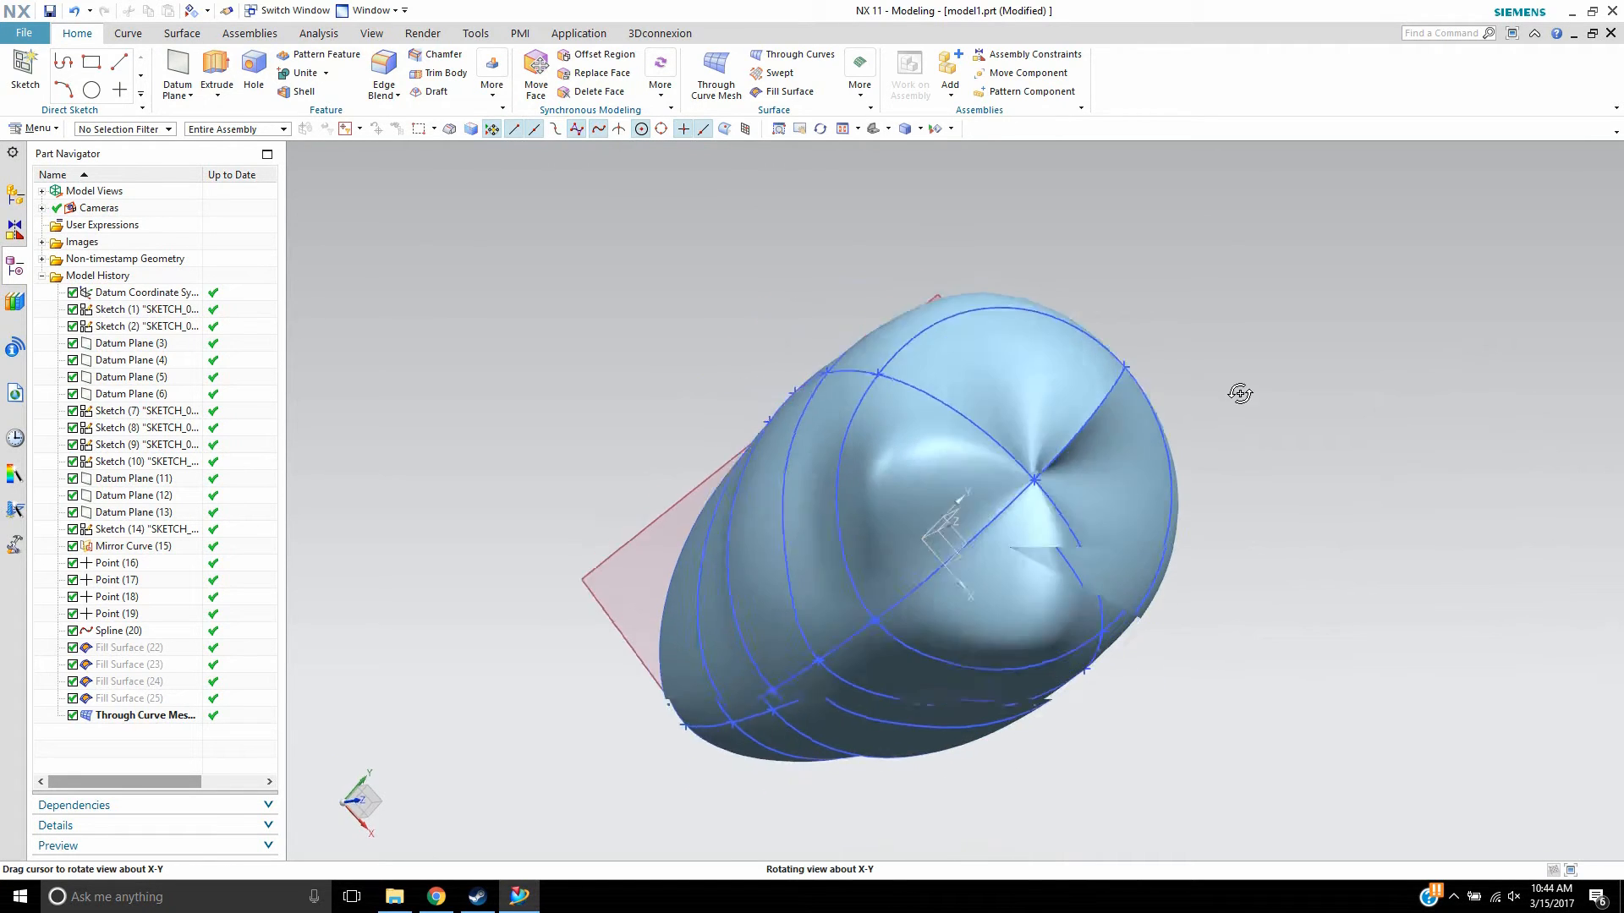
drag(1239, 393, 1177, 388)
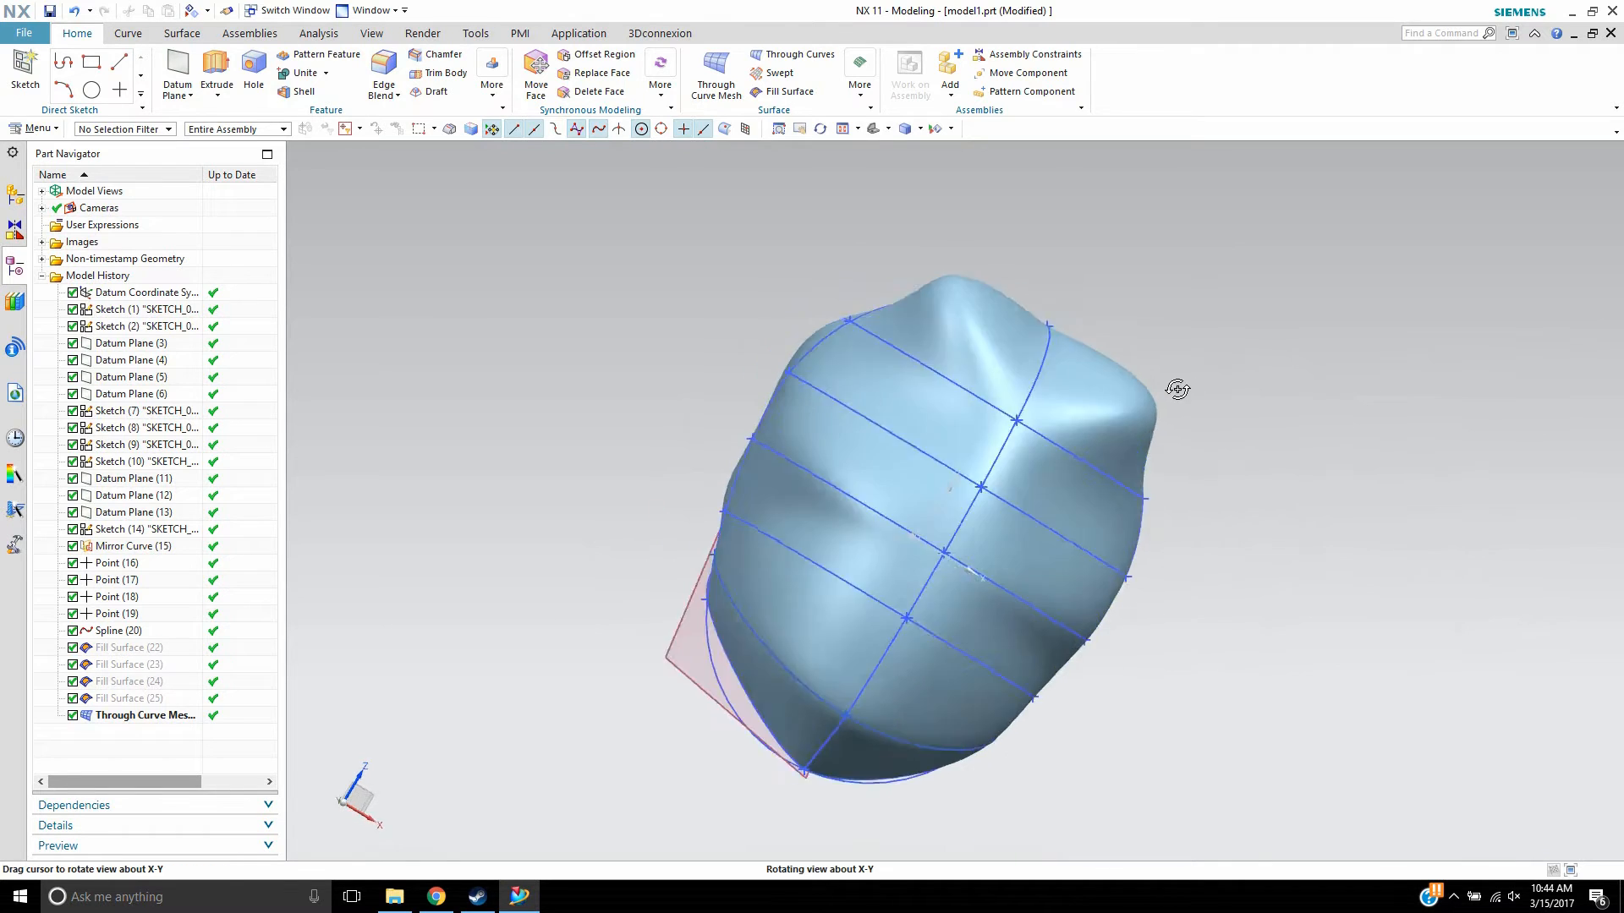
drag(1177, 388, 1036, 285)
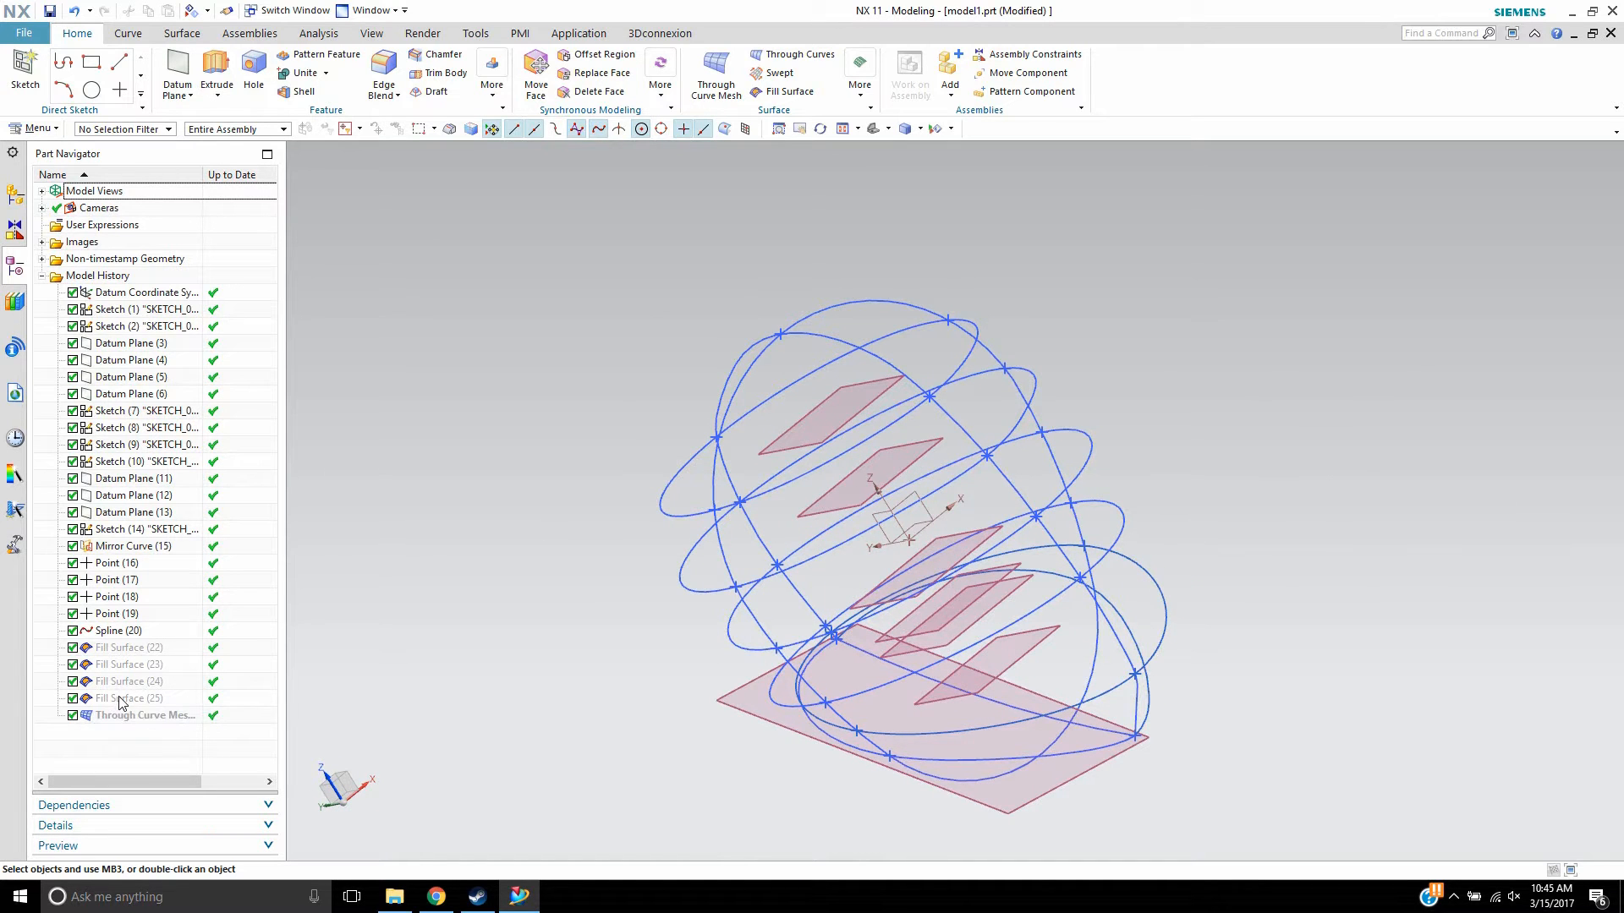
- Delete the old Fill Surface features (22–25) and start a new Fill Surface
drag(911, 539, 601, 522)
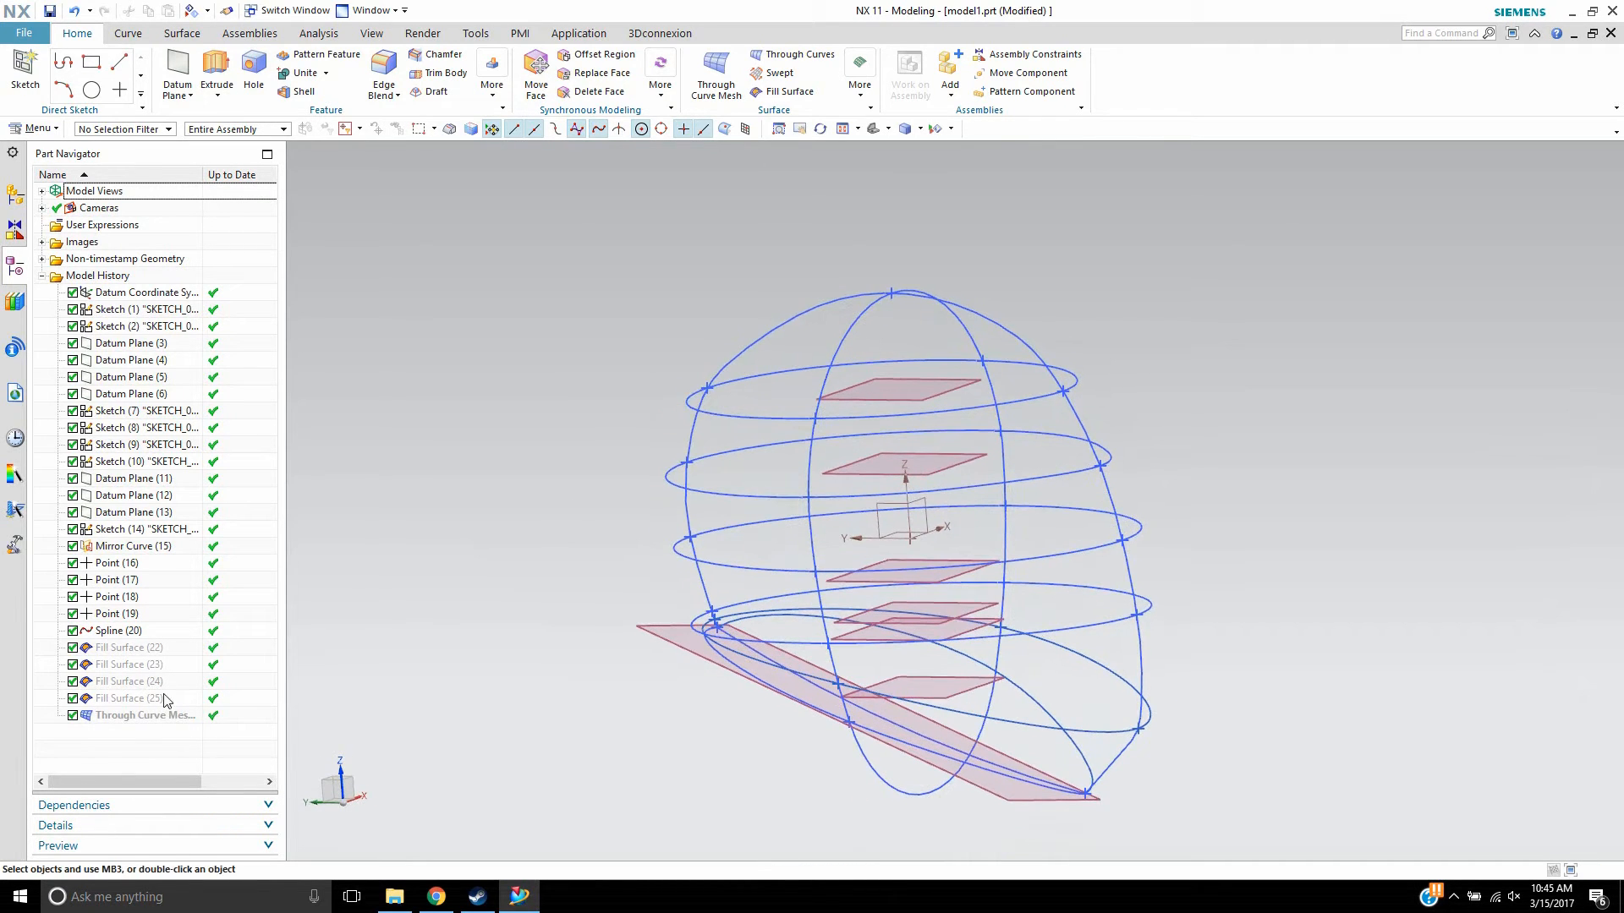
right_click(127, 697)
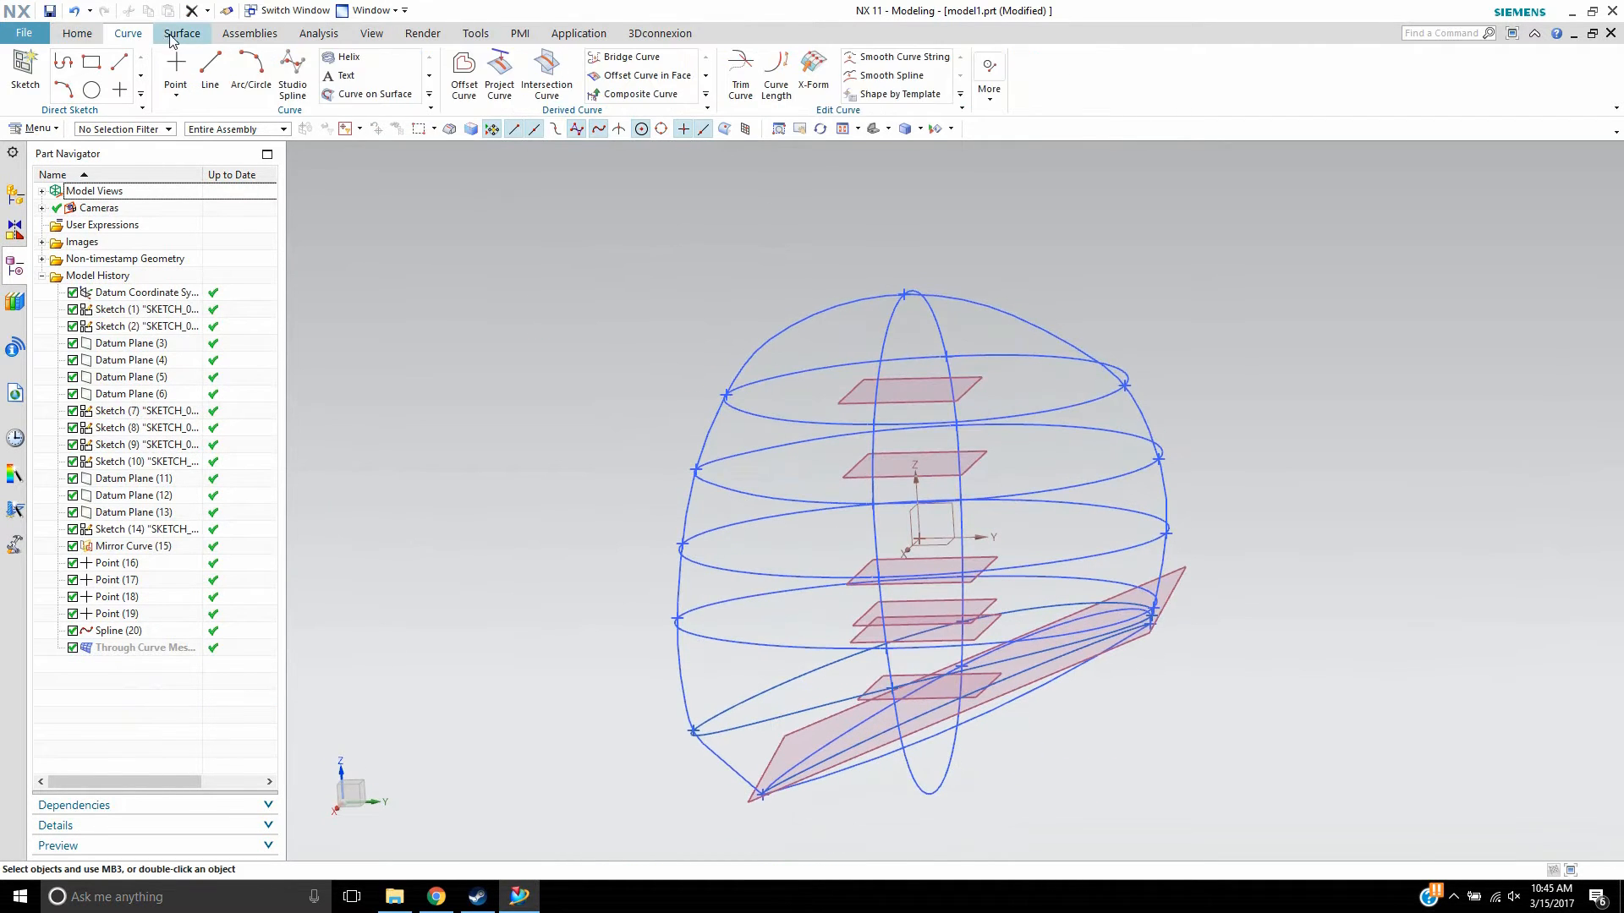
click(181, 33)
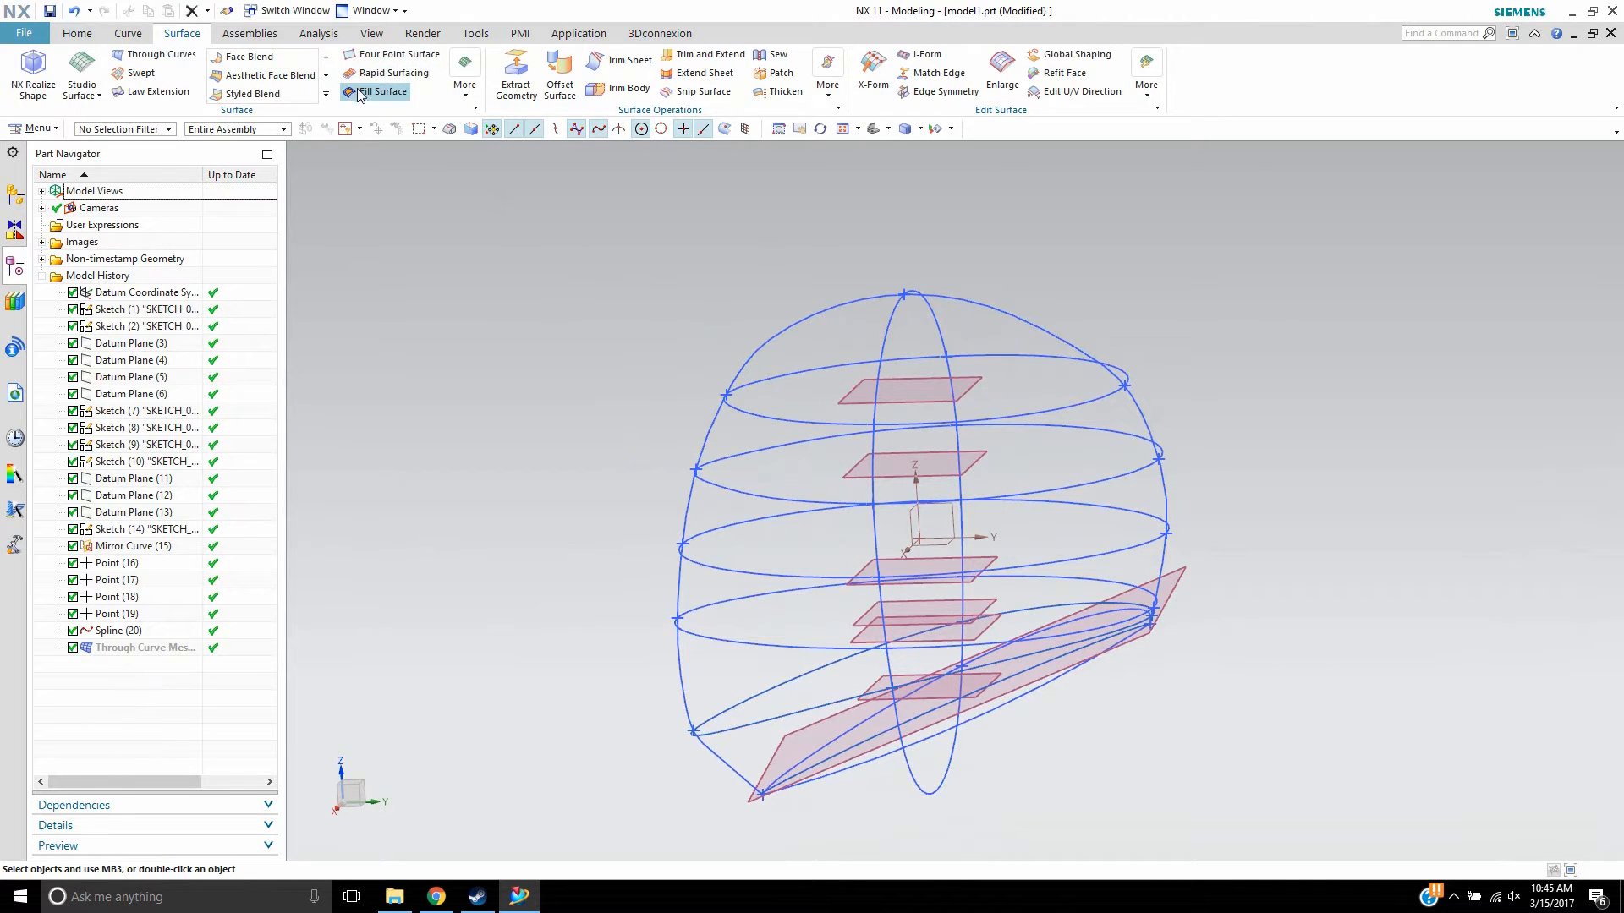
click(378, 91)
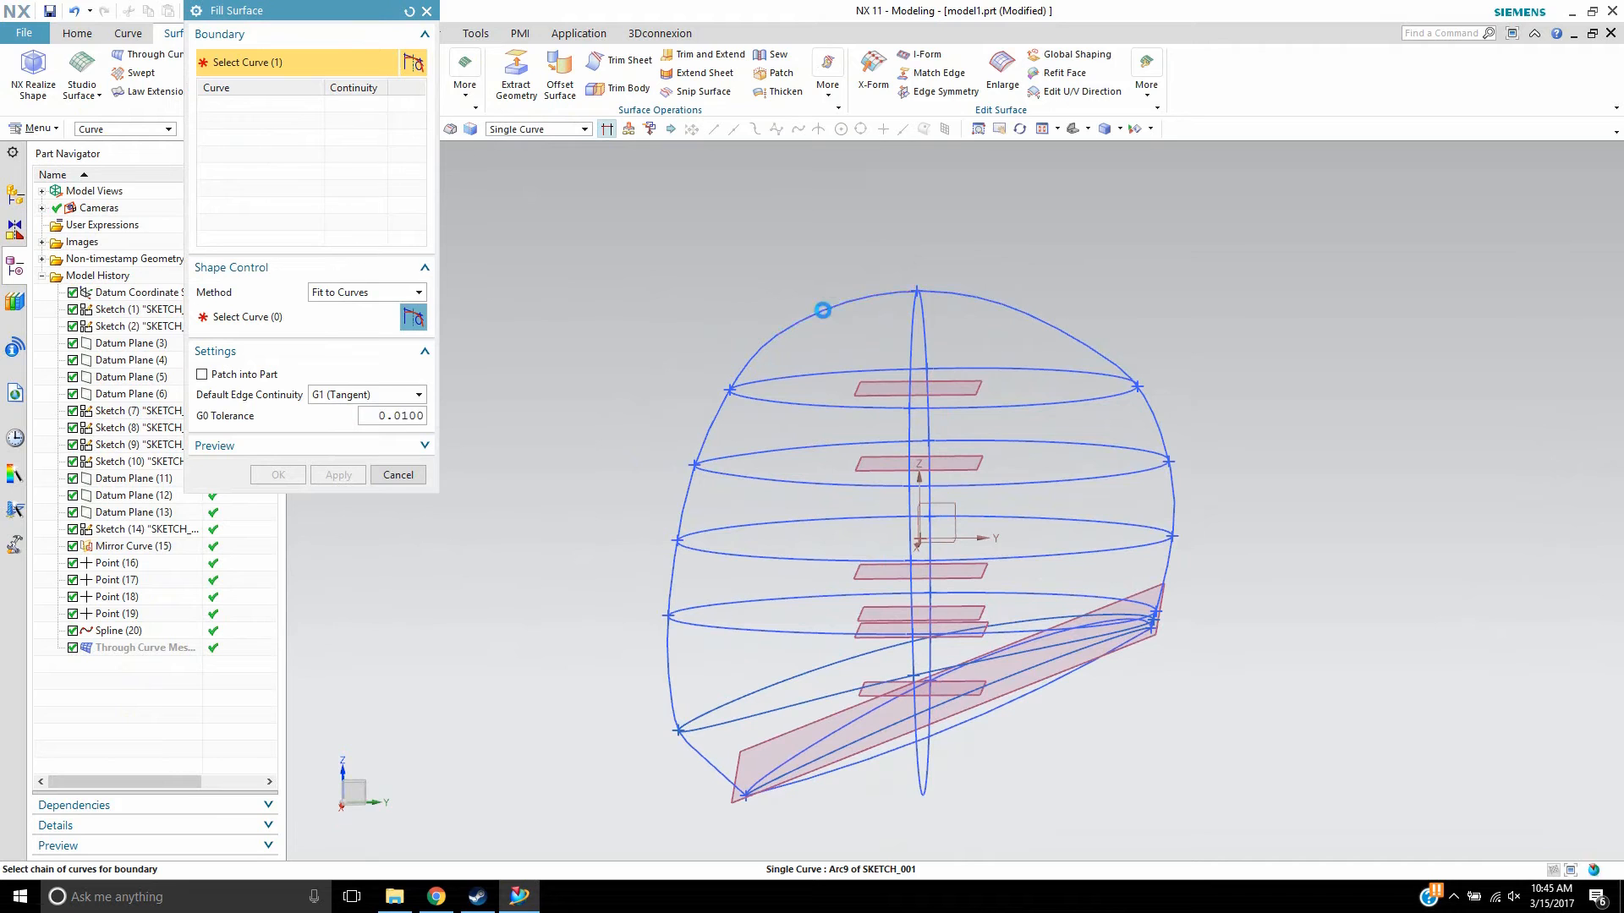
- Pick seven helmet boundary curves, change shape control, and orbit to check the preview
click(704, 441)
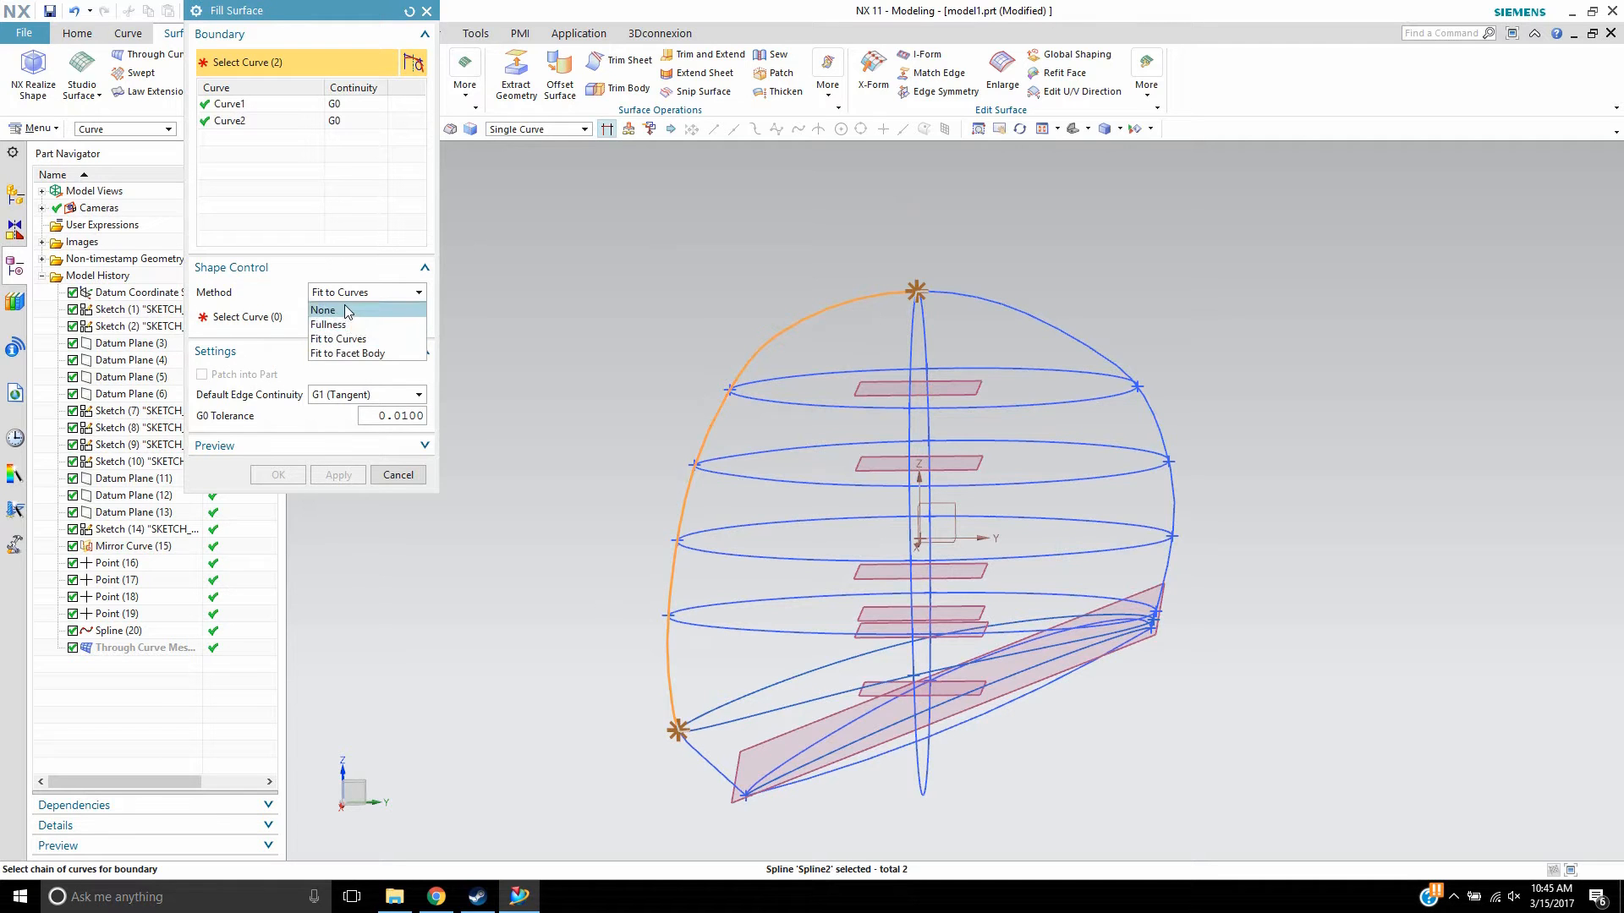
click(323, 309)
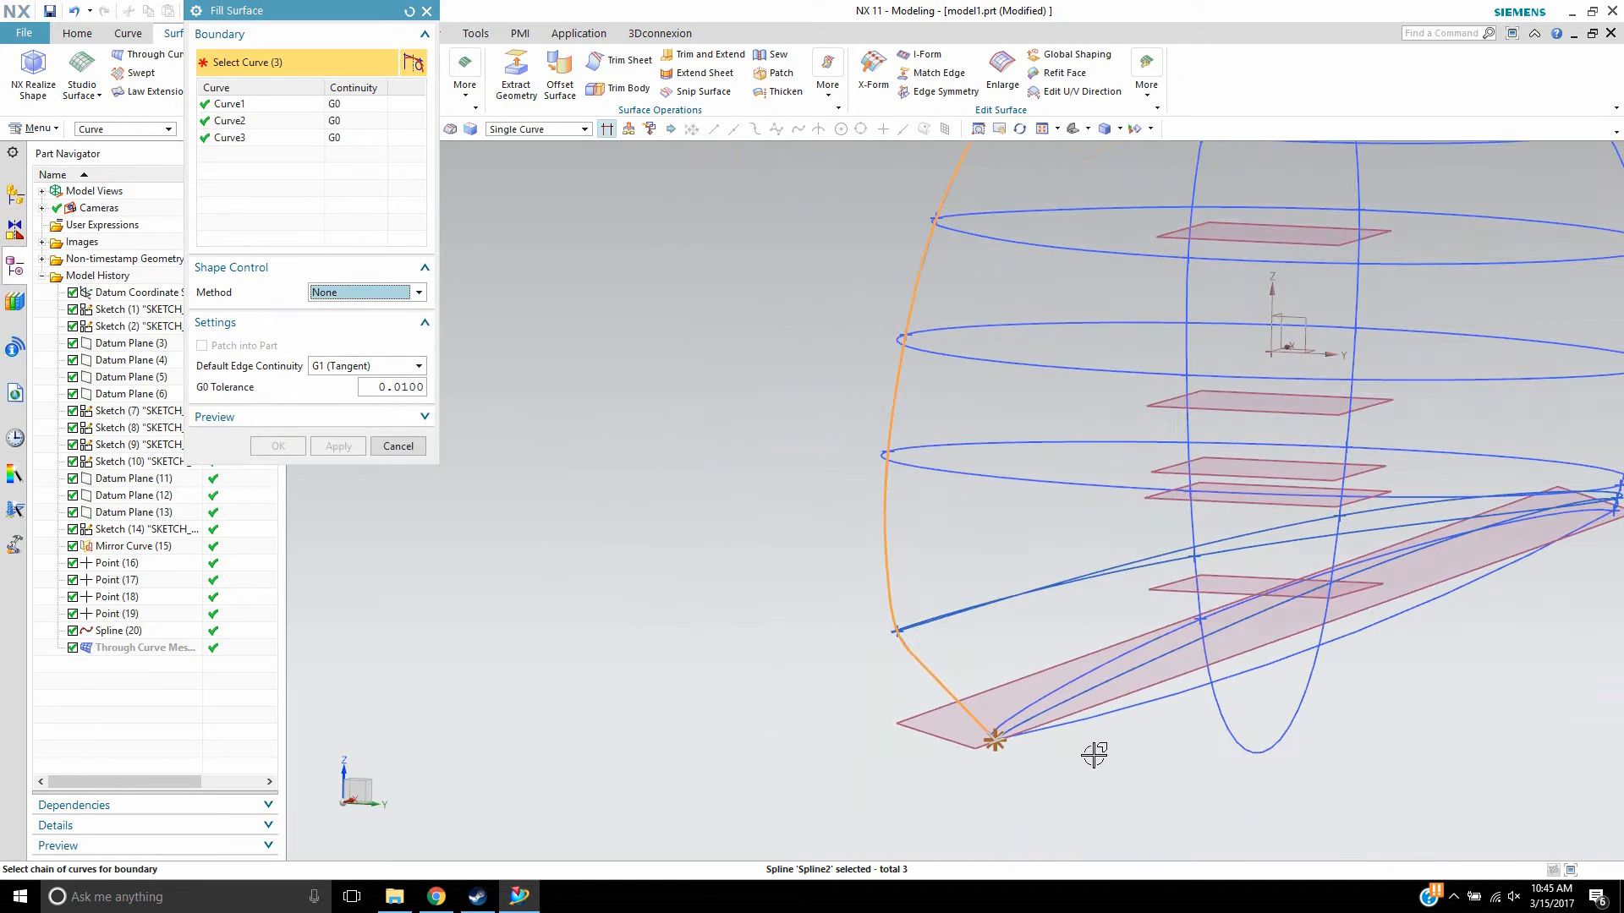
click(1428, 622)
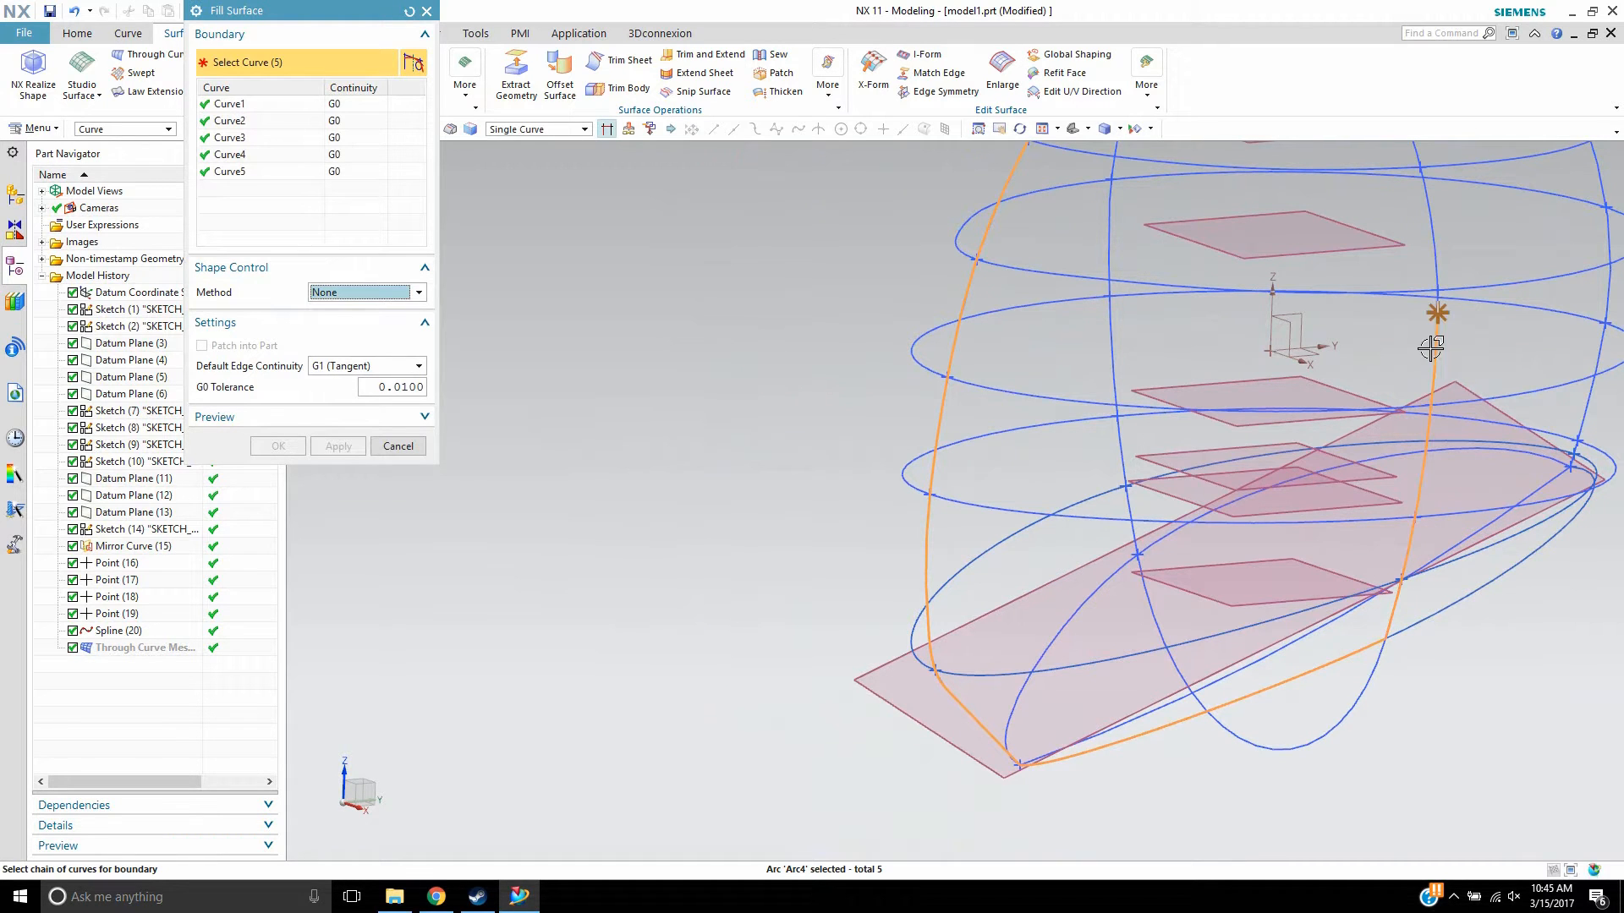
drag(1429, 347, 1362, 502)
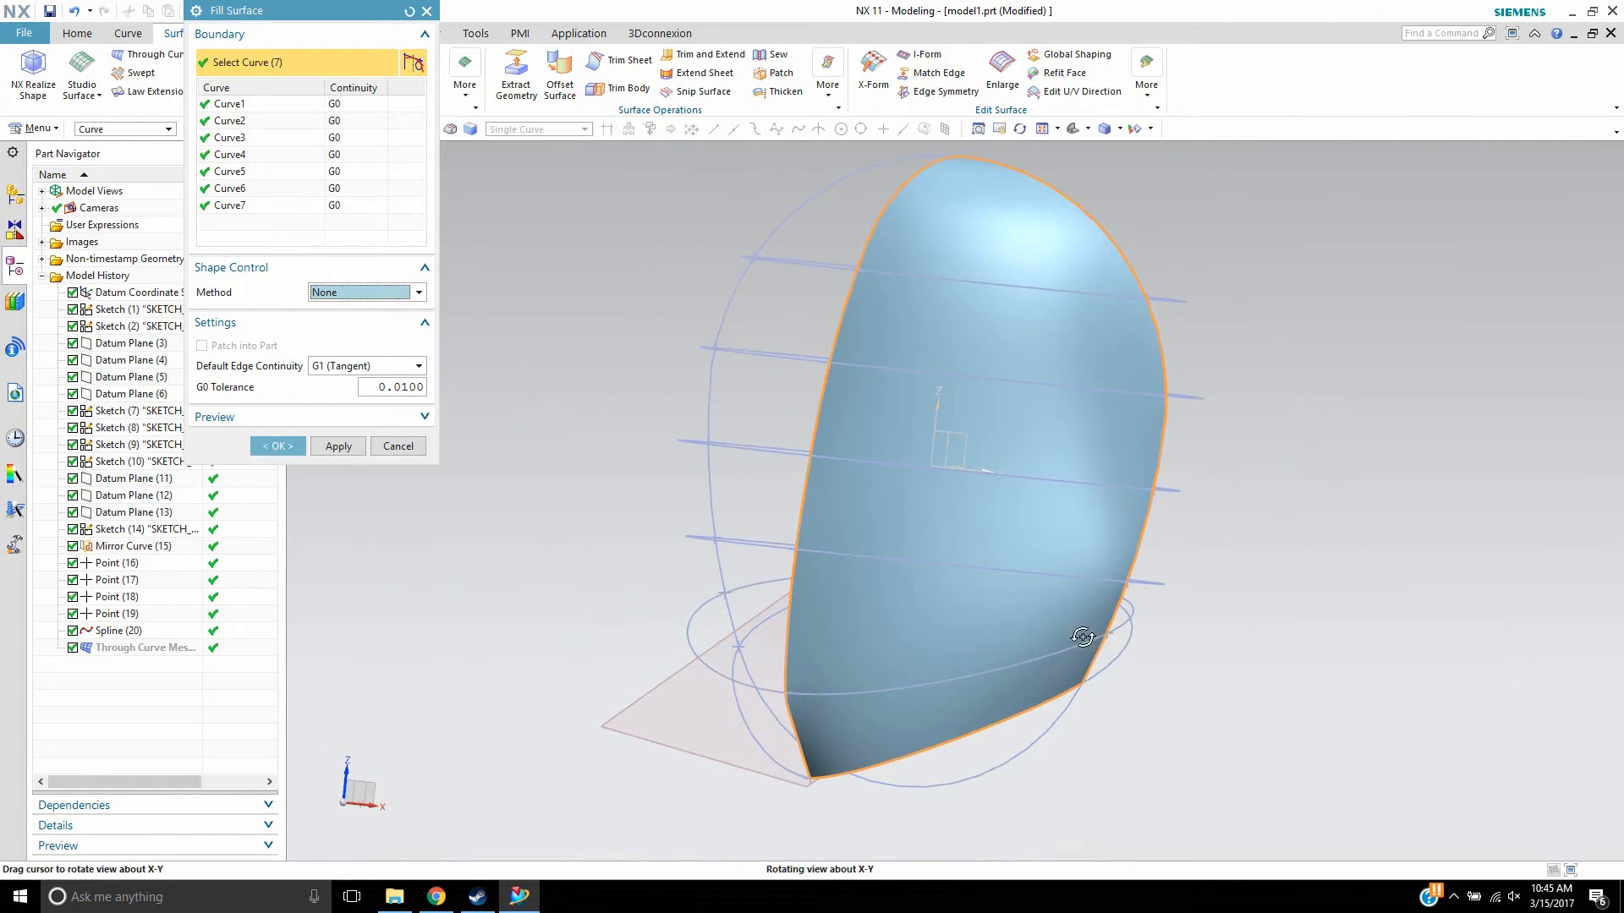
drag(1082, 636, 1051, 560)
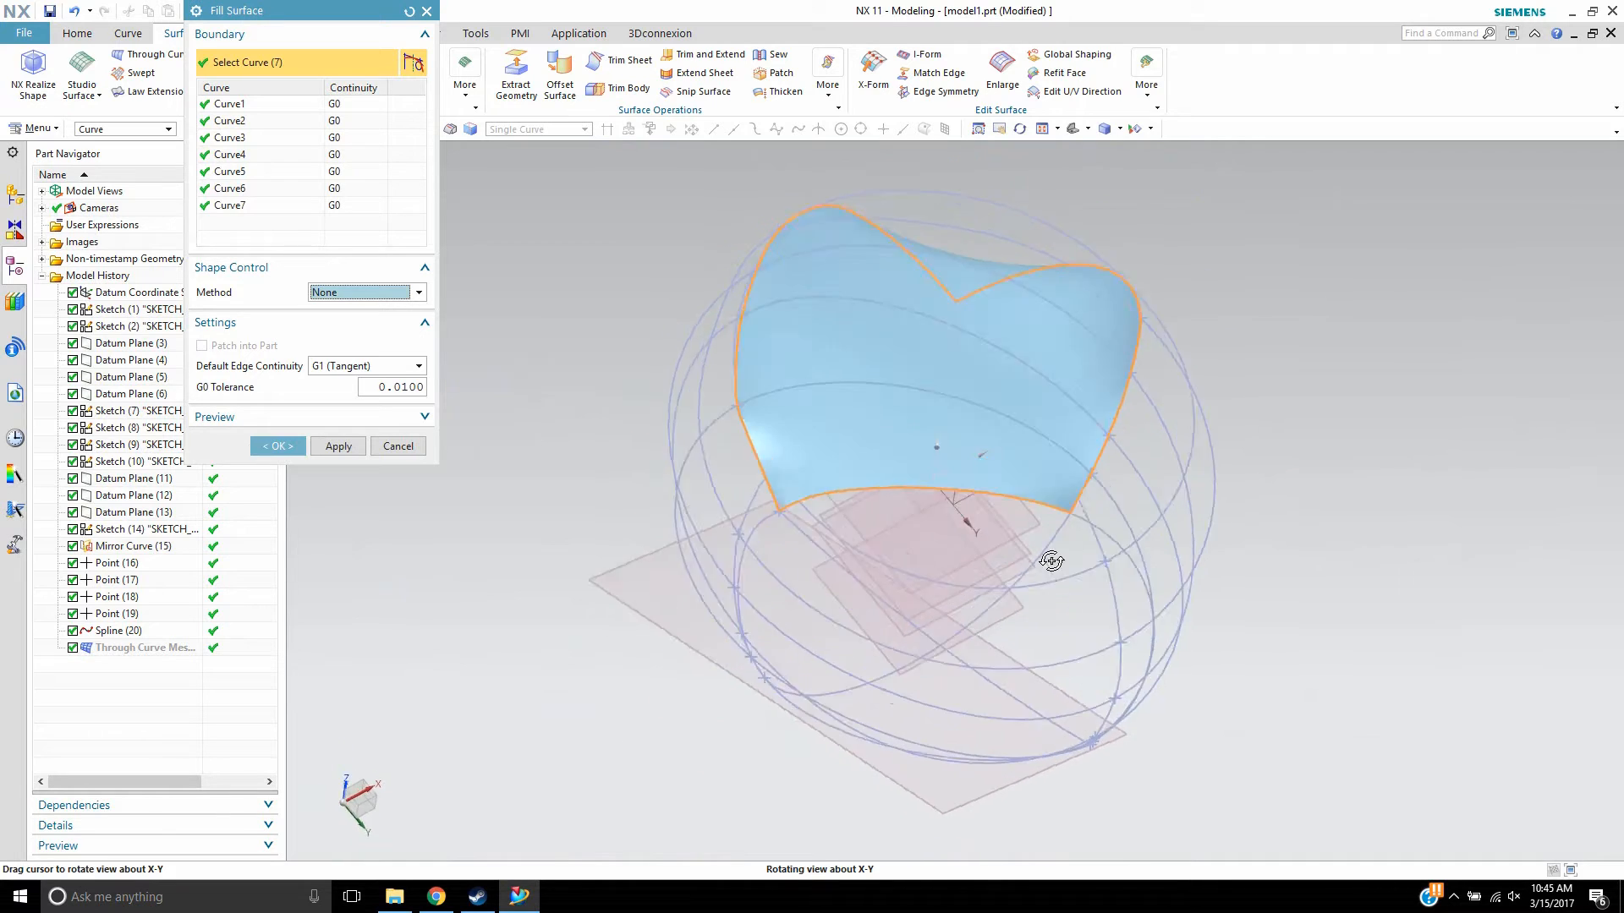
drag(1051, 560, 920, 718)
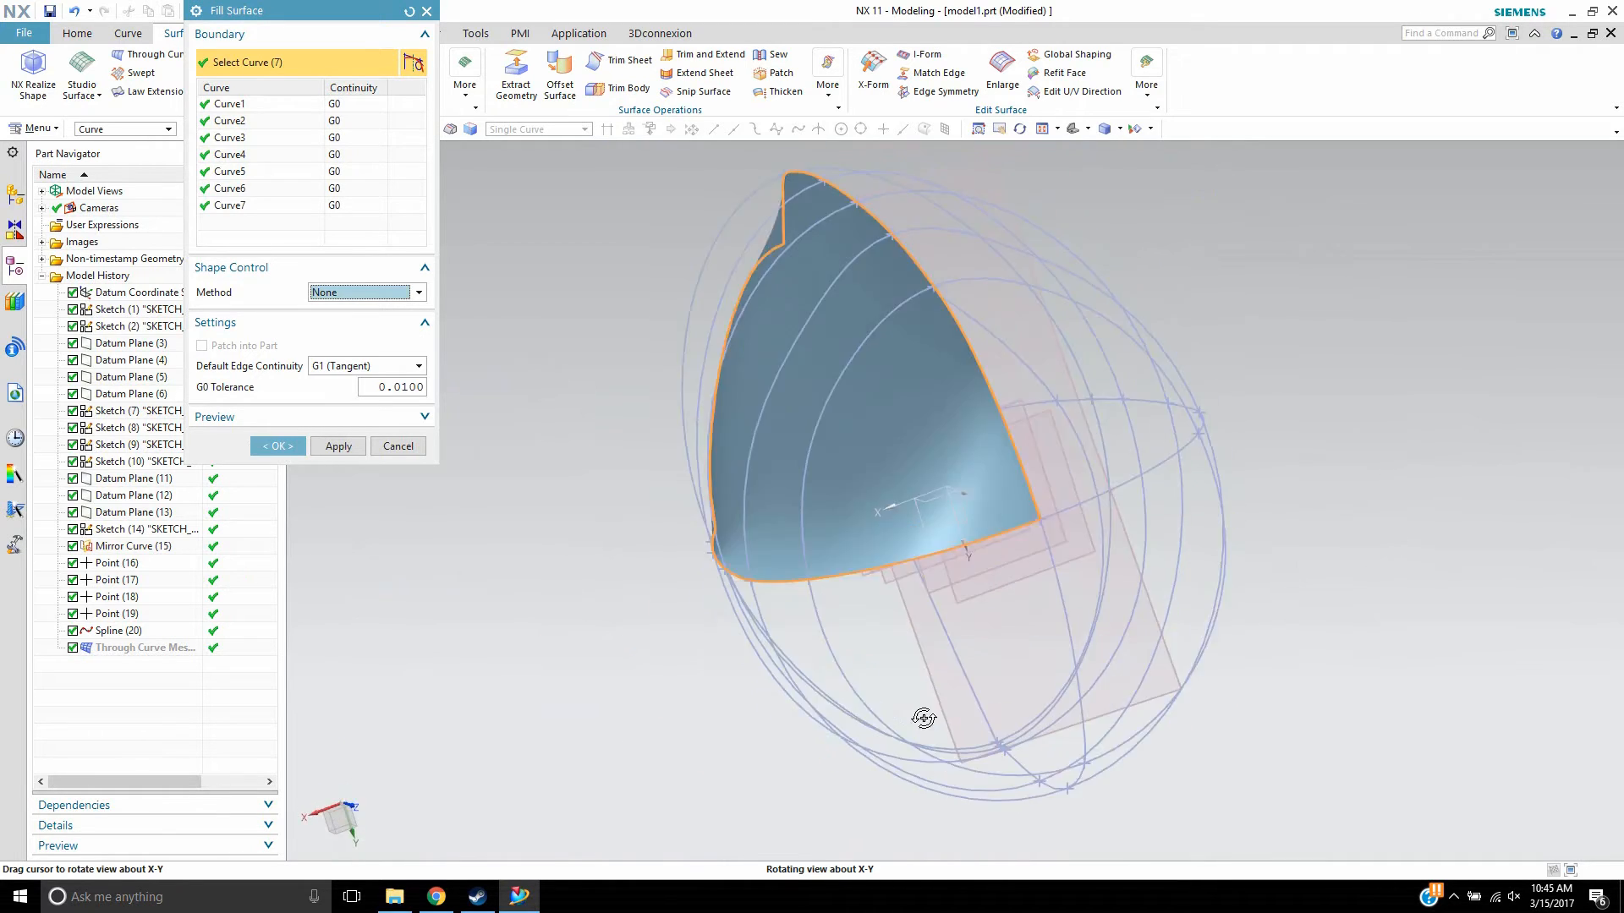
drag(922, 716, 1058, 608)
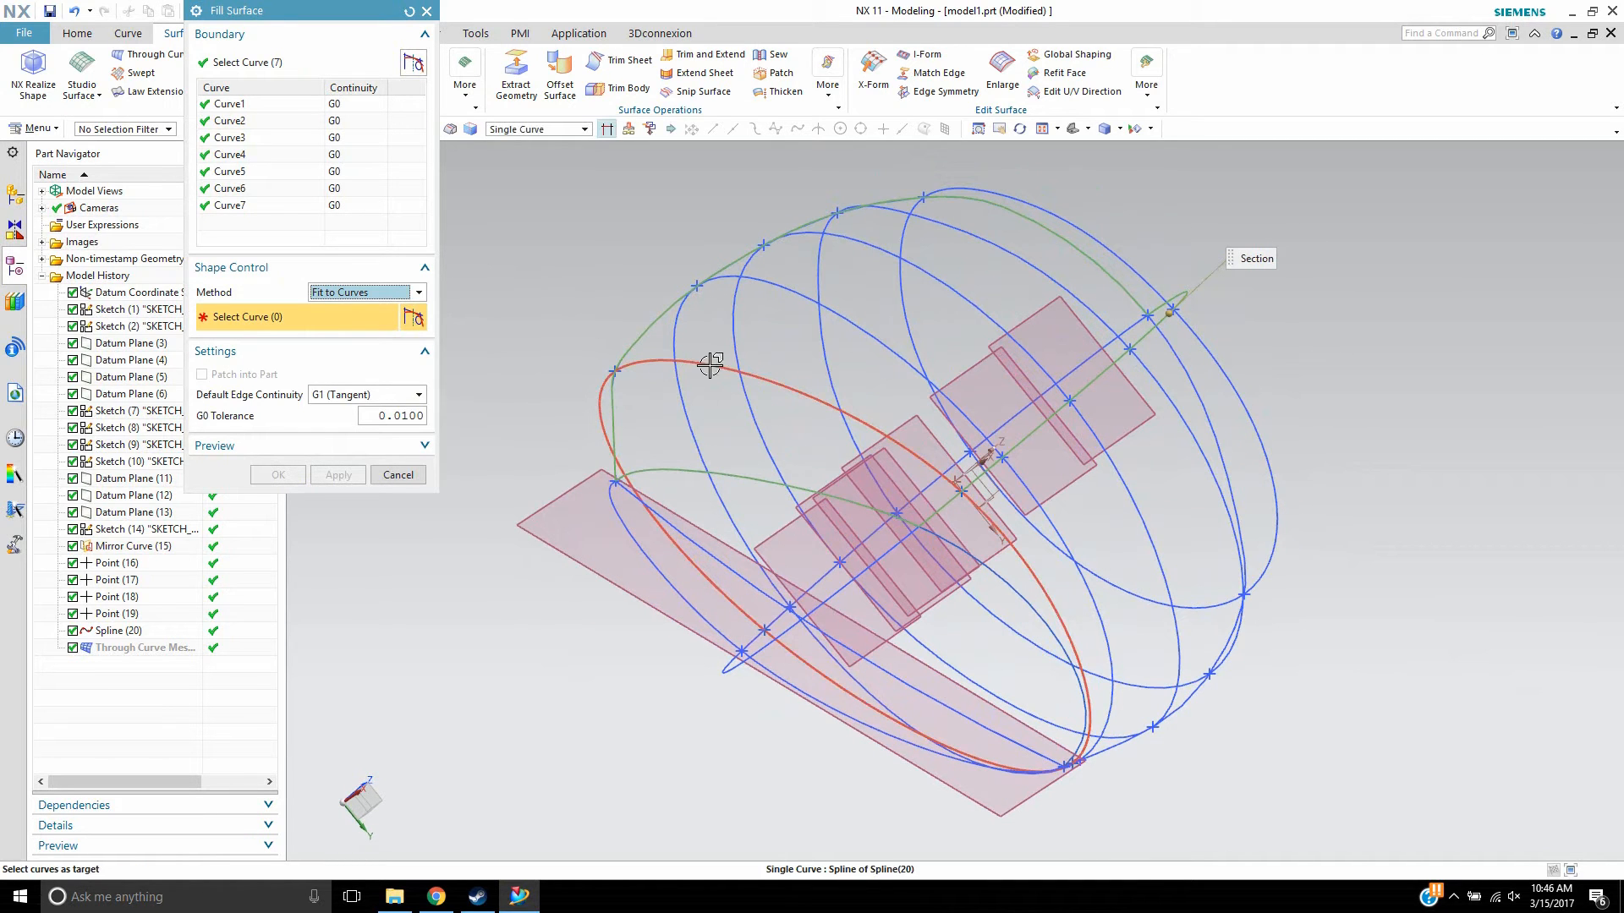
mouse_move(750, 374)
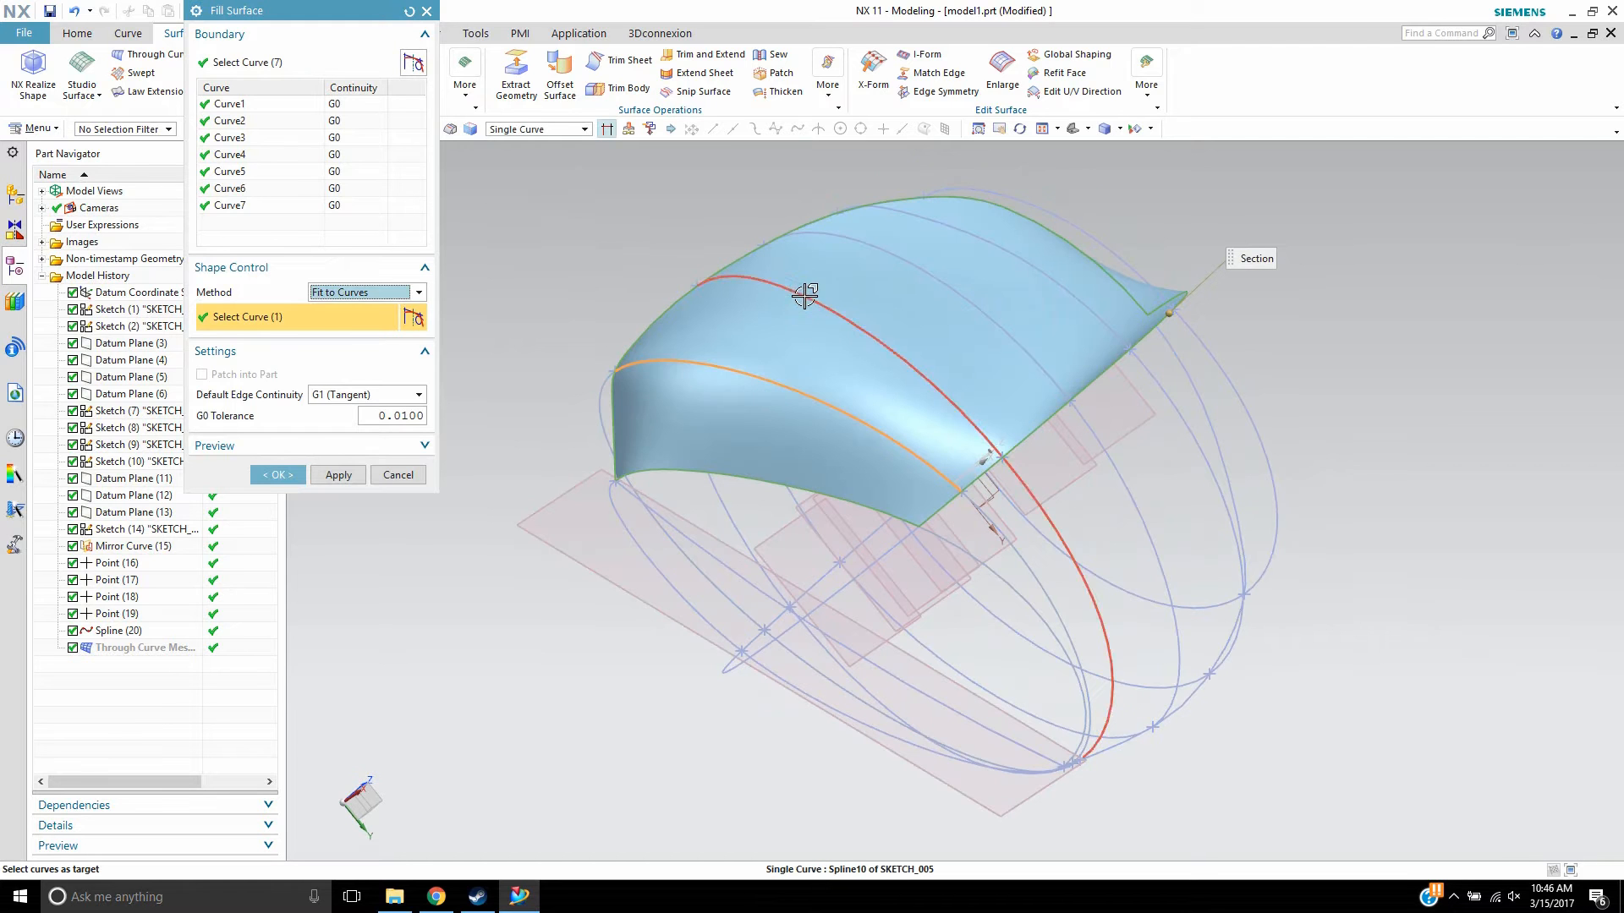
- Fit the fill surface to five section curves at G0 tolerance 0.2100 and confirm it
click(1005, 245)
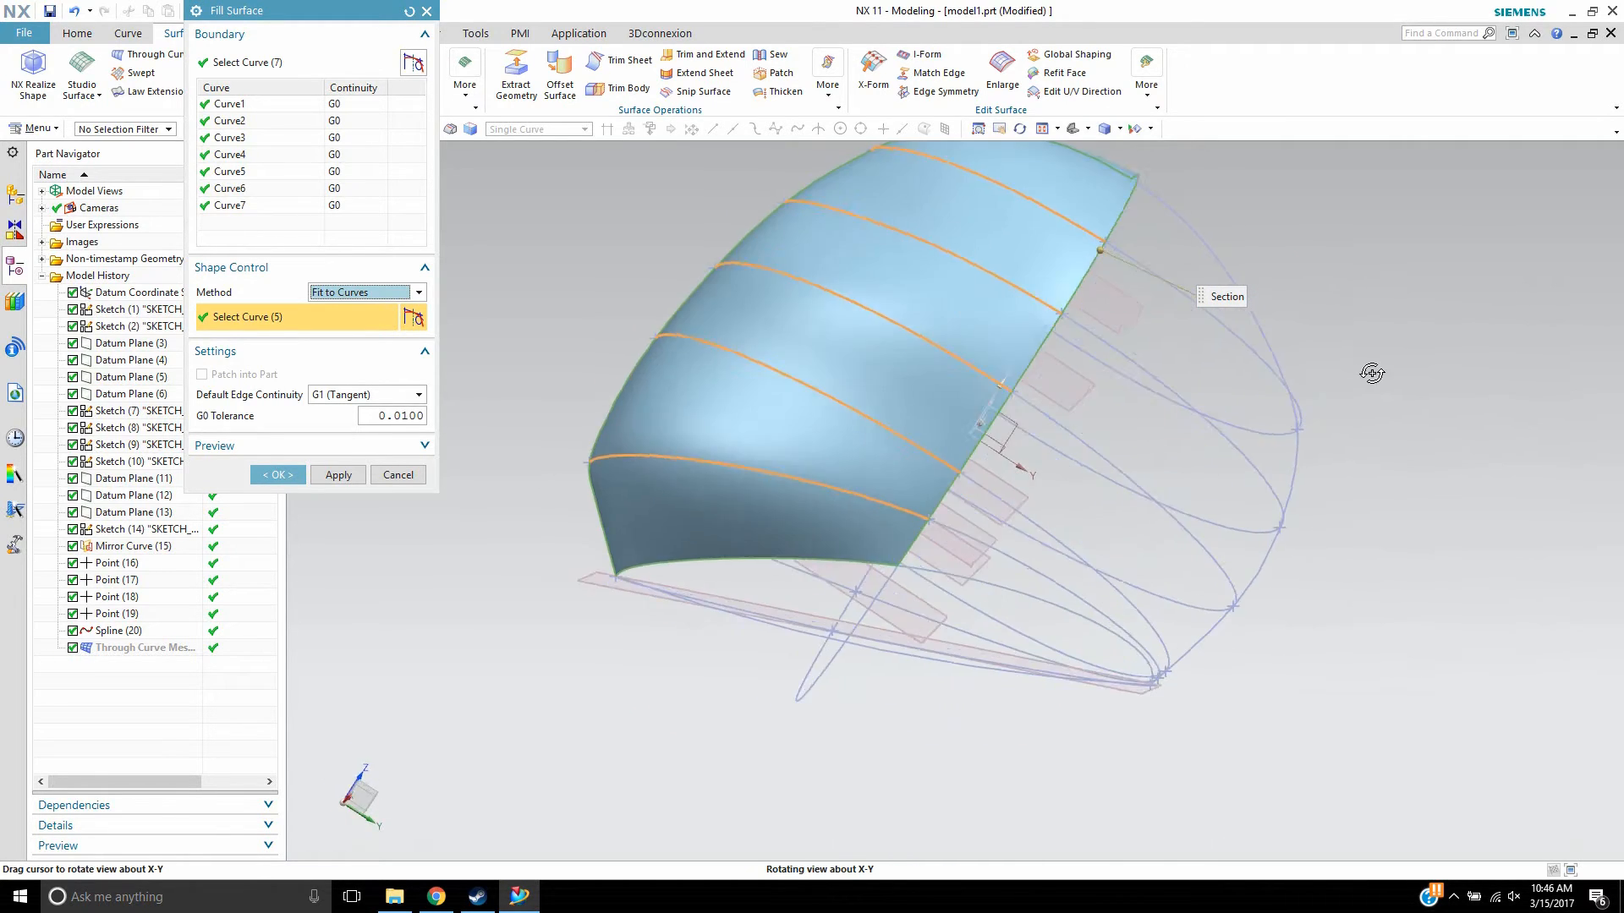
drag(1372, 373, 1450, 385)
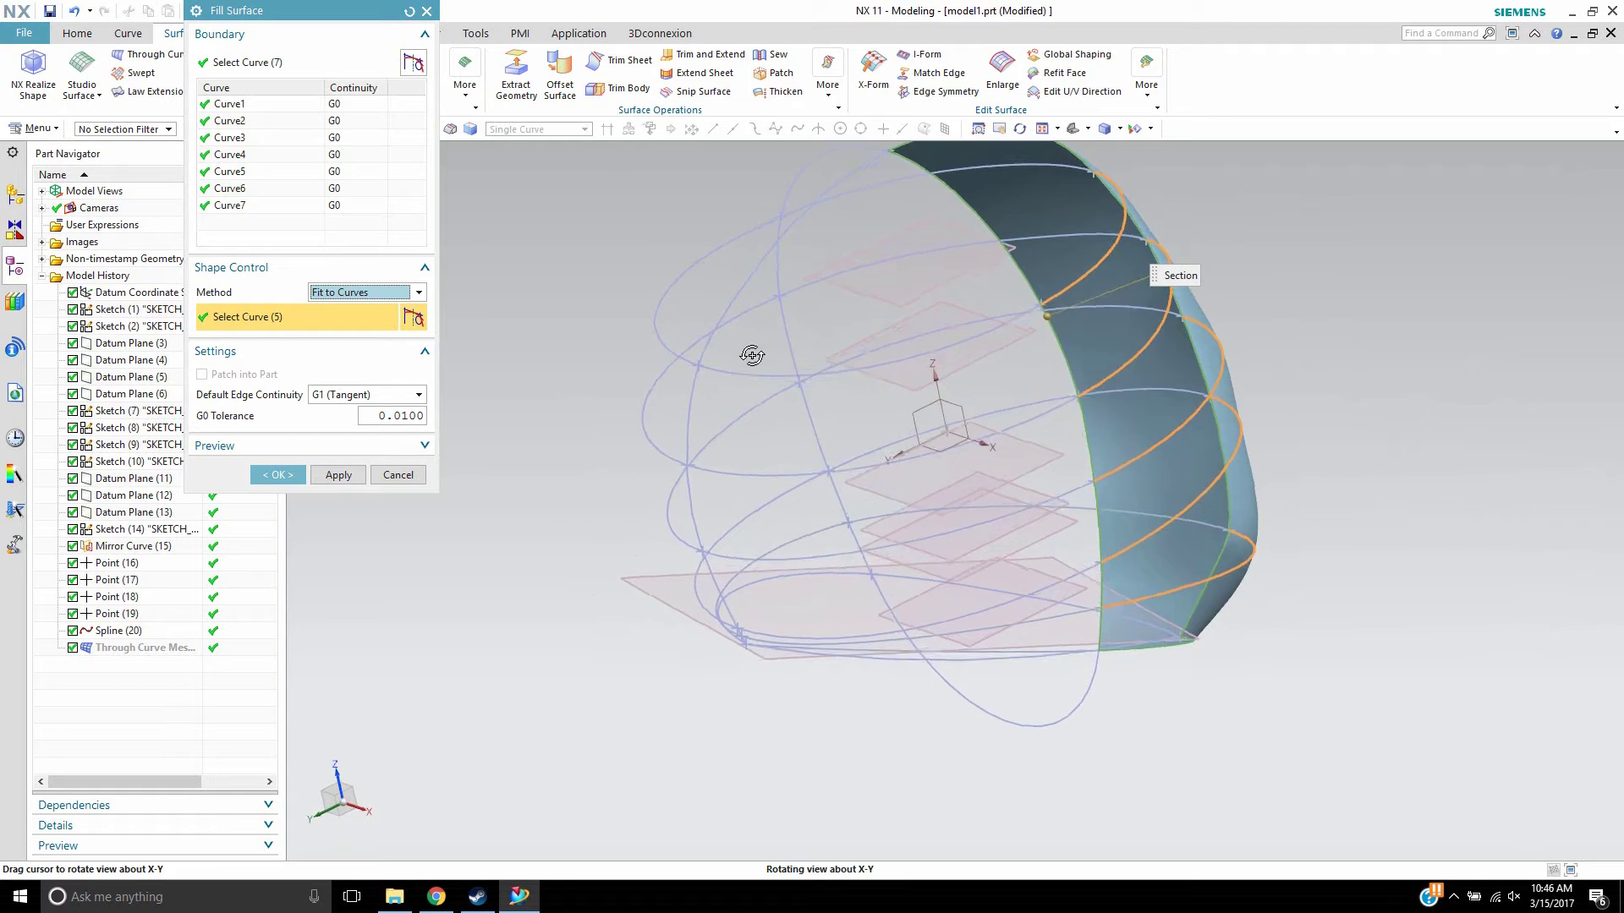
drag(751, 354, 683, 409)
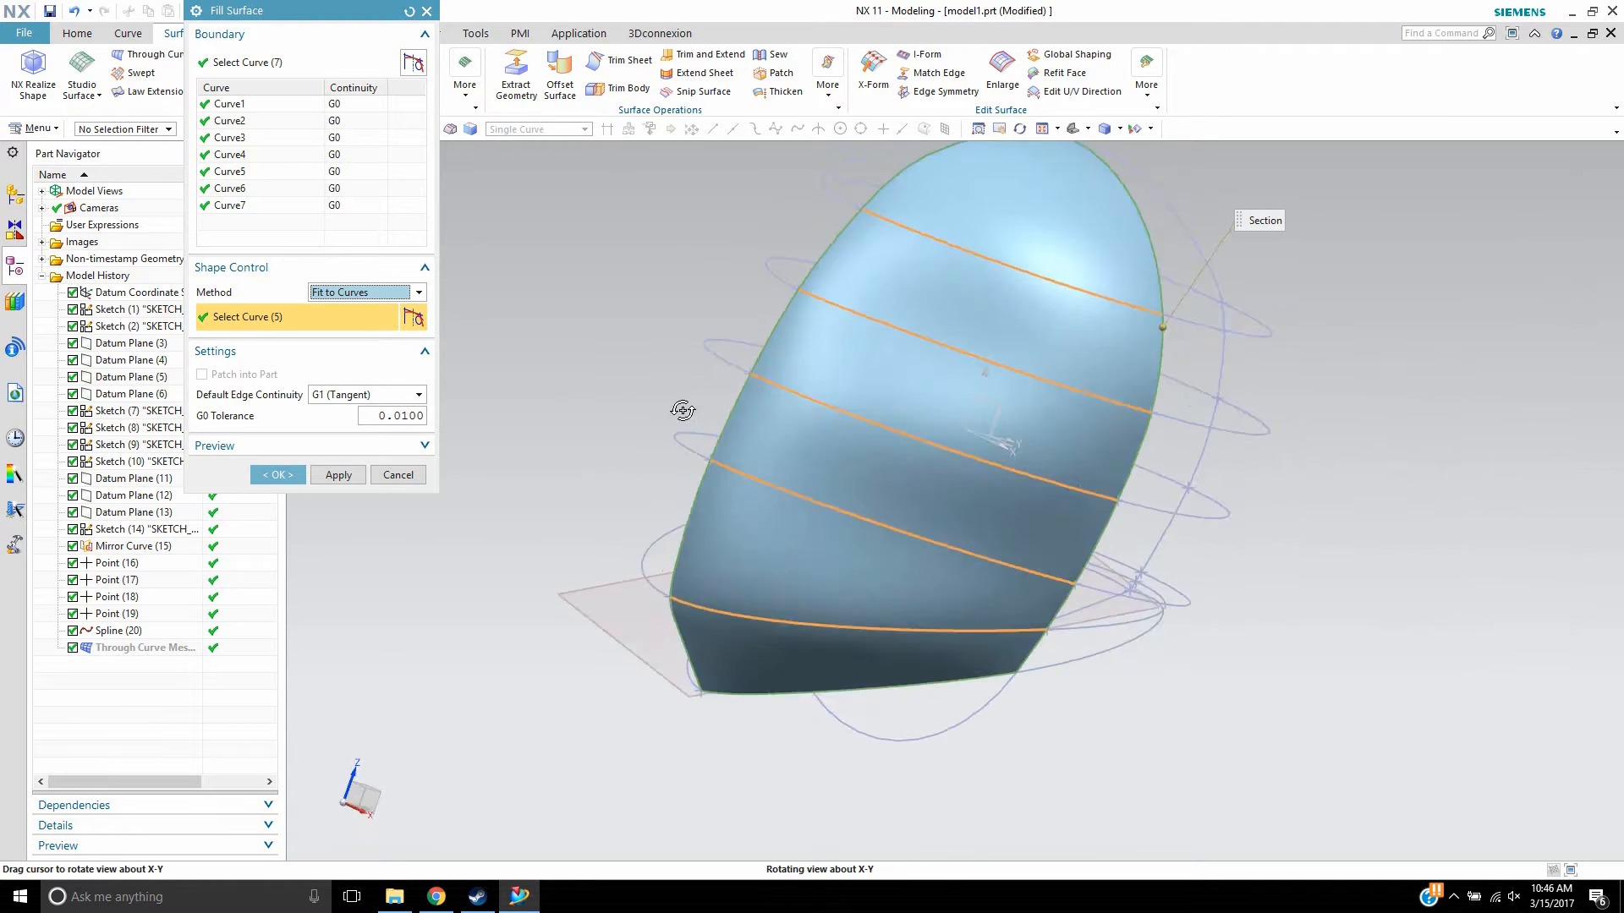
drag(684, 410, 652, 393)
text(0.2100)
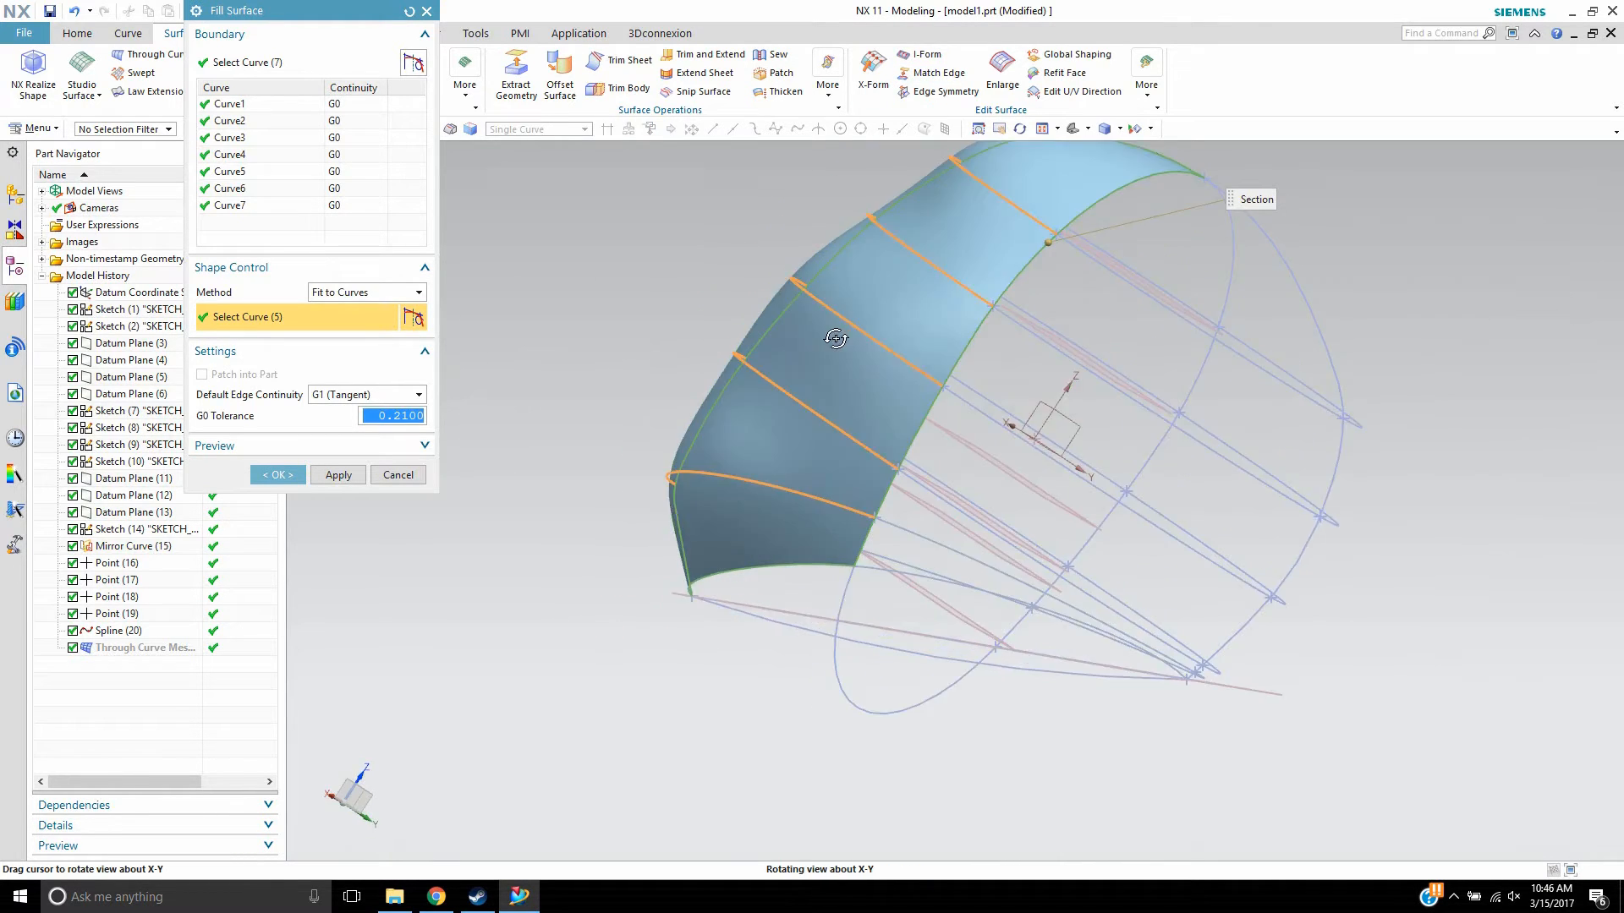
drag(836, 338, 1025, 295)
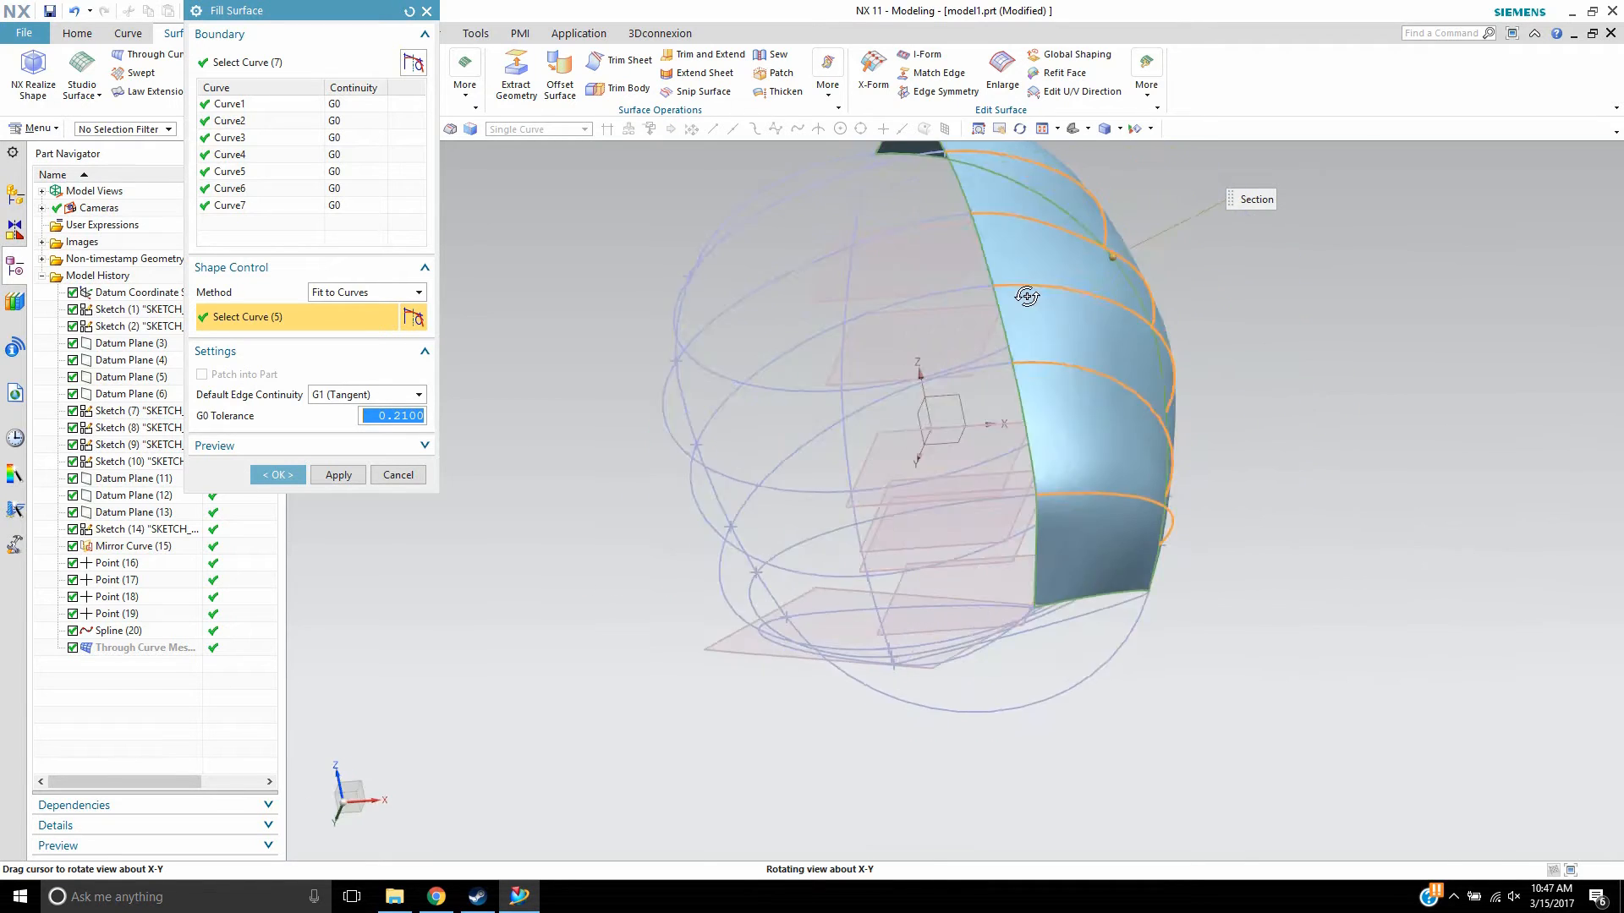
drag(1025, 295, 885, 310)
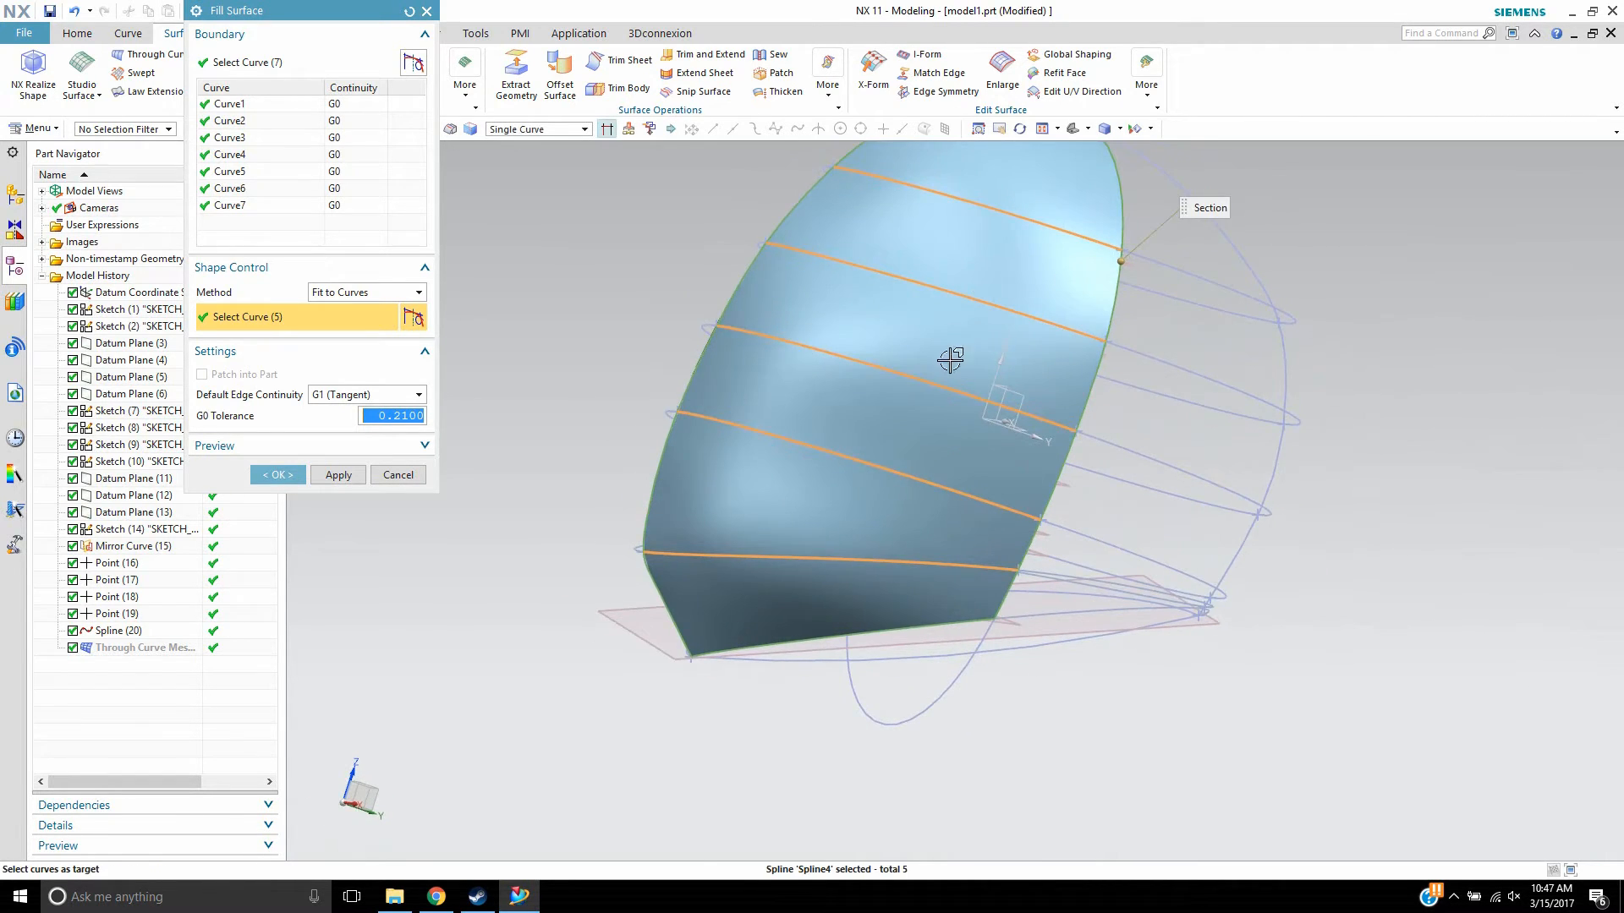
mouse_move(258, 423)
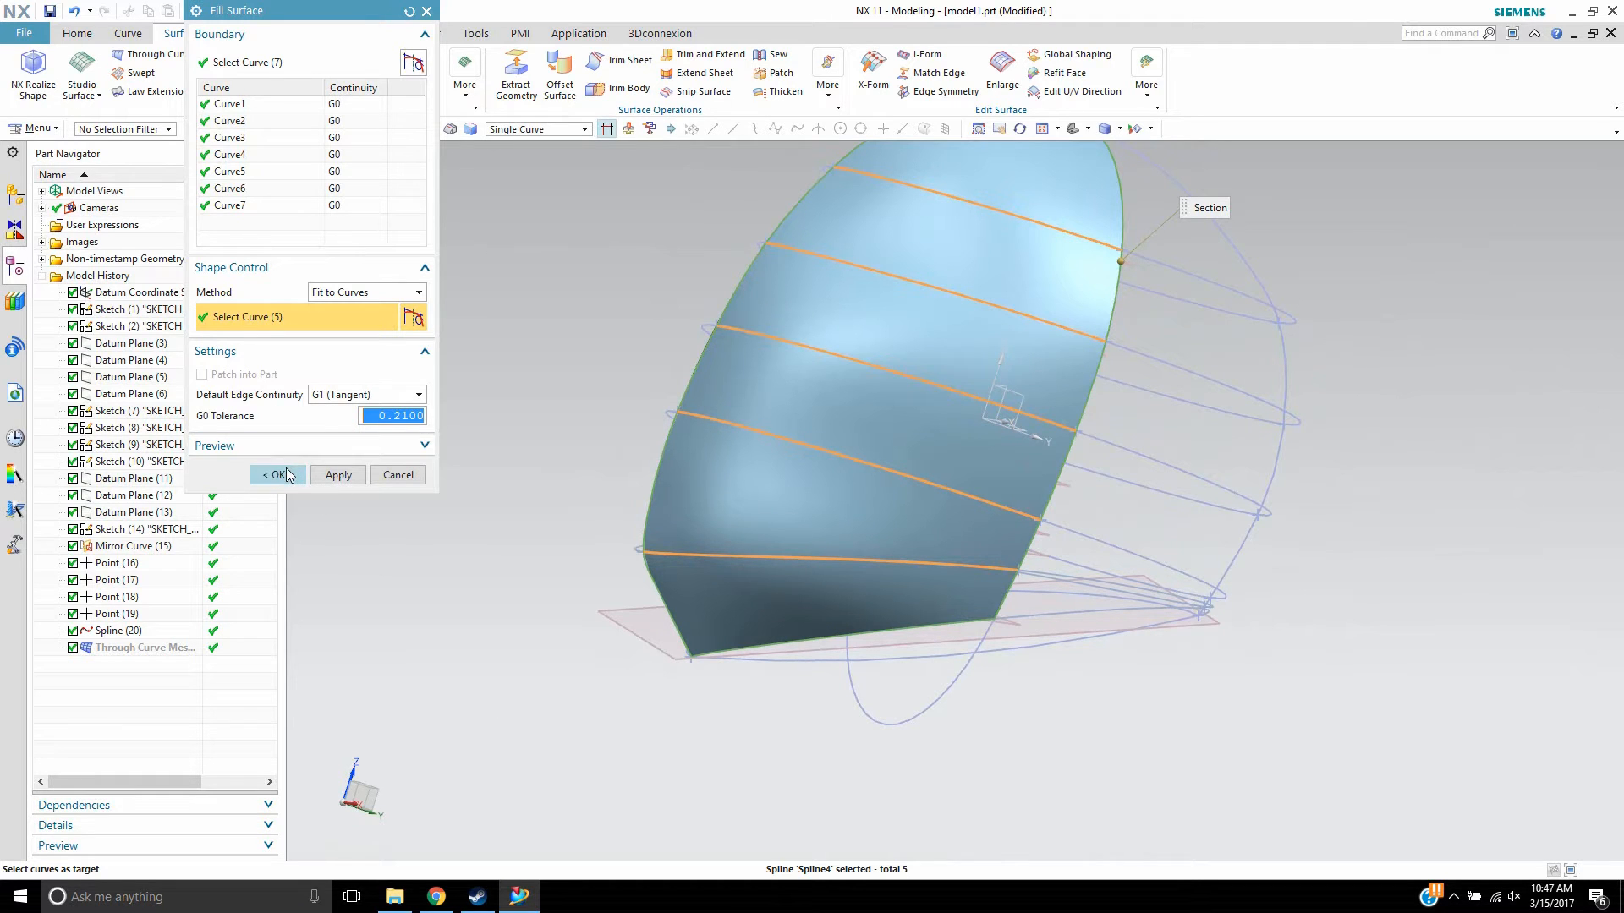
click(275, 474)
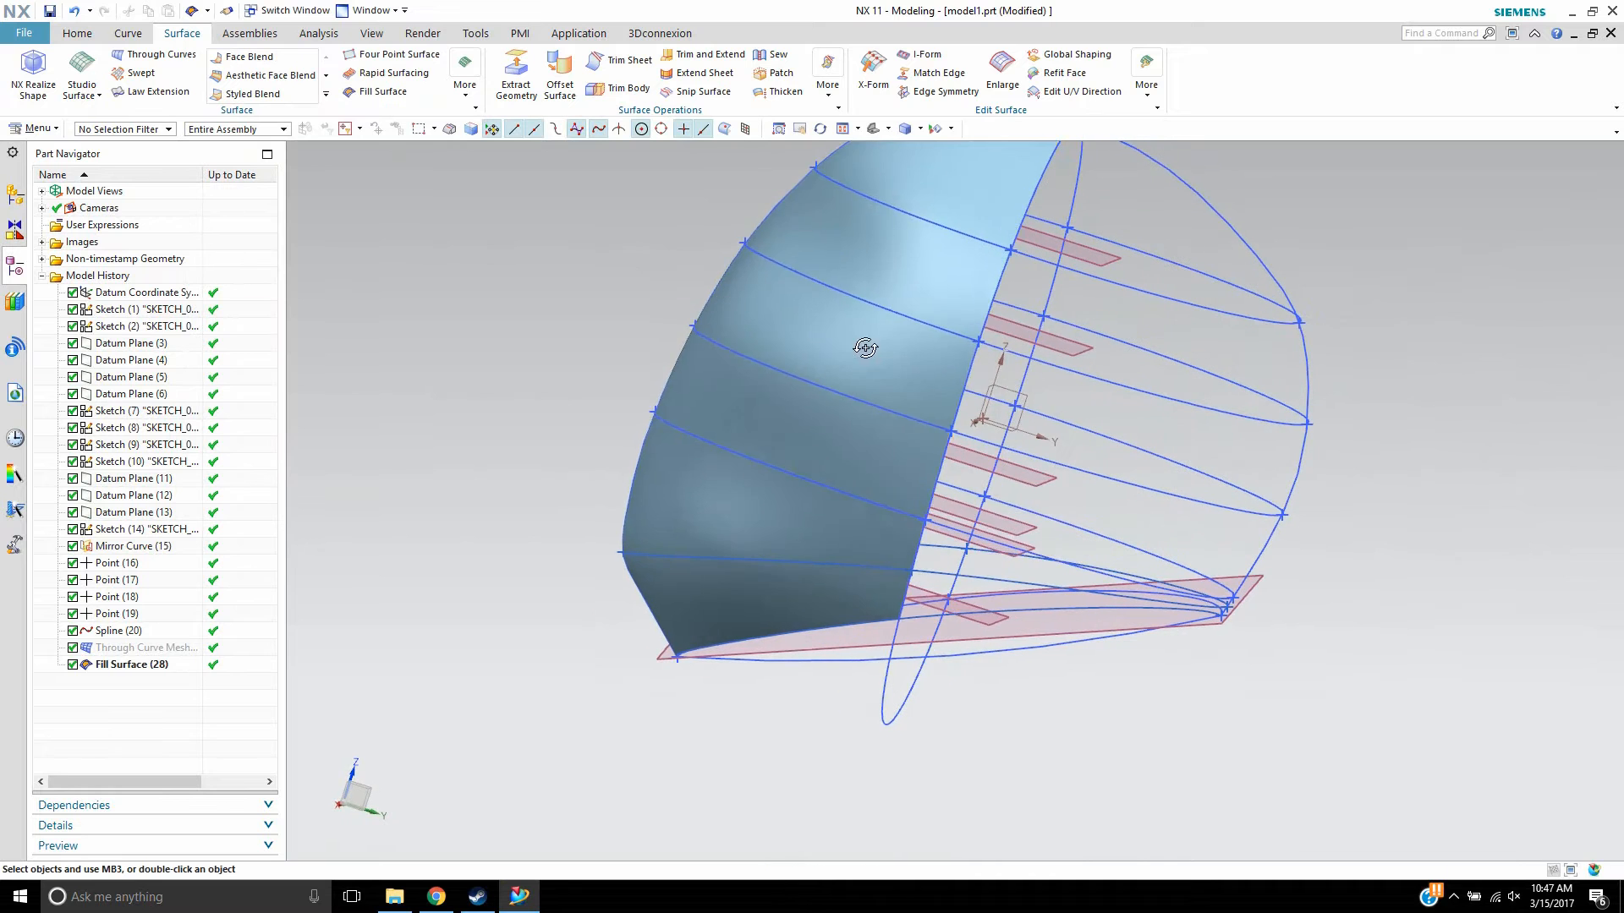
- Select seven boundary curves around the other half of the helmet frame
drag(864, 347, 610, 274)
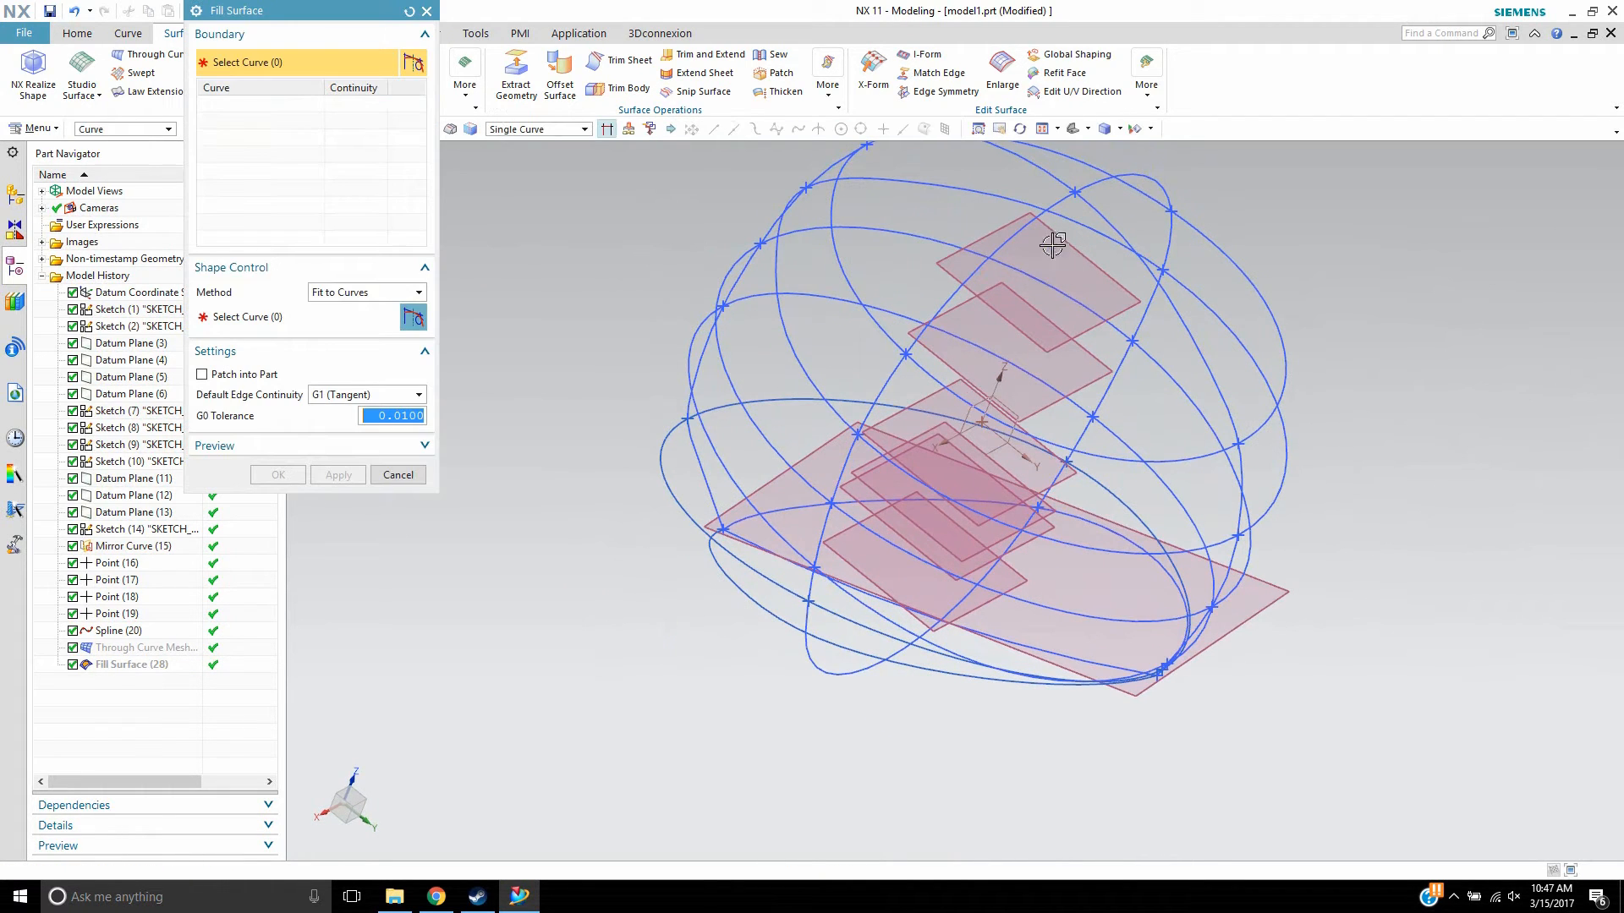
click(881, 381)
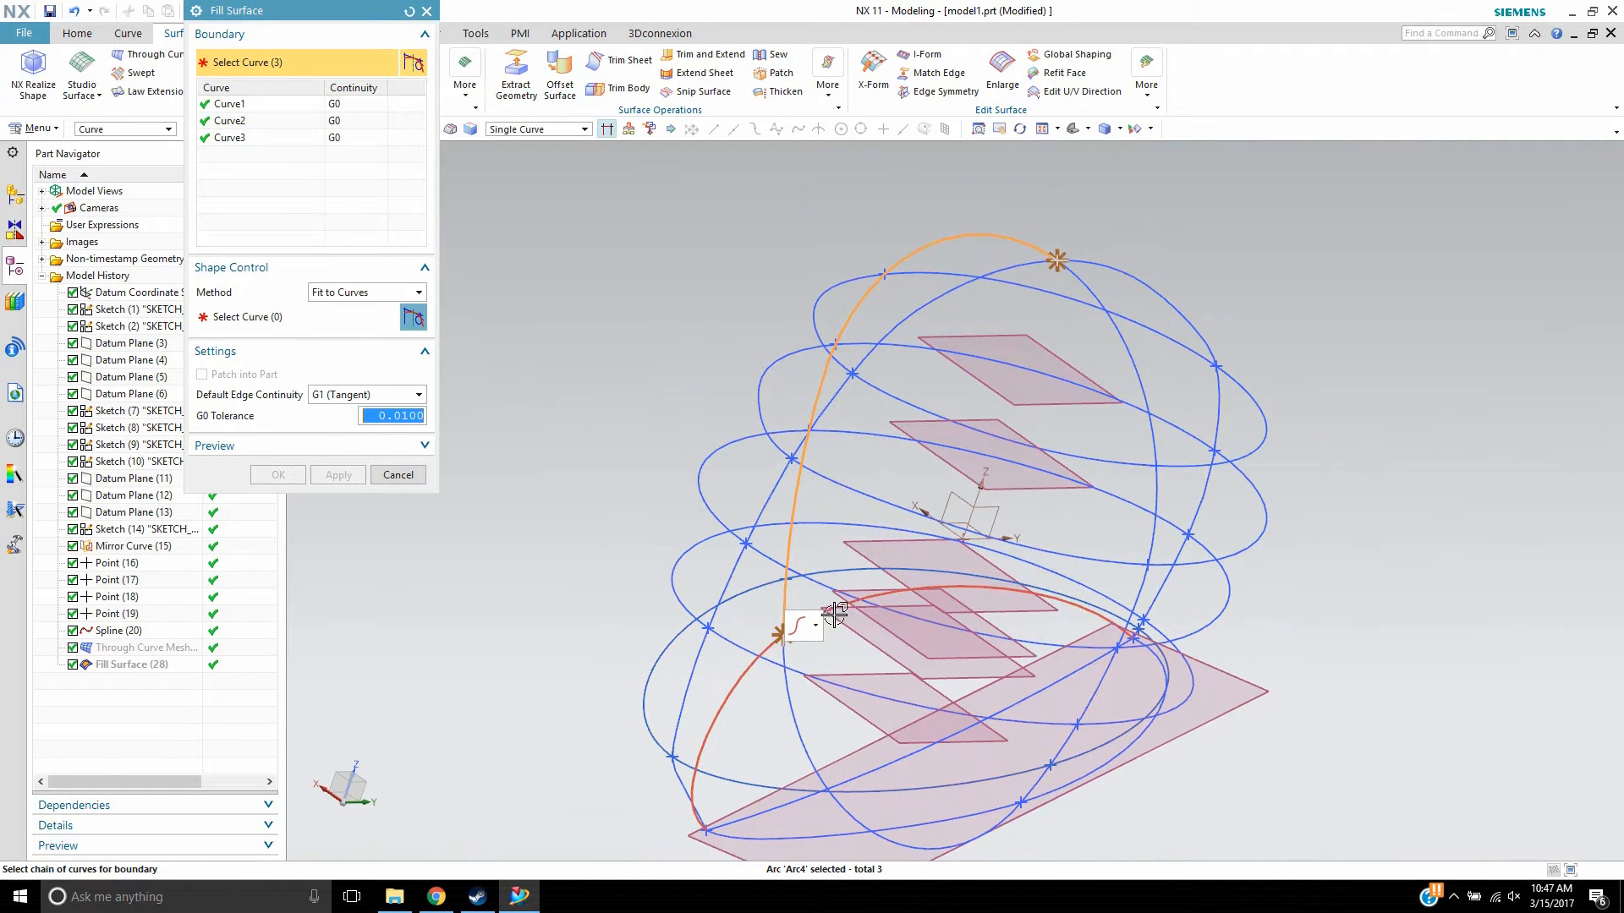
click(1129, 642)
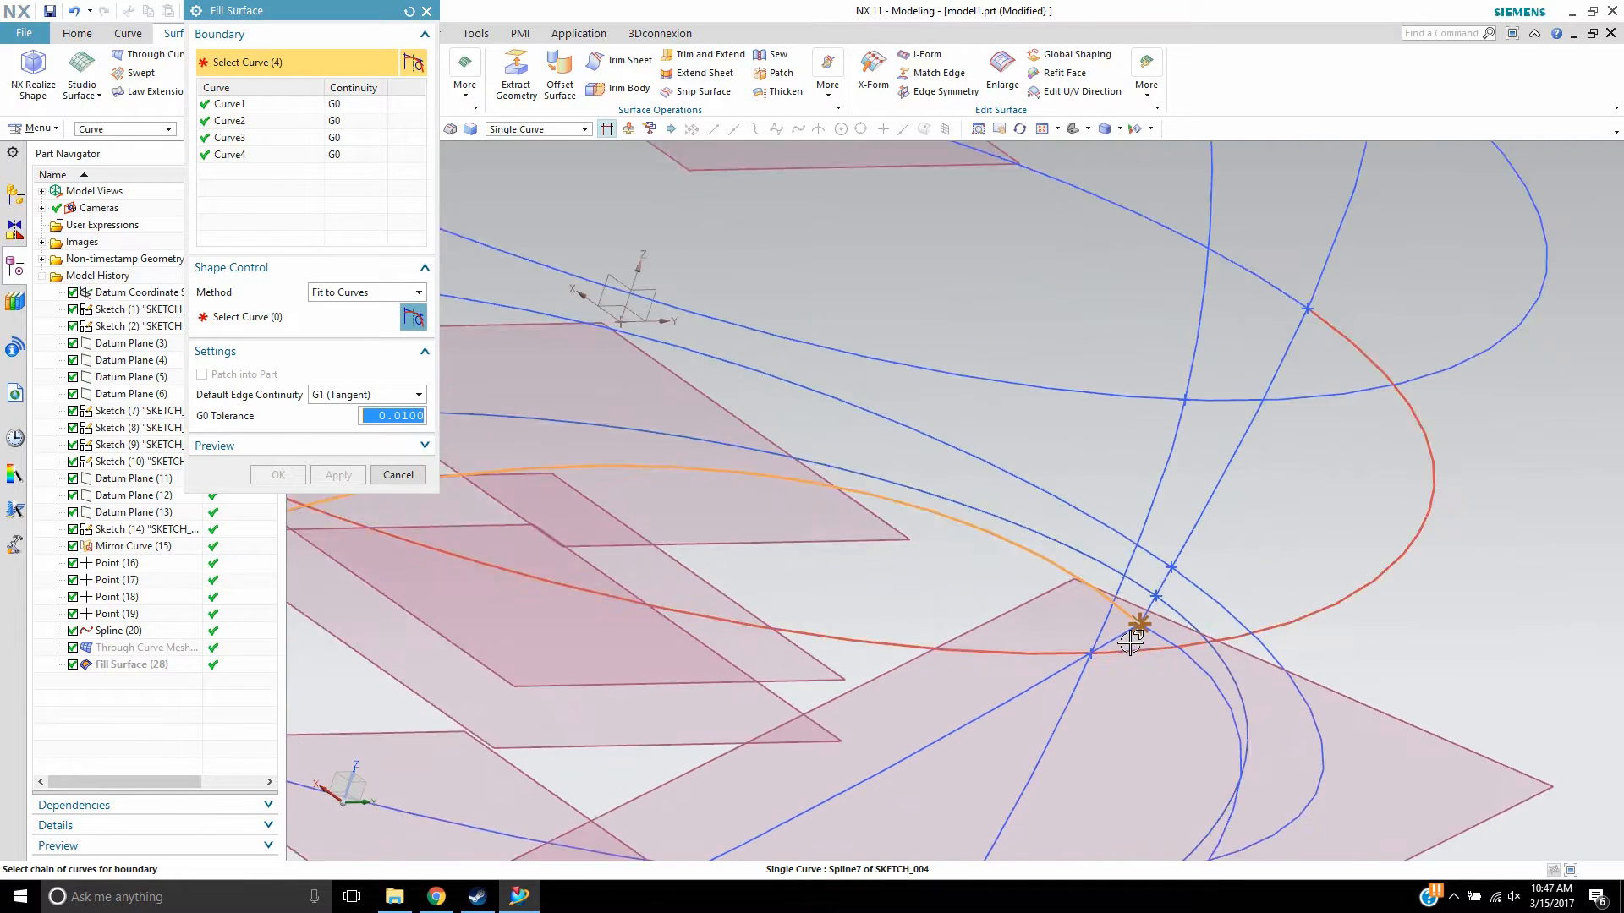
click(1131, 641)
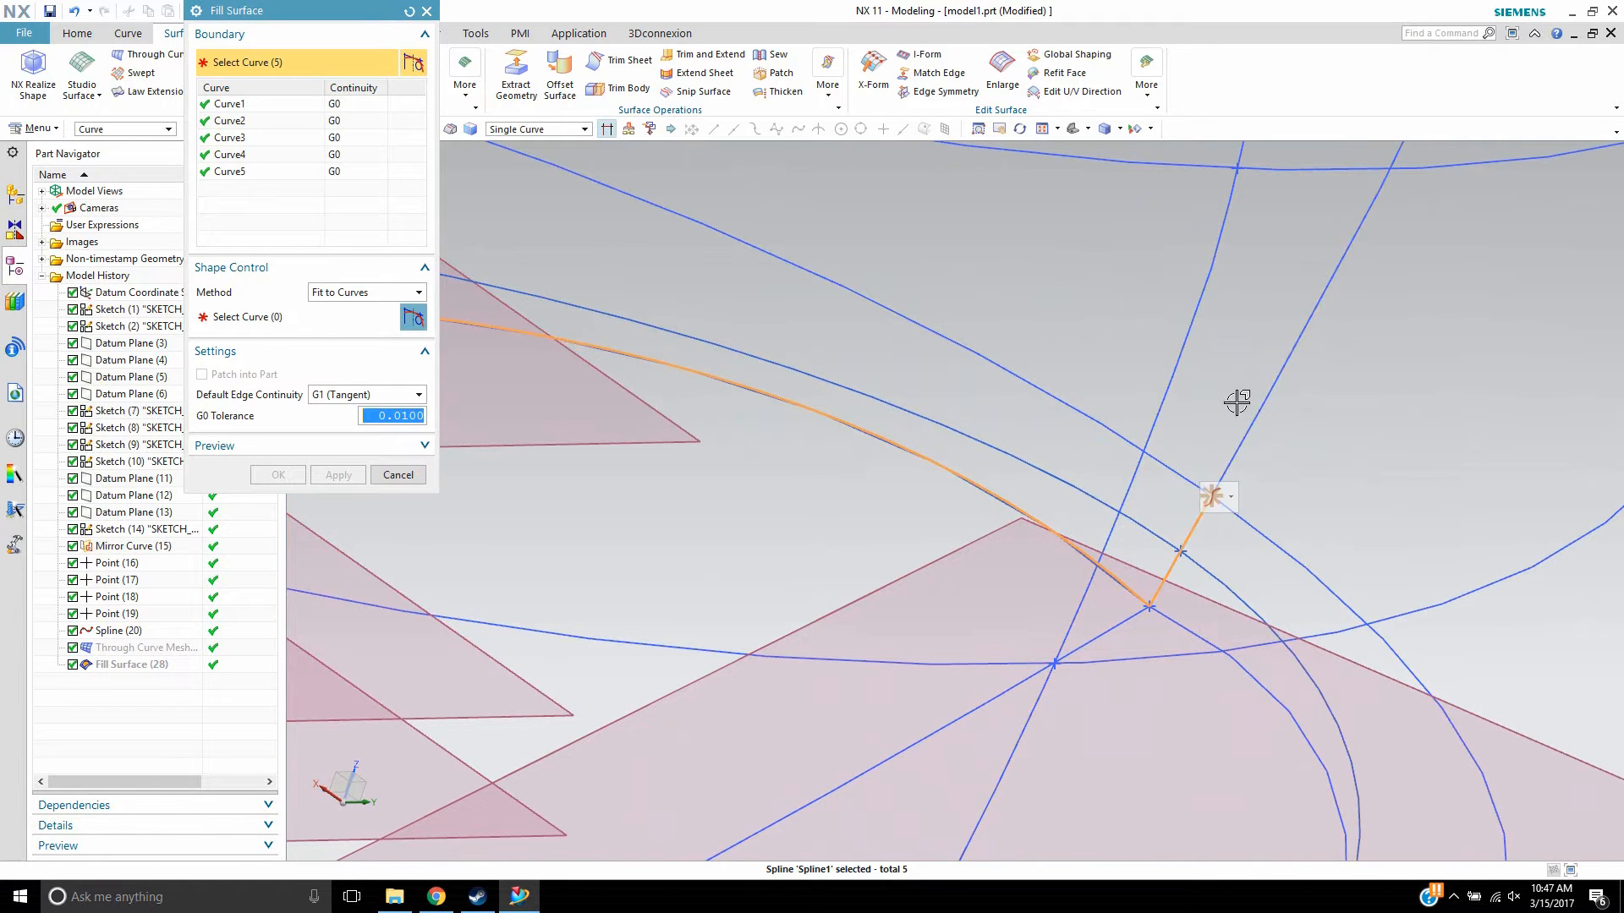
drag(1238, 402, 1300, 425)
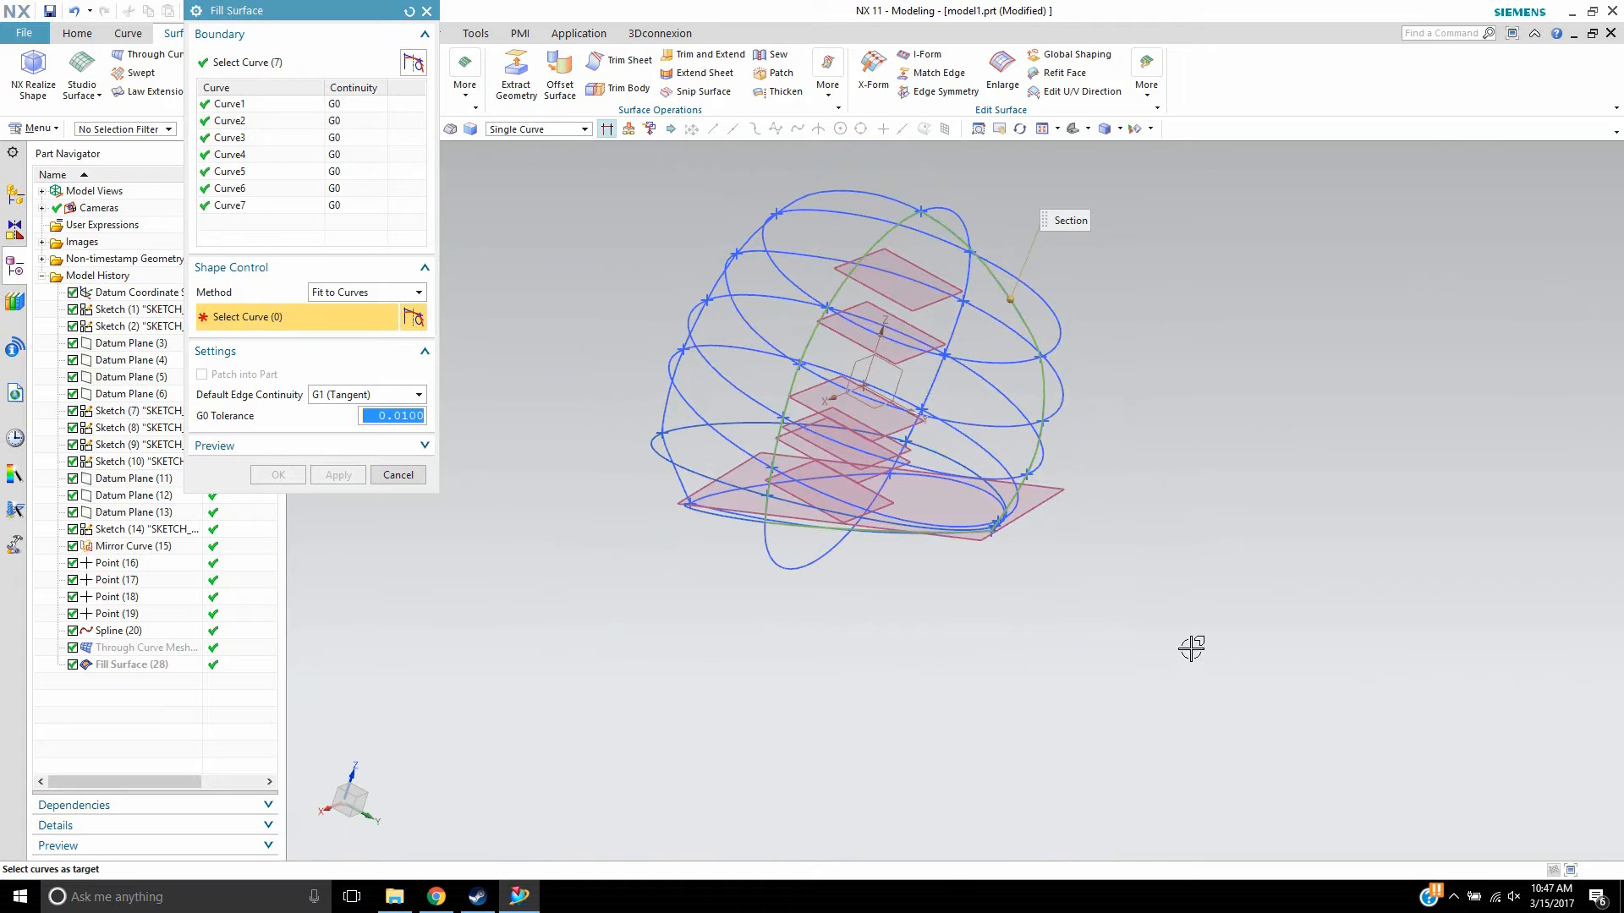
- Shape the second half with five section curves at 0.2100 tolerance and confirm
drag(1191, 650, 1030, 482)
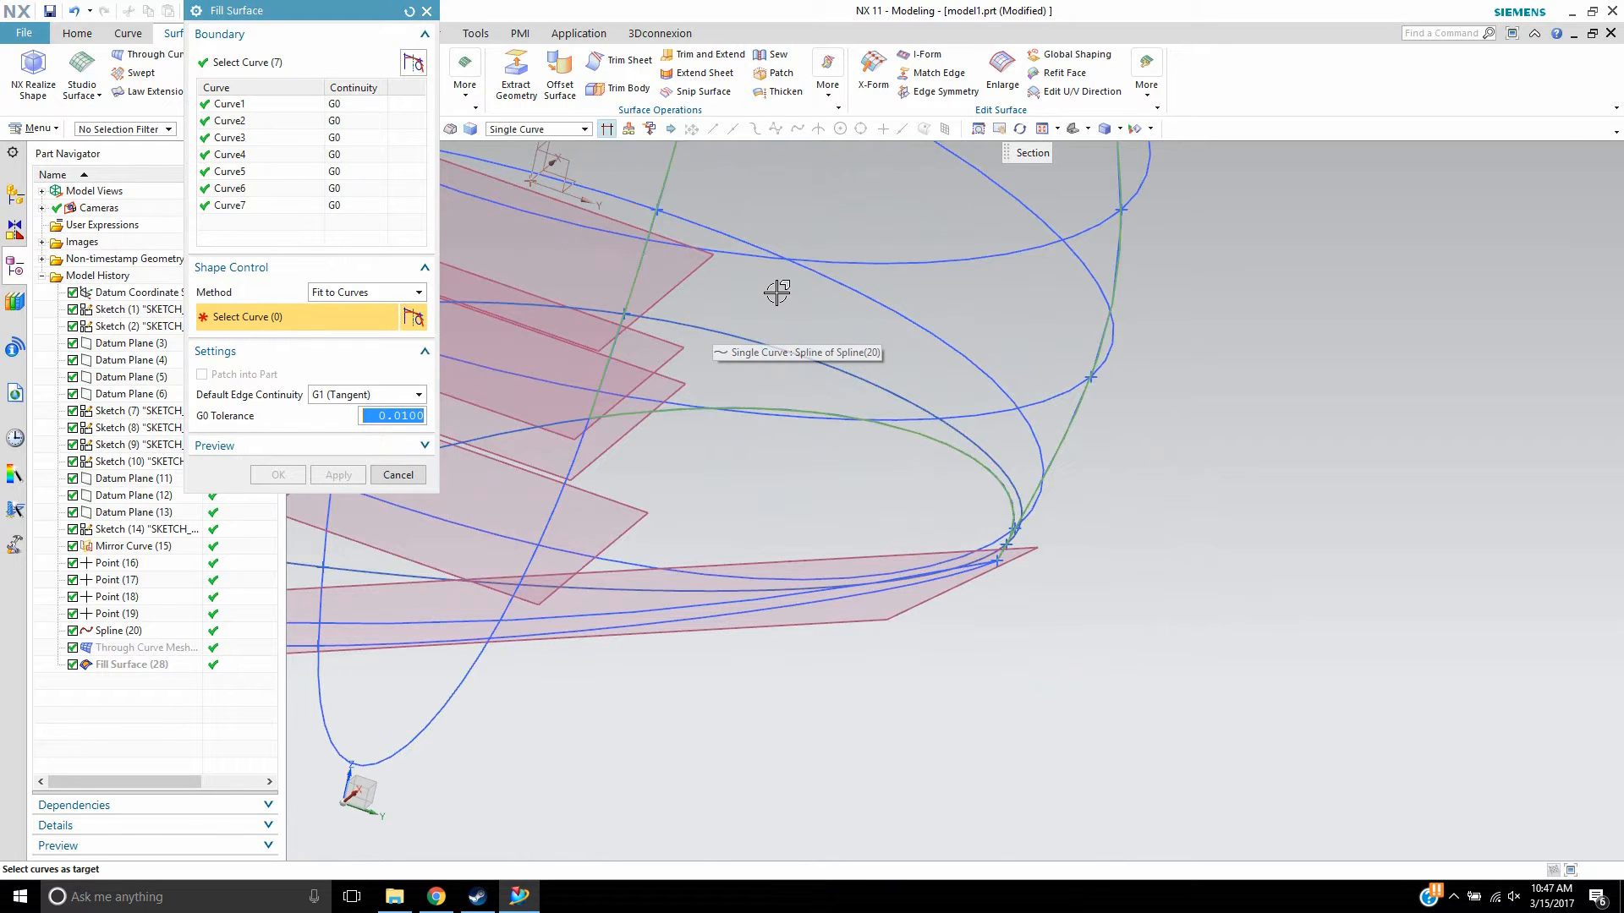
click(772, 292)
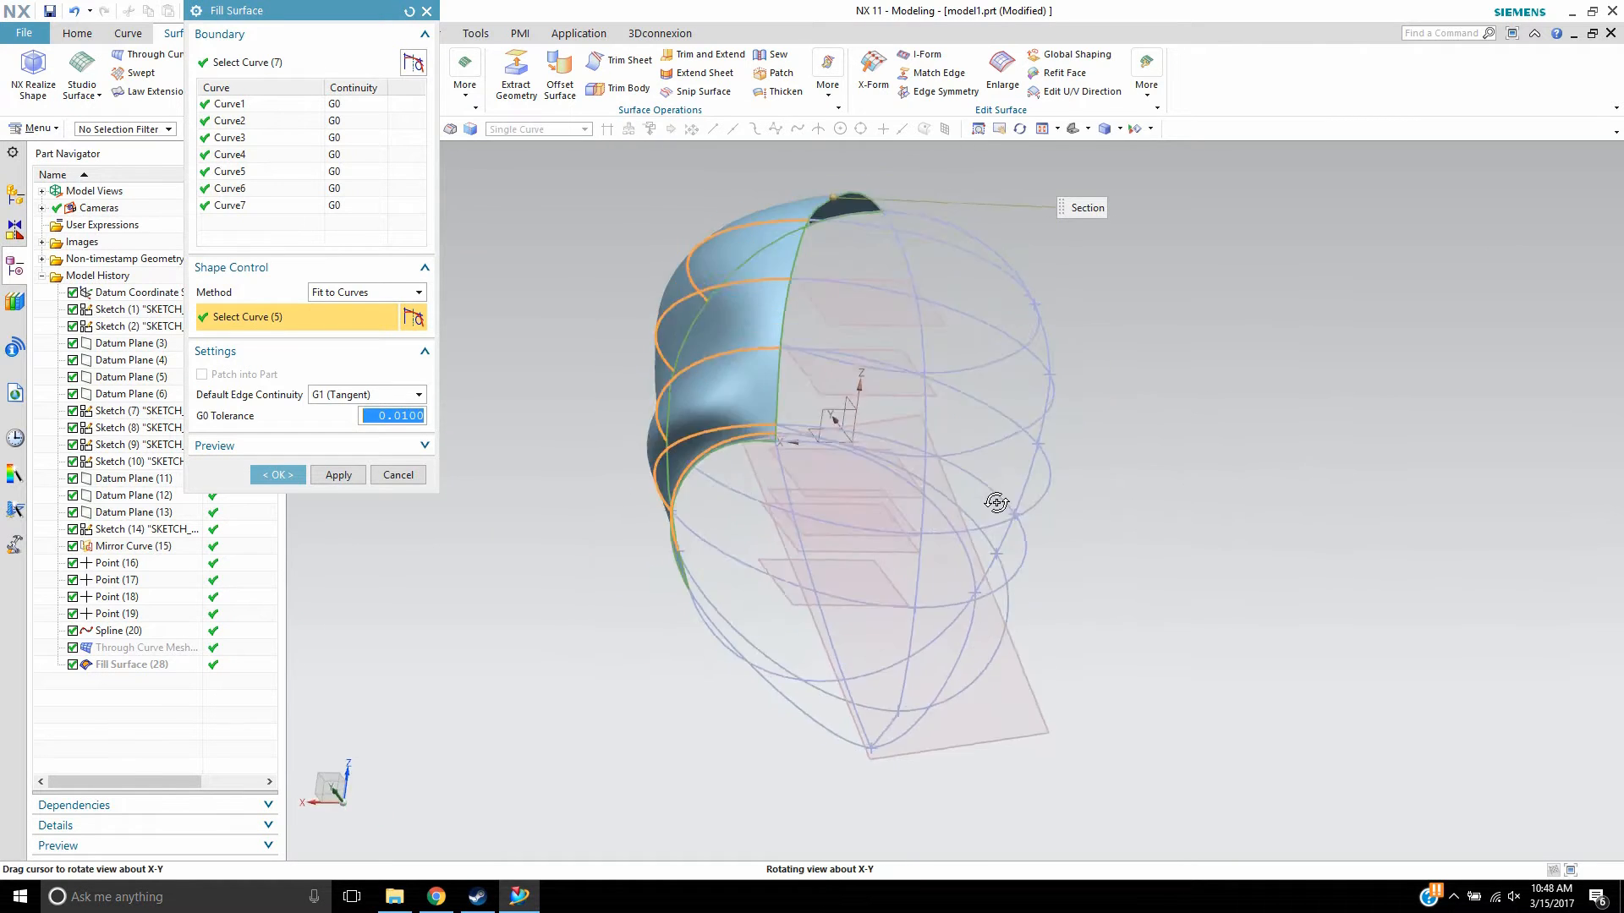
drag(997, 502, 871, 388)
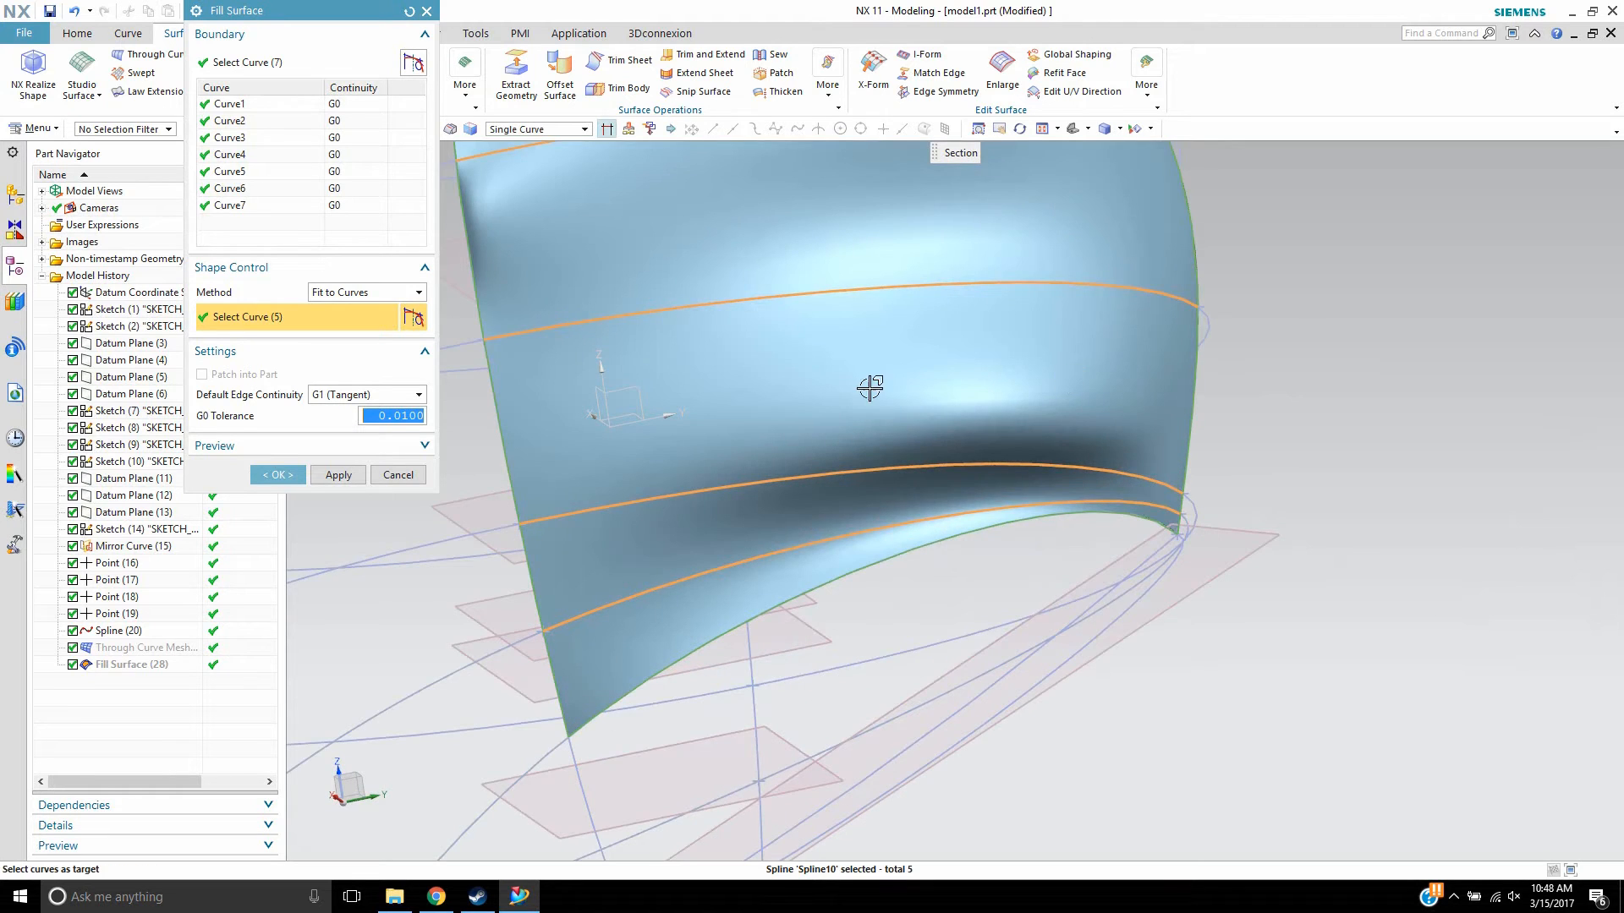
drag(870, 388, 1140, 360)
text(0.2100)
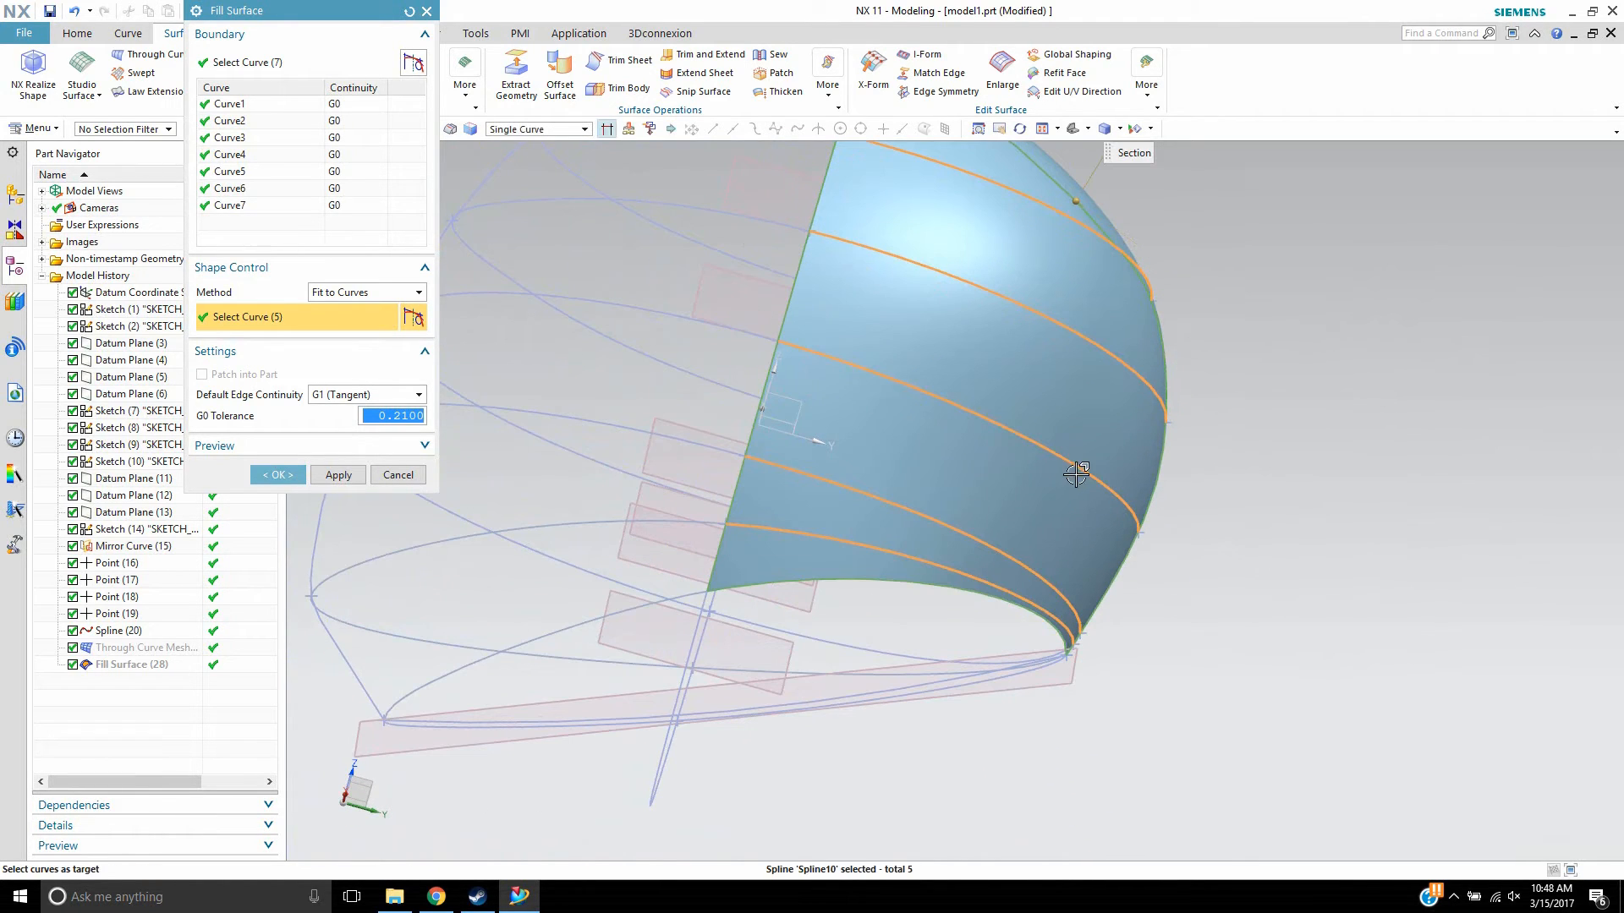
drag(1076, 474, 1261, 412)
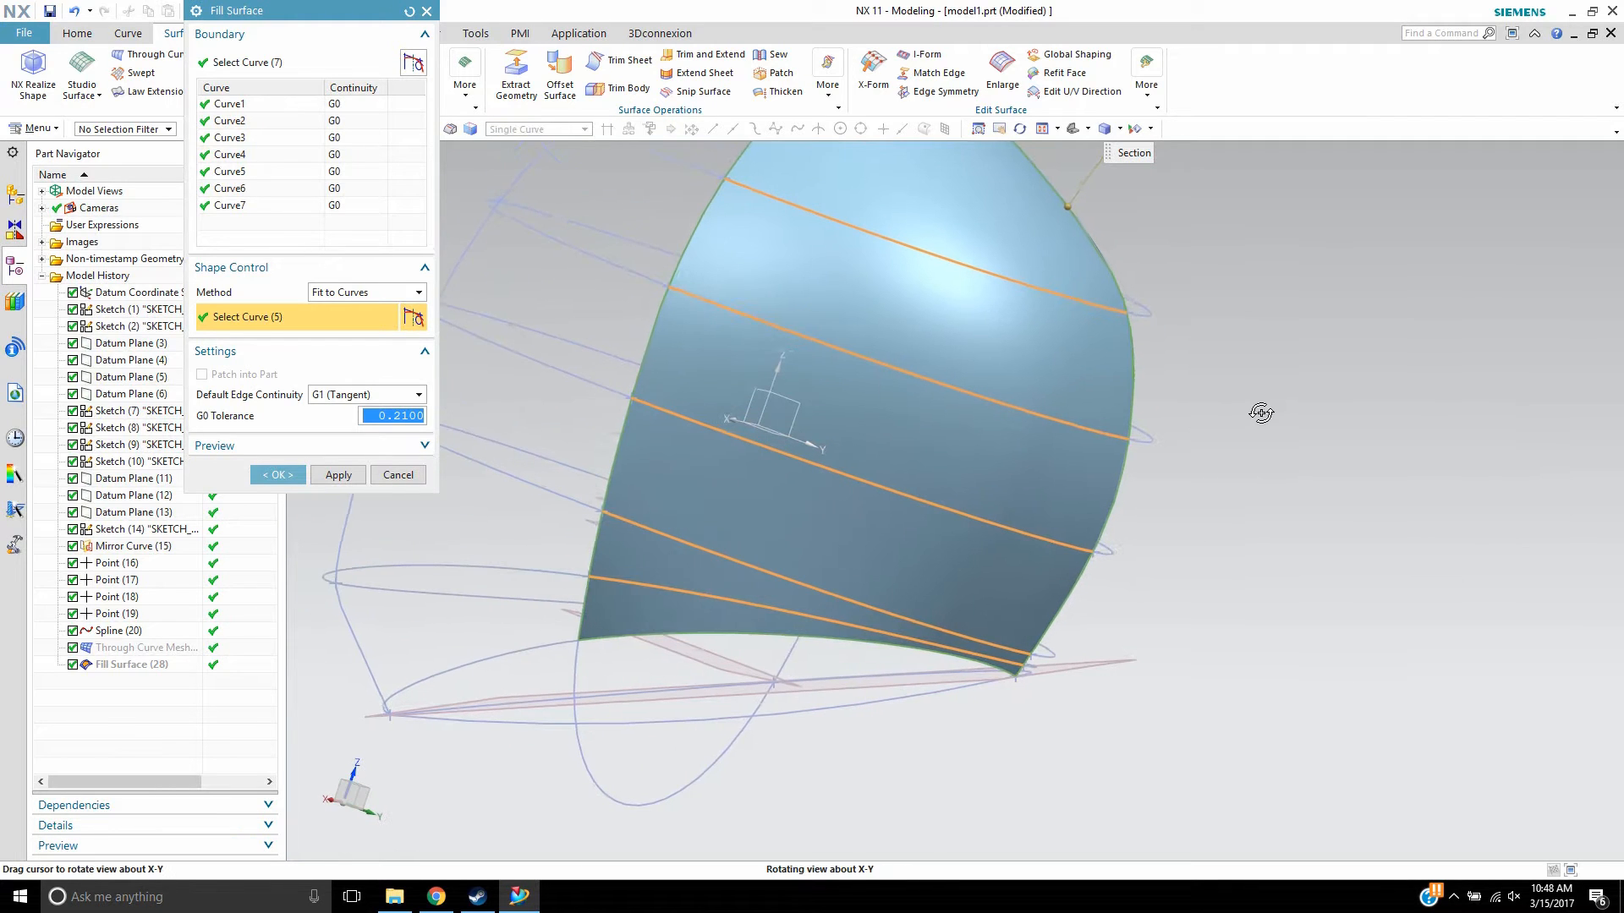
click(278, 474)
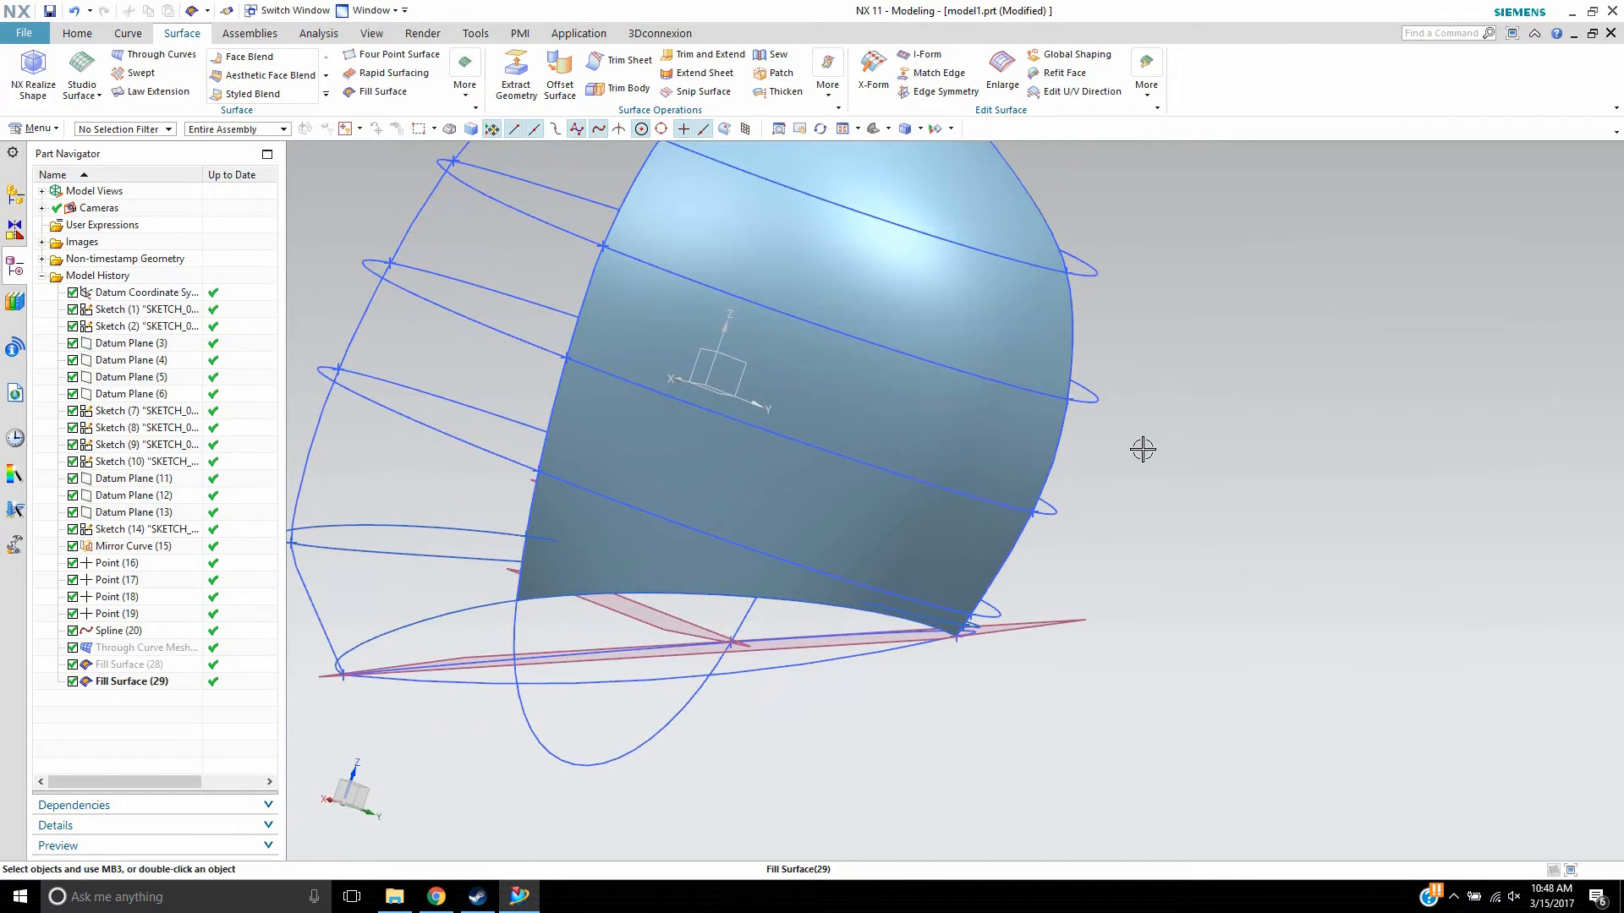
drag(1142, 448, 885, 424)
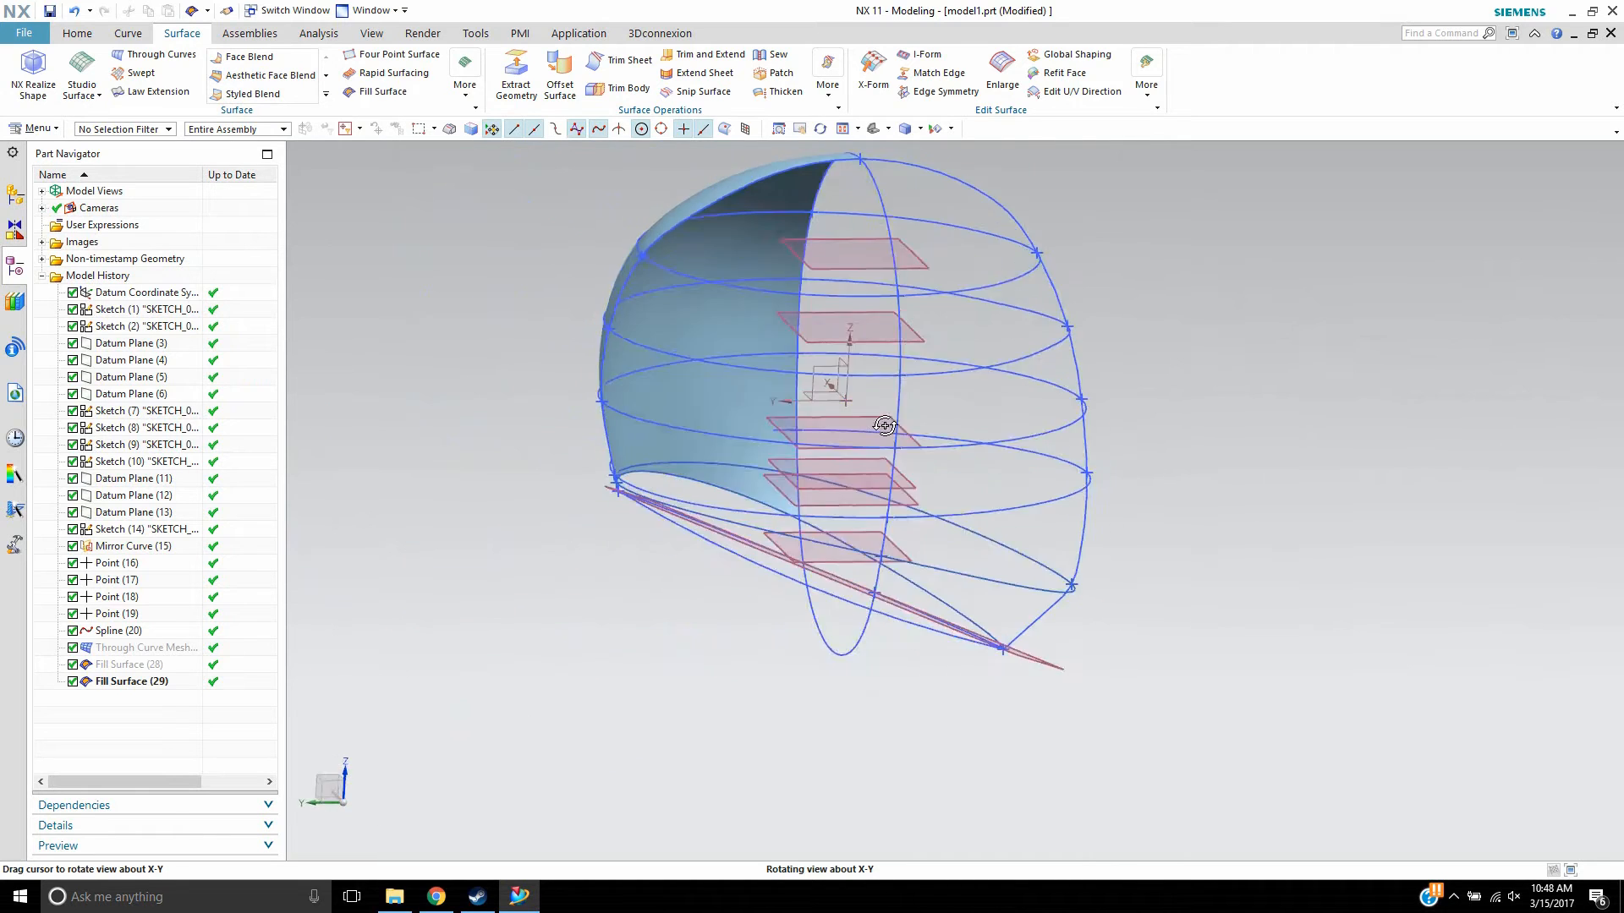
drag(885, 425, 1182, 484)
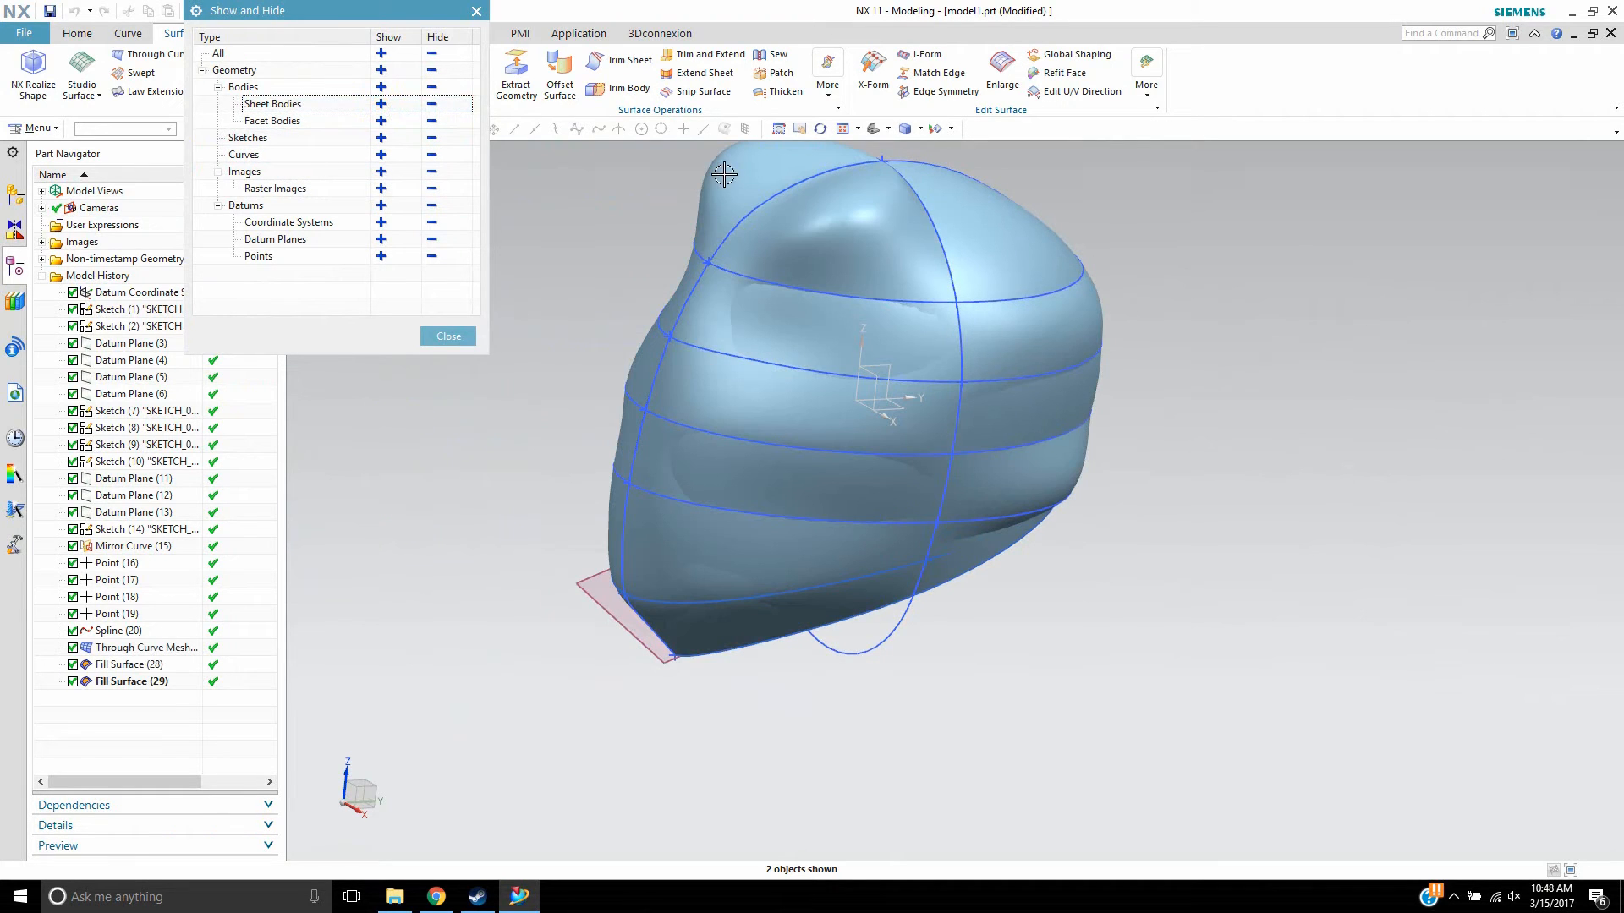
- Close Show and Hide and hide the Through Curve Mesh (27) feature
click(447, 335)
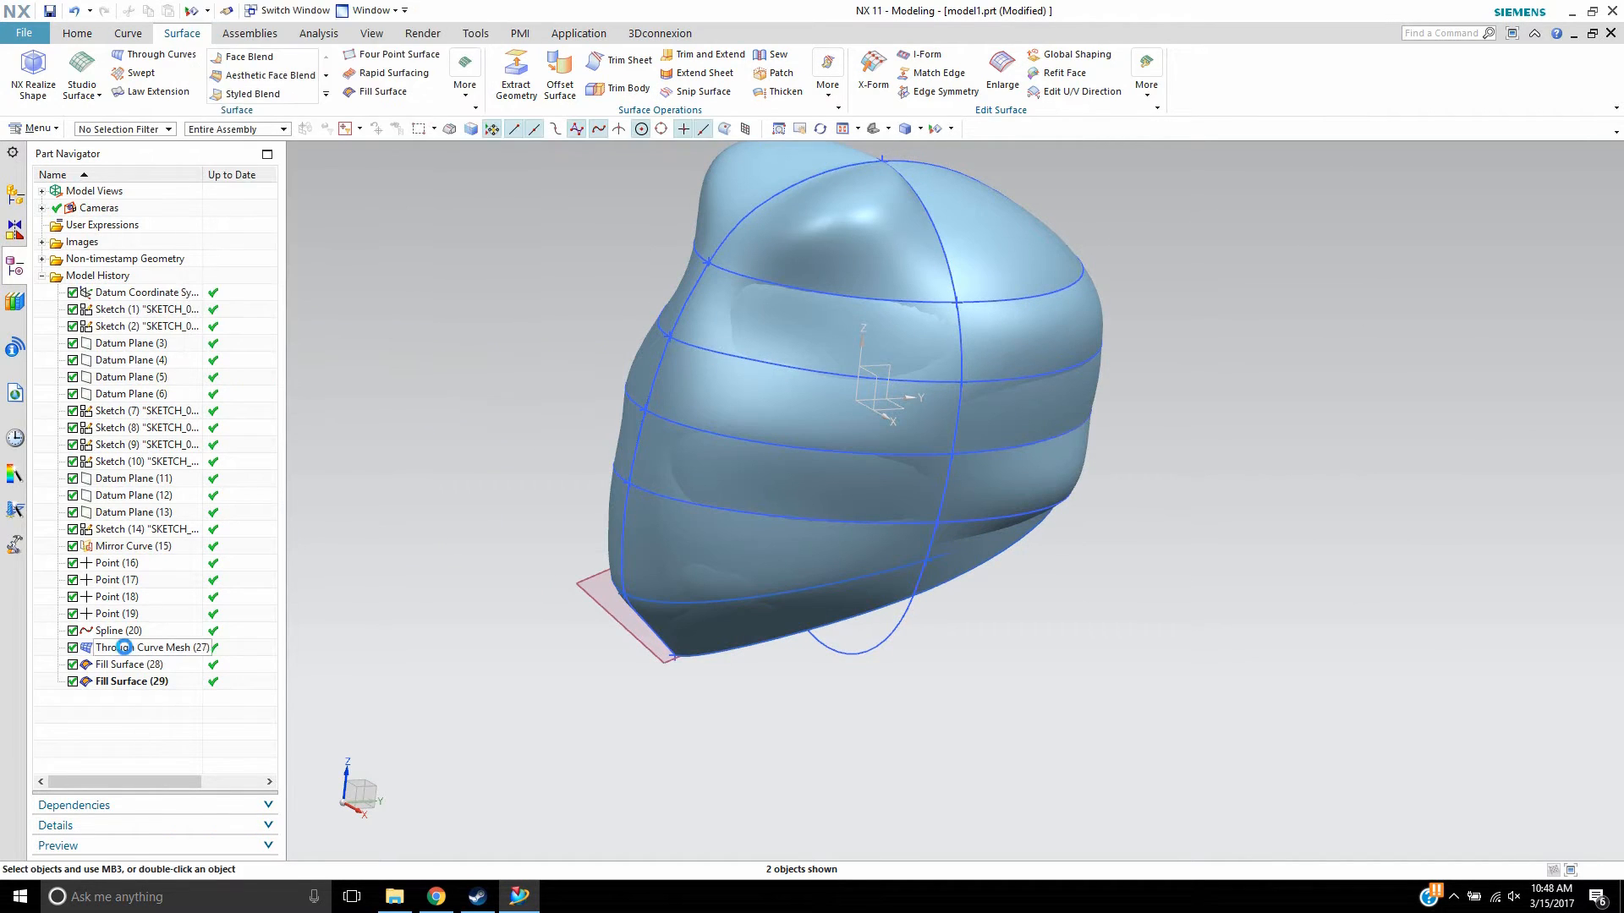
right_click(132, 647)
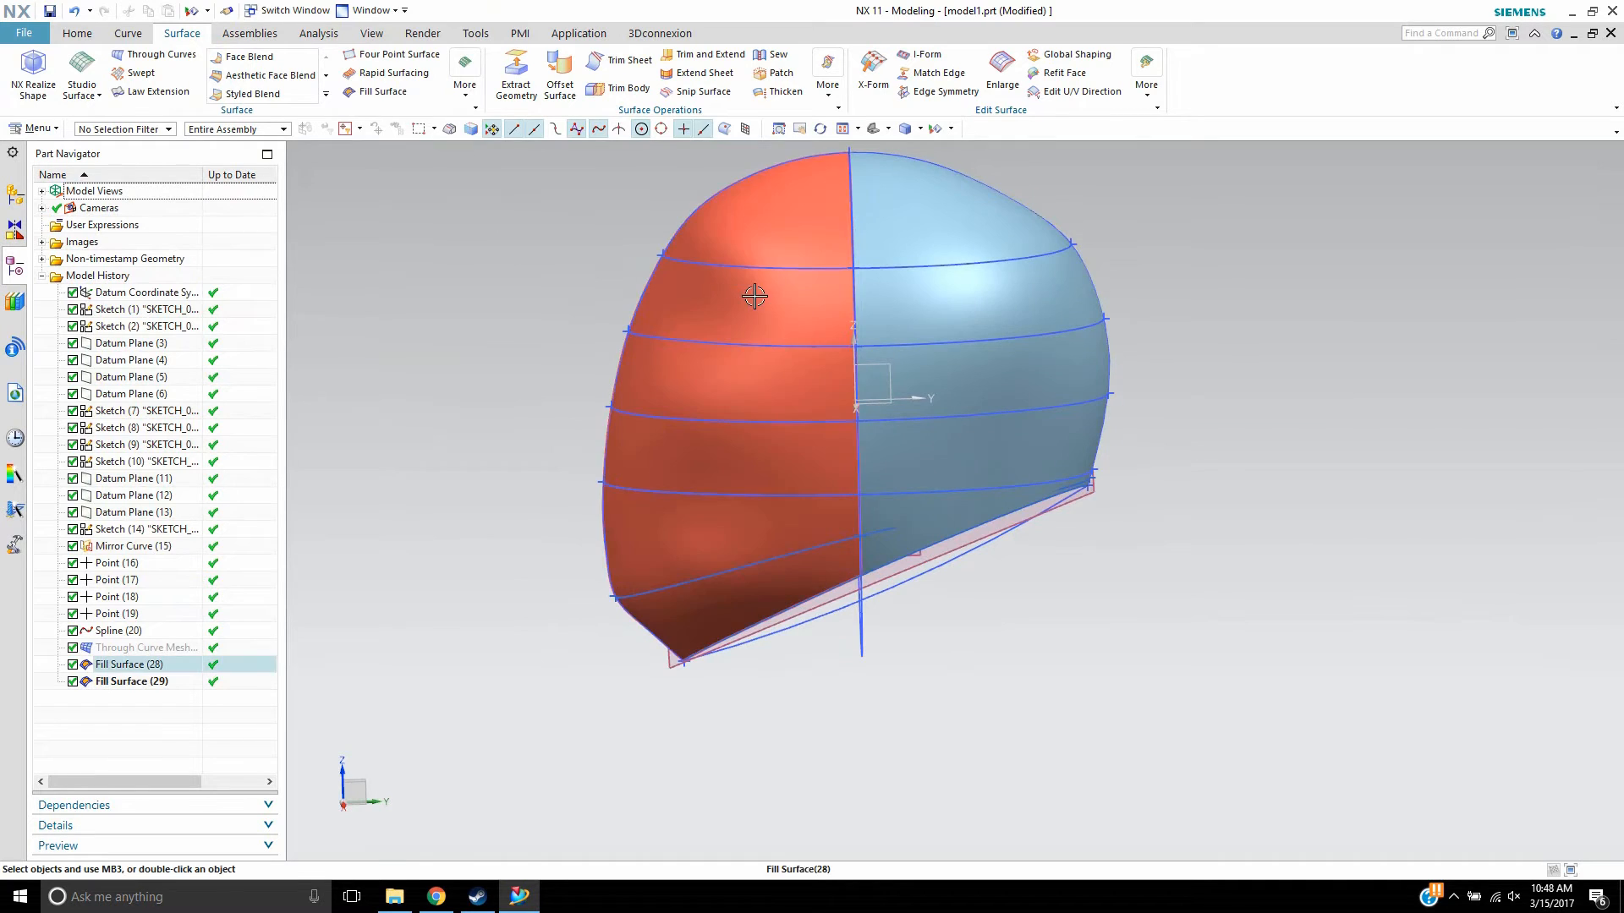
- Change both Fill Surface halves to a G0 tolerance of 0.3100
double_click(132, 664)
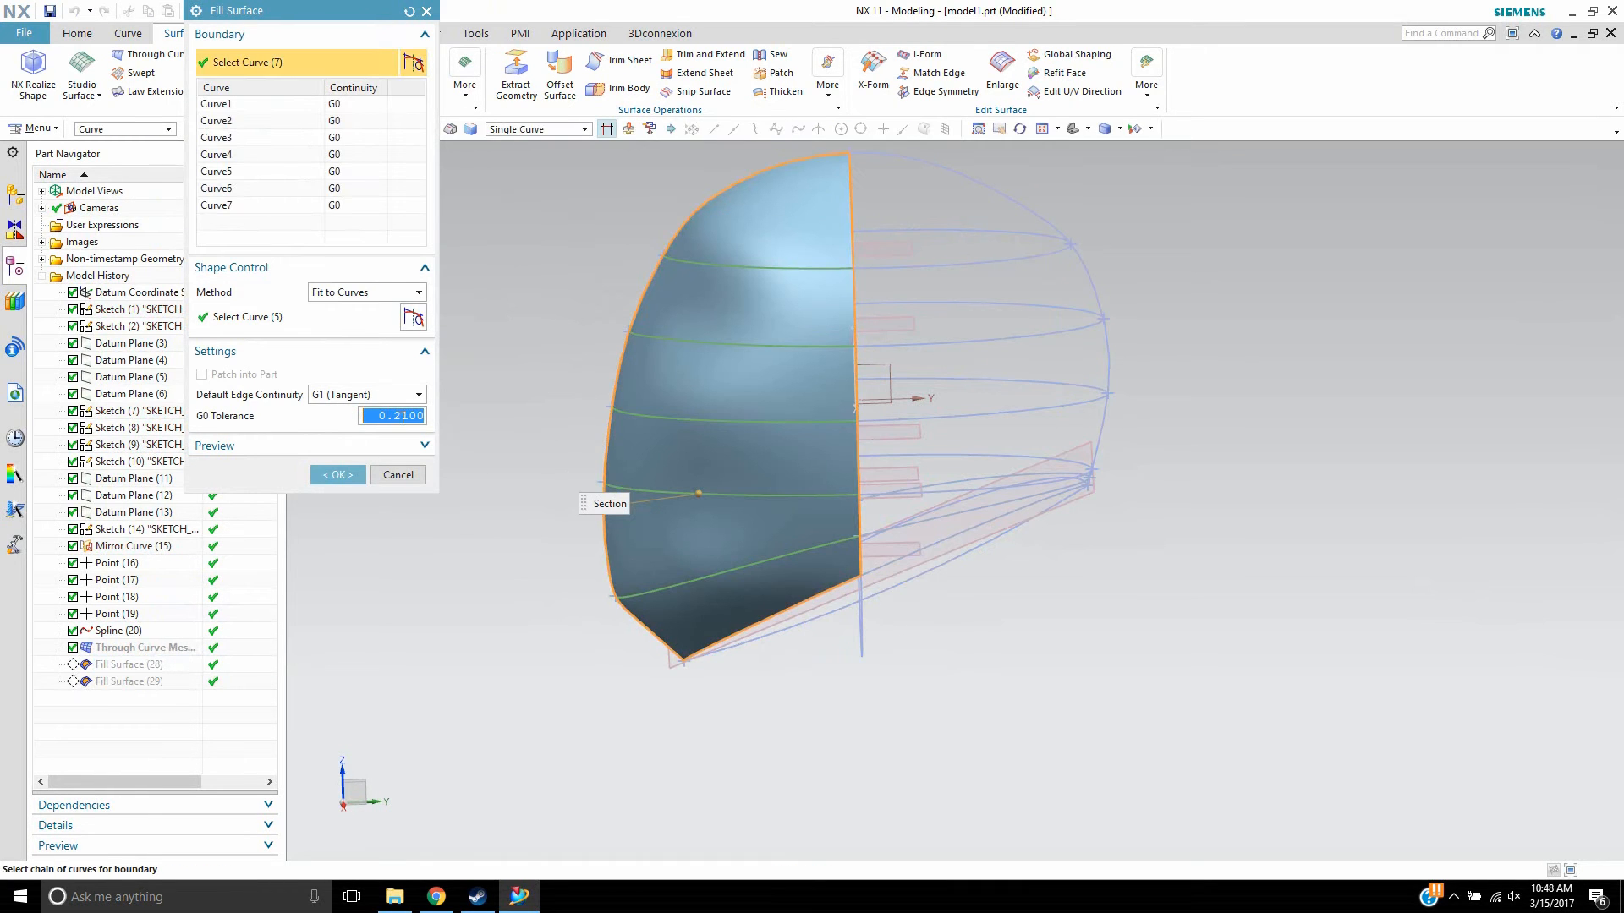
text(0.3100)
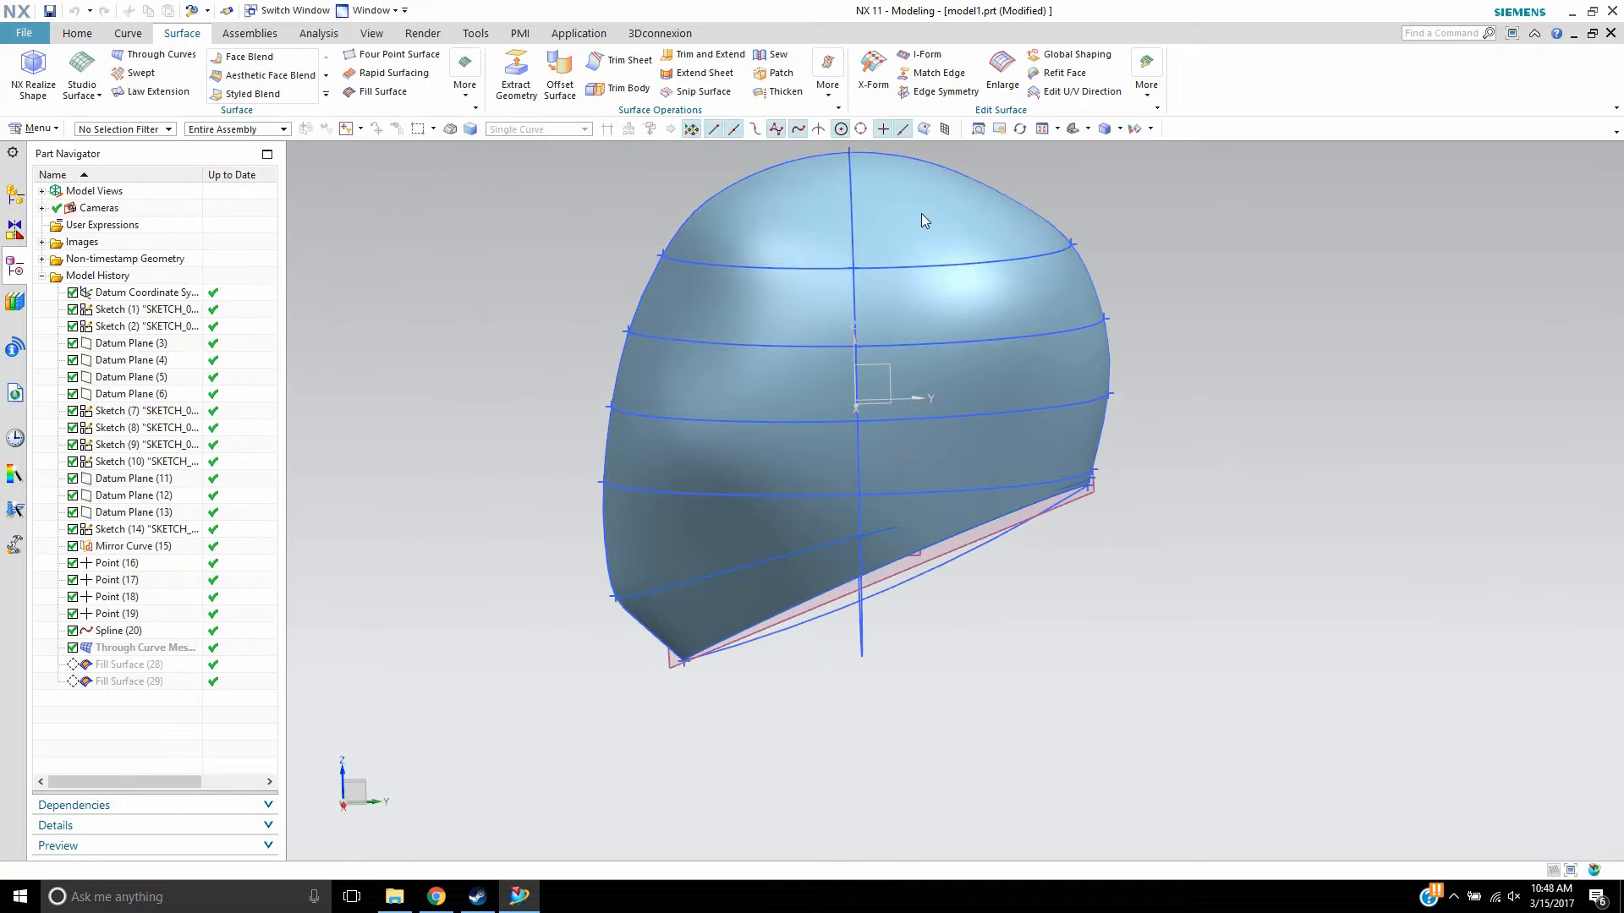
double_click(129, 664)
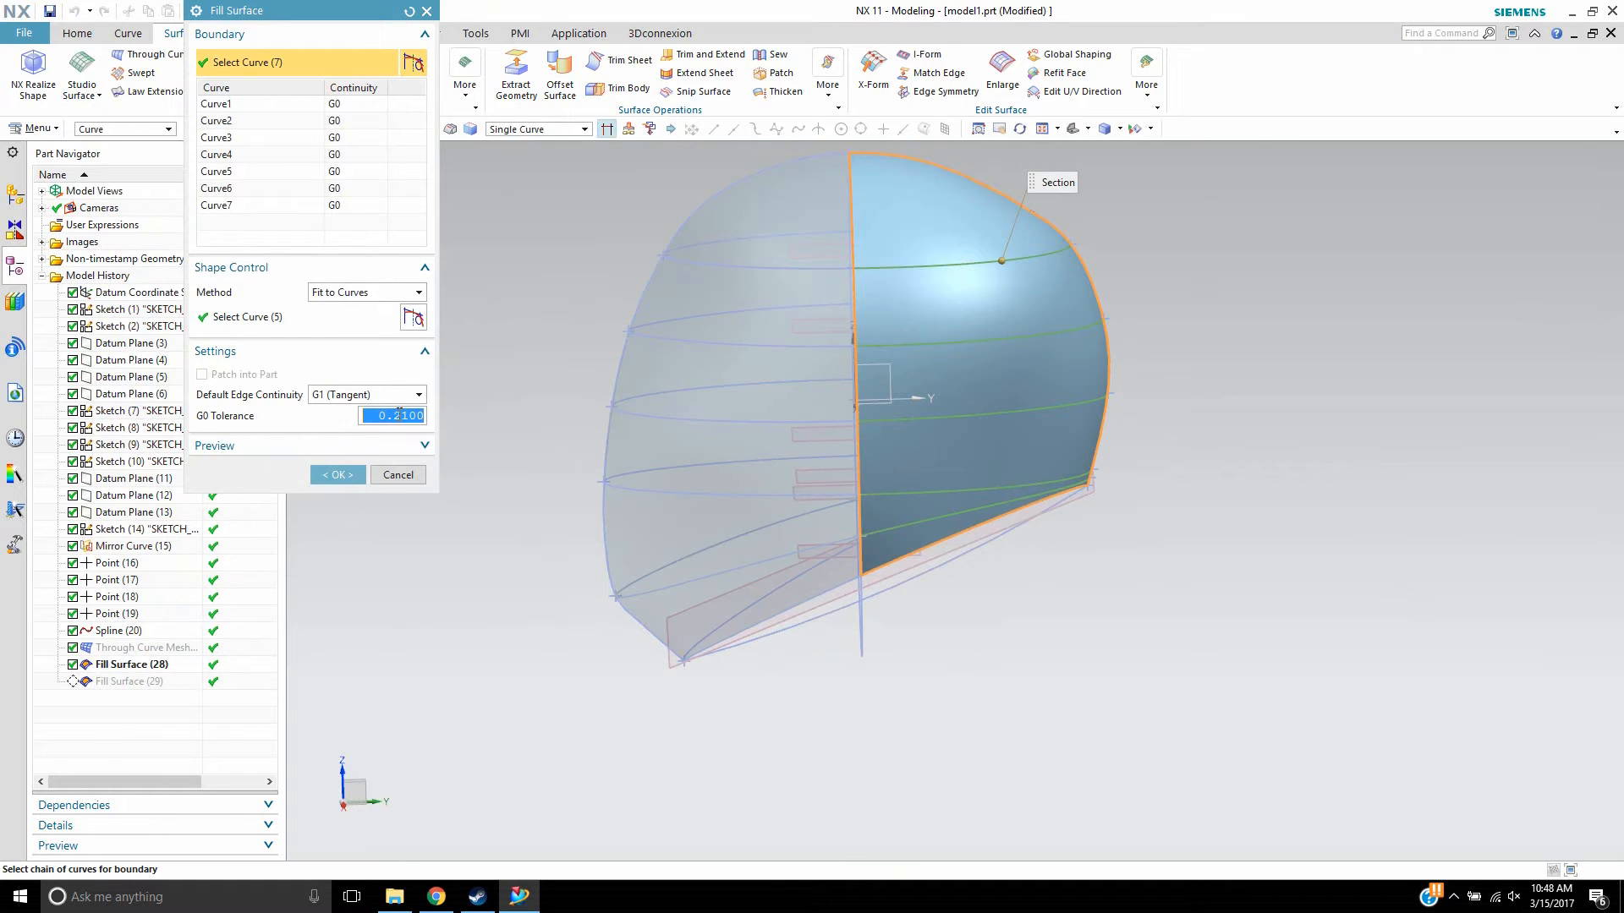
text(0.3100)
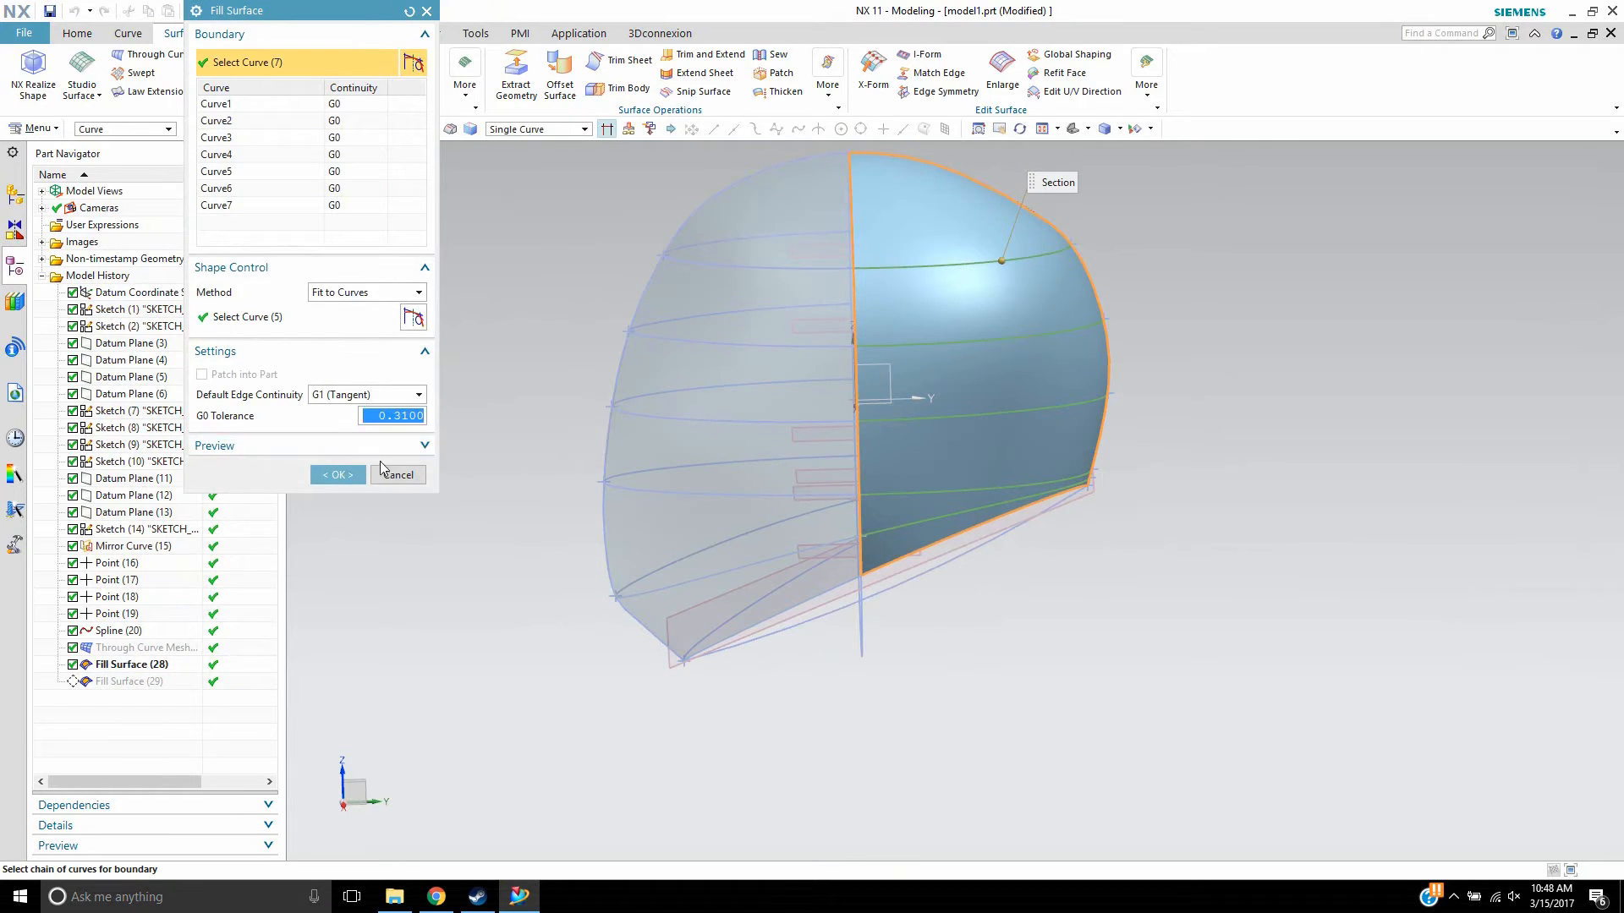
click(338, 475)
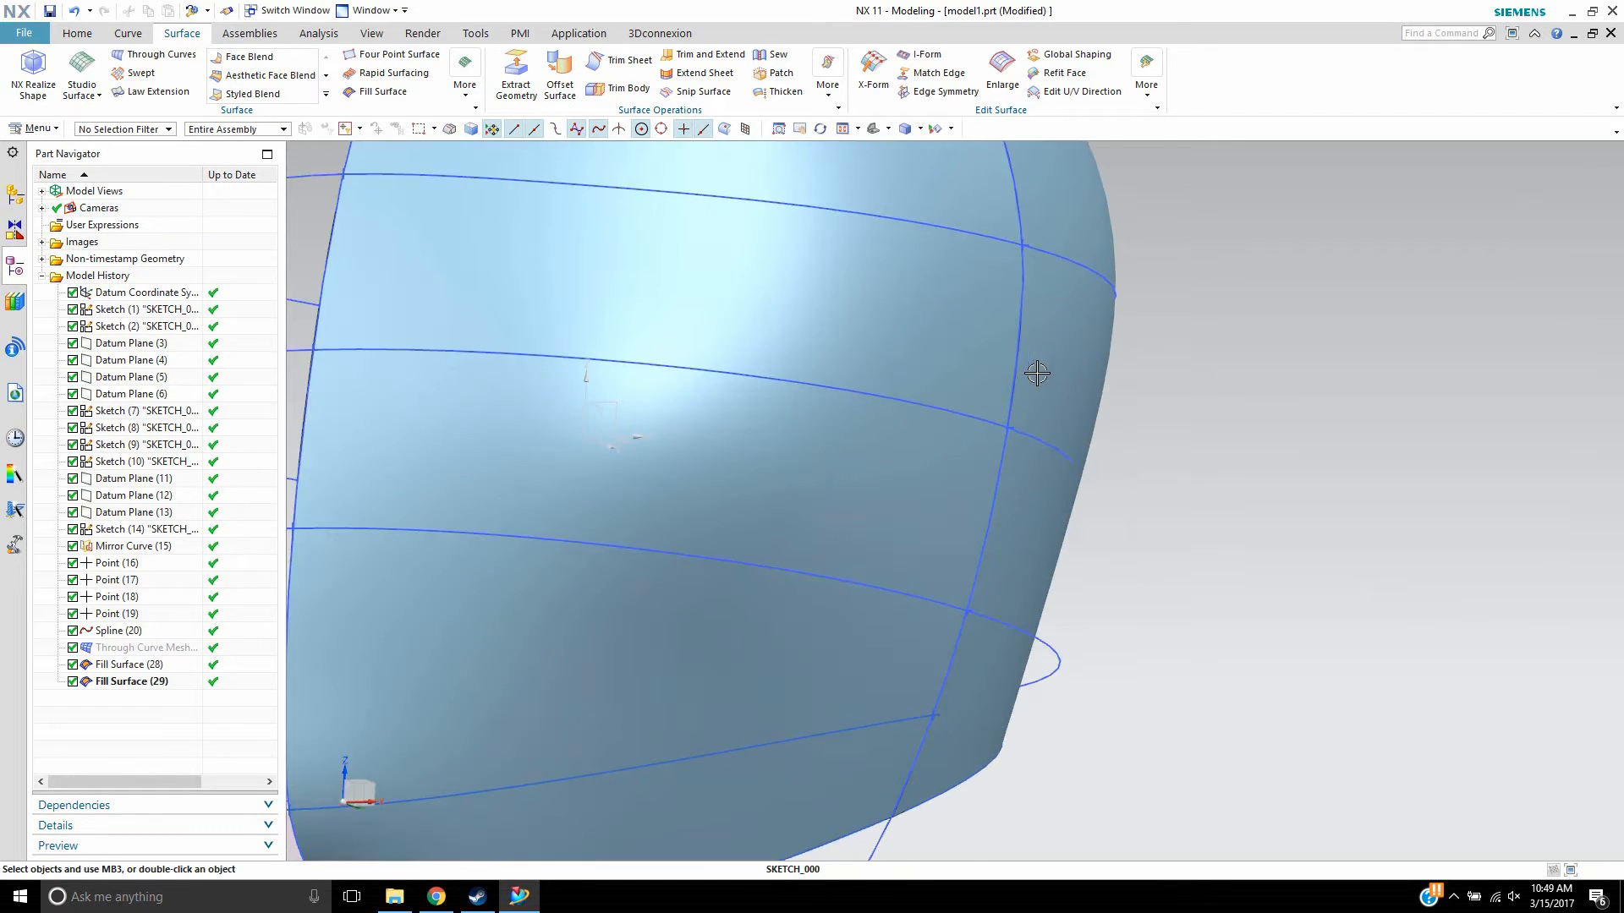
- Make Through Curve Mesh the current feature, rolling back both fill surfaces
drag(1036, 373, 816, 290)
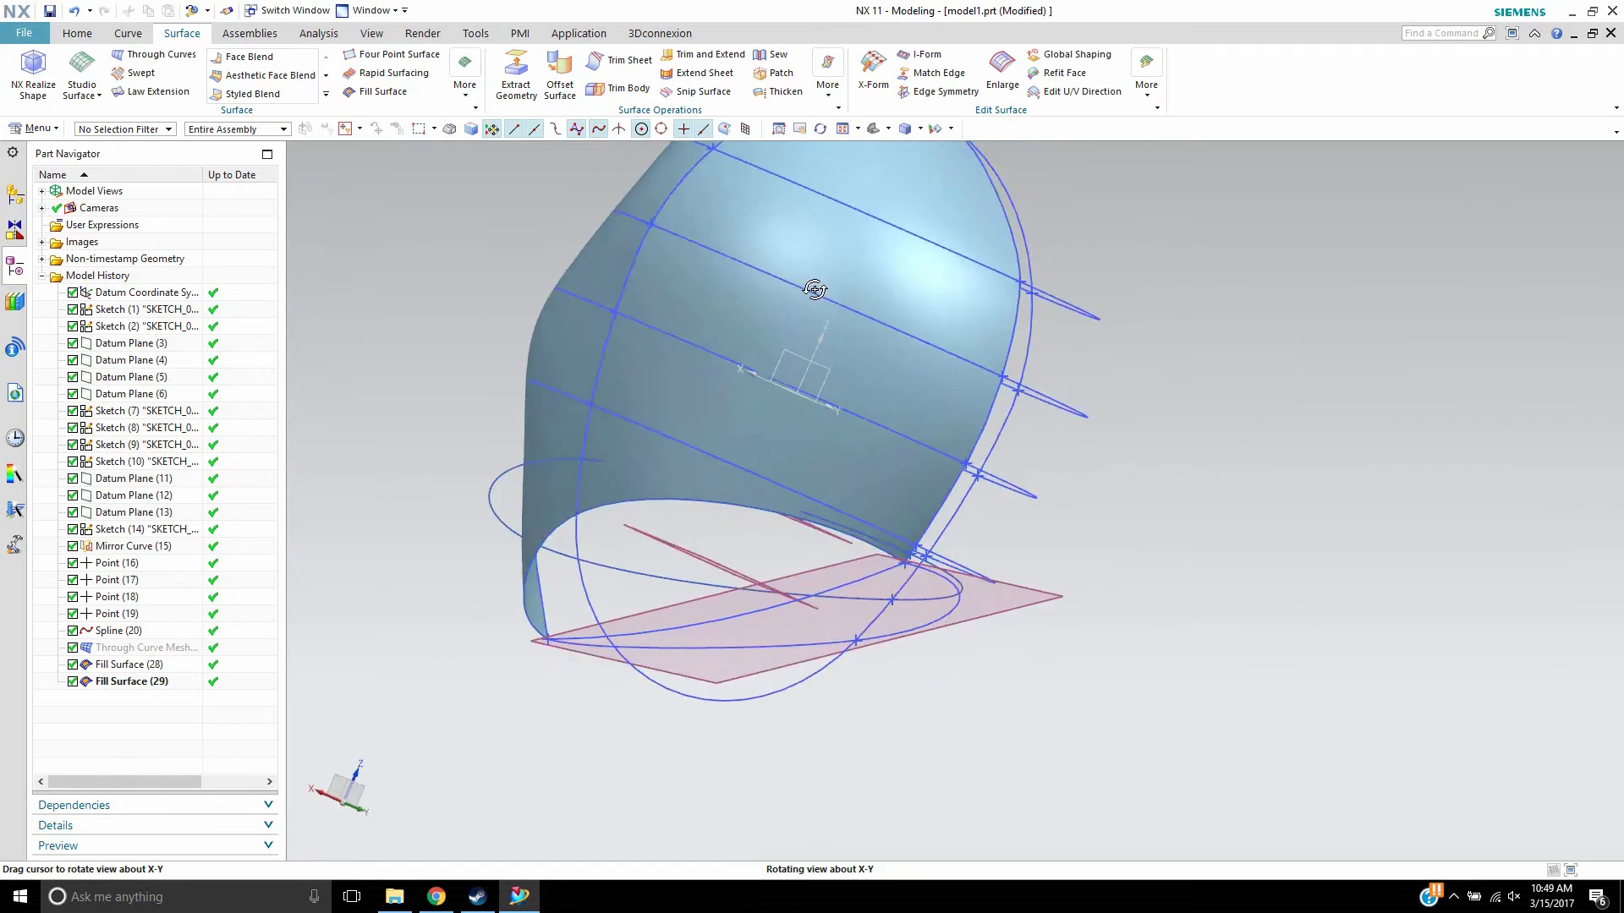
drag(813, 287, 845, 395)
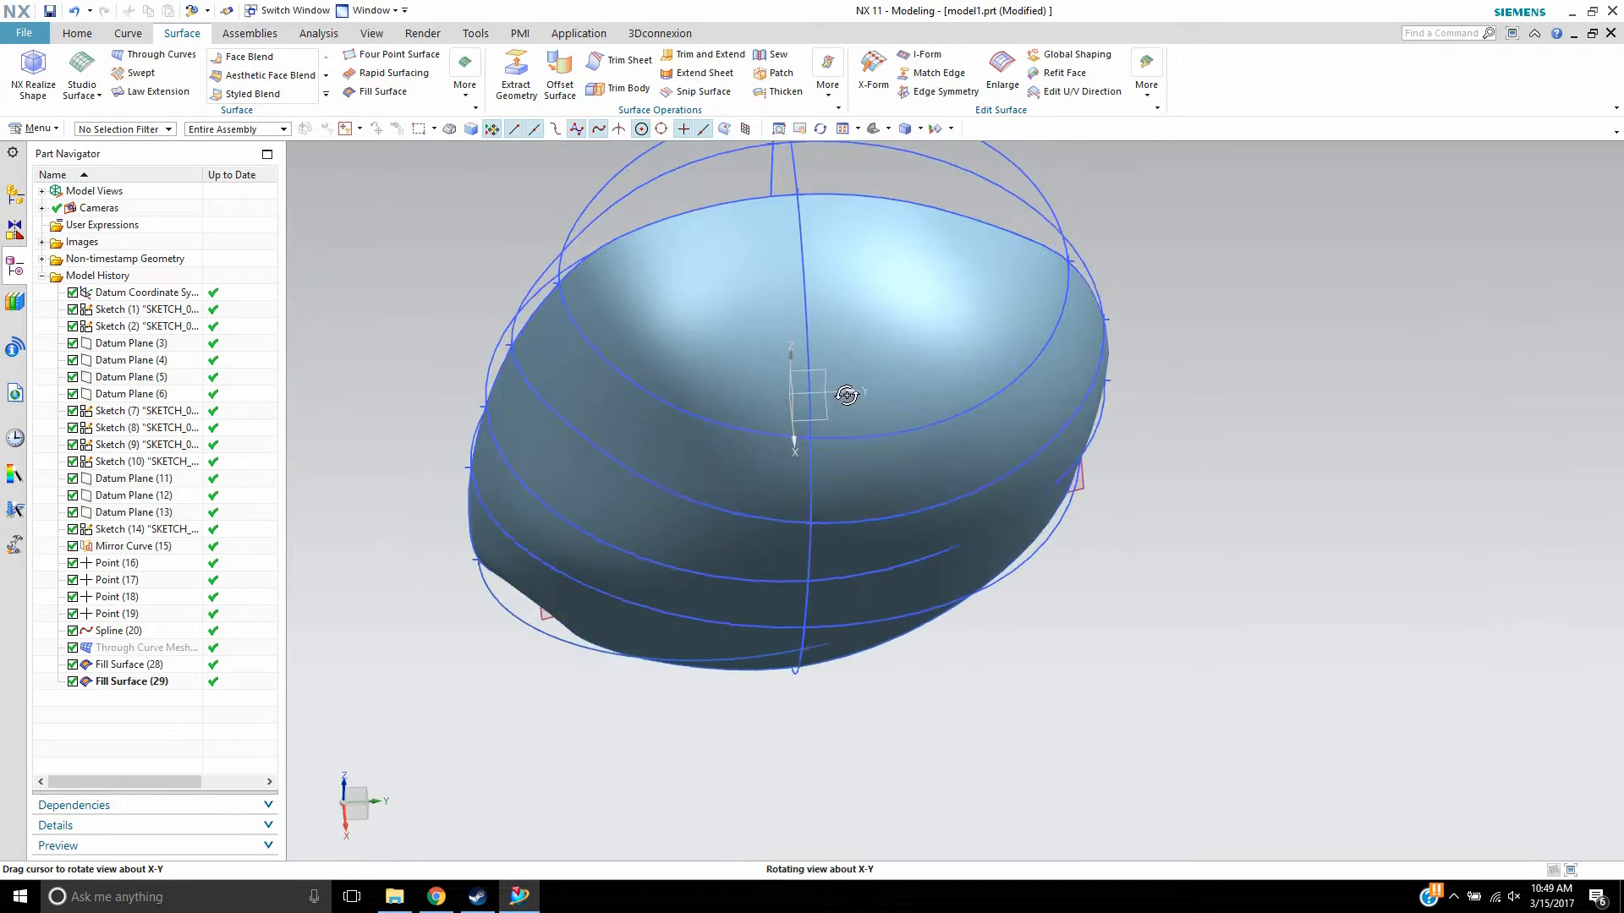
drag(845, 393, 829, 393)
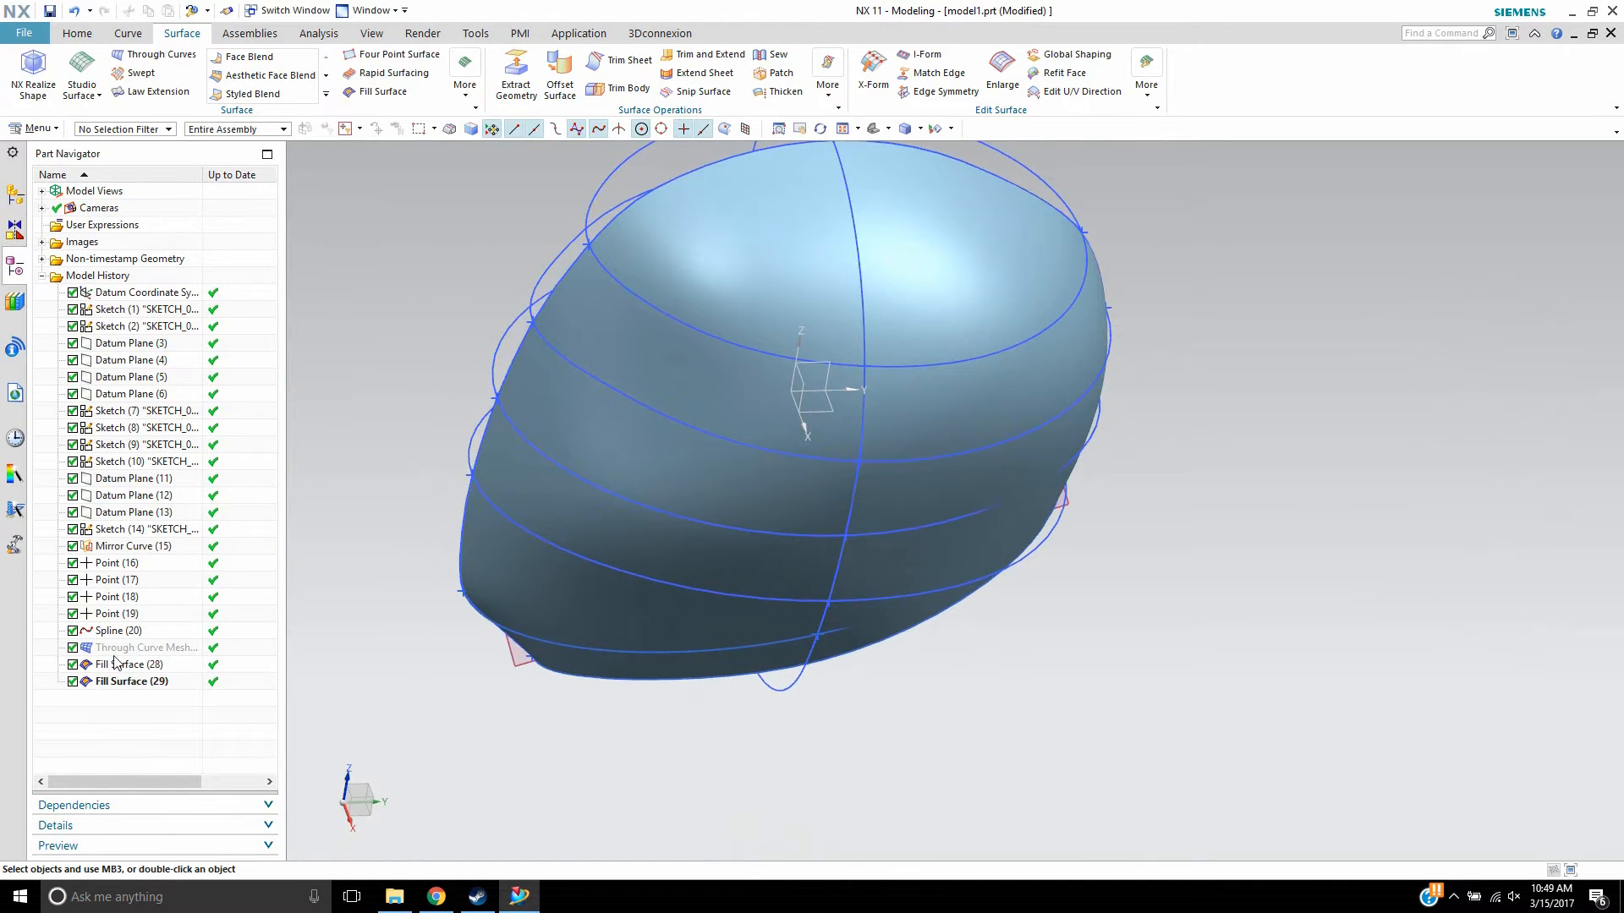
right_click(118, 647)
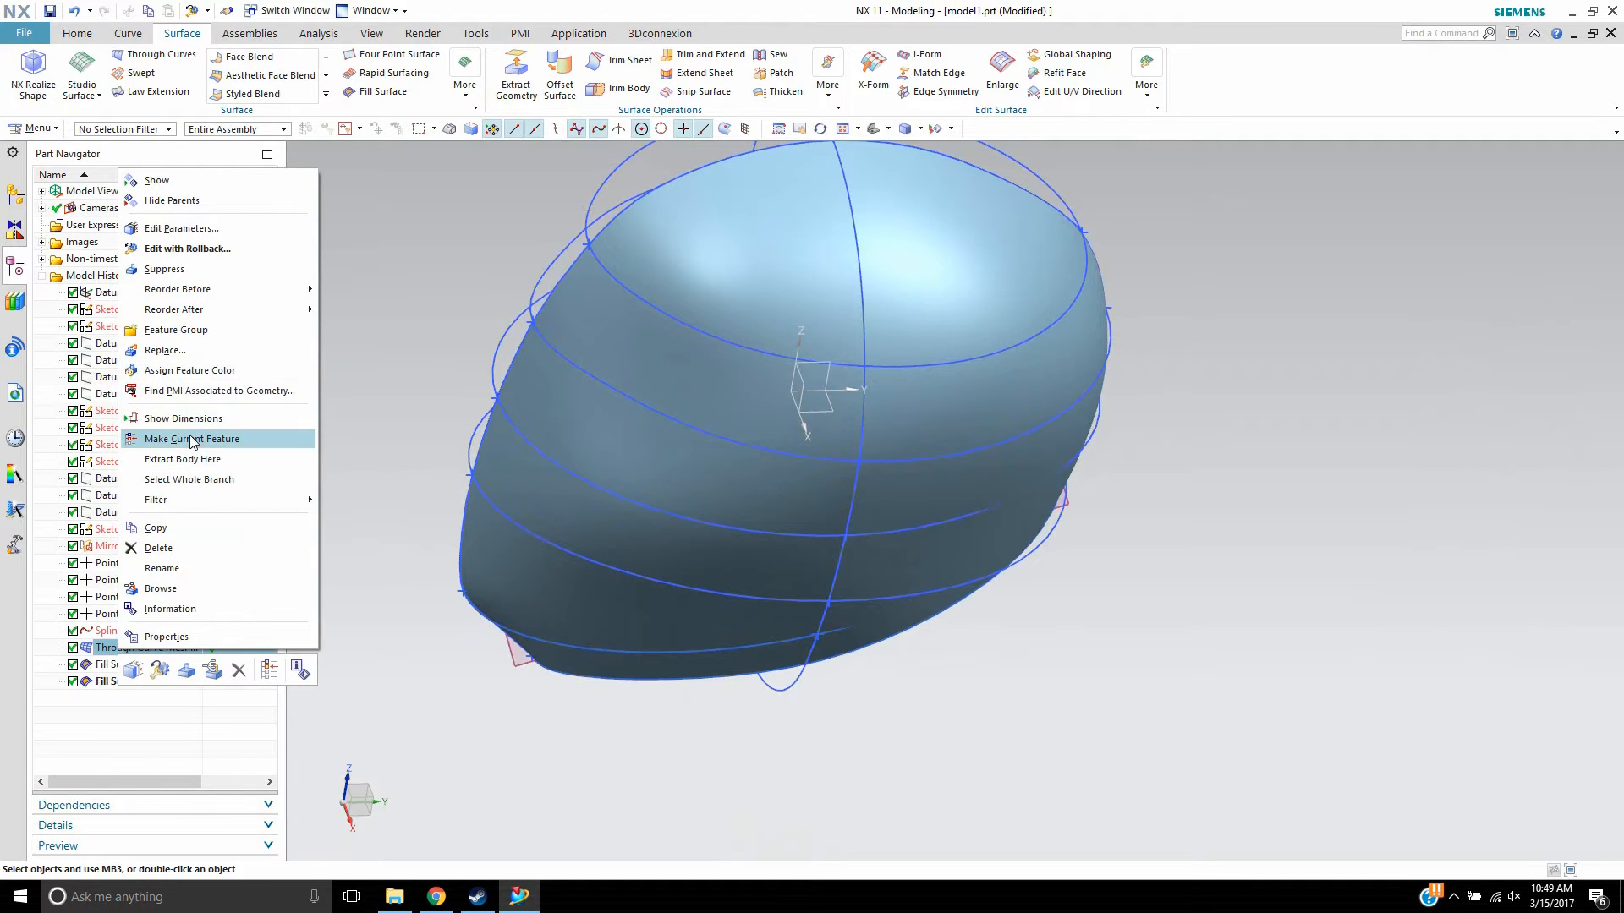
click(192, 439)
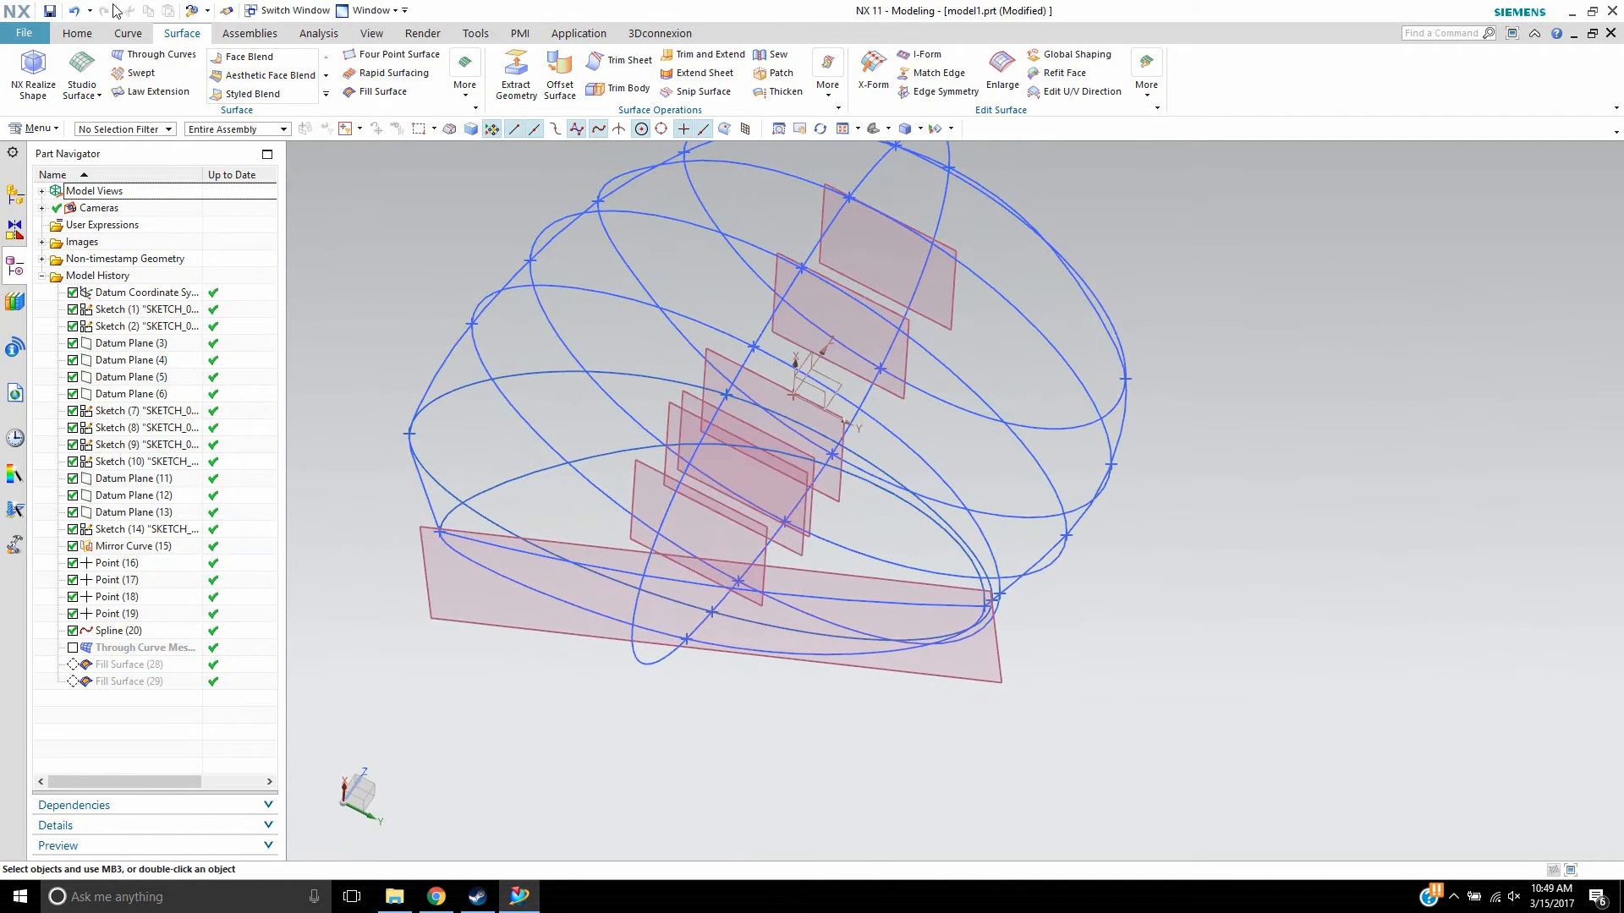
click(78, 34)
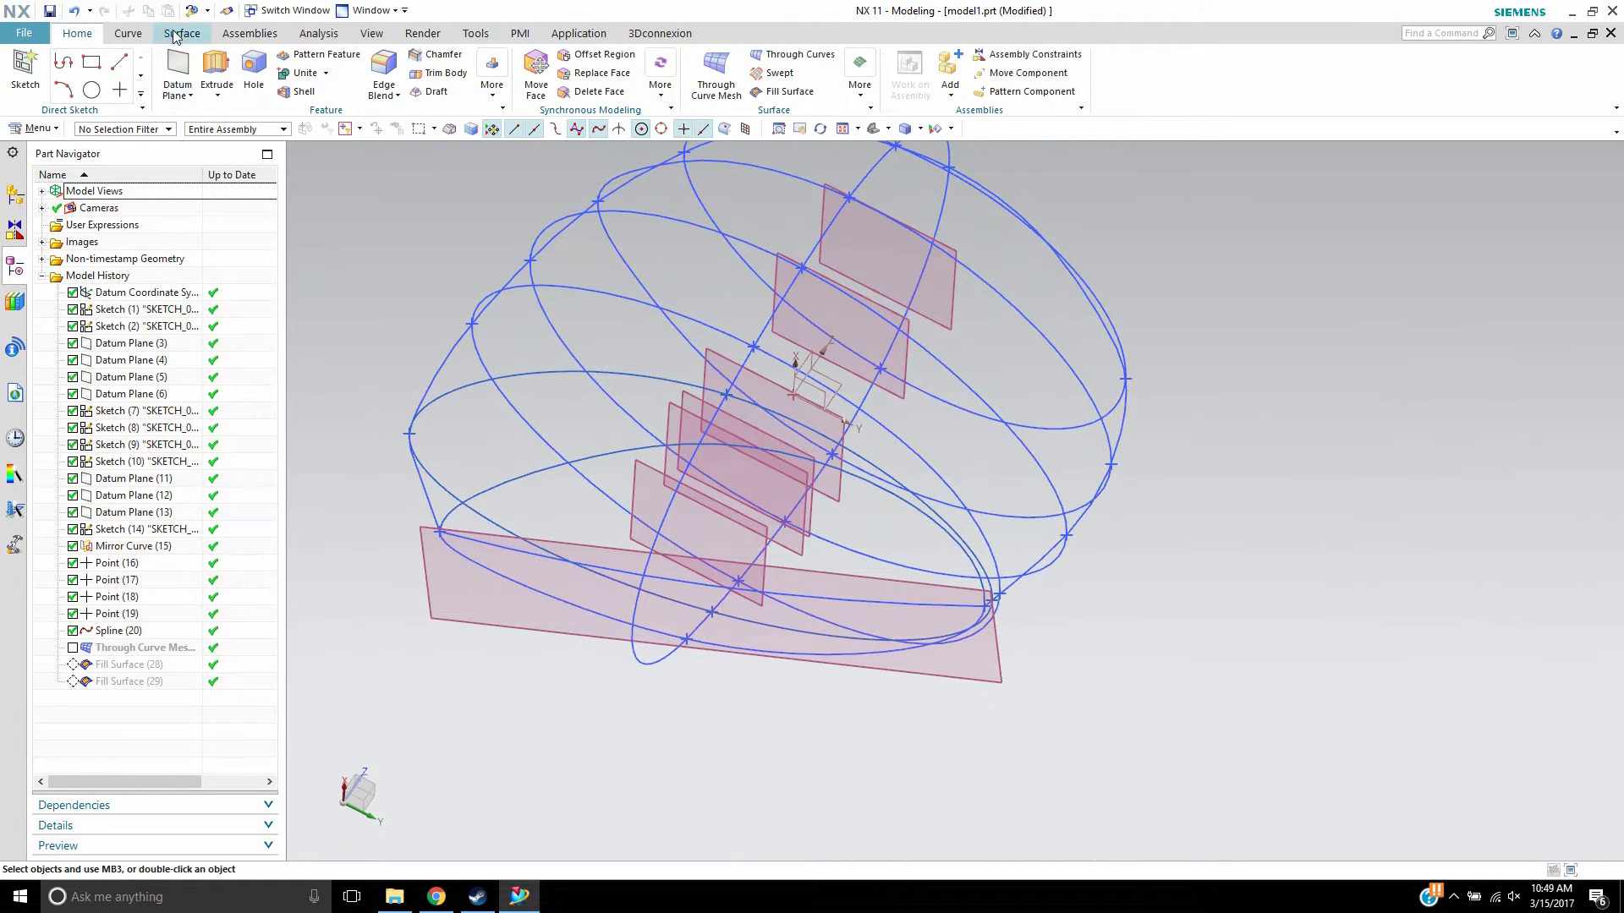
click(181, 33)
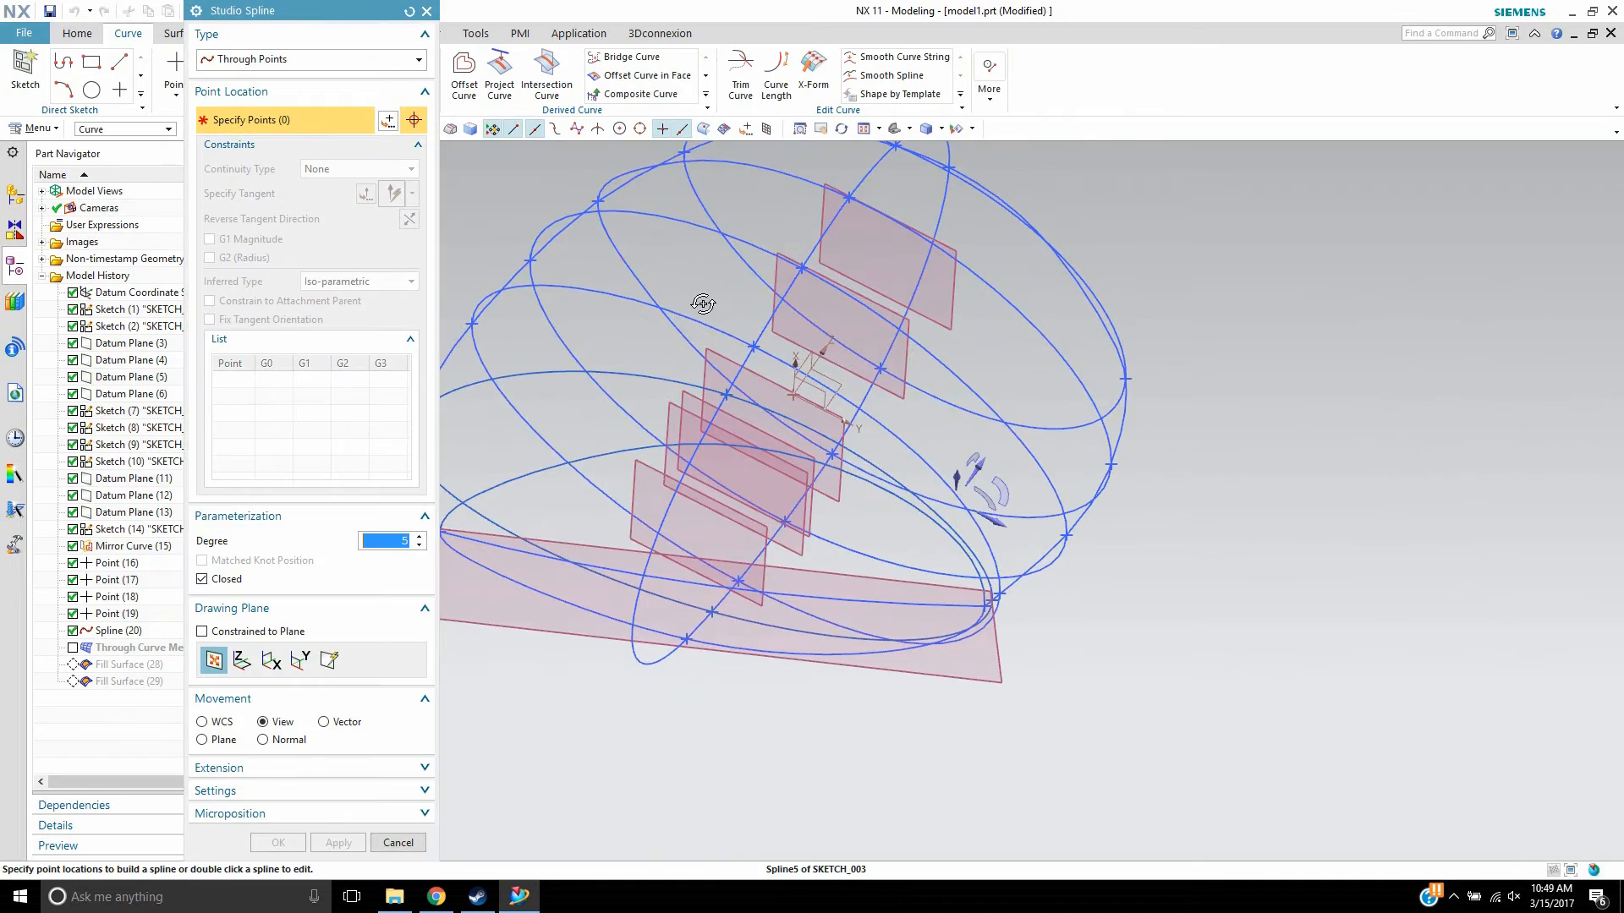
drag(702, 304, 747, 418)
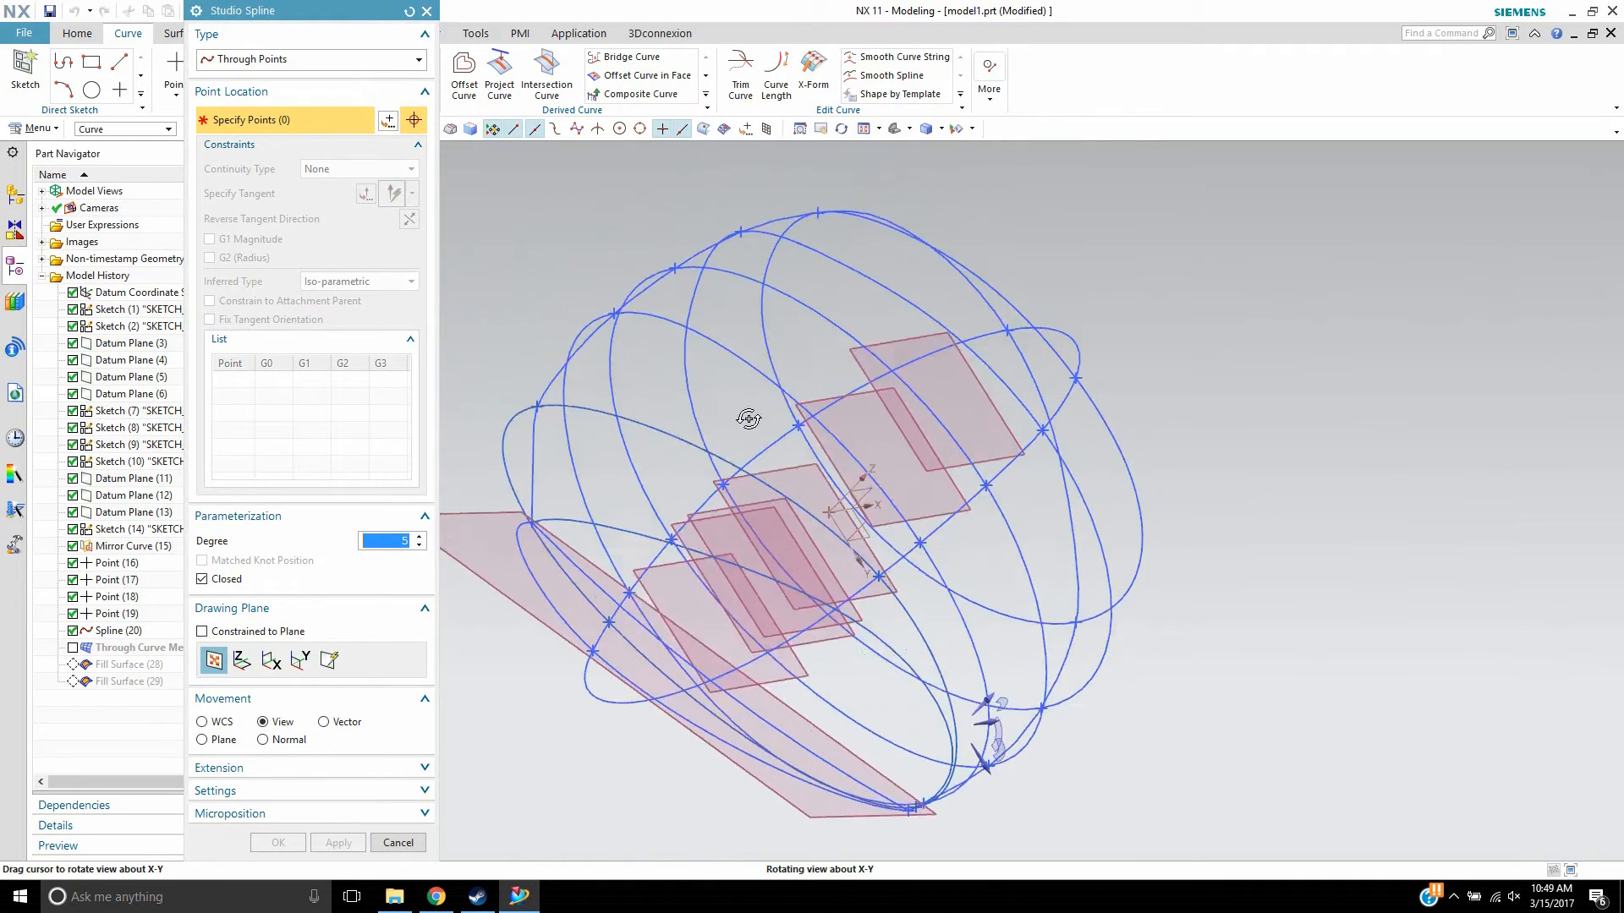
drag(748, 418, 625, 407)
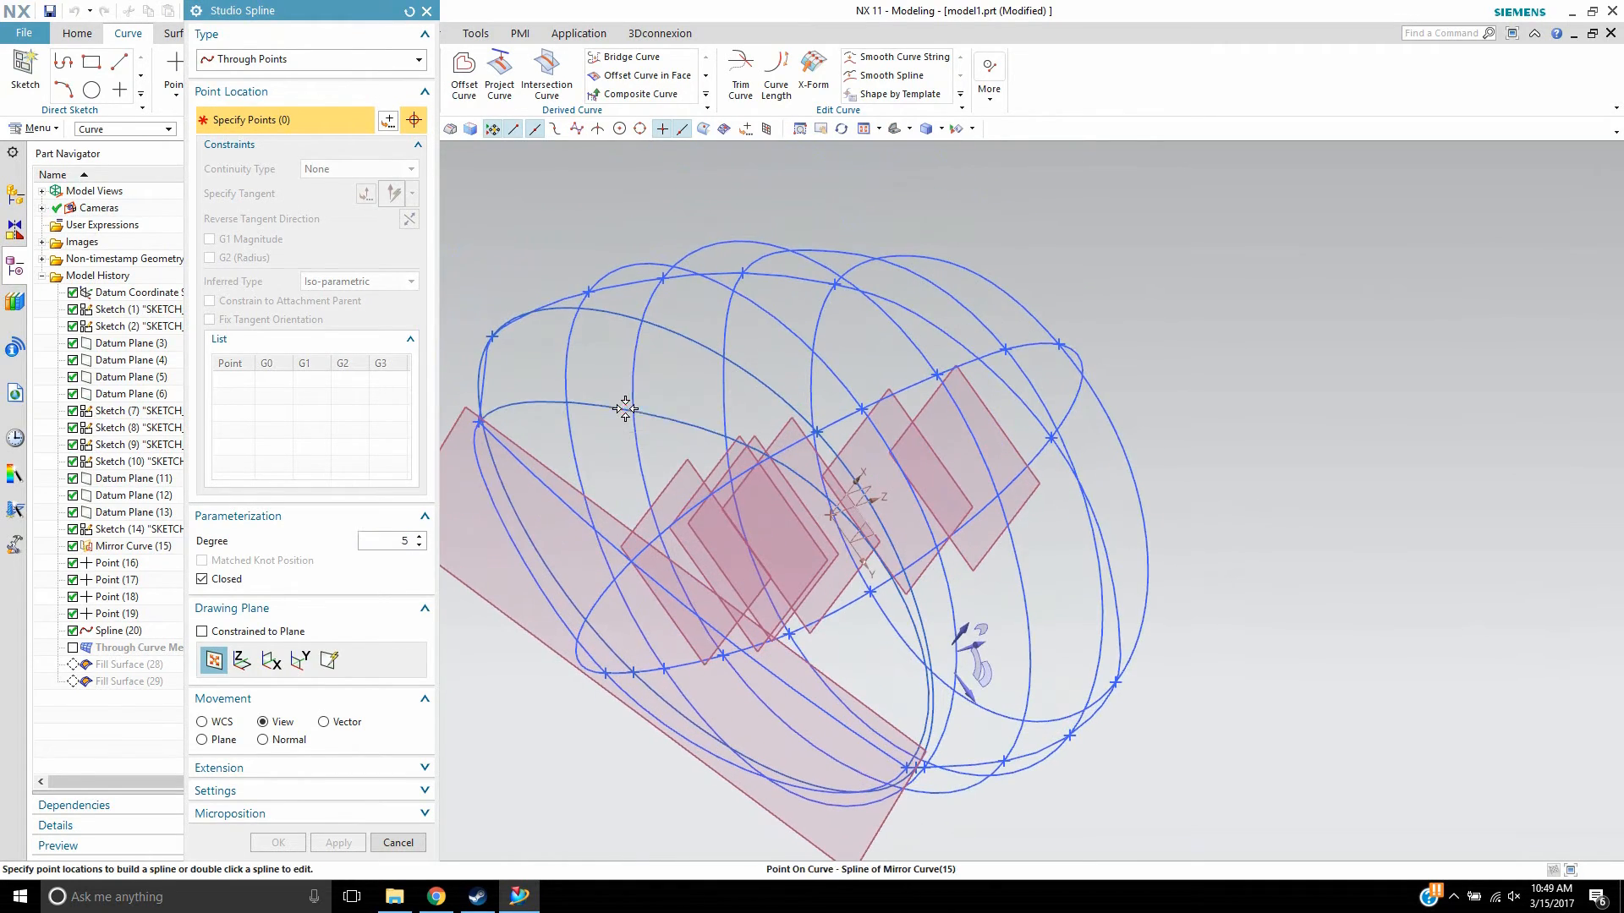
click(831, 279)
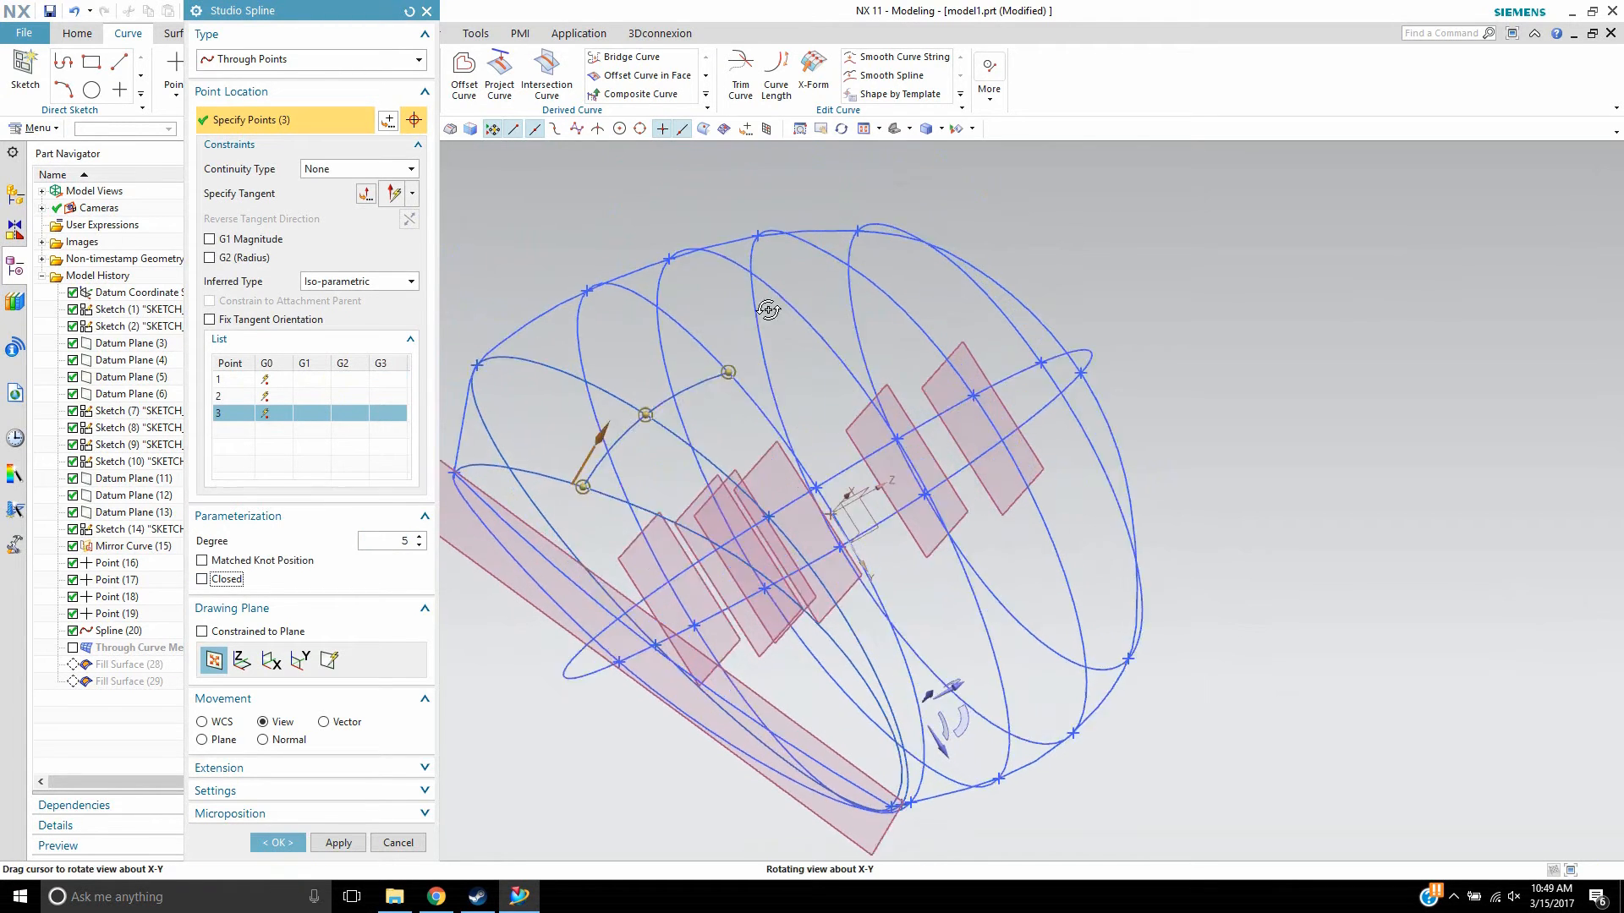
click(891, 308)
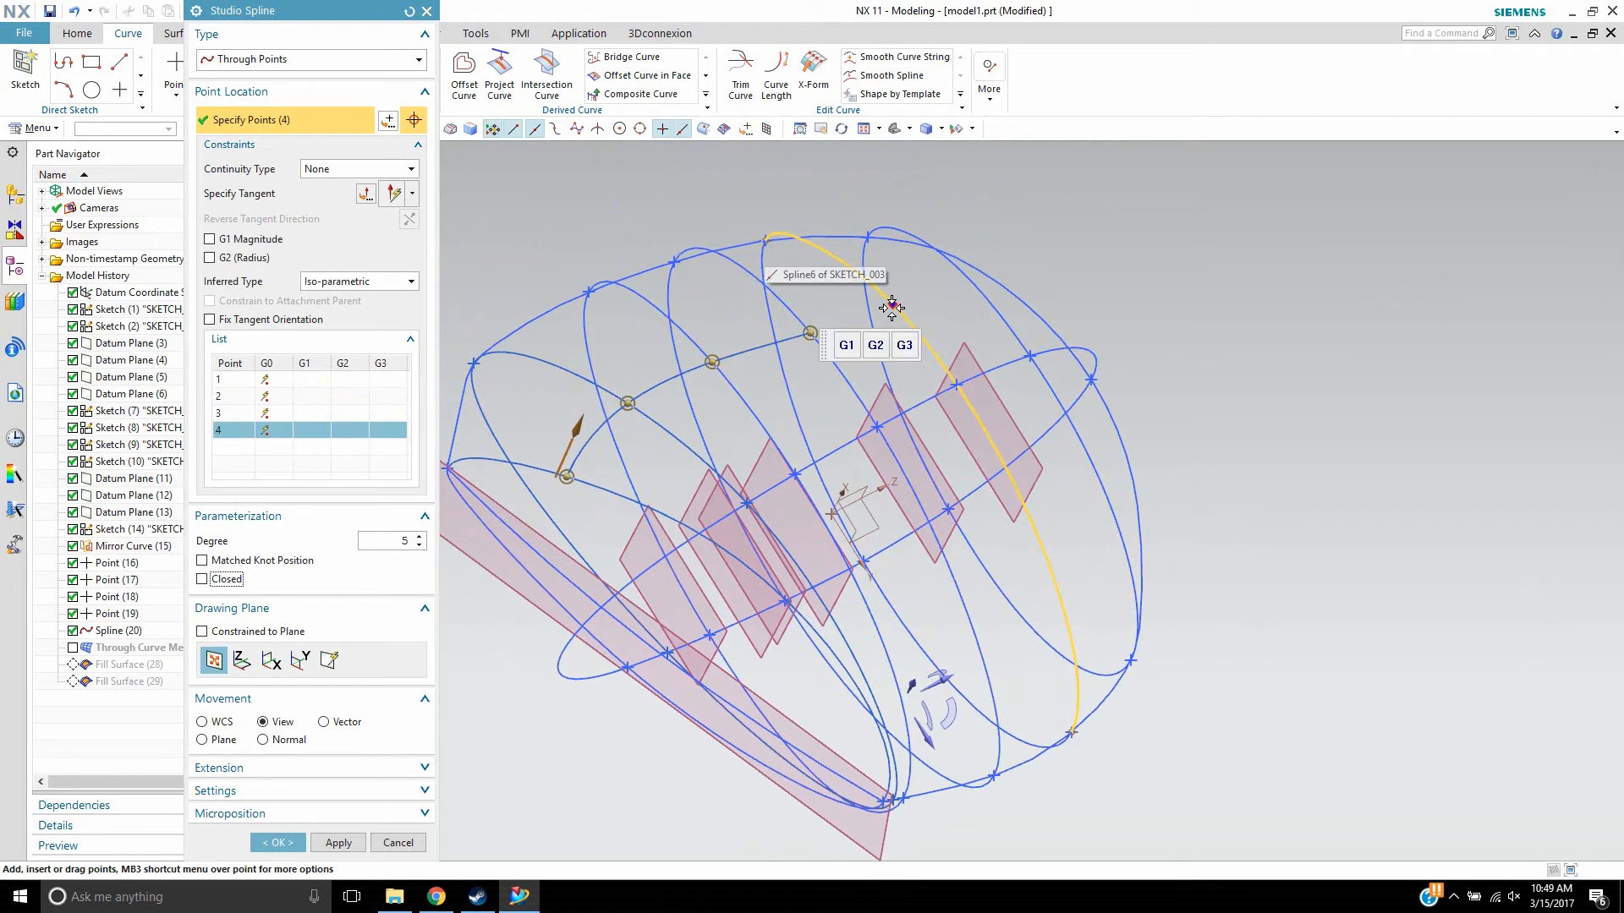
click(981, 296)
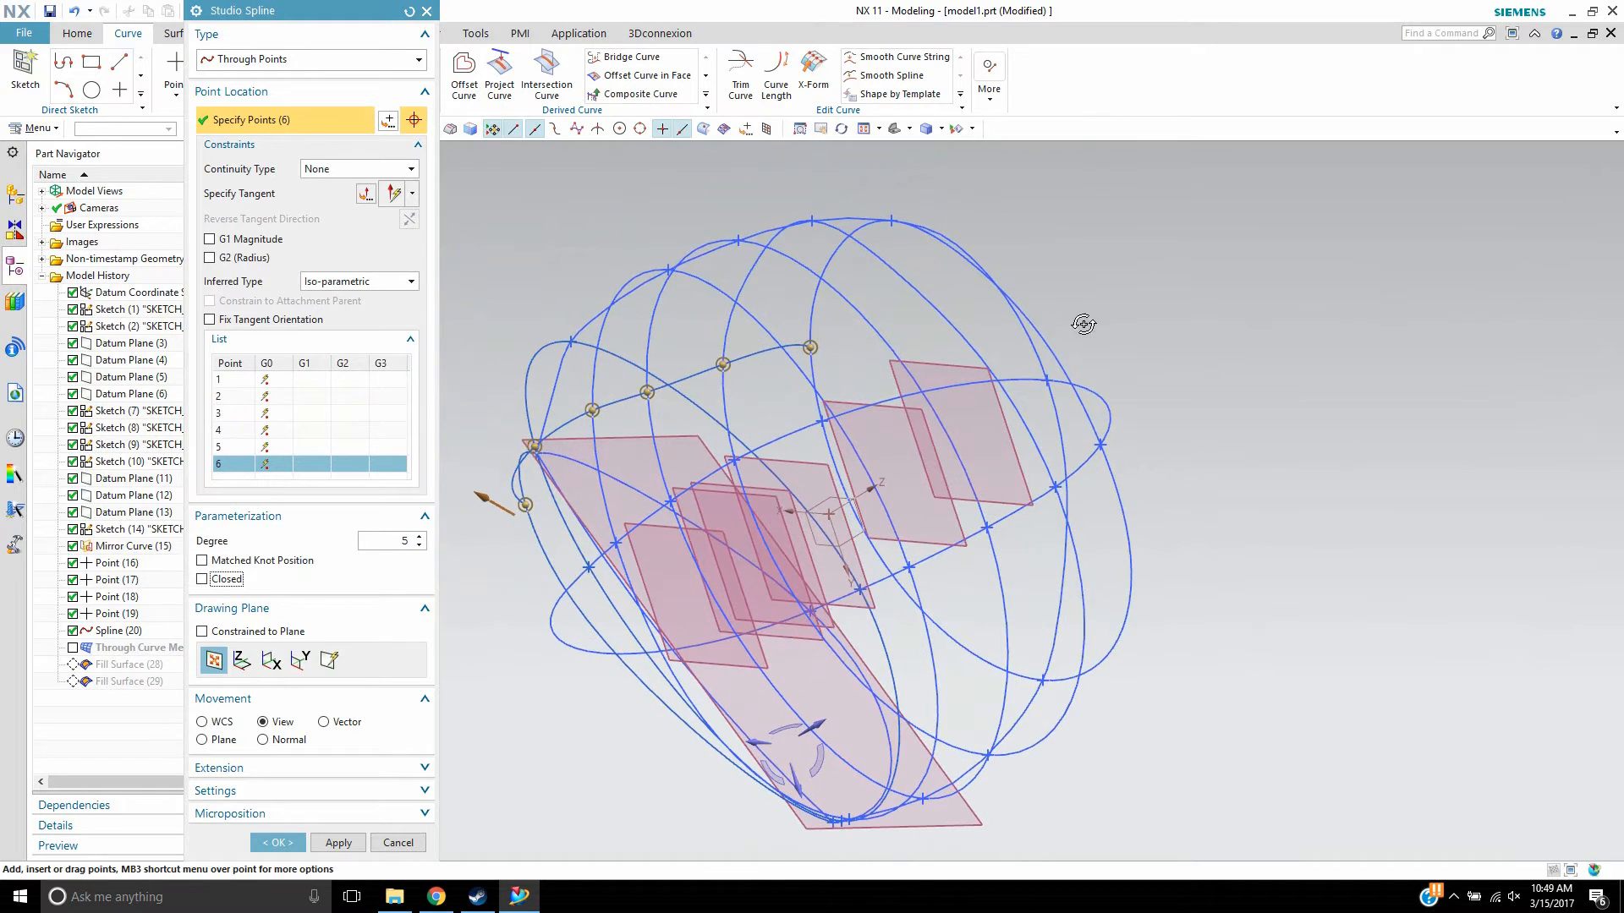
mouse_move(1047, 379)
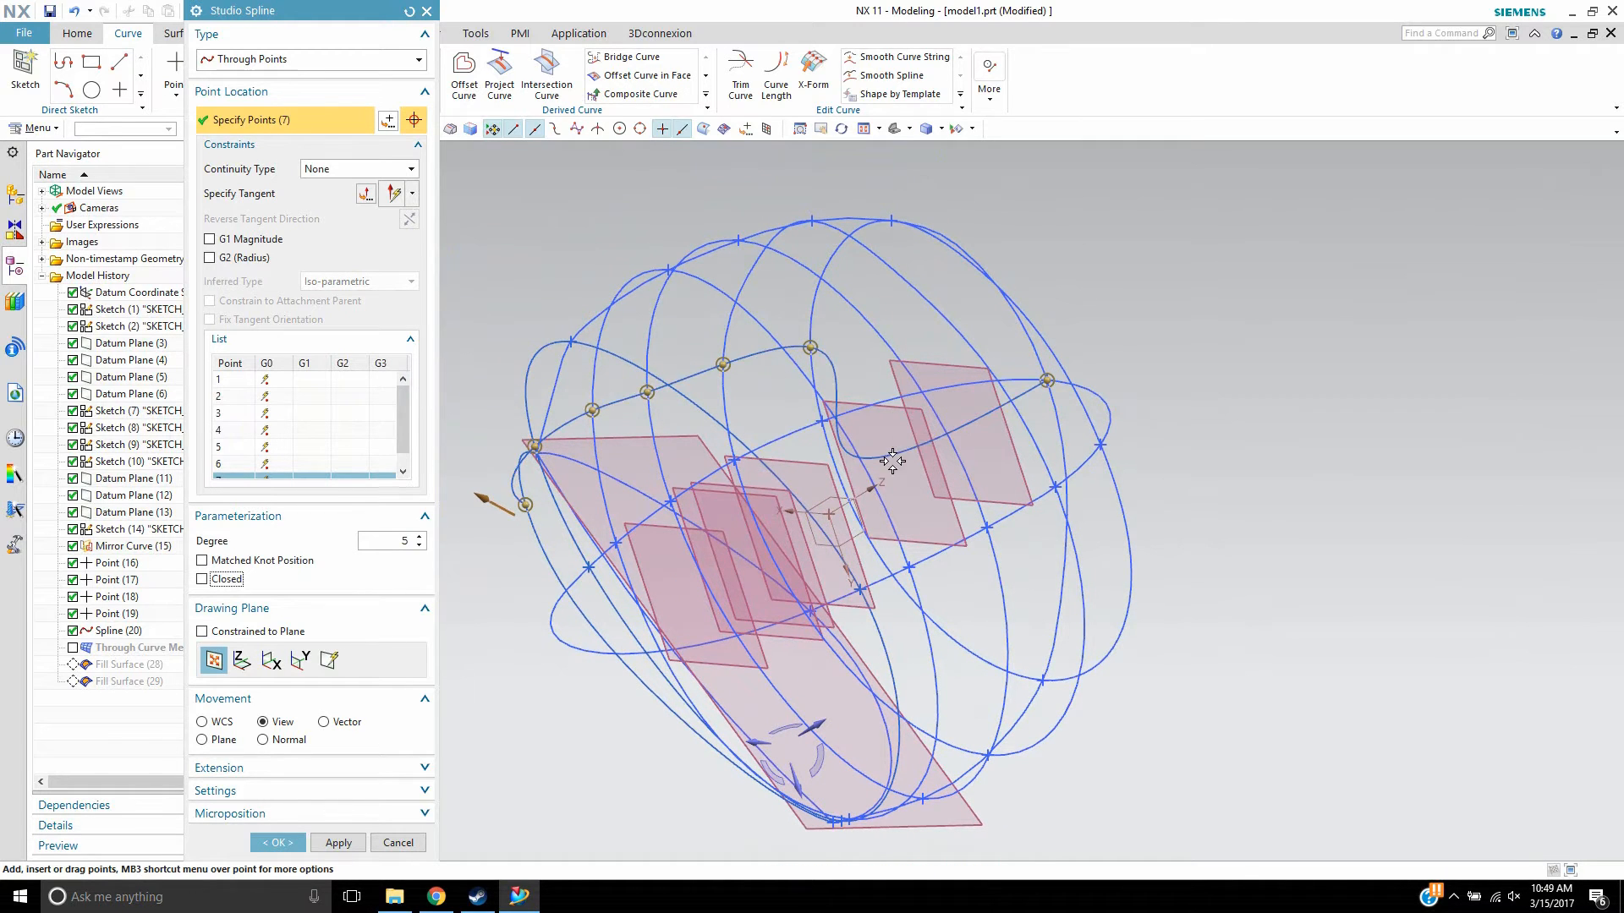
drag(885, 461, 689, 261)
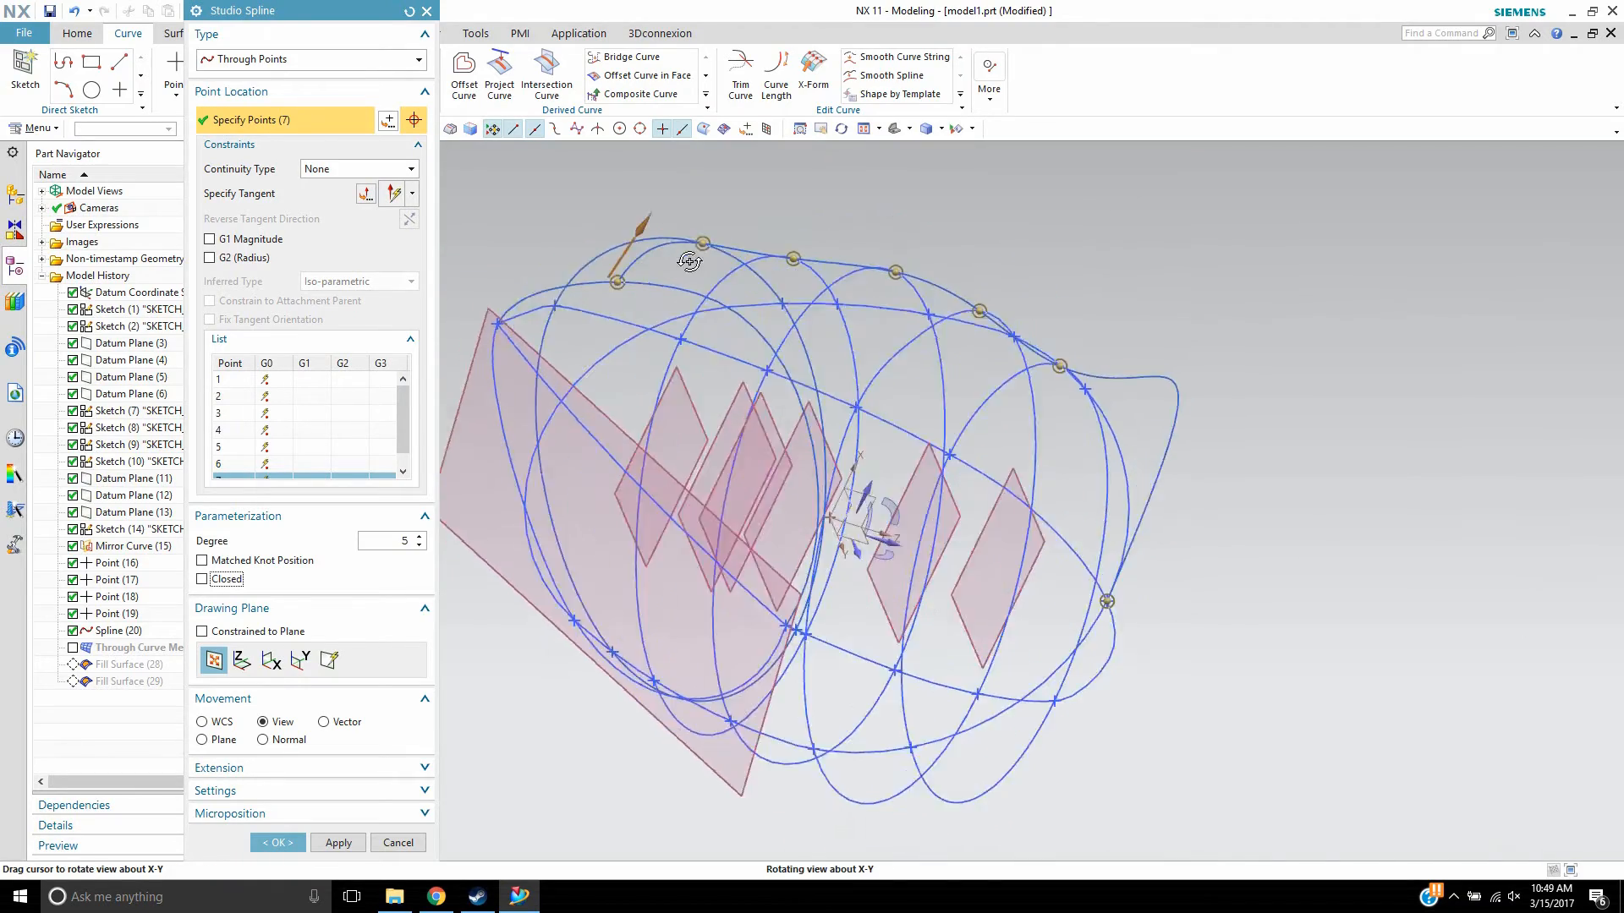
drag(688, 262, 818, 497)
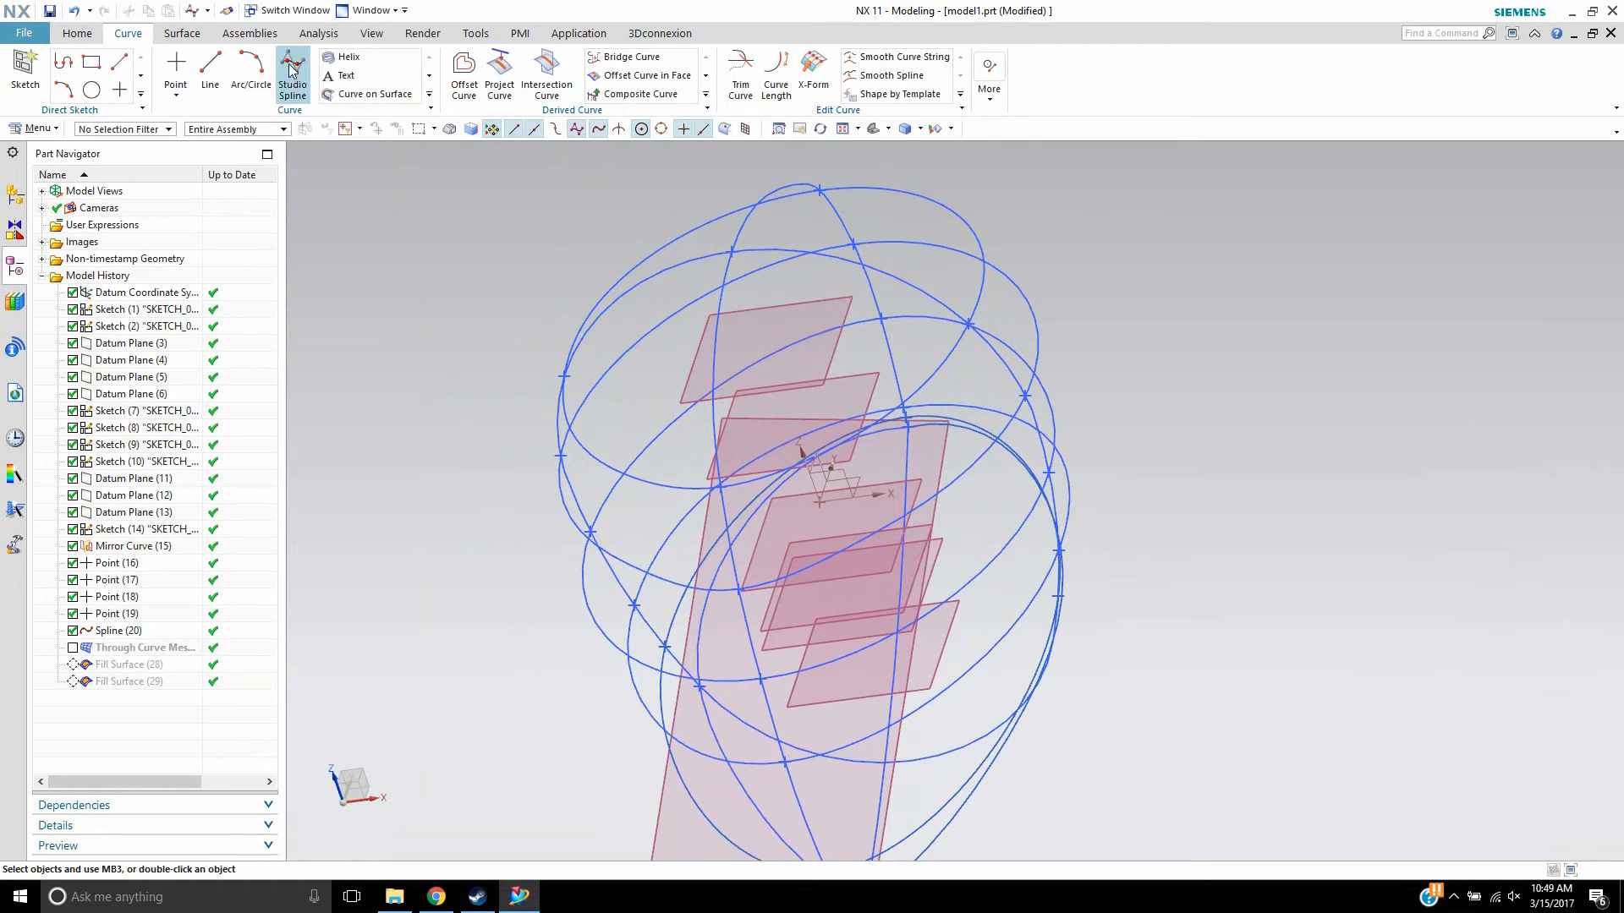
- Try a Studio Spline through a point on the wireframe, then cancel it
click(291, 75)
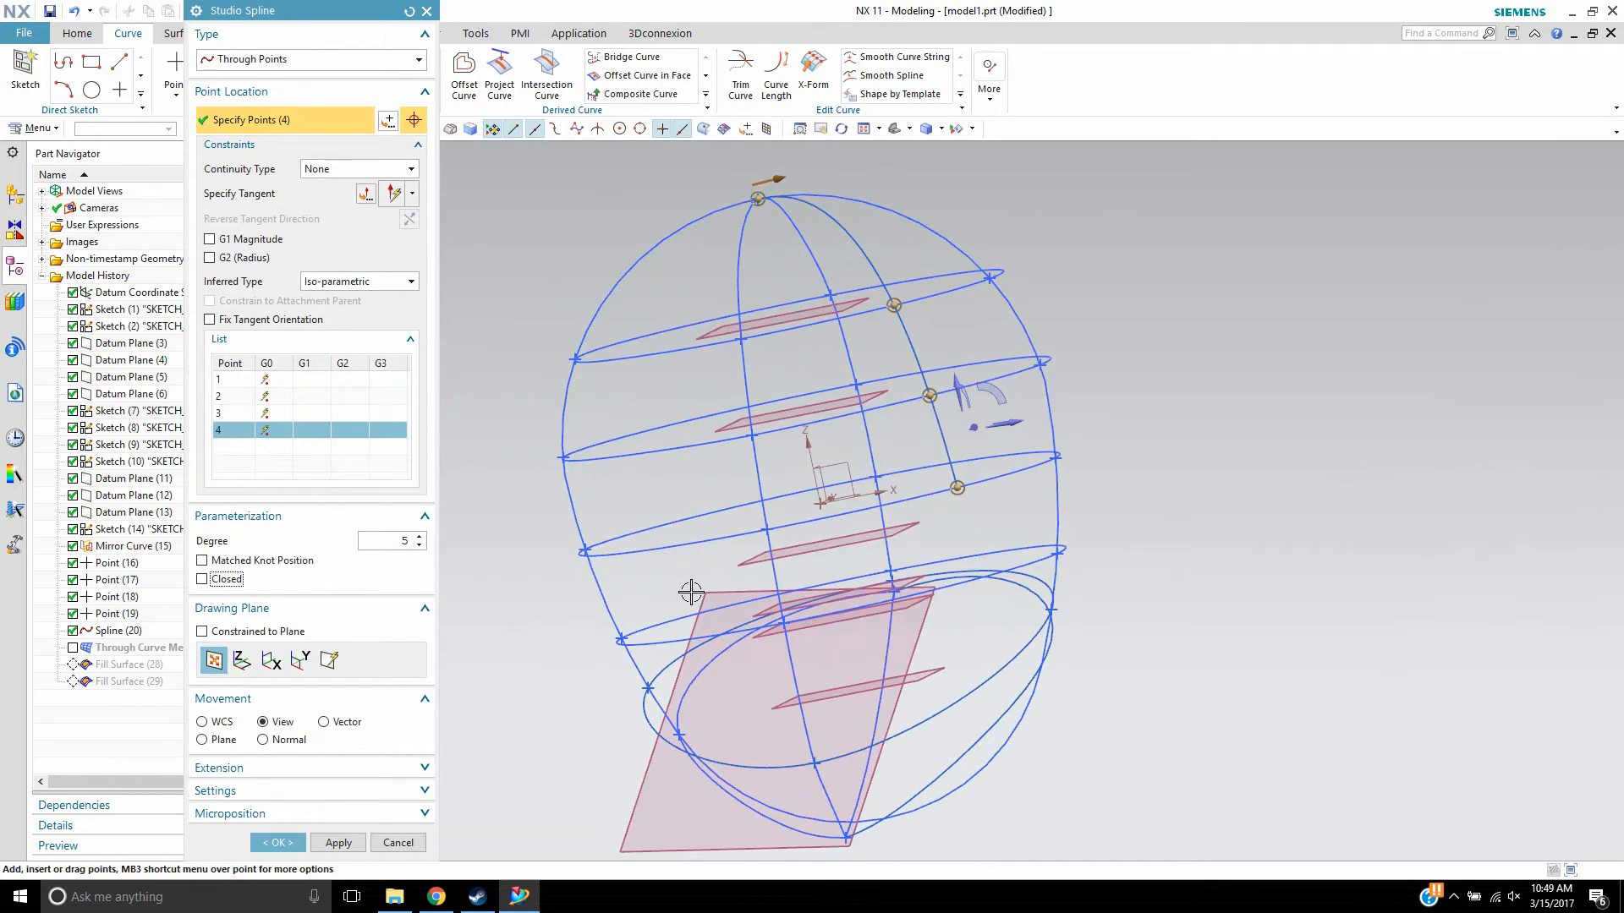
drag(691, 592, 1002, 348)
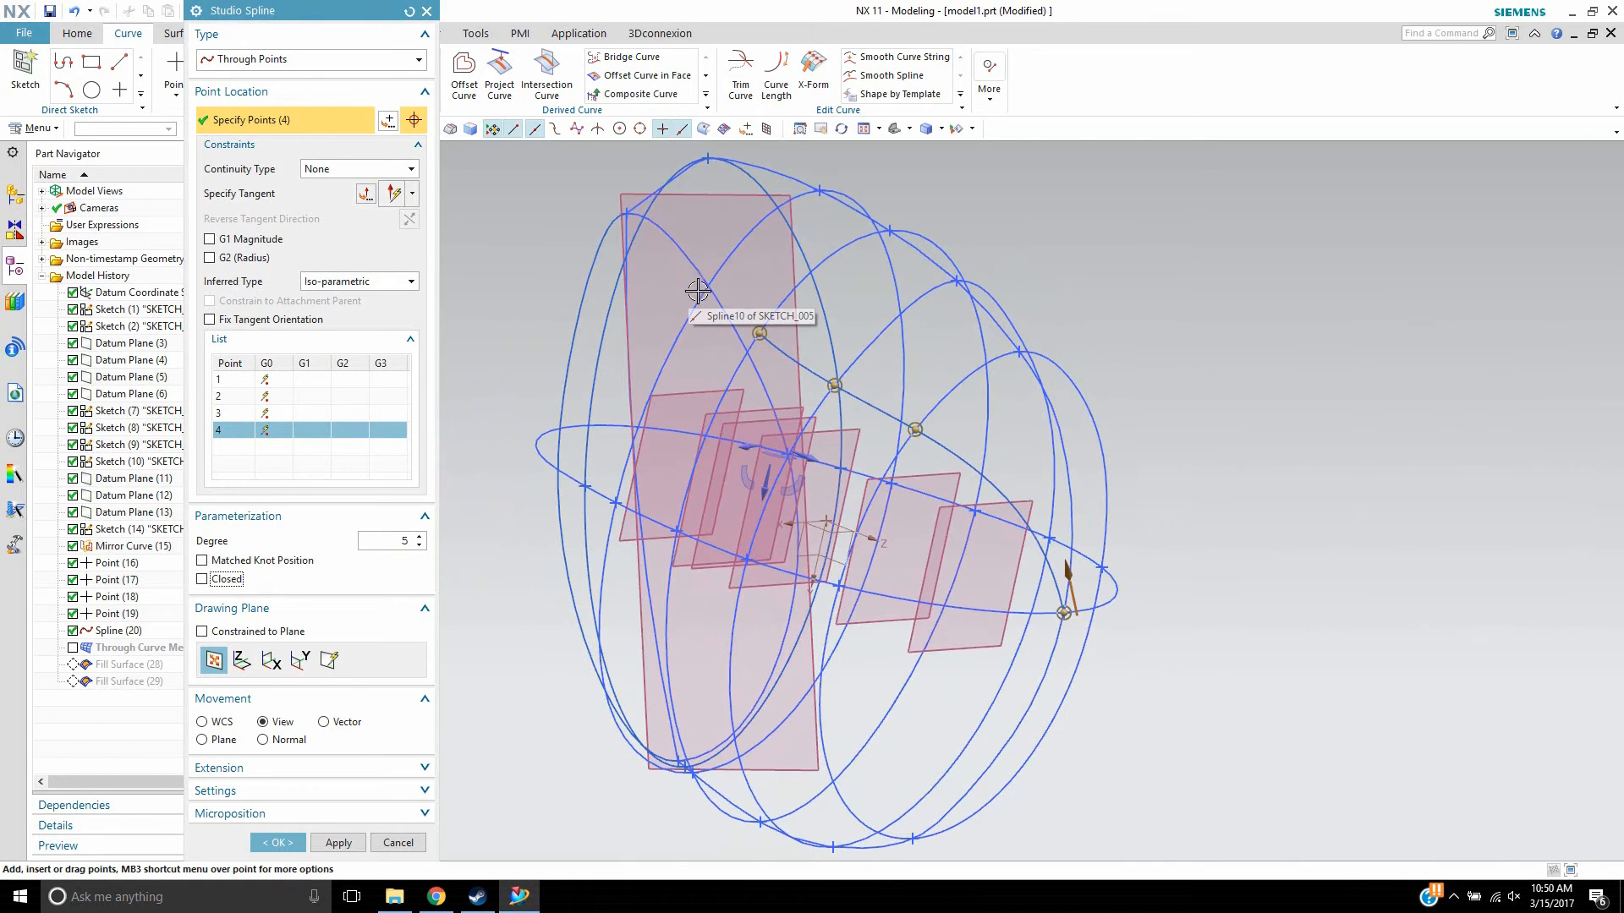
click(609, 283)
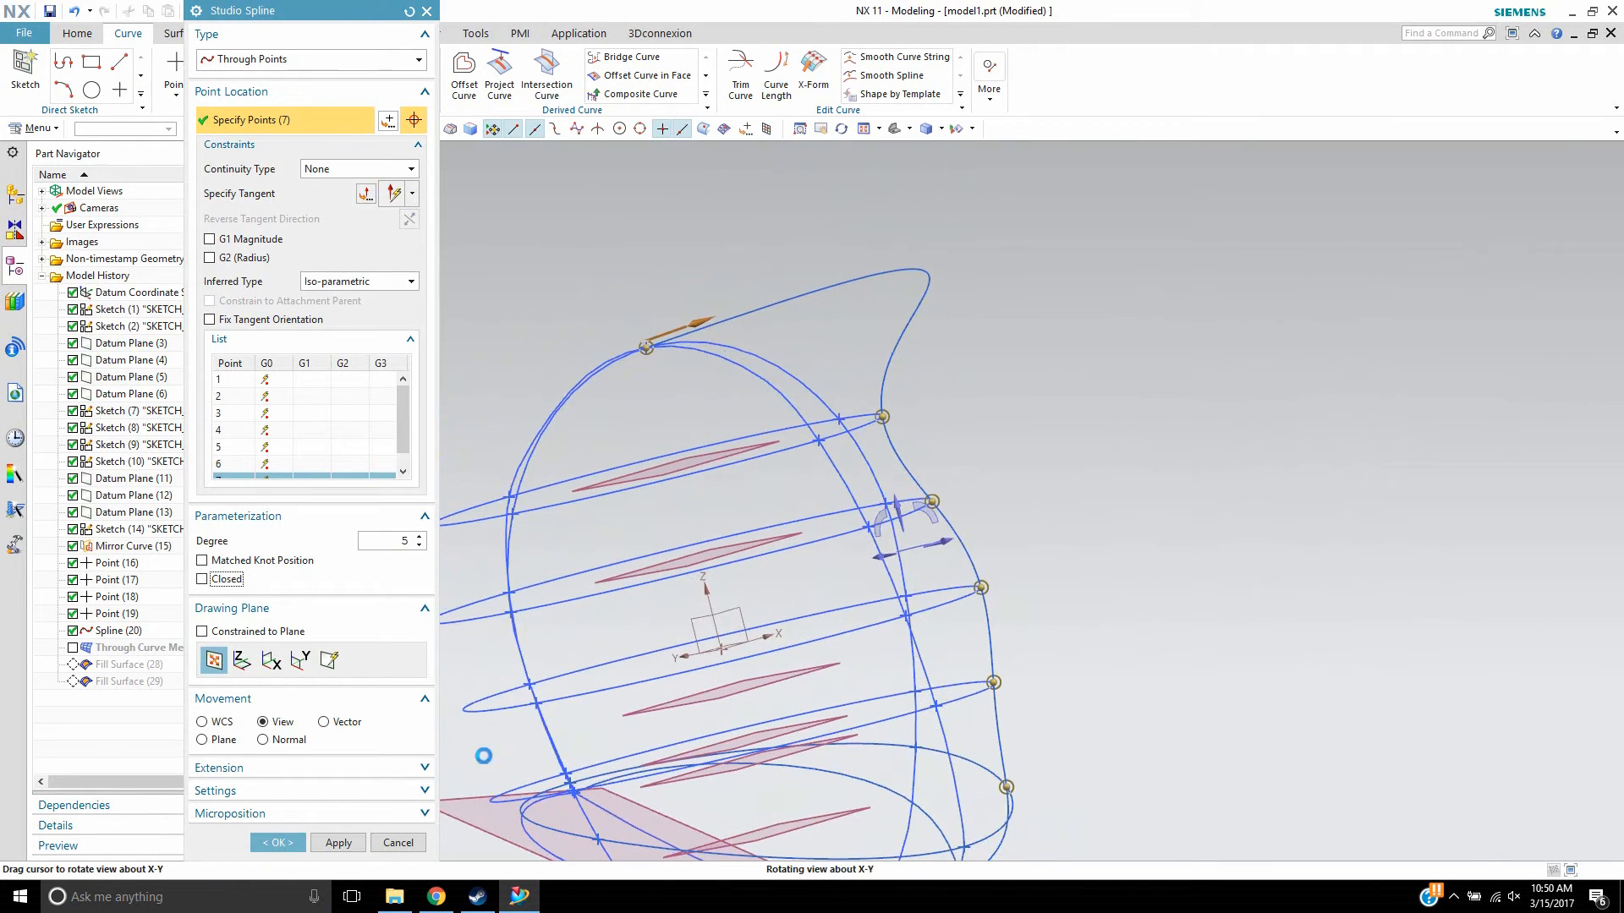
click(277, 842)
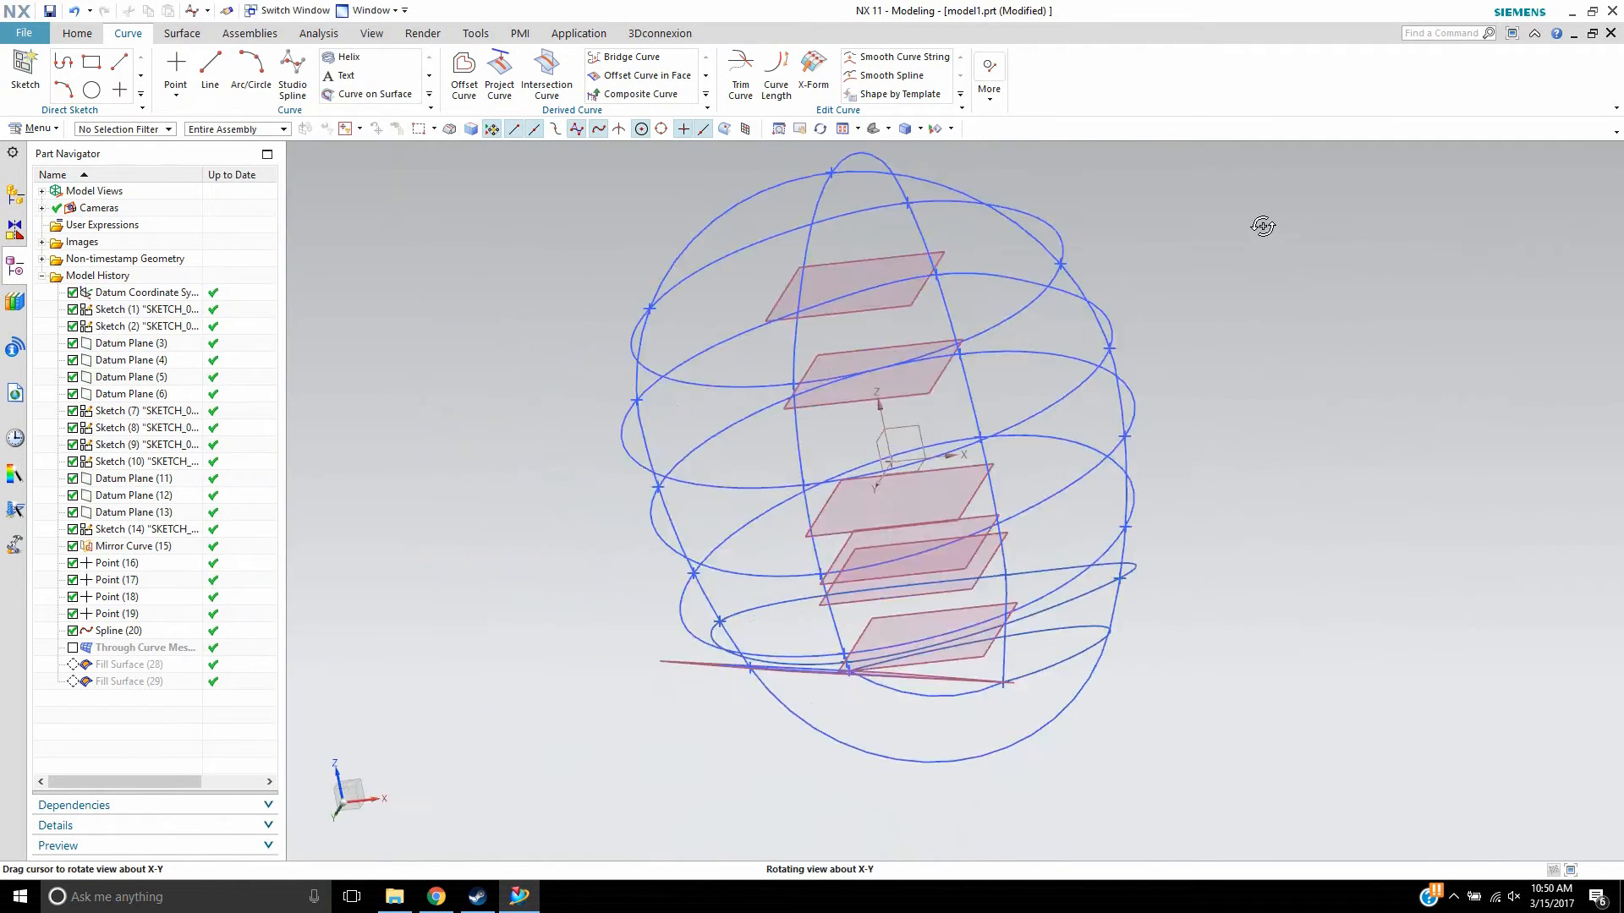
- Show Fill Surface (28) and (29) again from the Part Navigator
drag(1261, 226, 1009, 309)
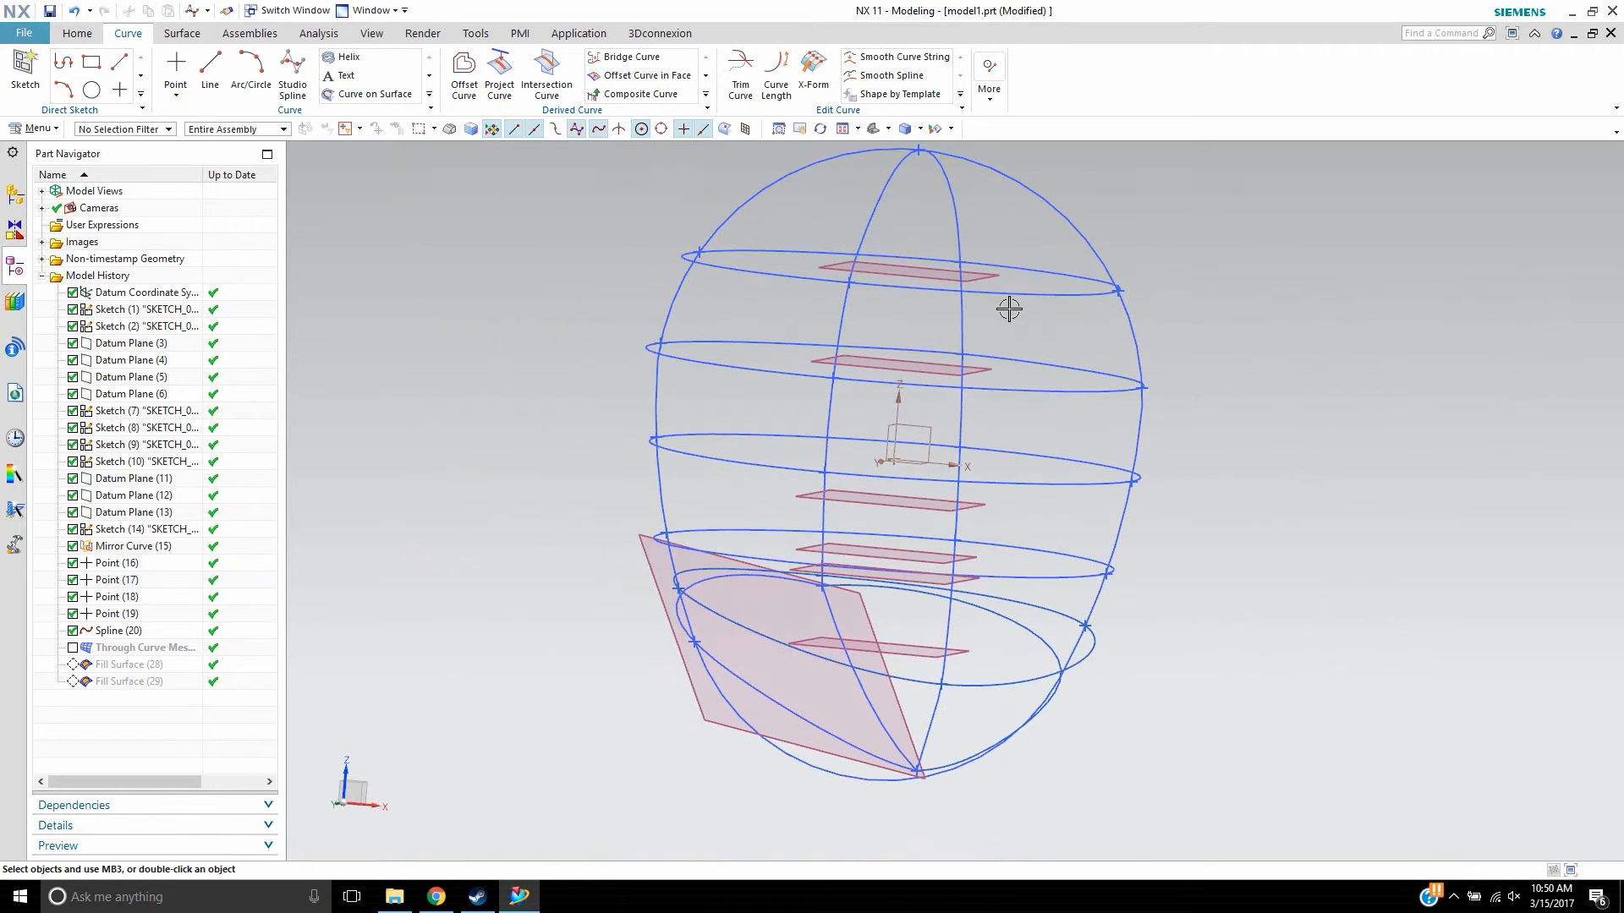
drag(1009, 308, 312, 710)
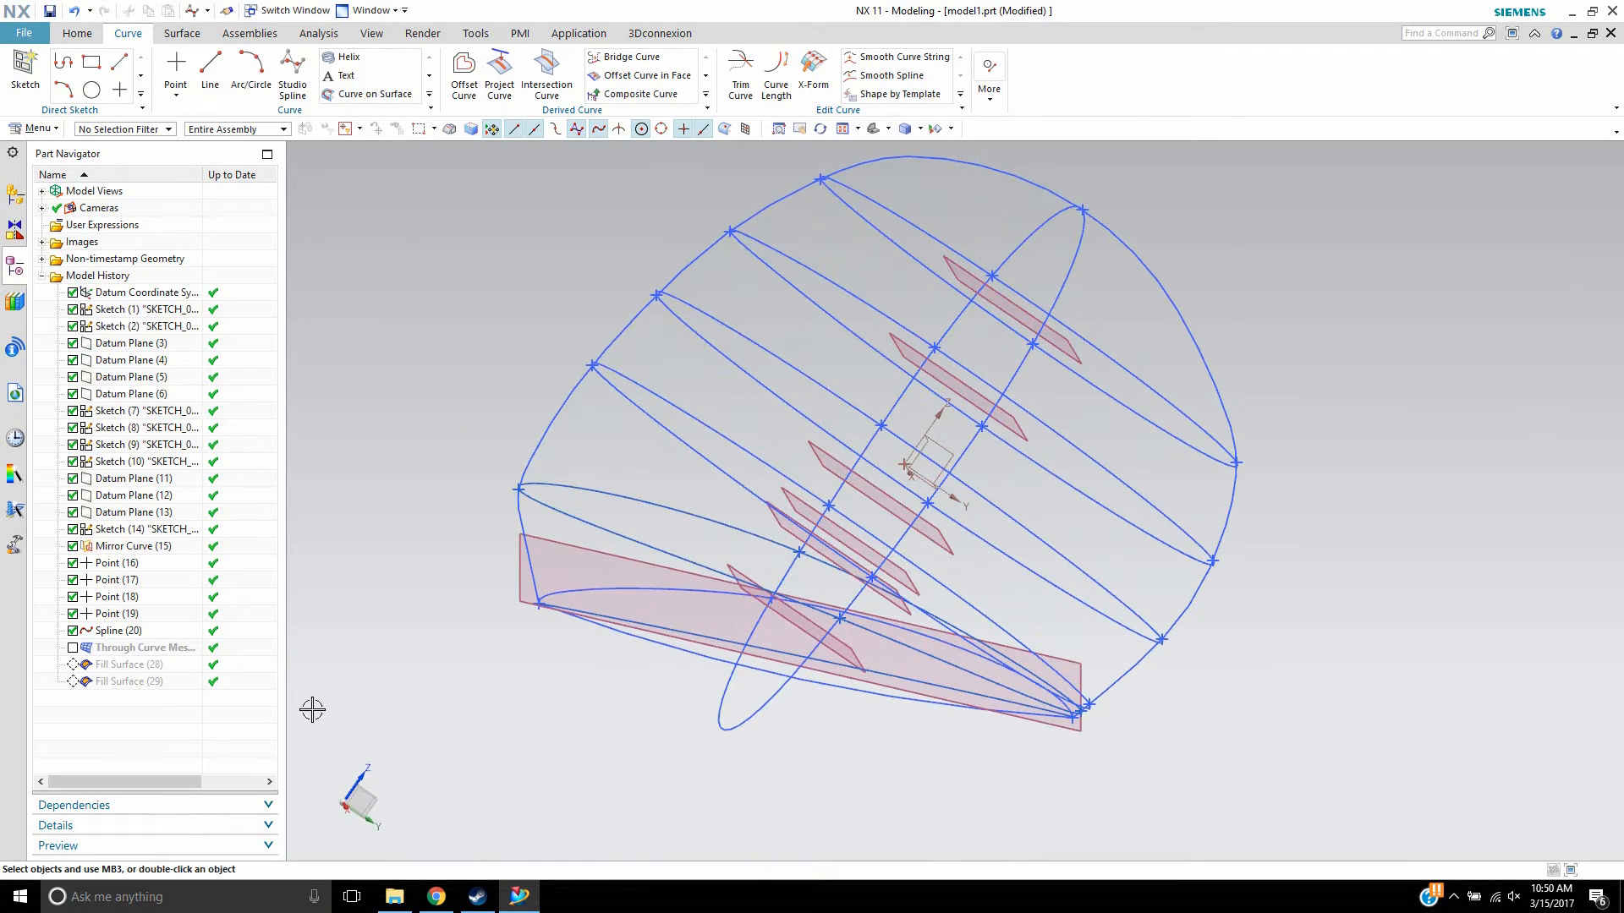
right_click(114, 681)
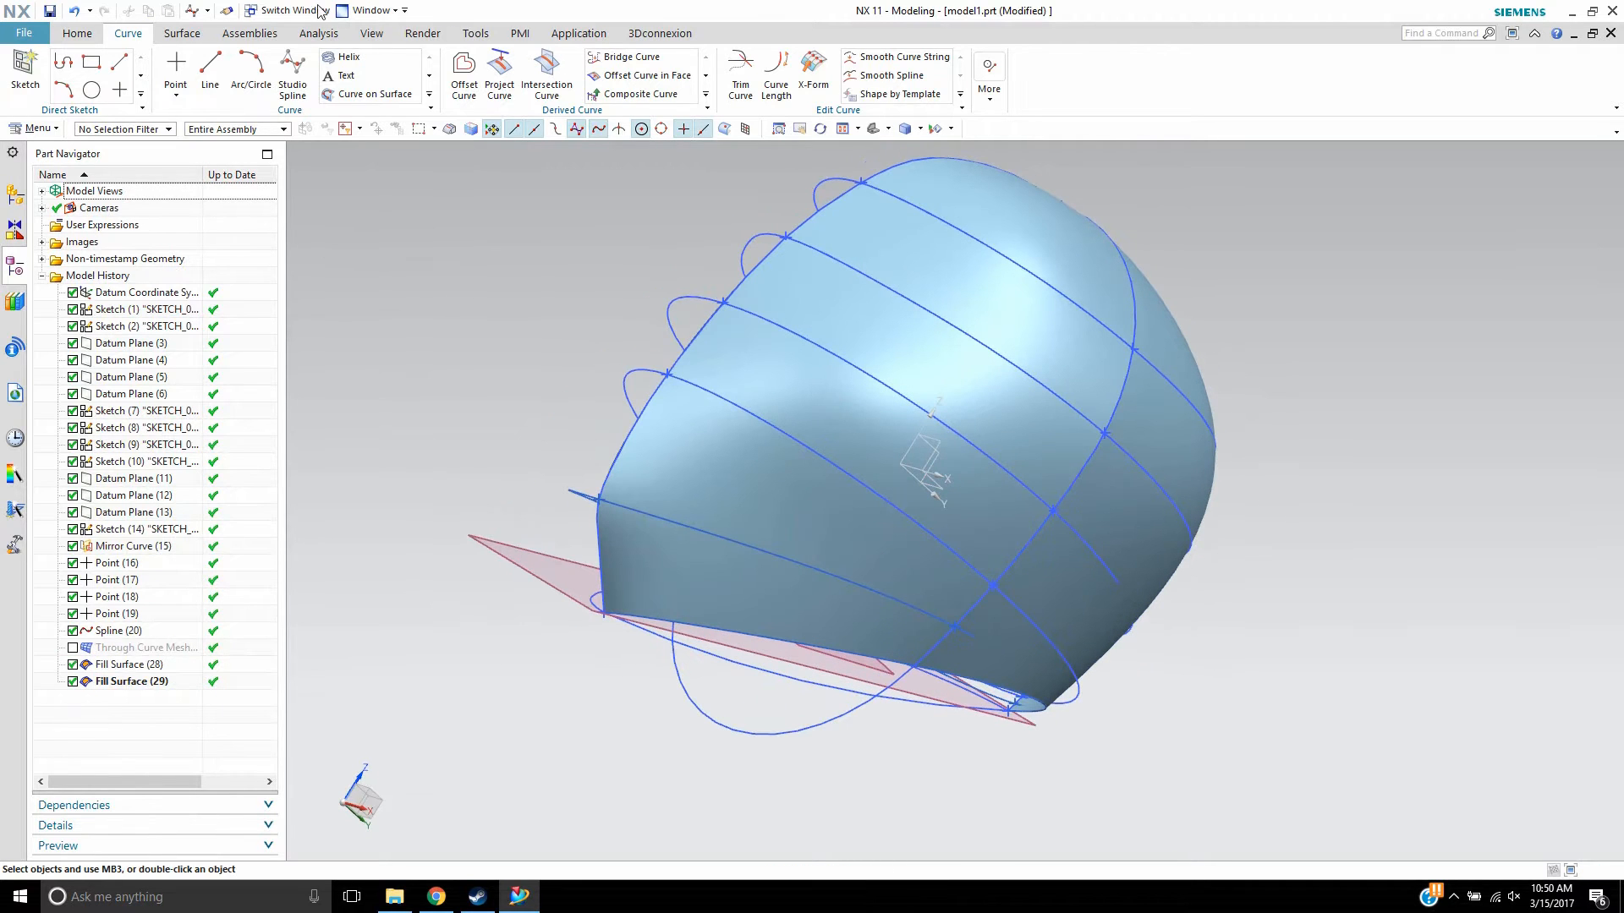
- Mirror the fill surfaces across the YZ datum plane with Mirror Geometry
click(492, 71)
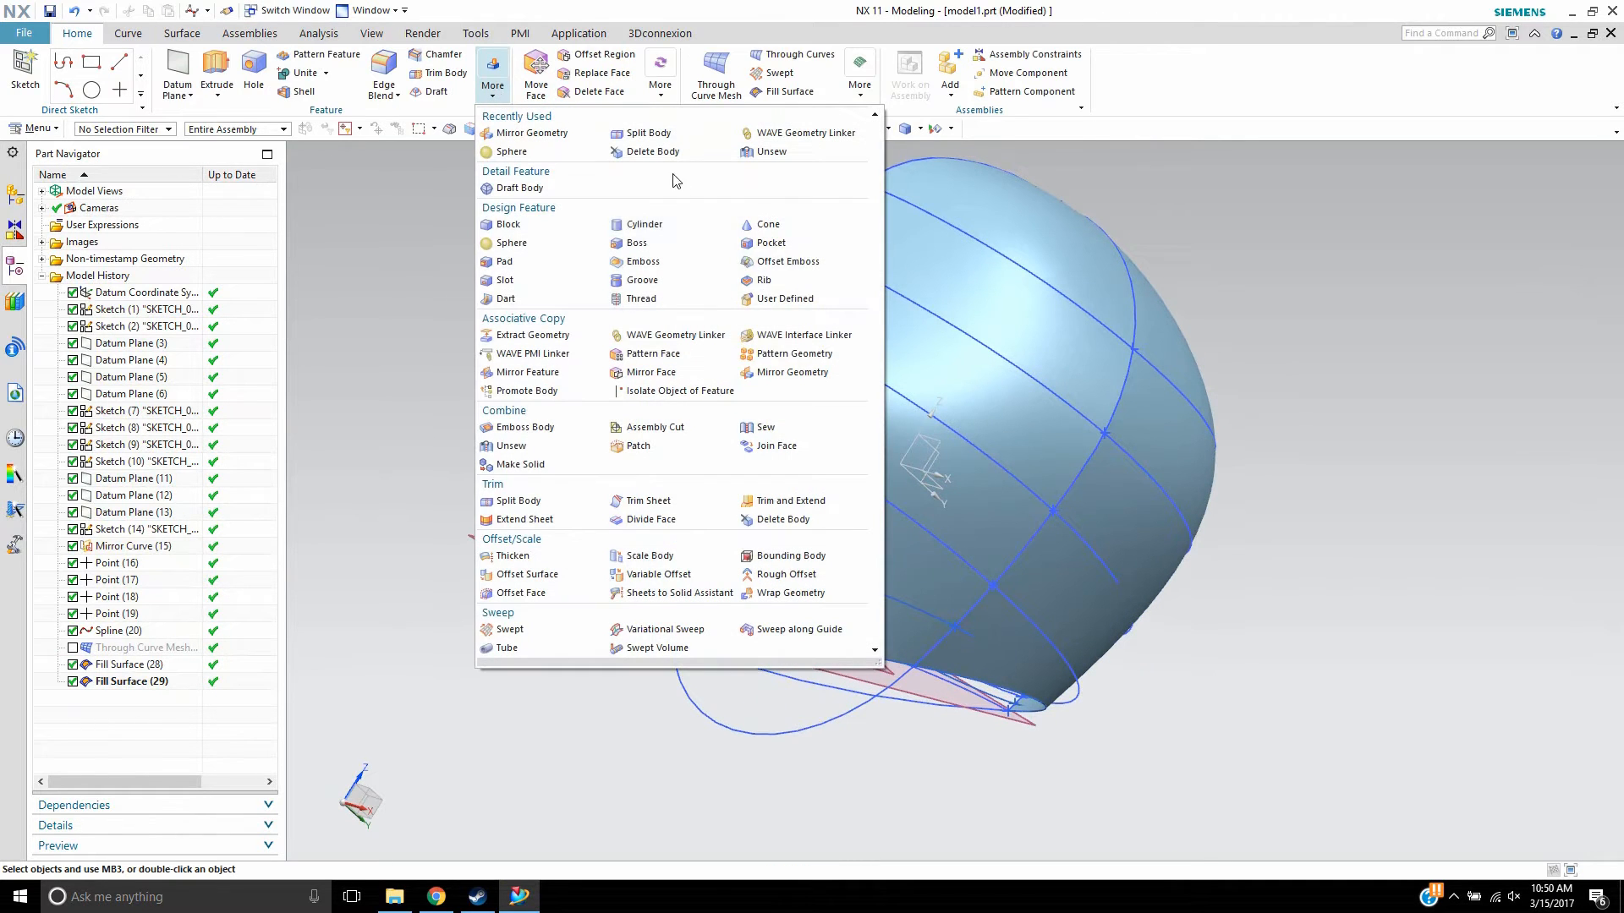
mouse_move(680, 391)
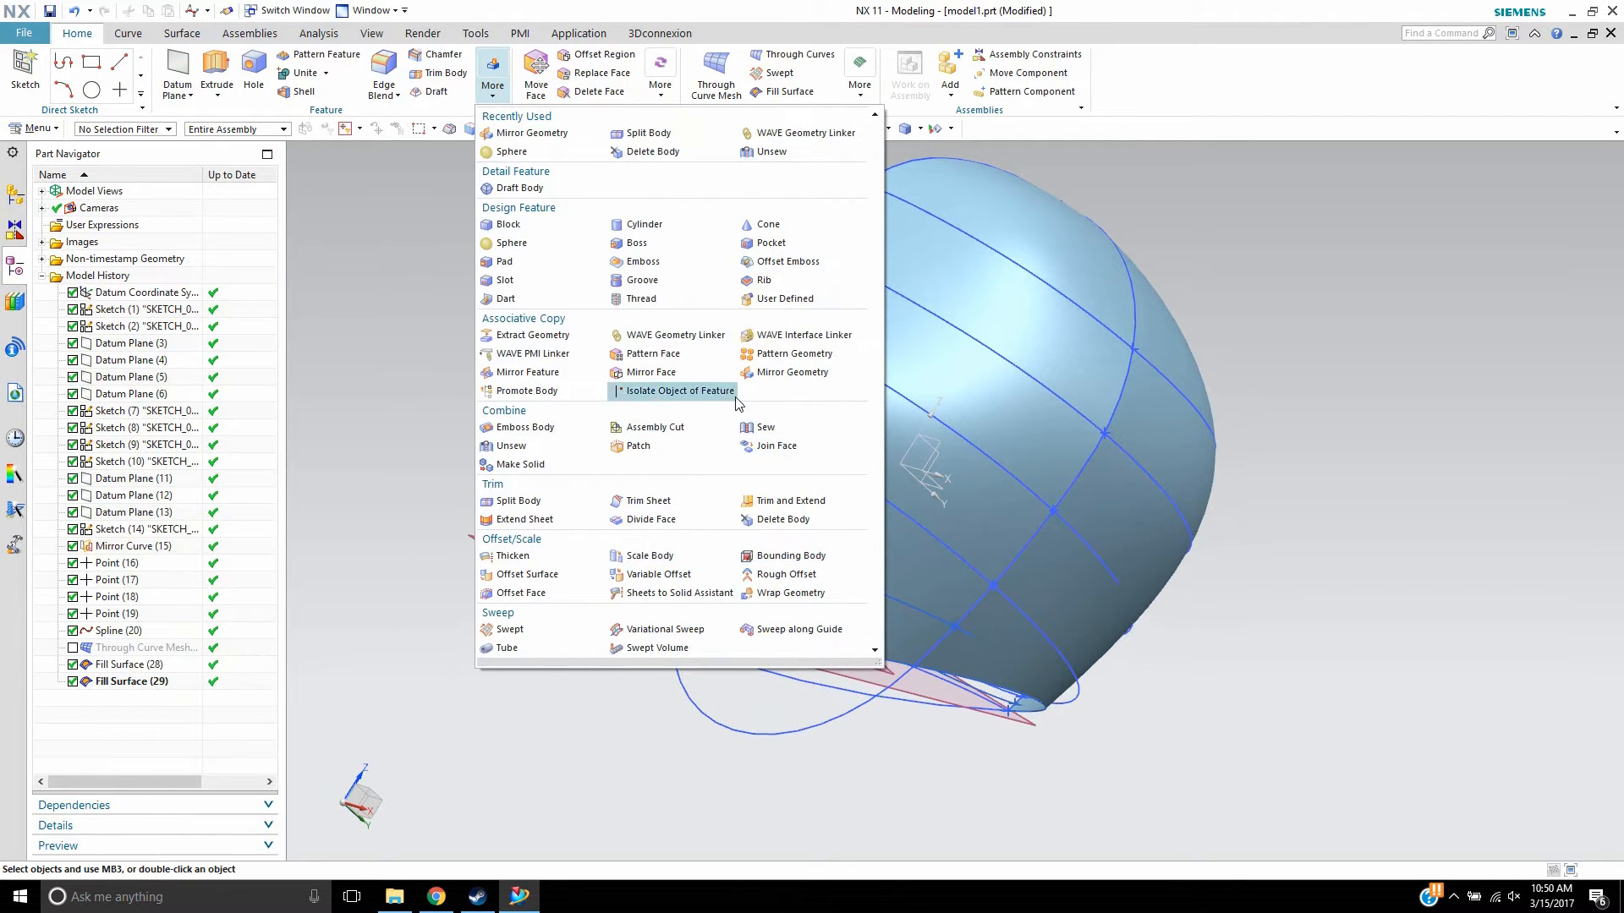
mouse_move(792, 372)
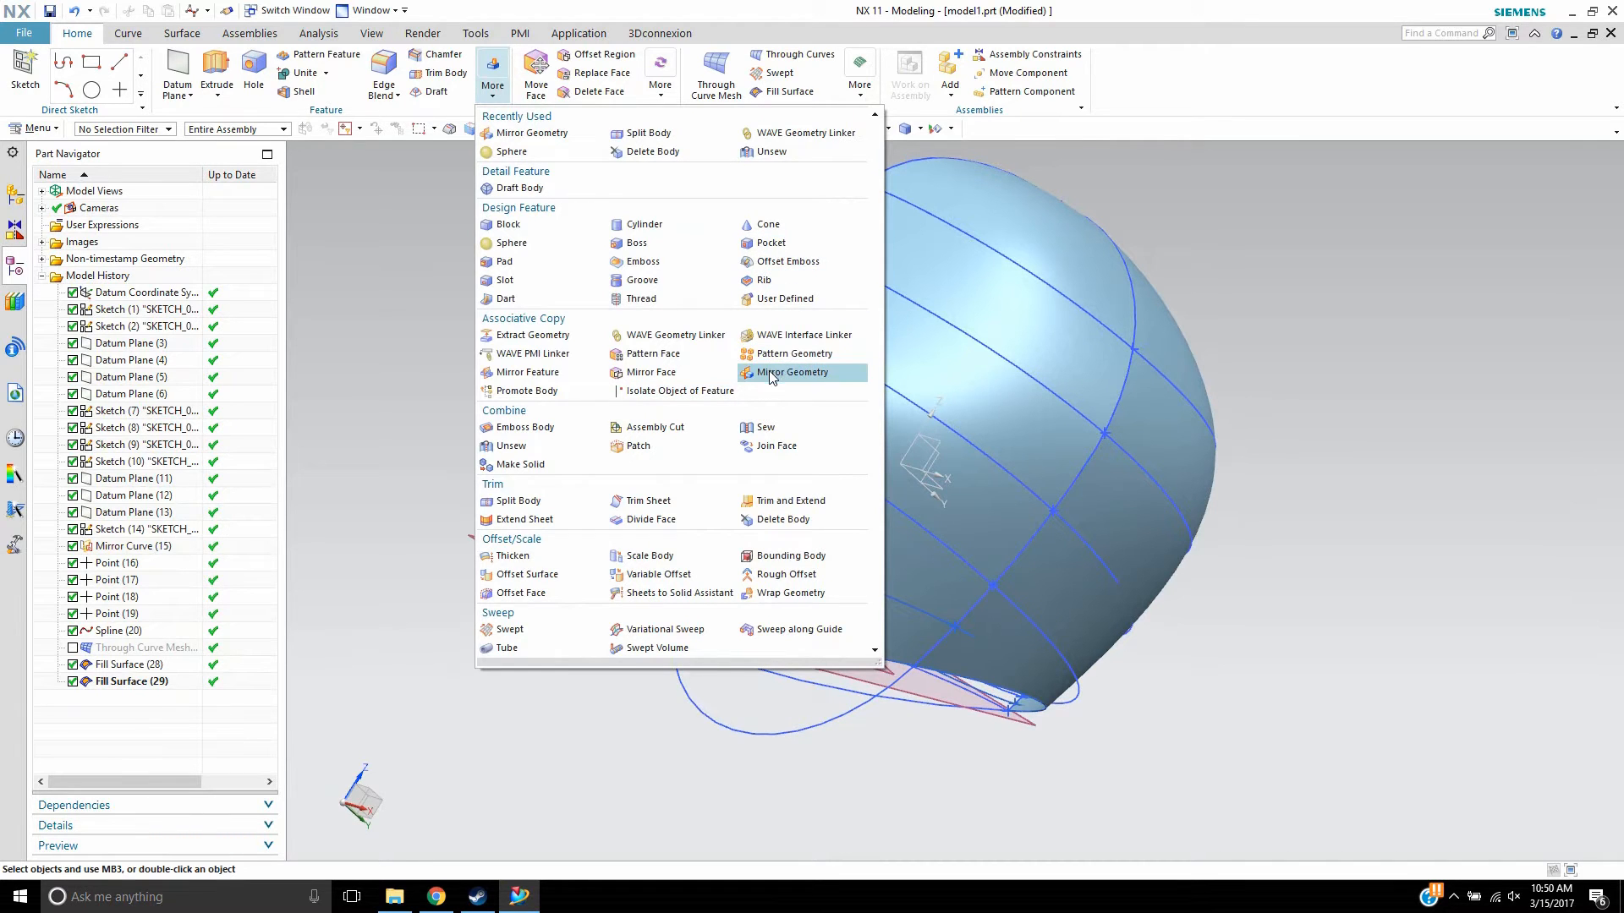
click(792, 372)
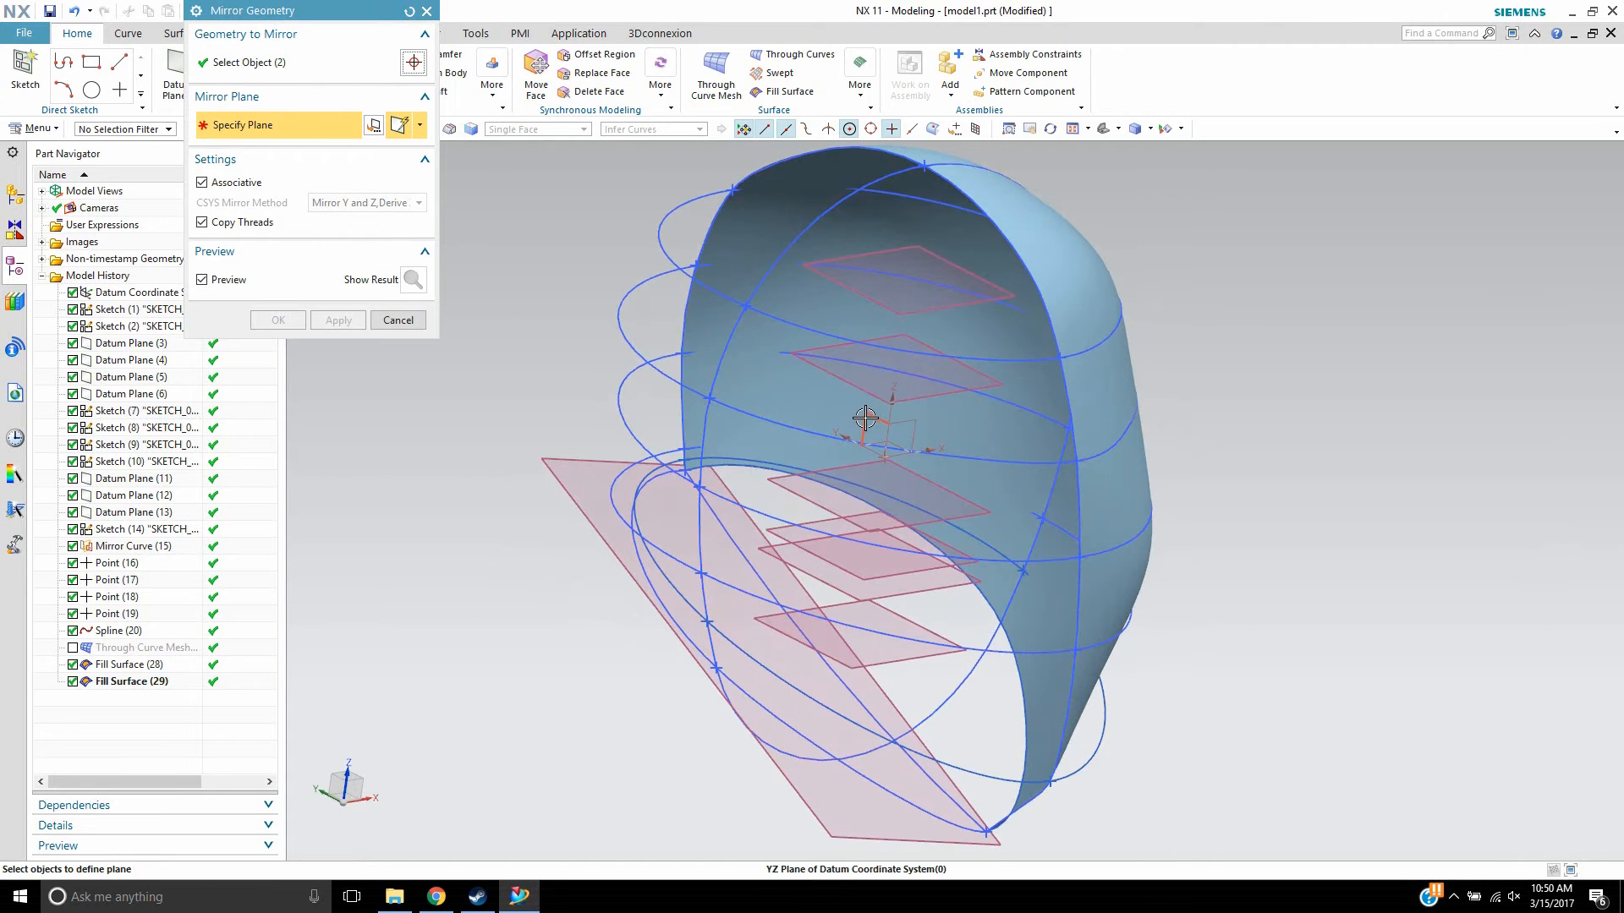
click(278, 319)
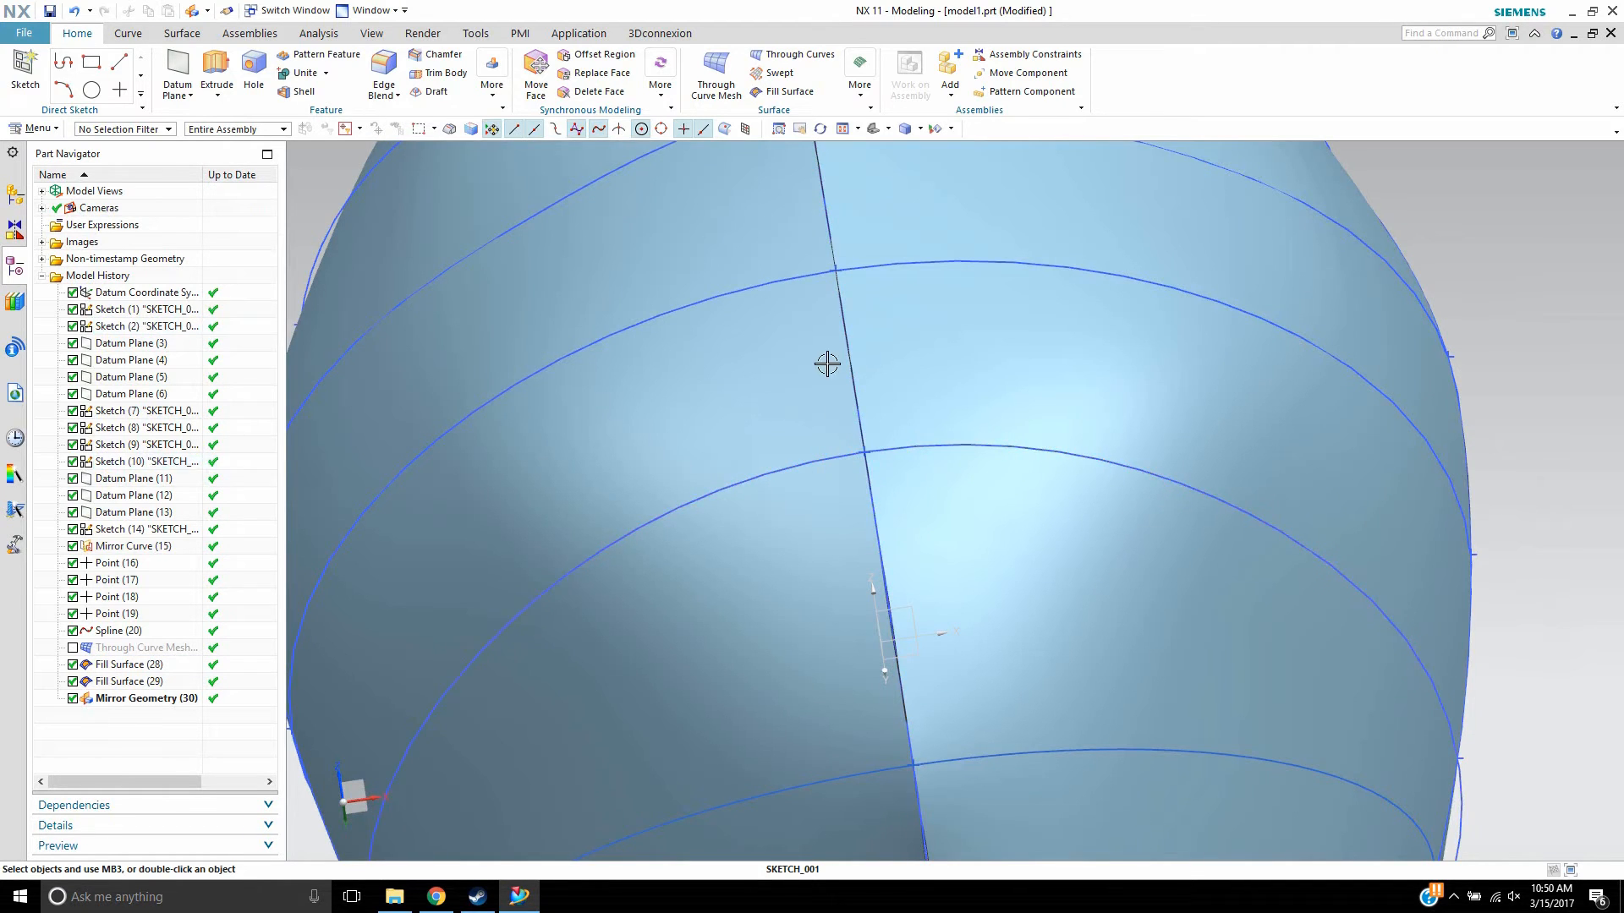
- Edit the Fill Surface, adding two more section curves under Fit to Curves
click(129, 664)
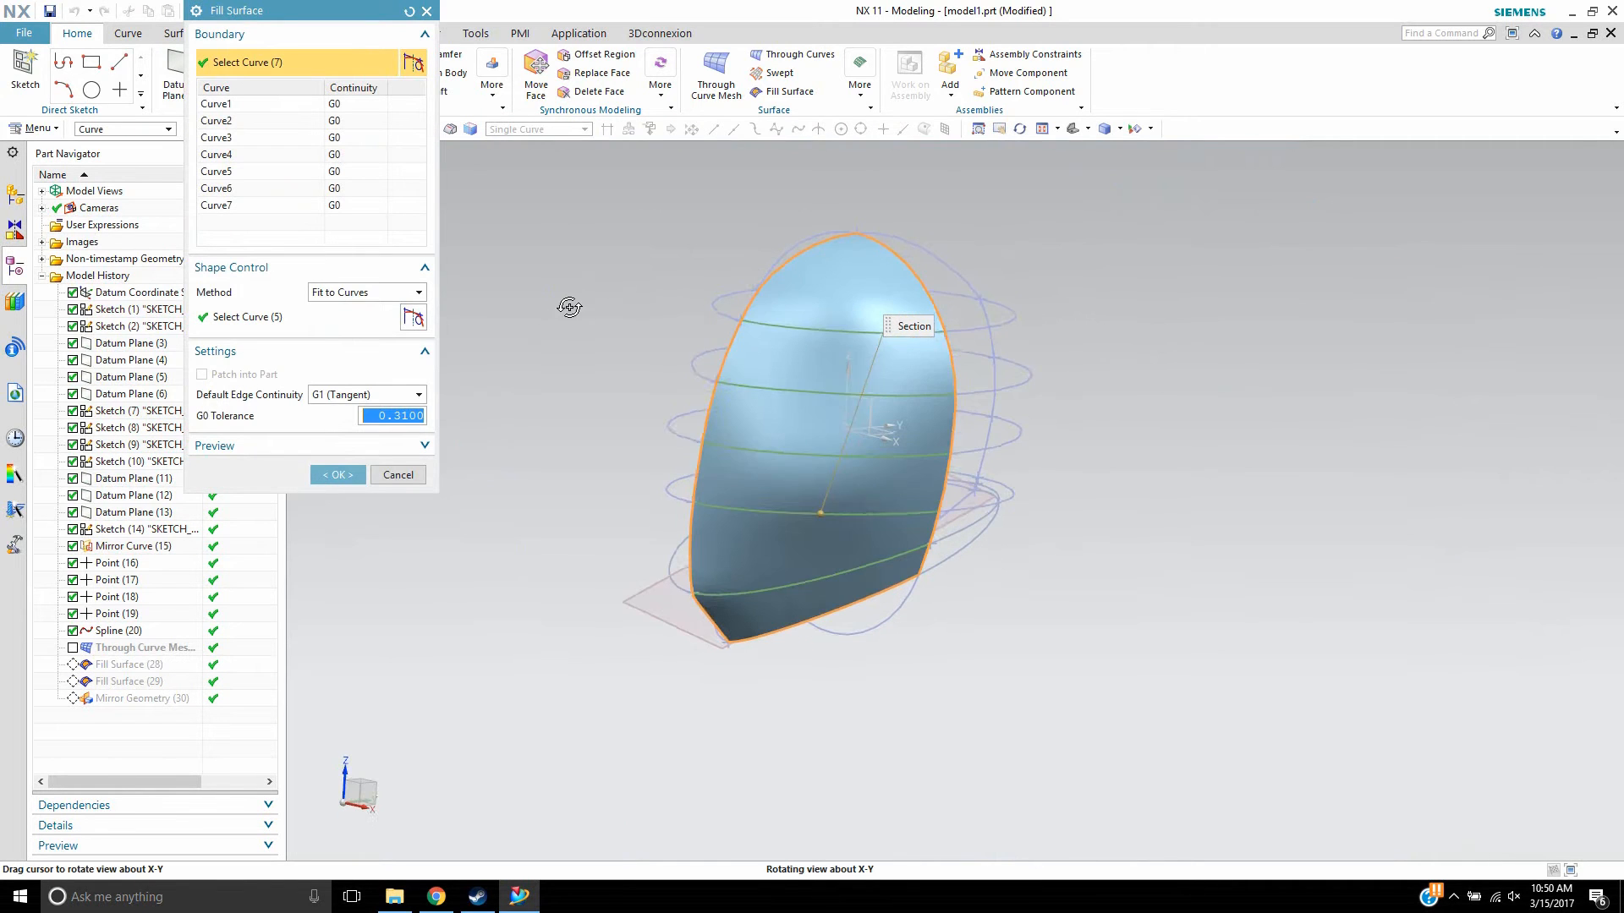
drag(569, 308, 734, 341)
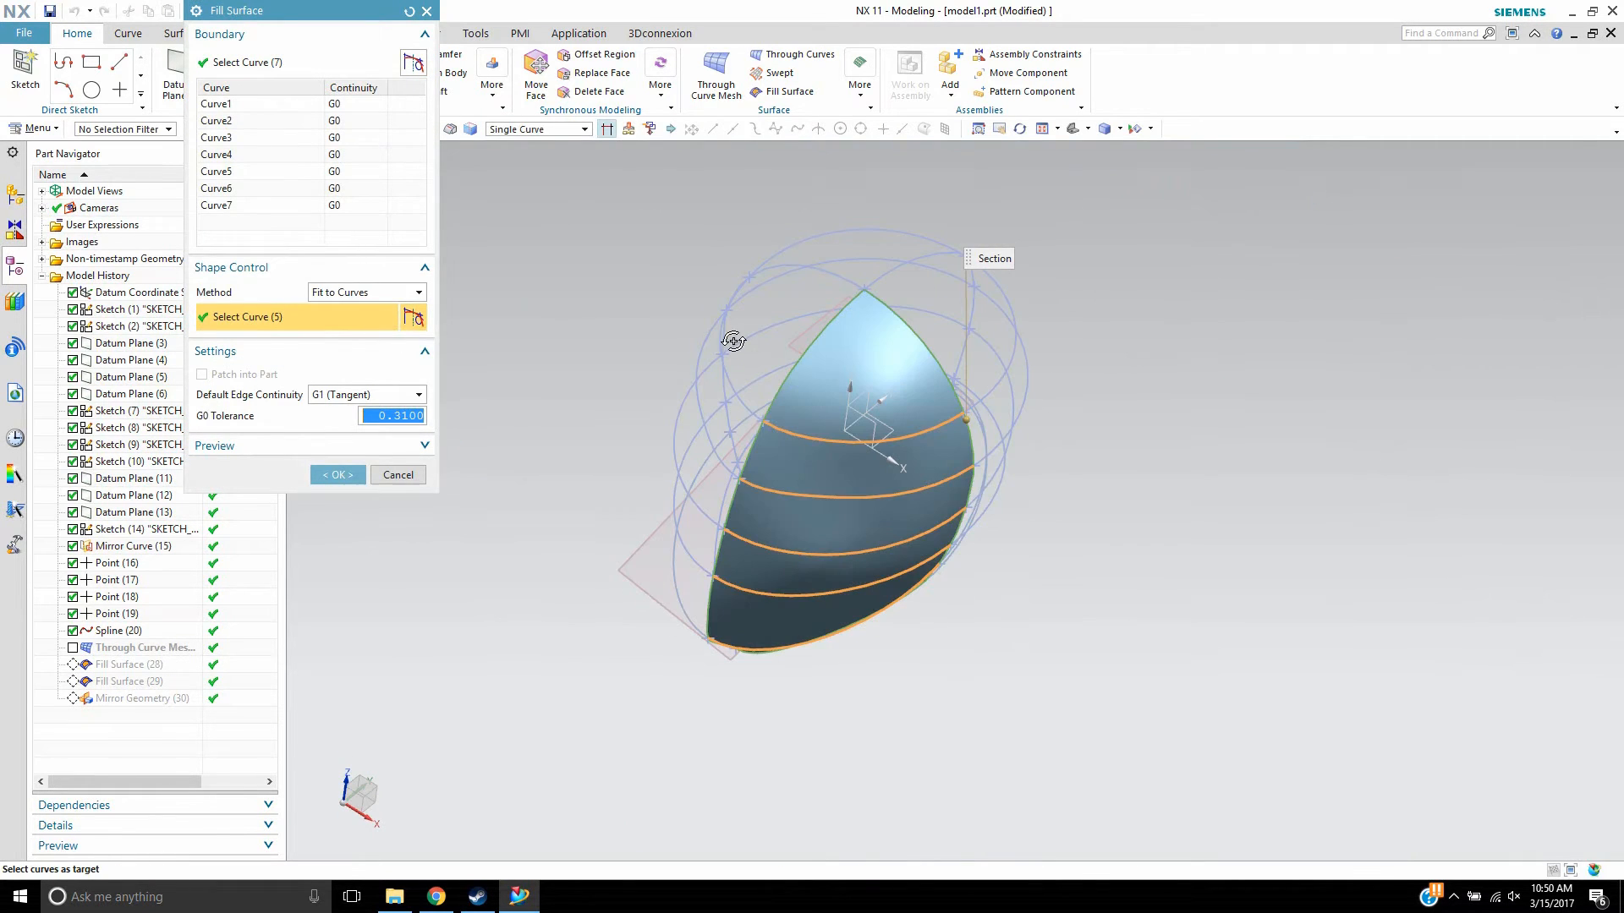
click(736, 392)
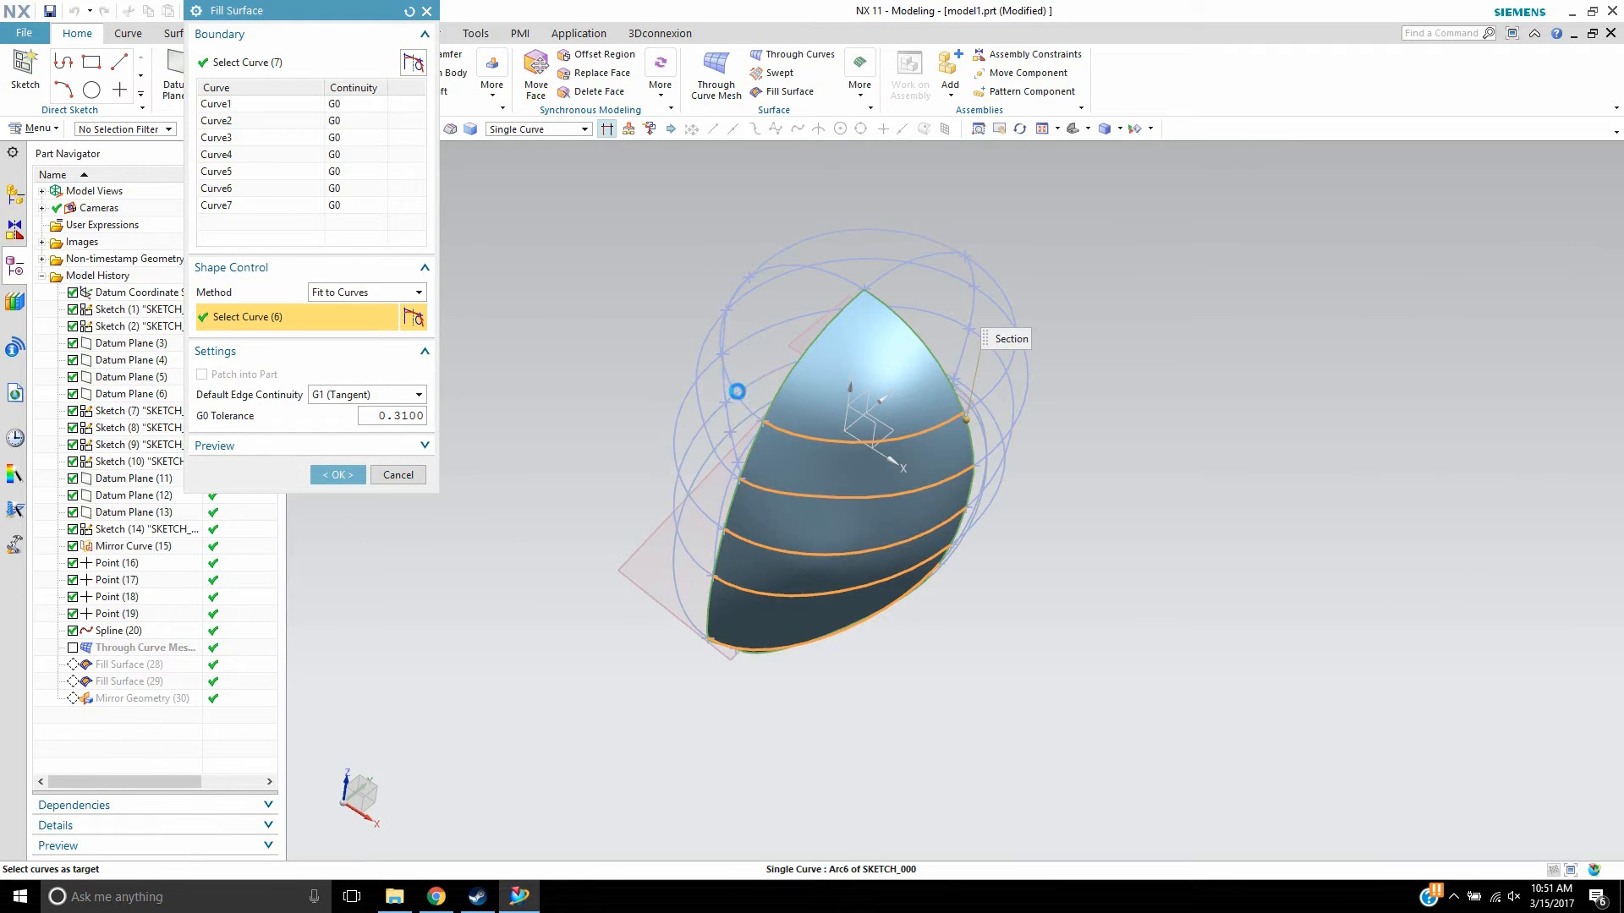
click(751, 412)
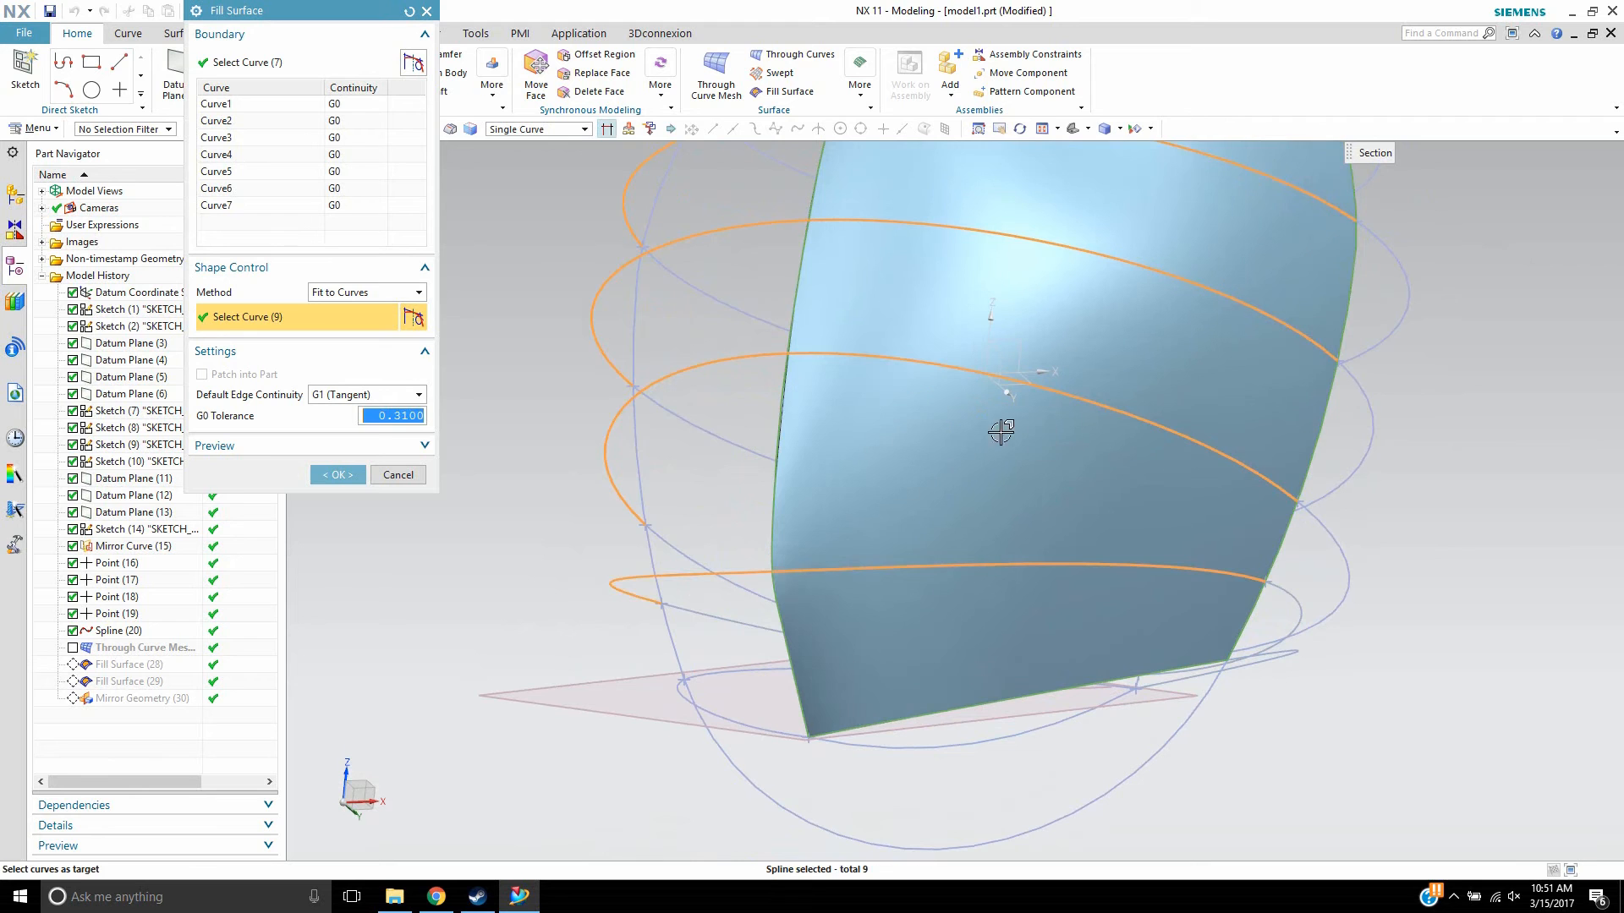
drag(1000, 433, 920, 399)
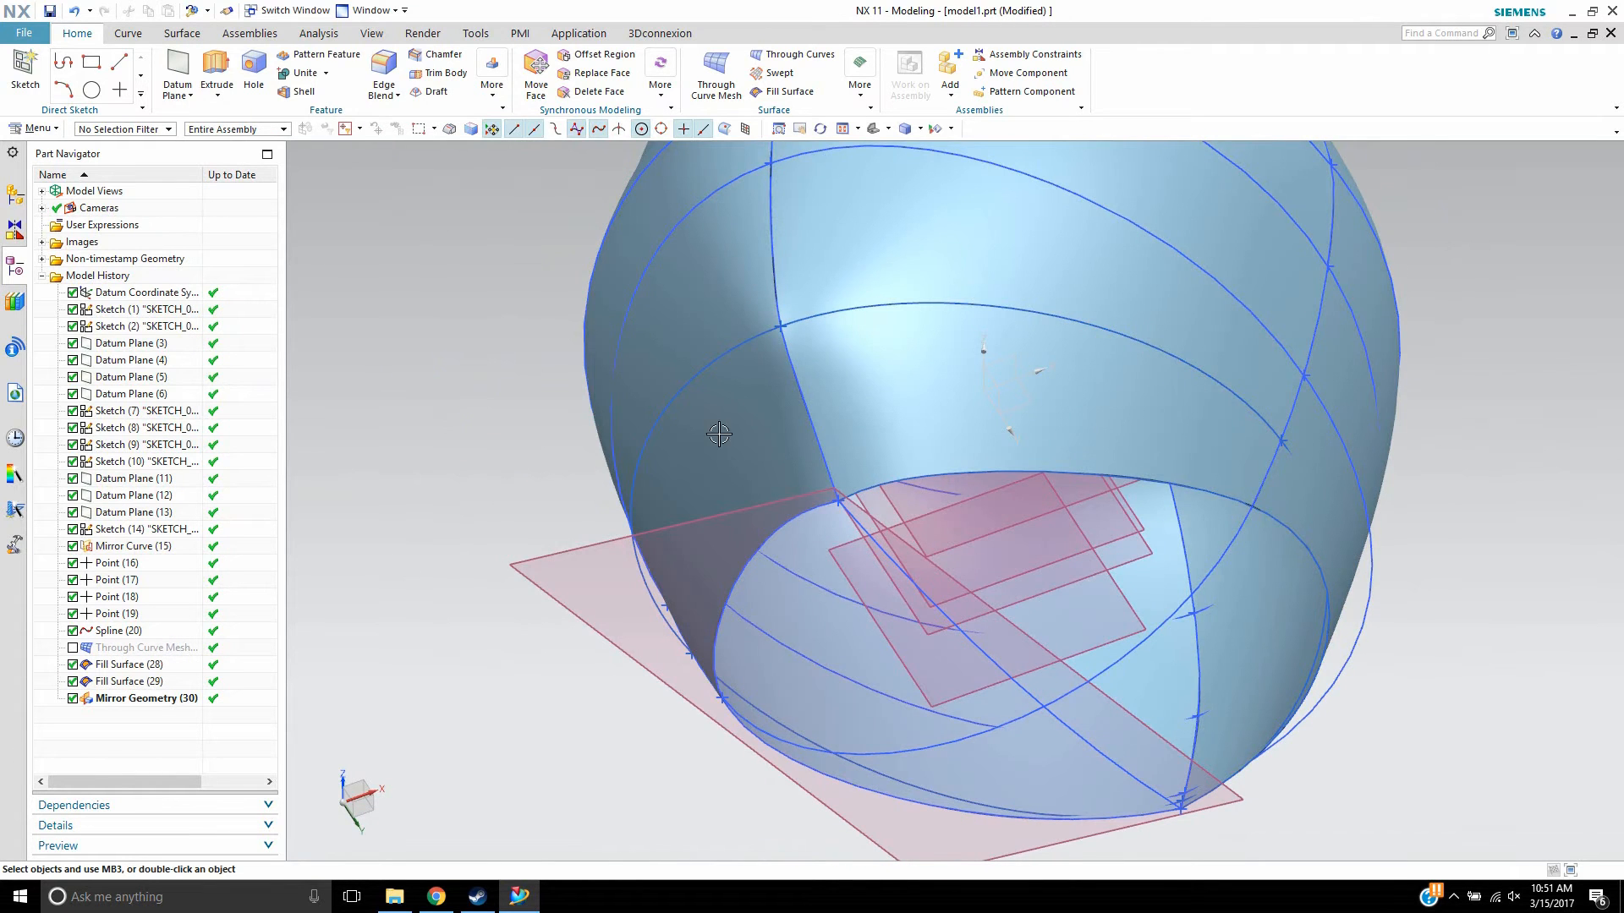
- Reopen the Fill Surface, add two shaping curves, and apply with G0 tolerance 0.31
drag(718, 434, 705, 507)
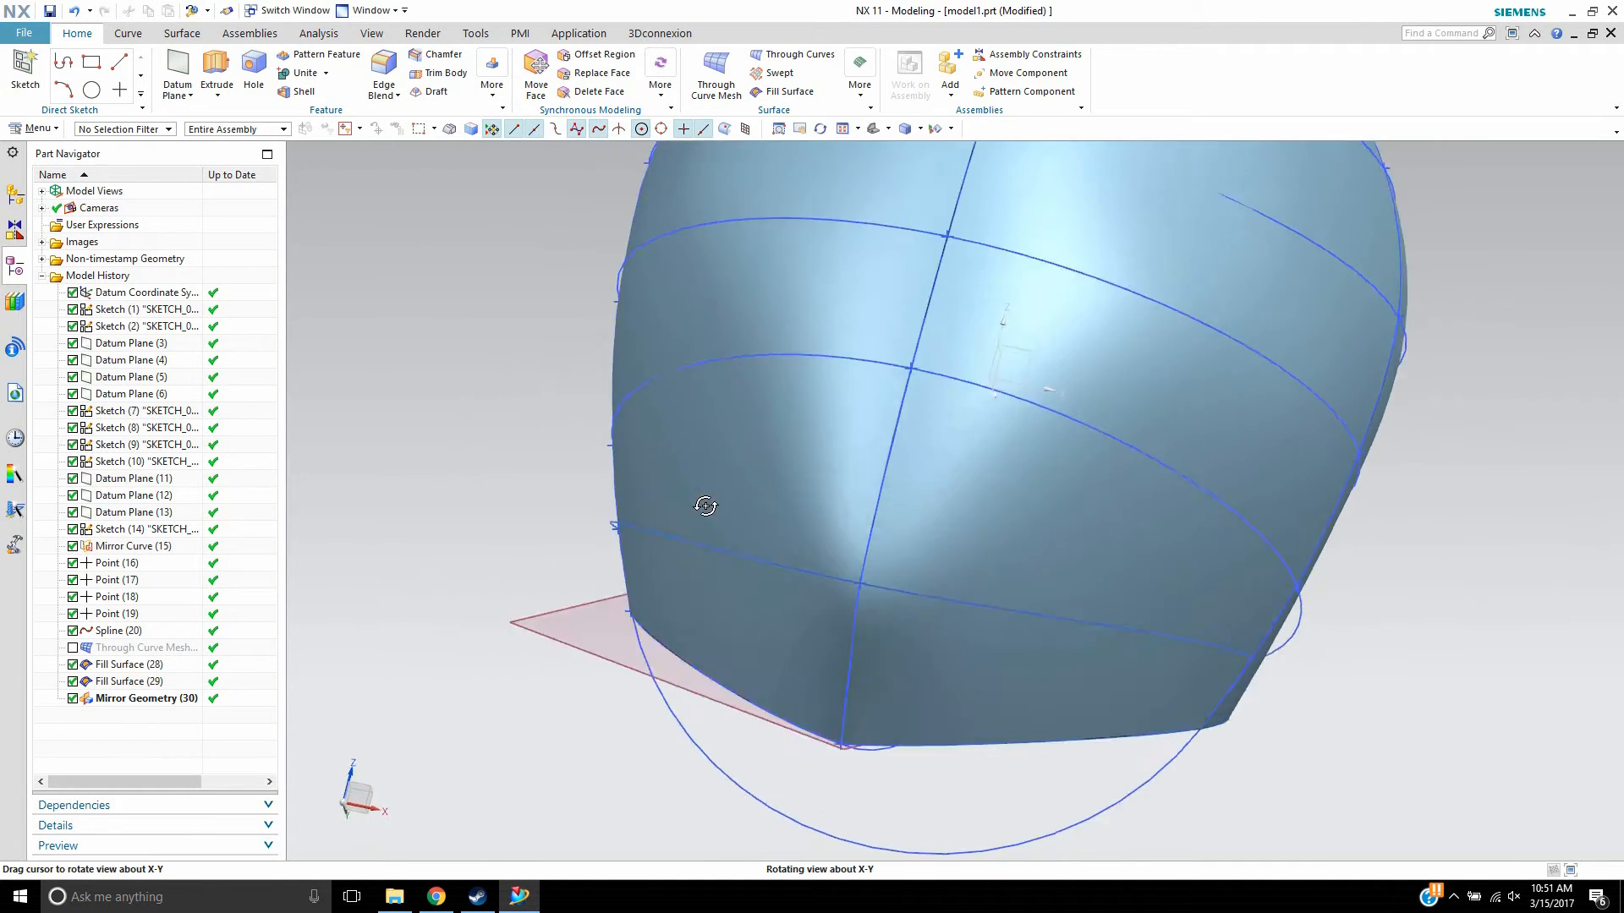
drag(706, 506, 521, 430)
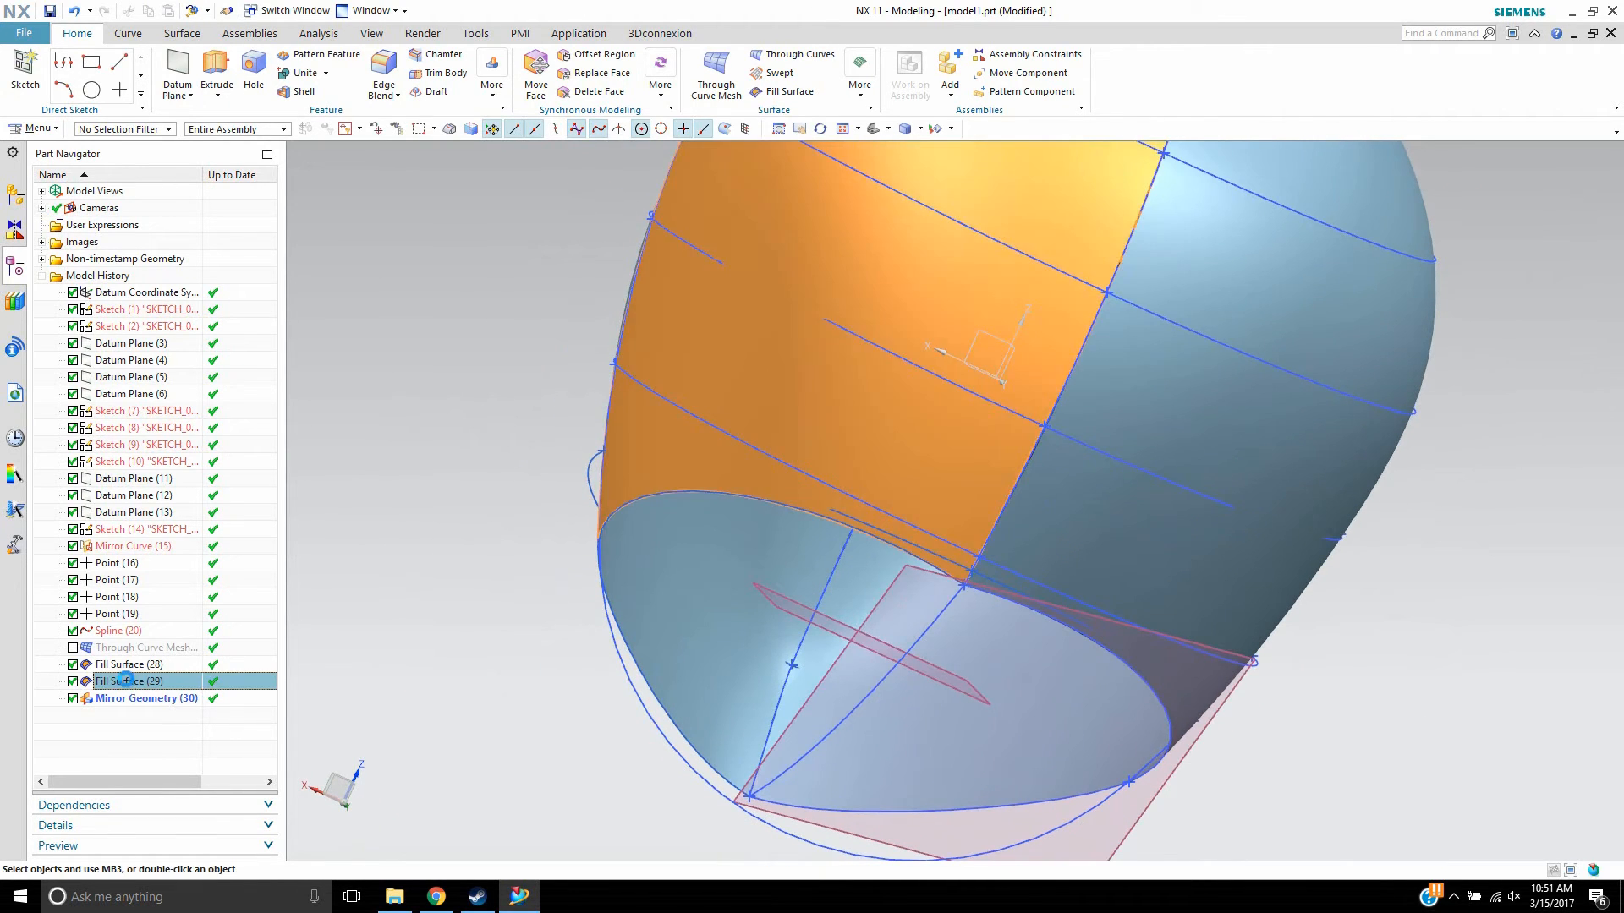
double_click(123, 681)
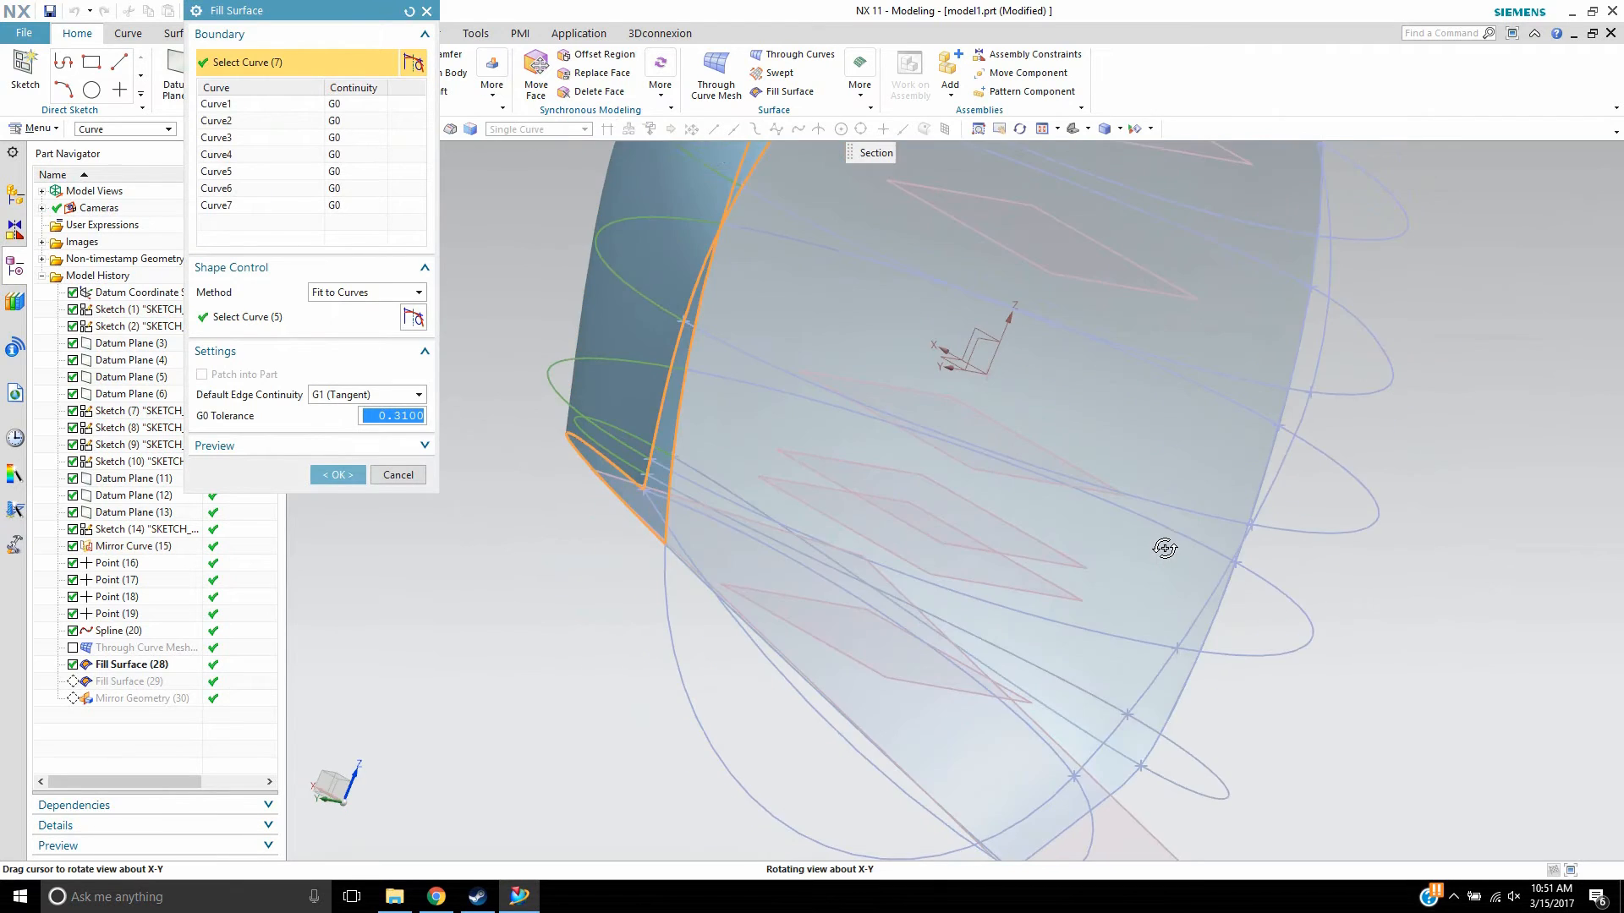
drag(1164, 548, 859, 591)
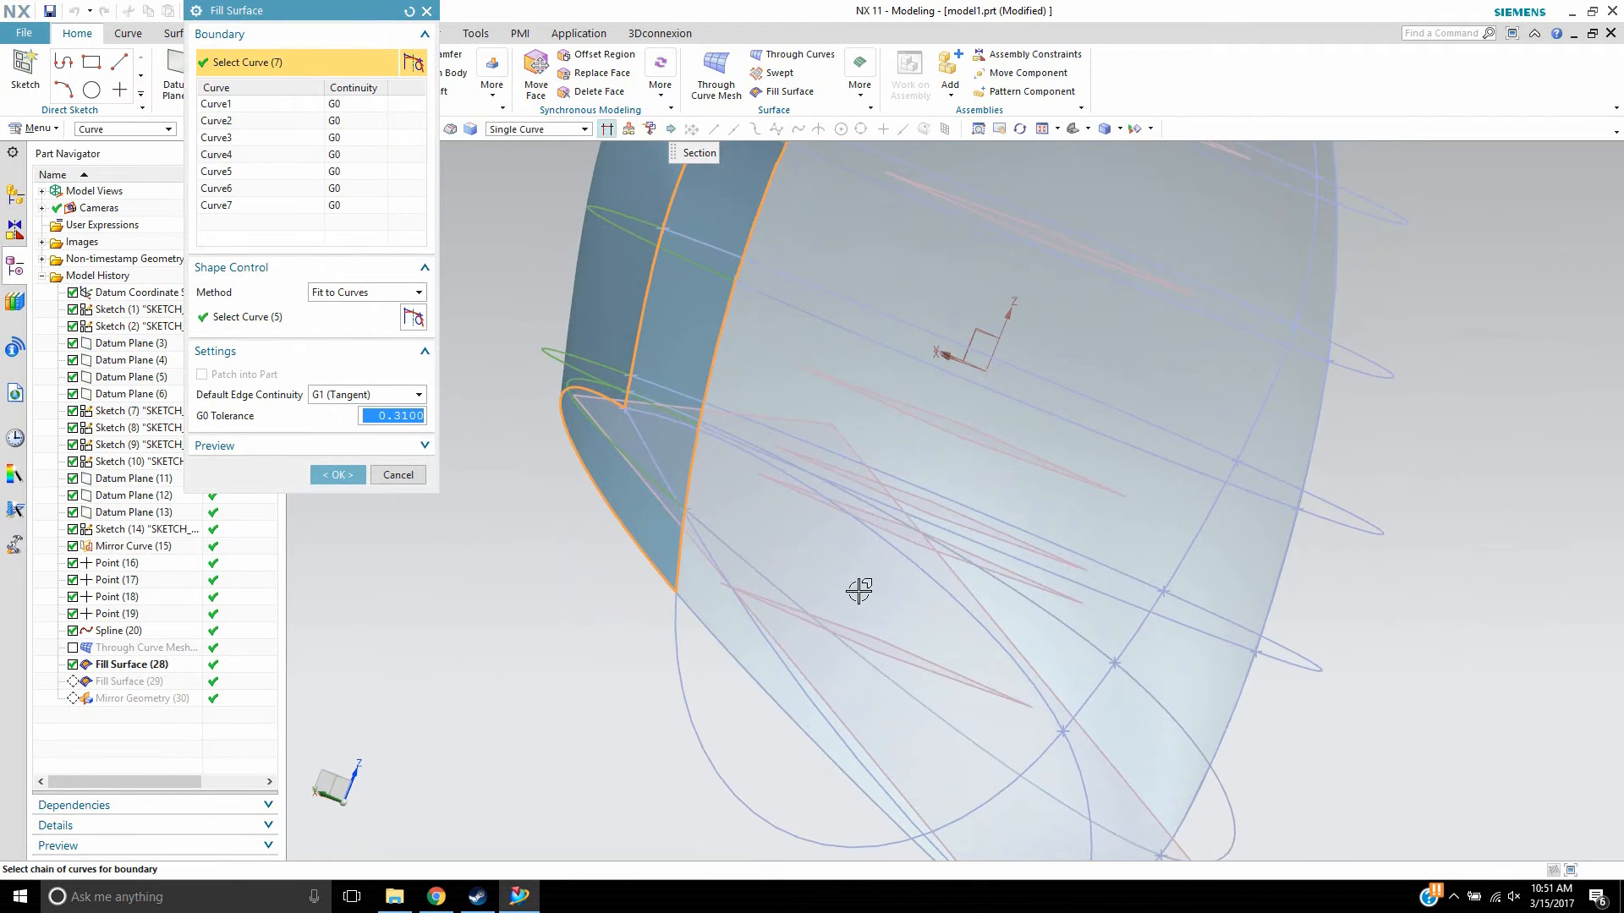
click(1011, 591)
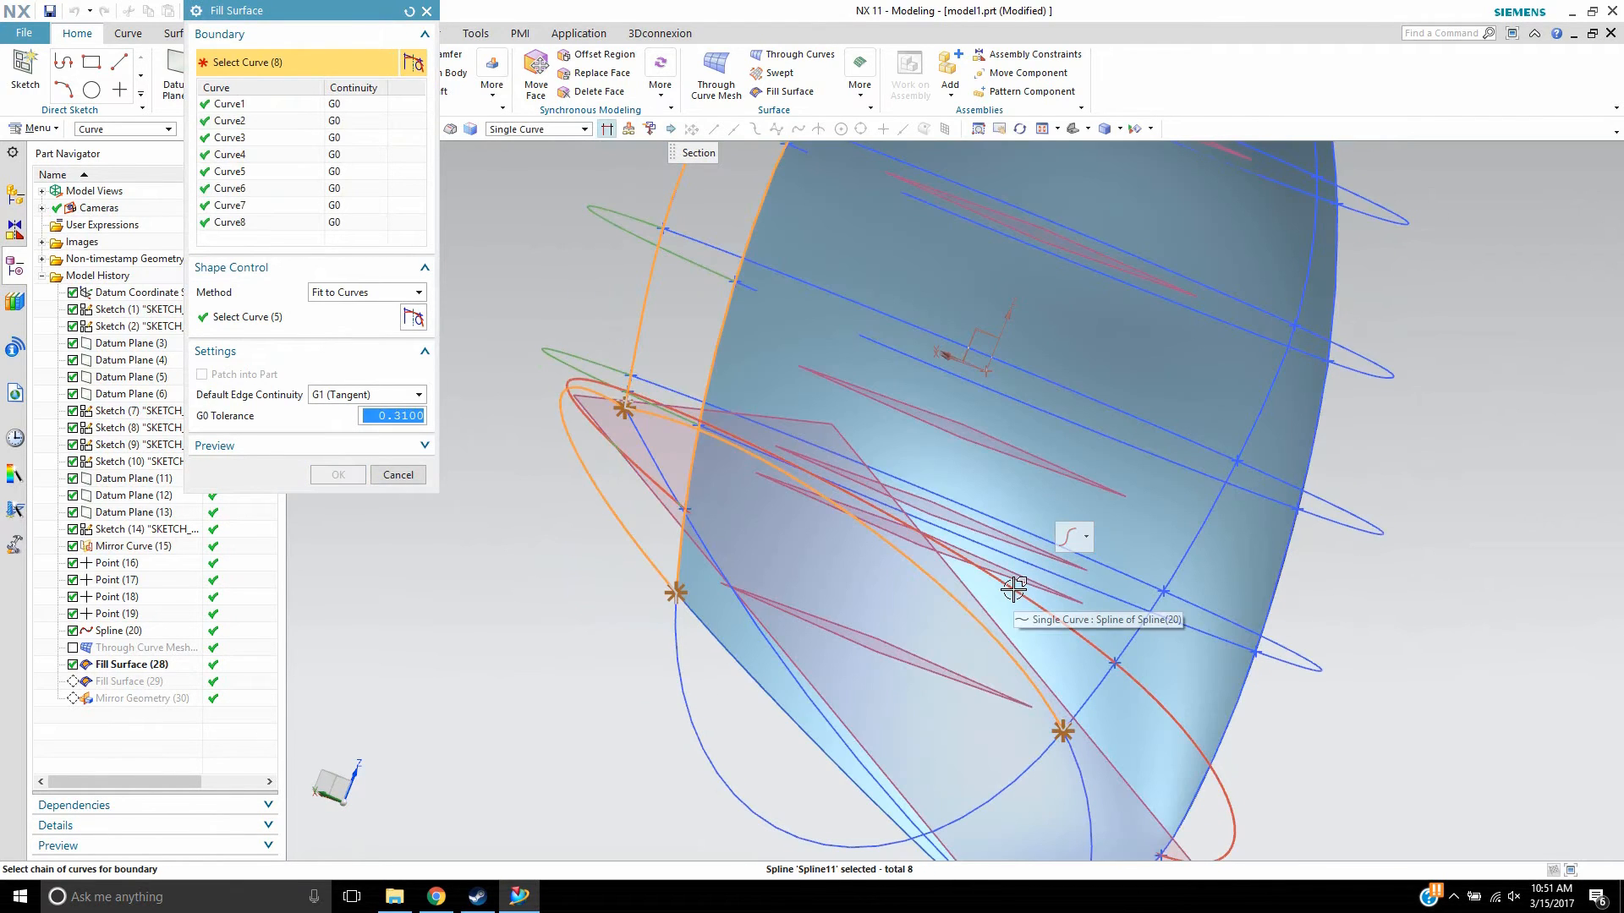
click(1011, 588)
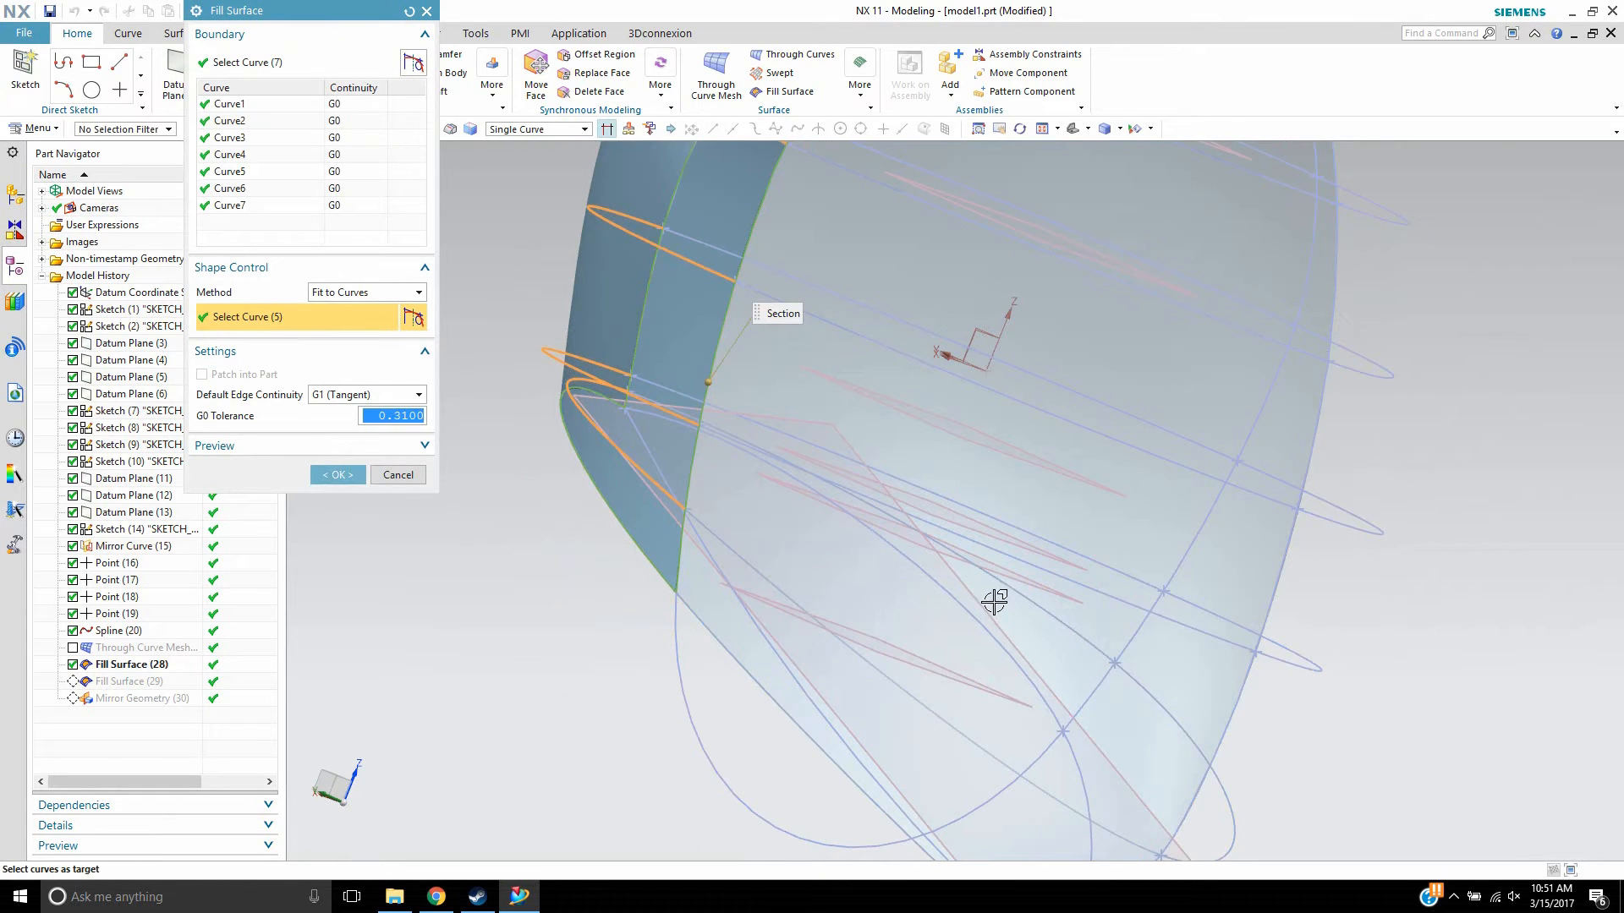
click(1022, 596)
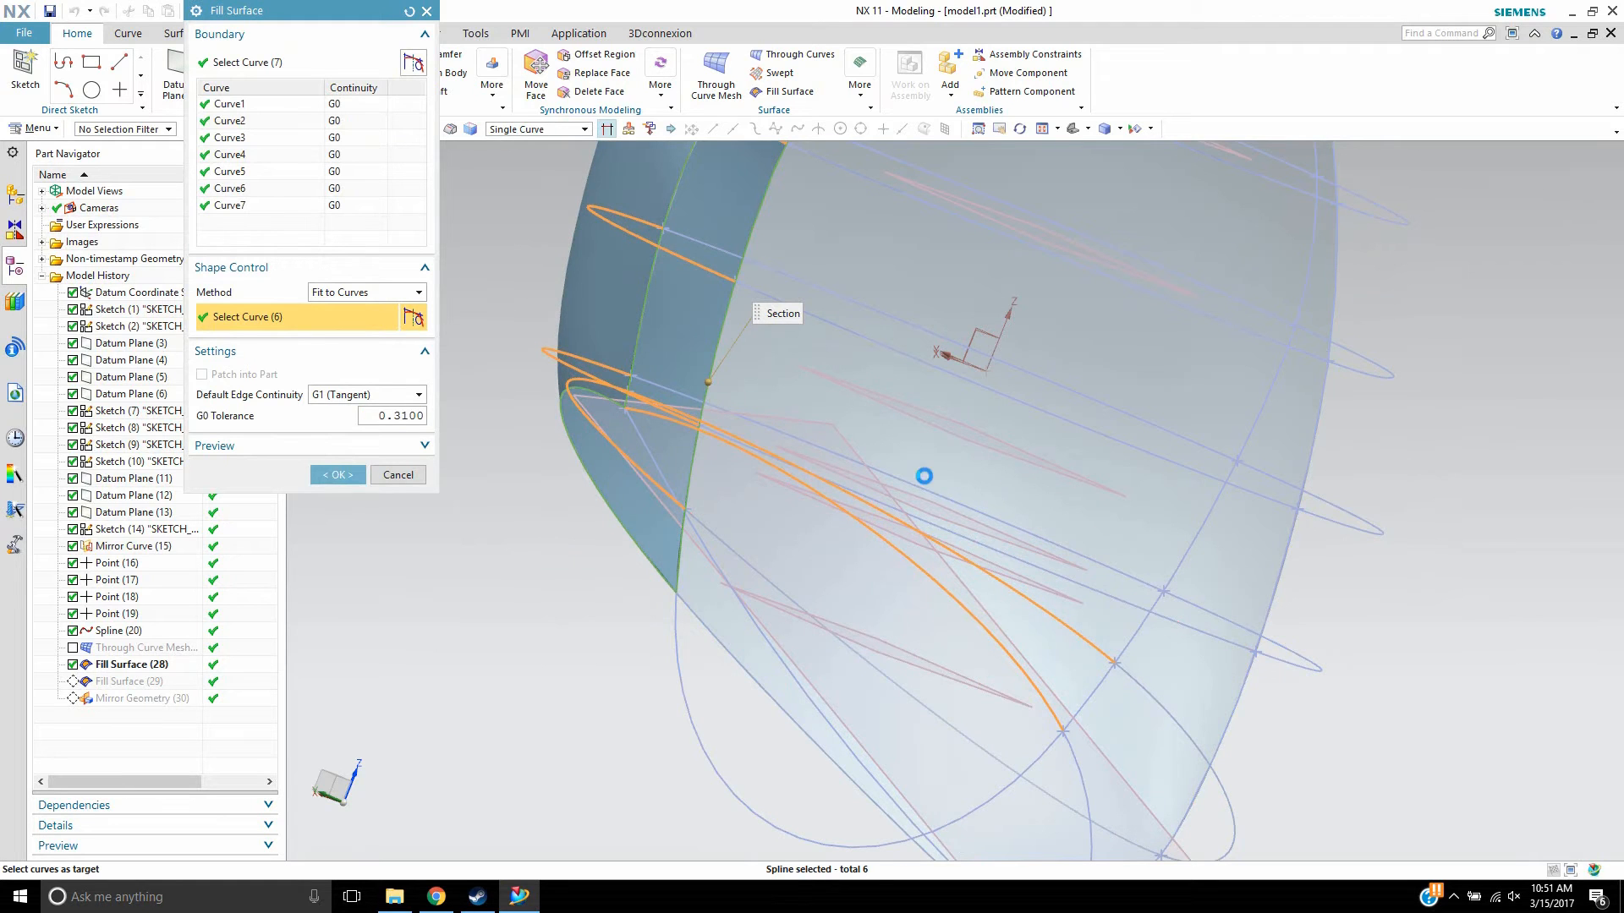
click(846, 302)
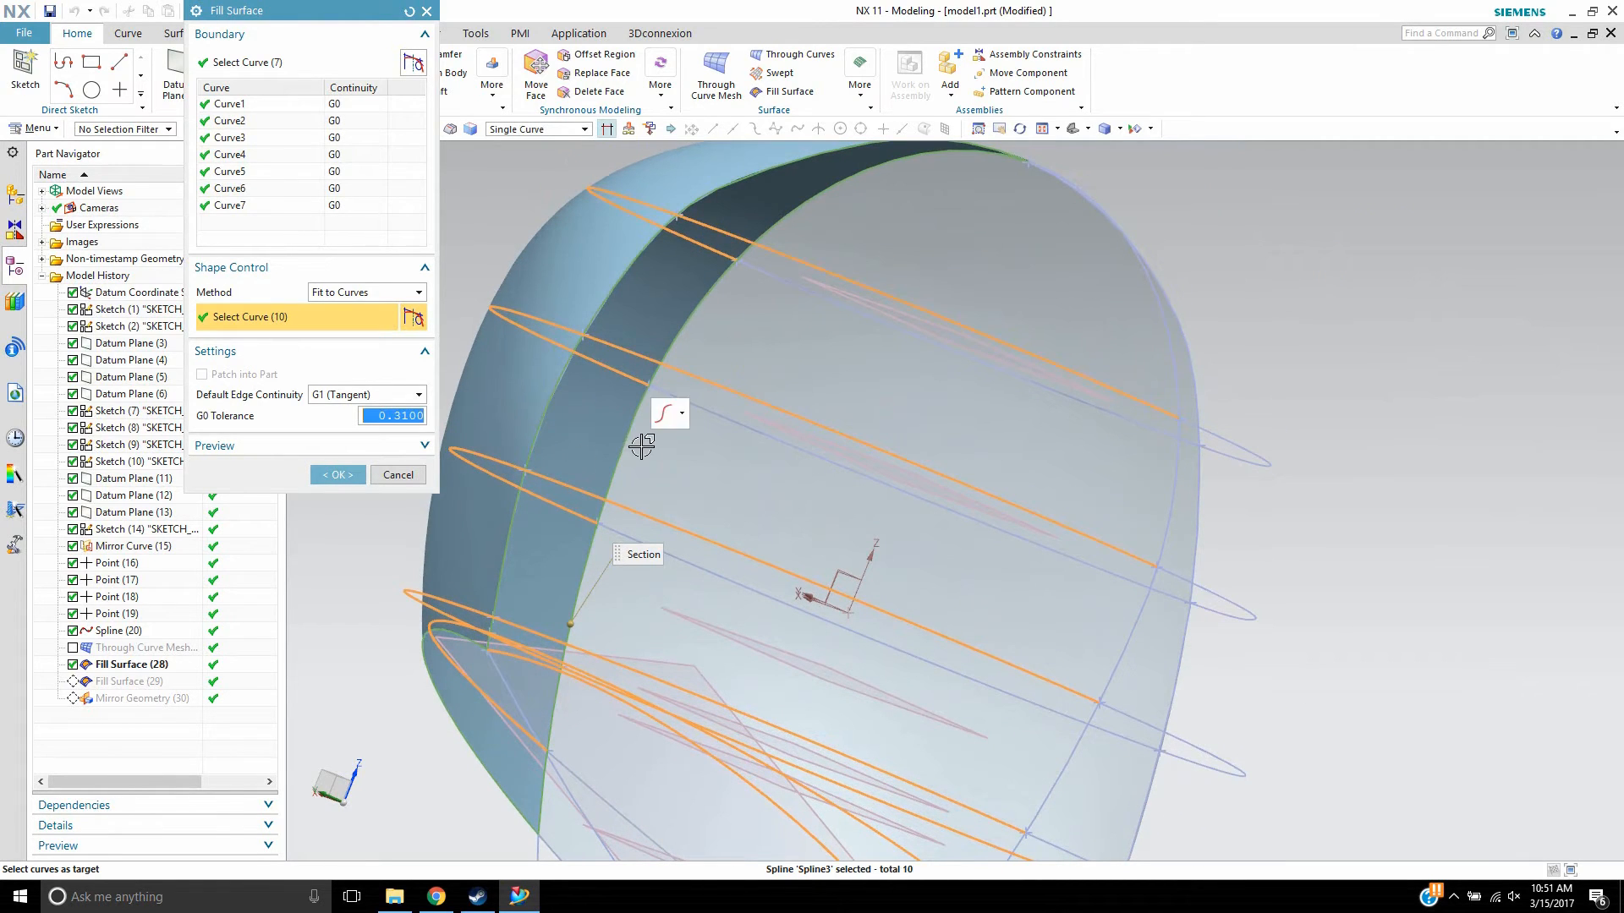
click(337, 474)
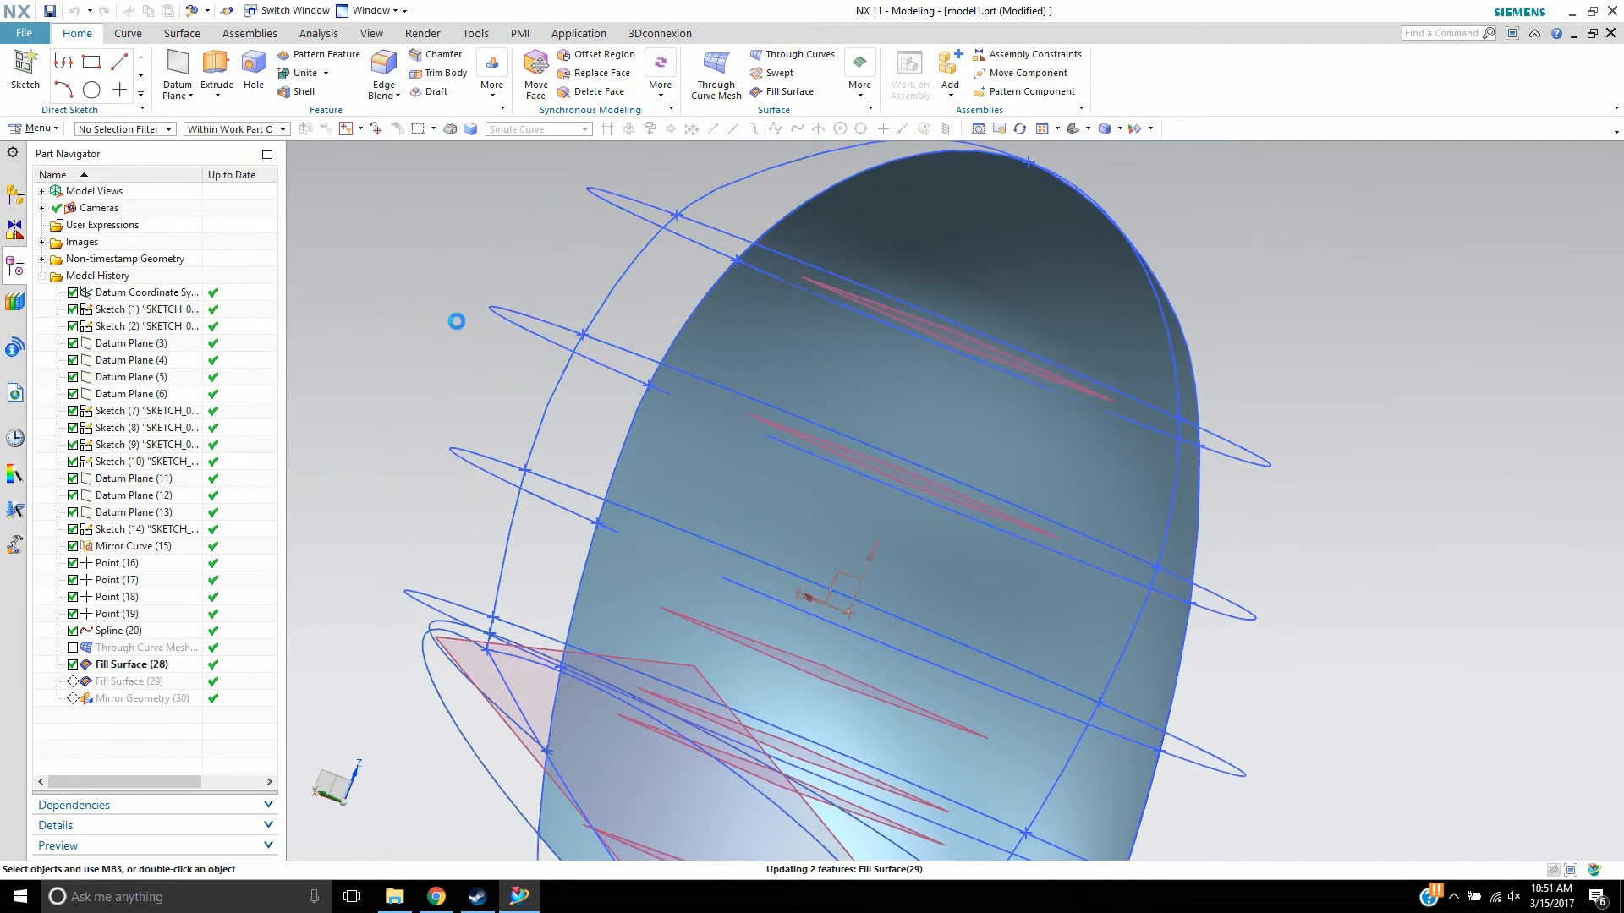
drag(457, 322, 569, 331)
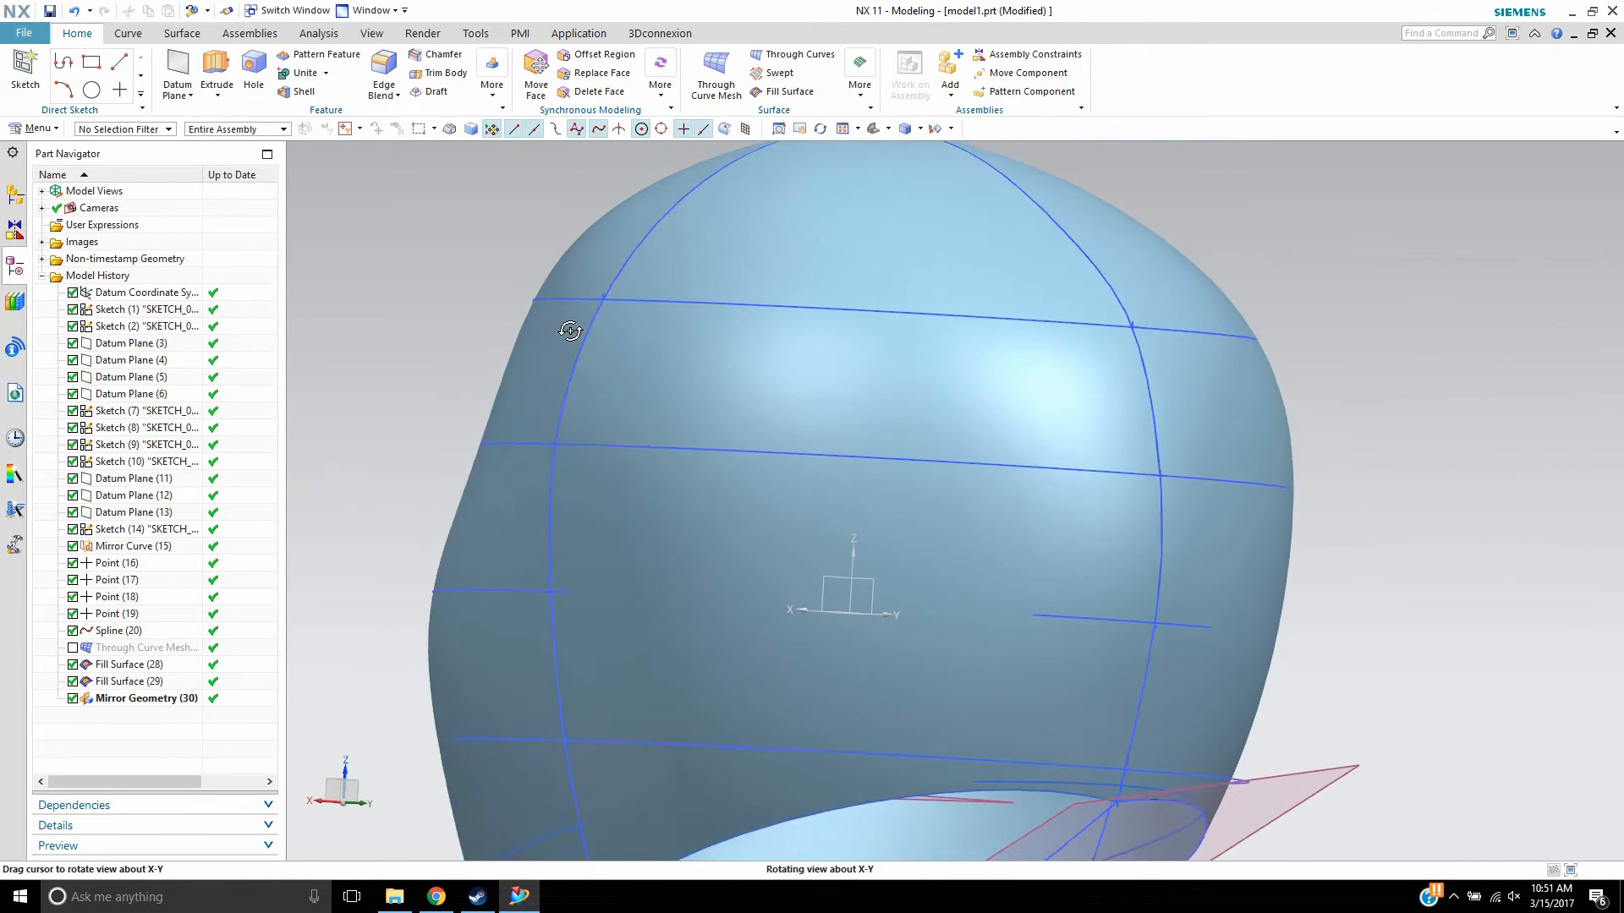
- Toggle one Shape Control guide curve in Fill Surface (28) and confirm
drag(569, 331, 655, 307)
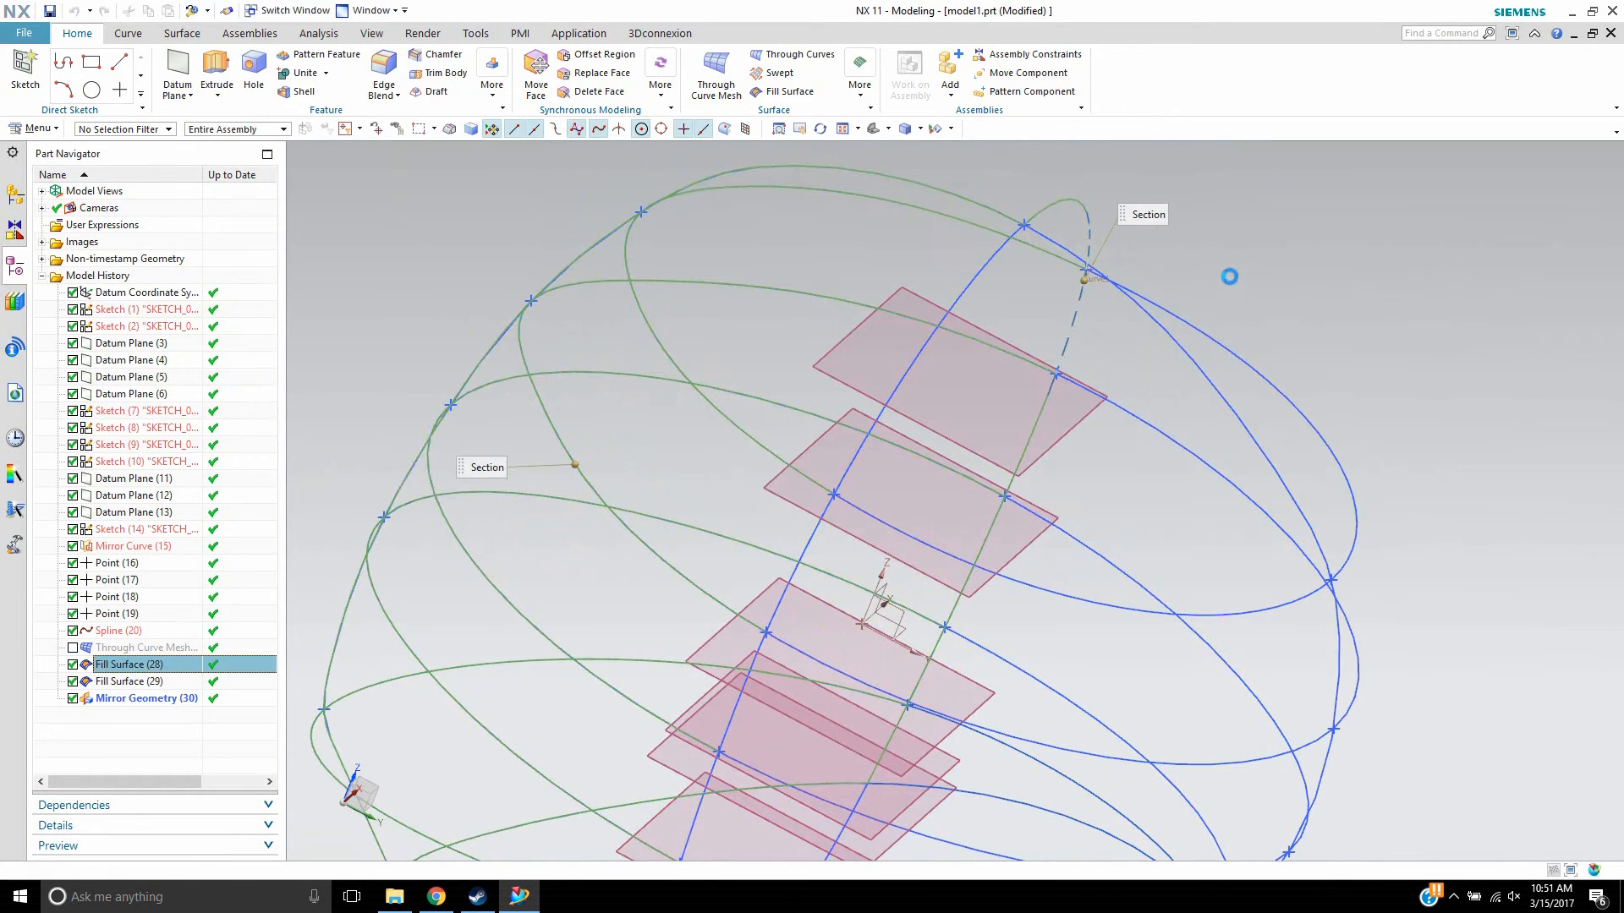
double_click(129, 663)
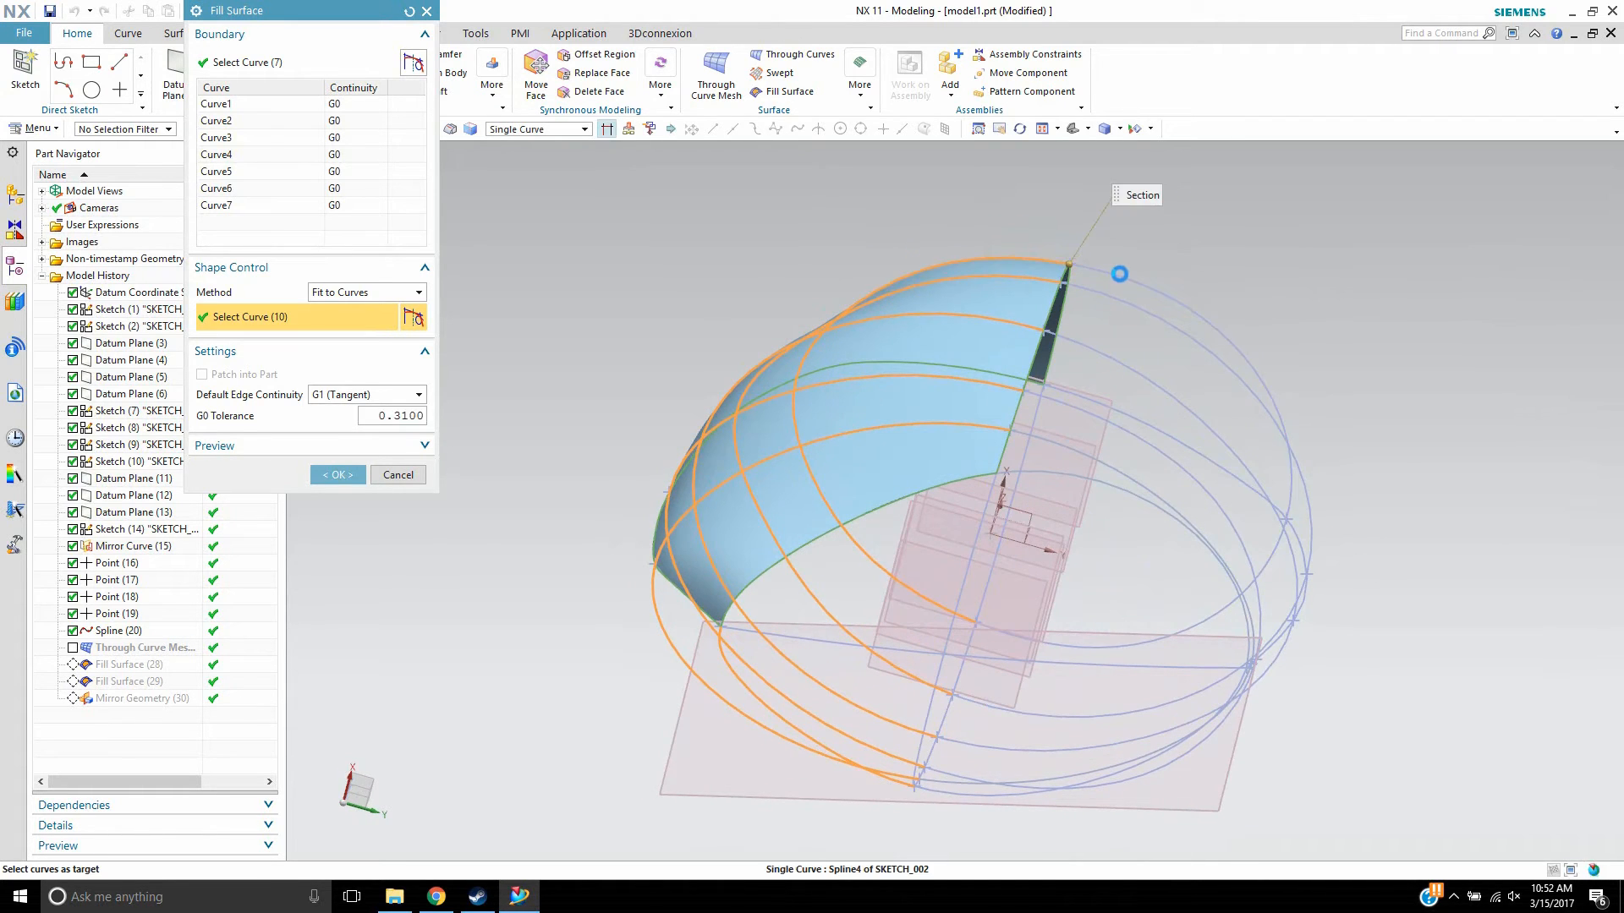
click(1128, 292)
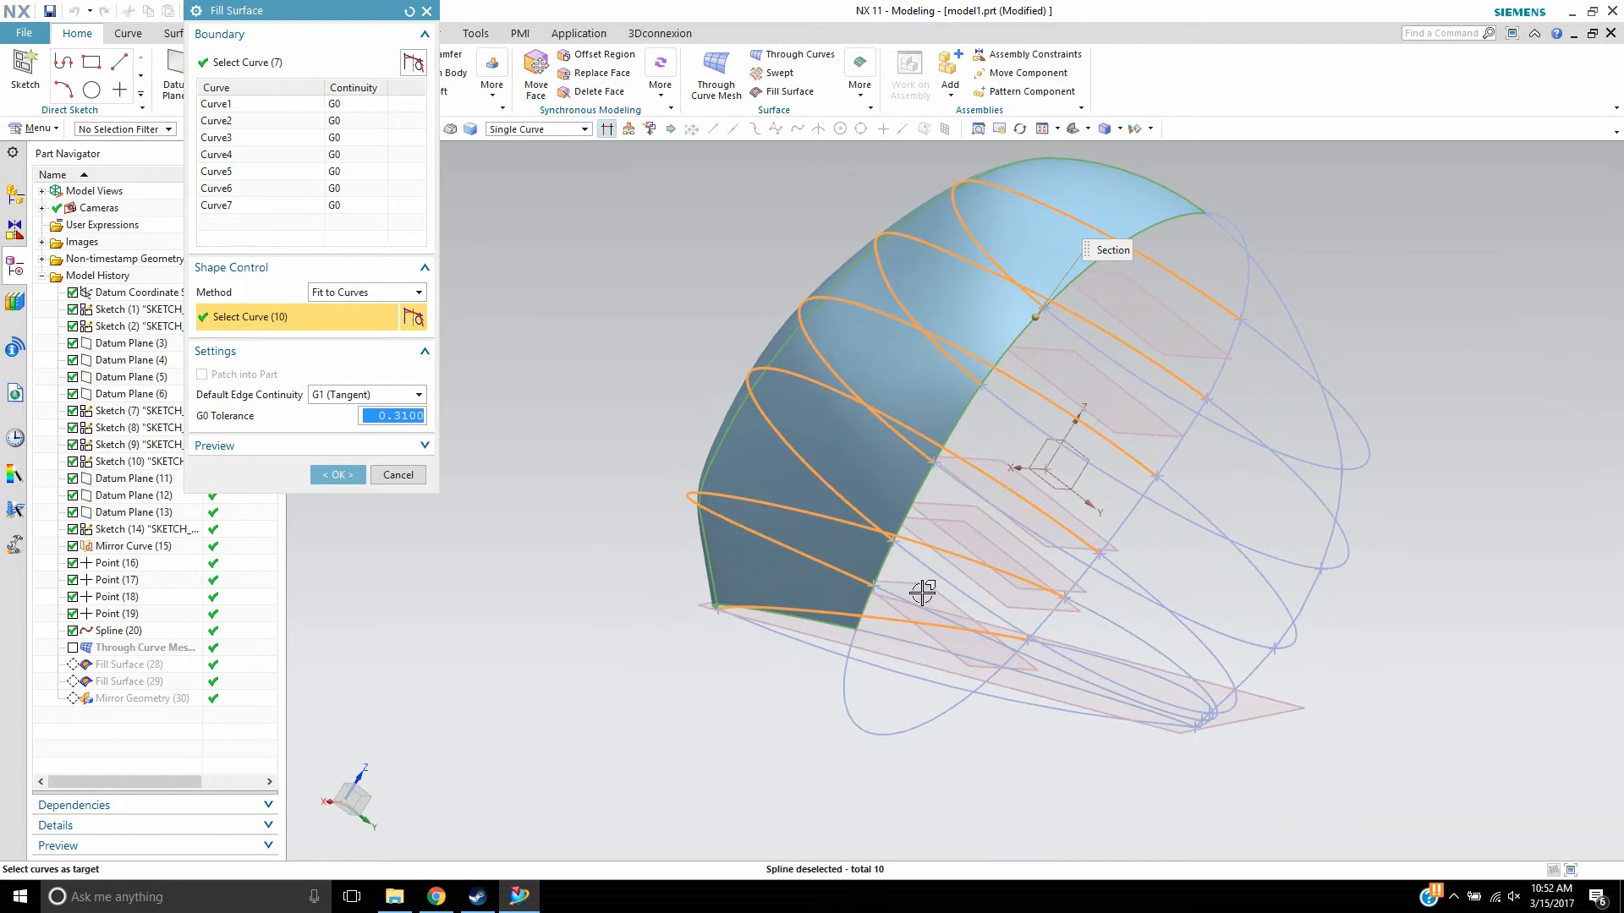
click(910, 564)
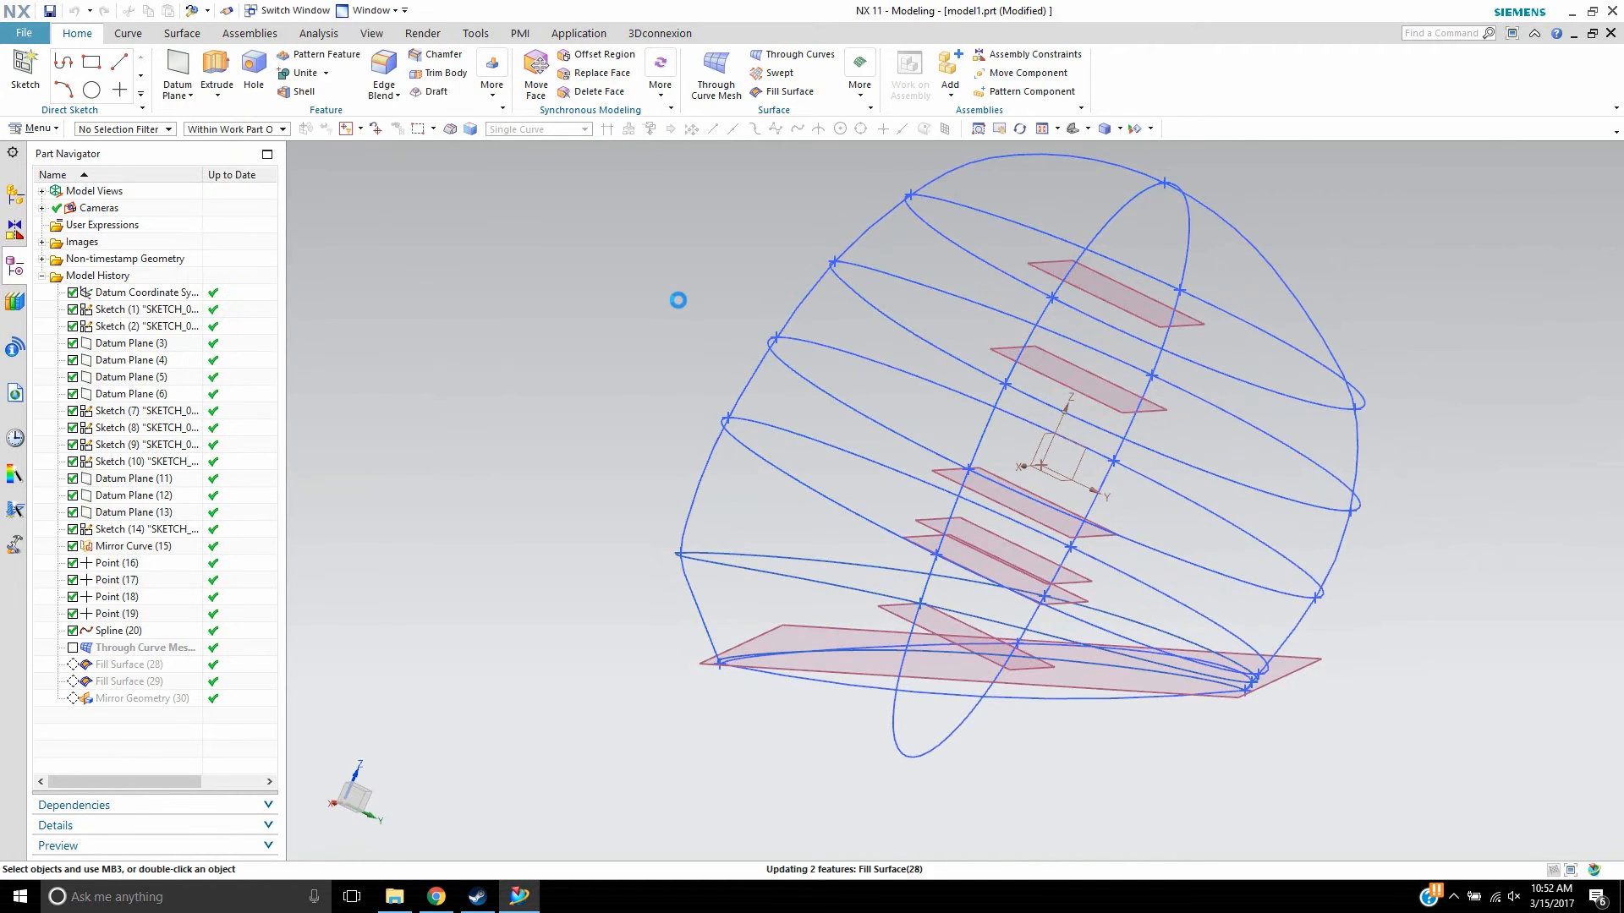
- Accept Fill Surface (28) unchanged, orbit the helmet, then reopen the patch
double_click(127, 664)
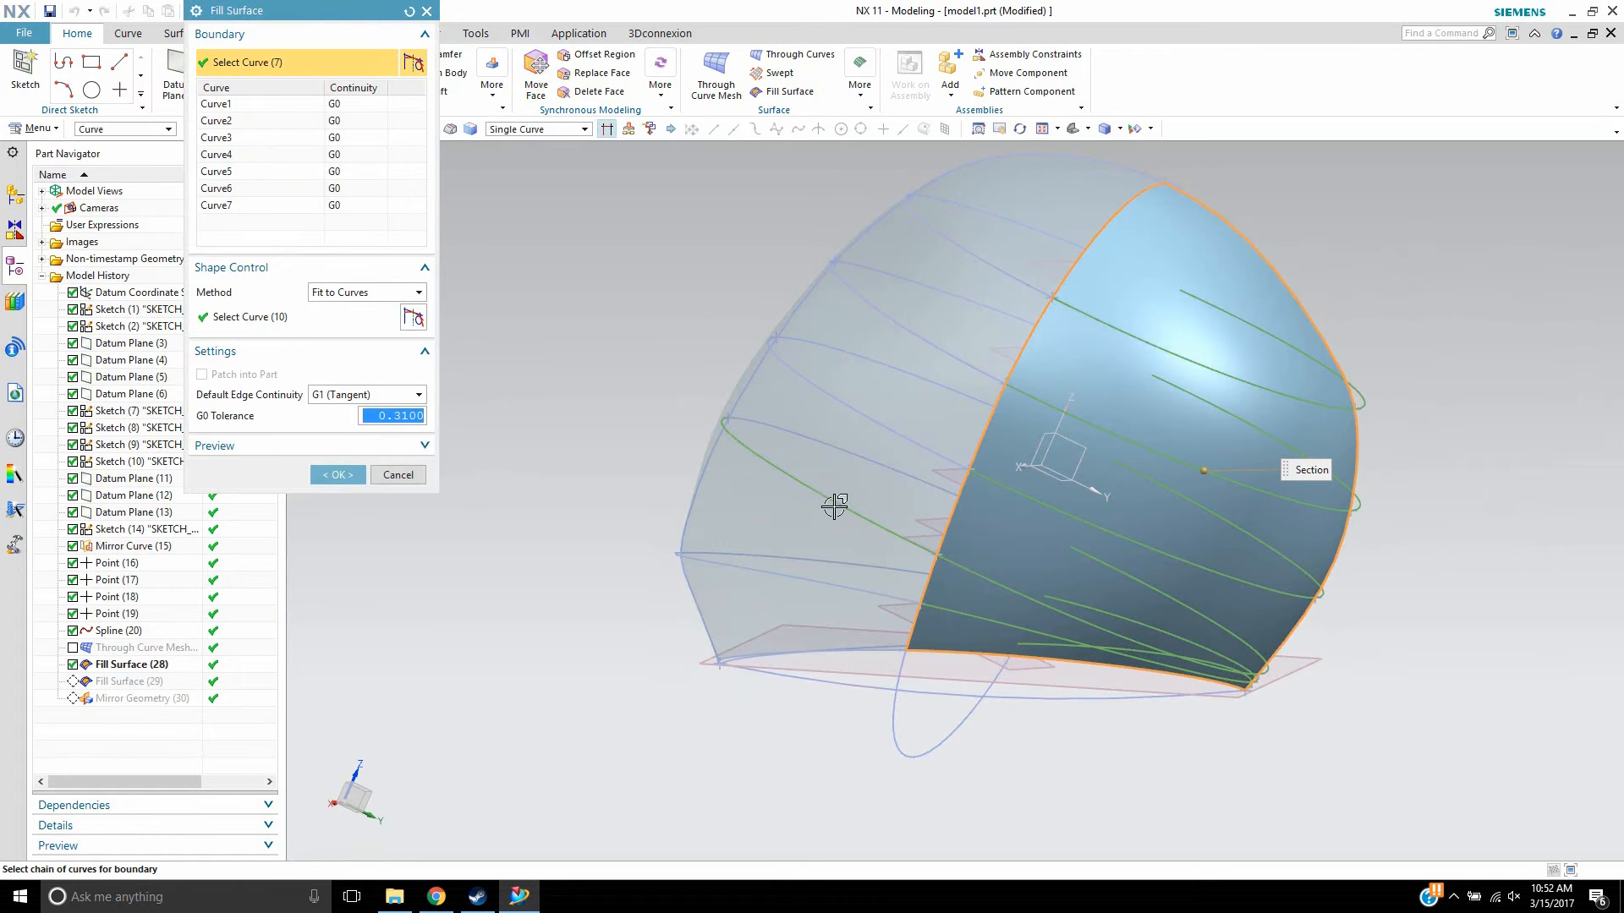
click(276, 317)
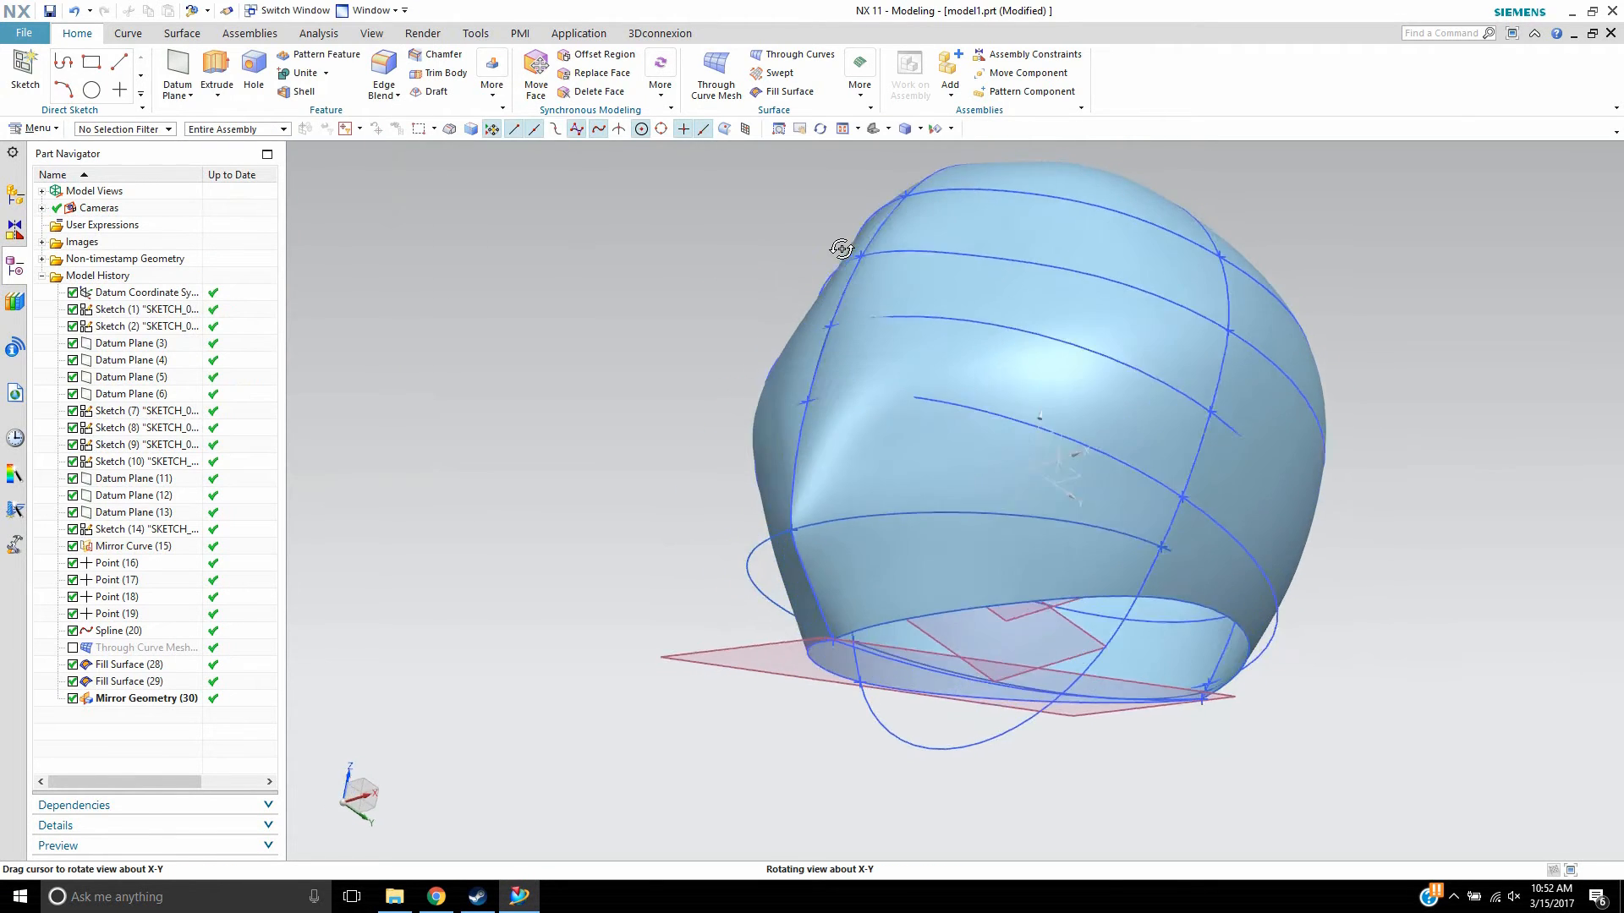
drag(841, 248, 866, 333)
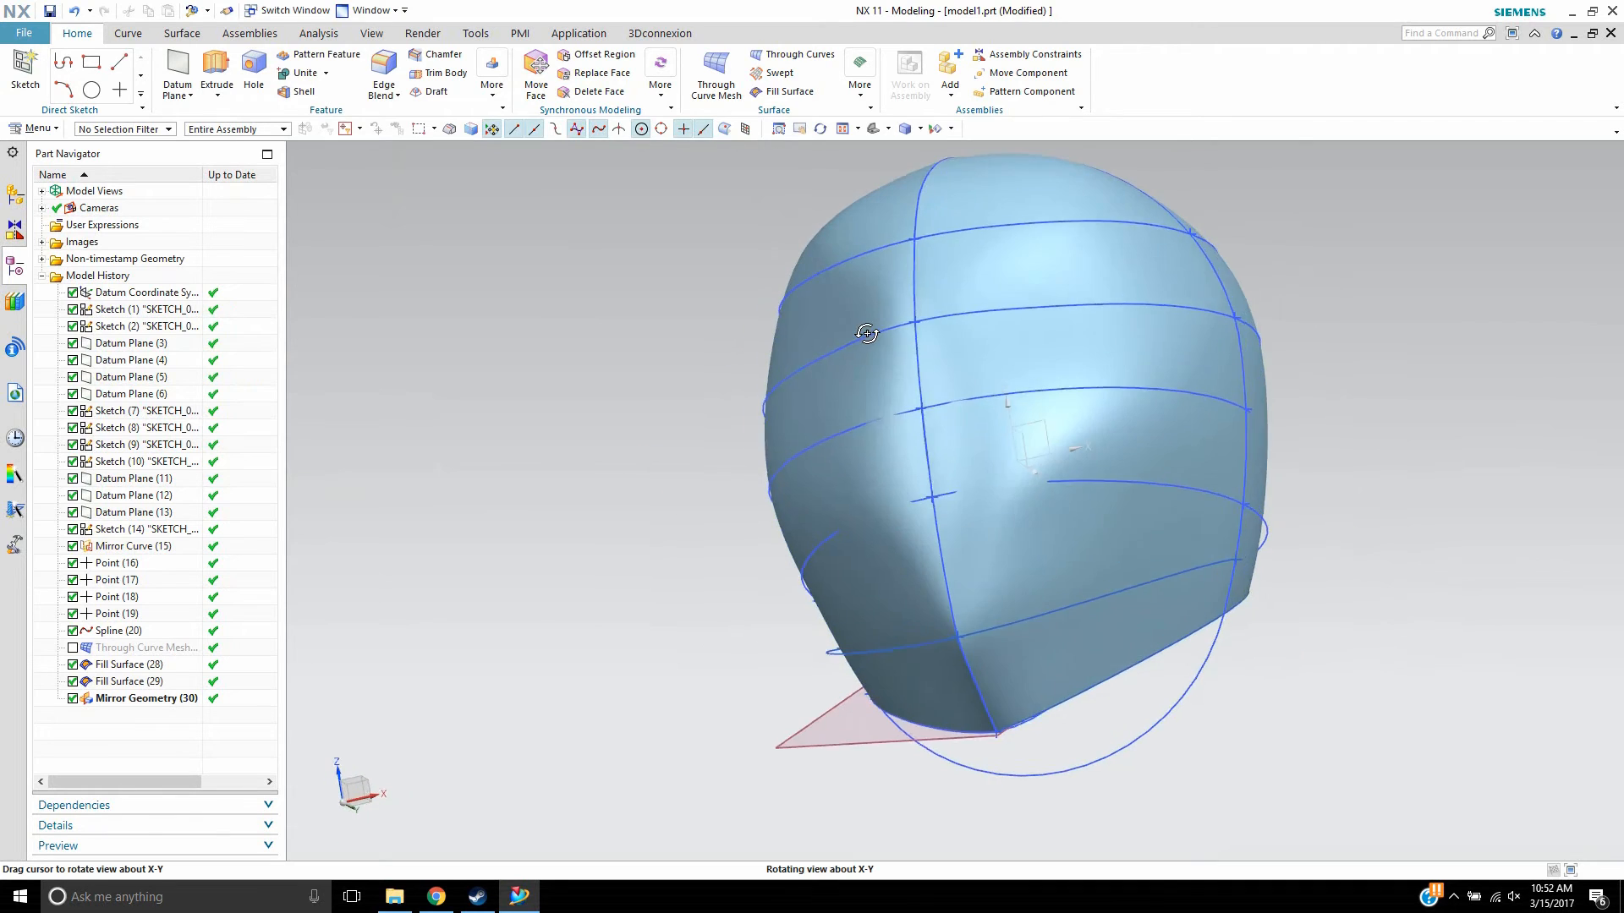
drag(867, 332, 823, 337)
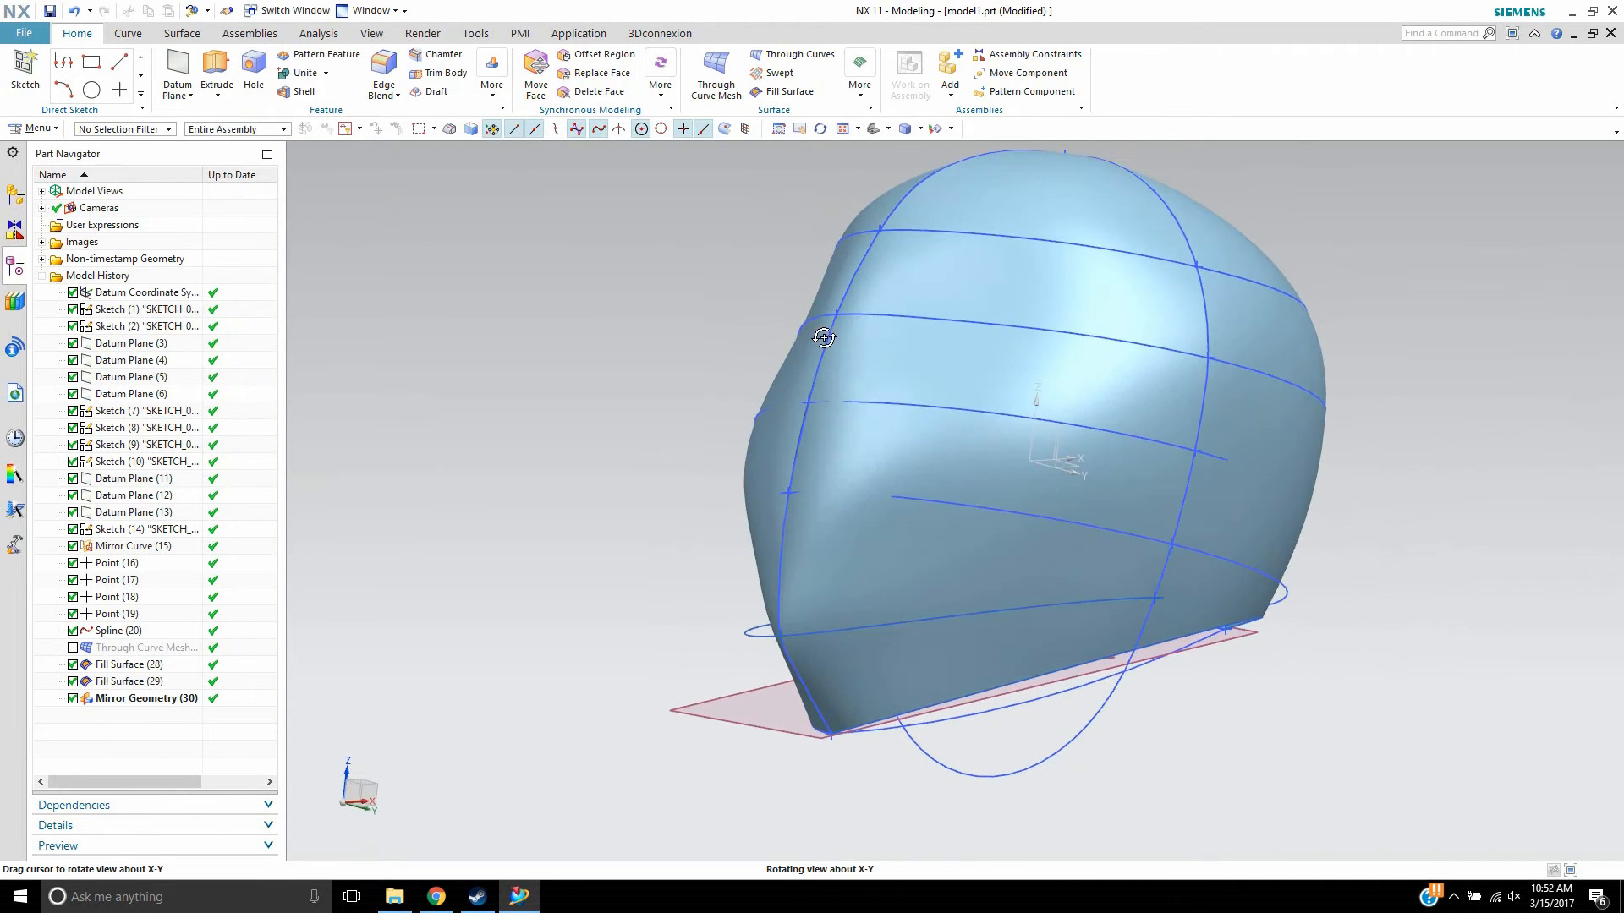
drag(823, 336, 688, 454)
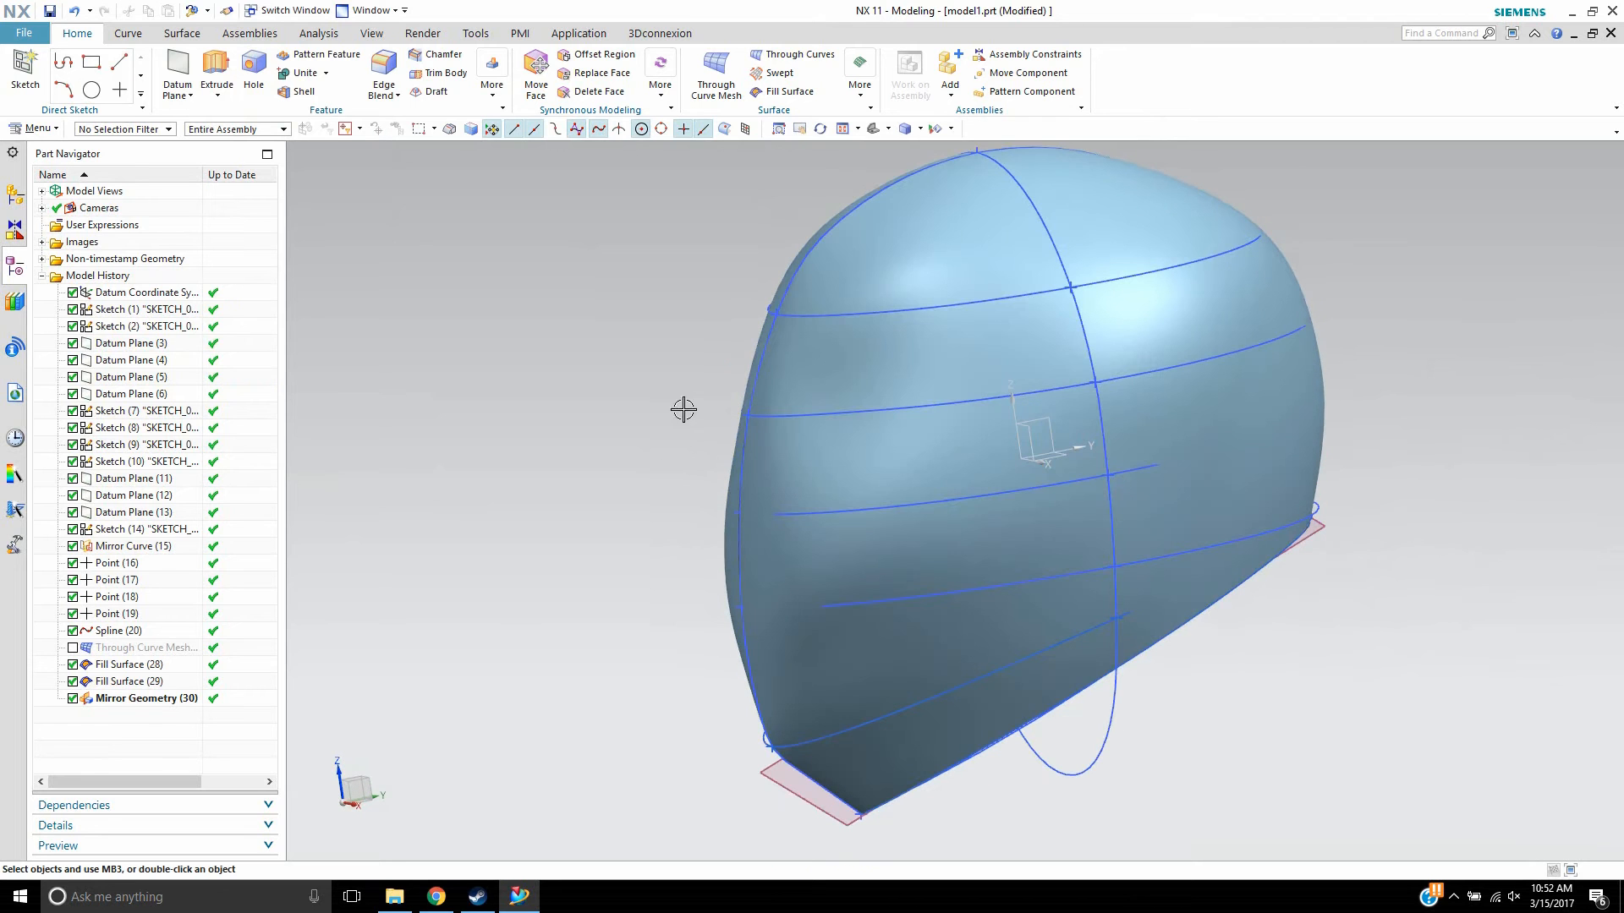
double_click(122, 664)
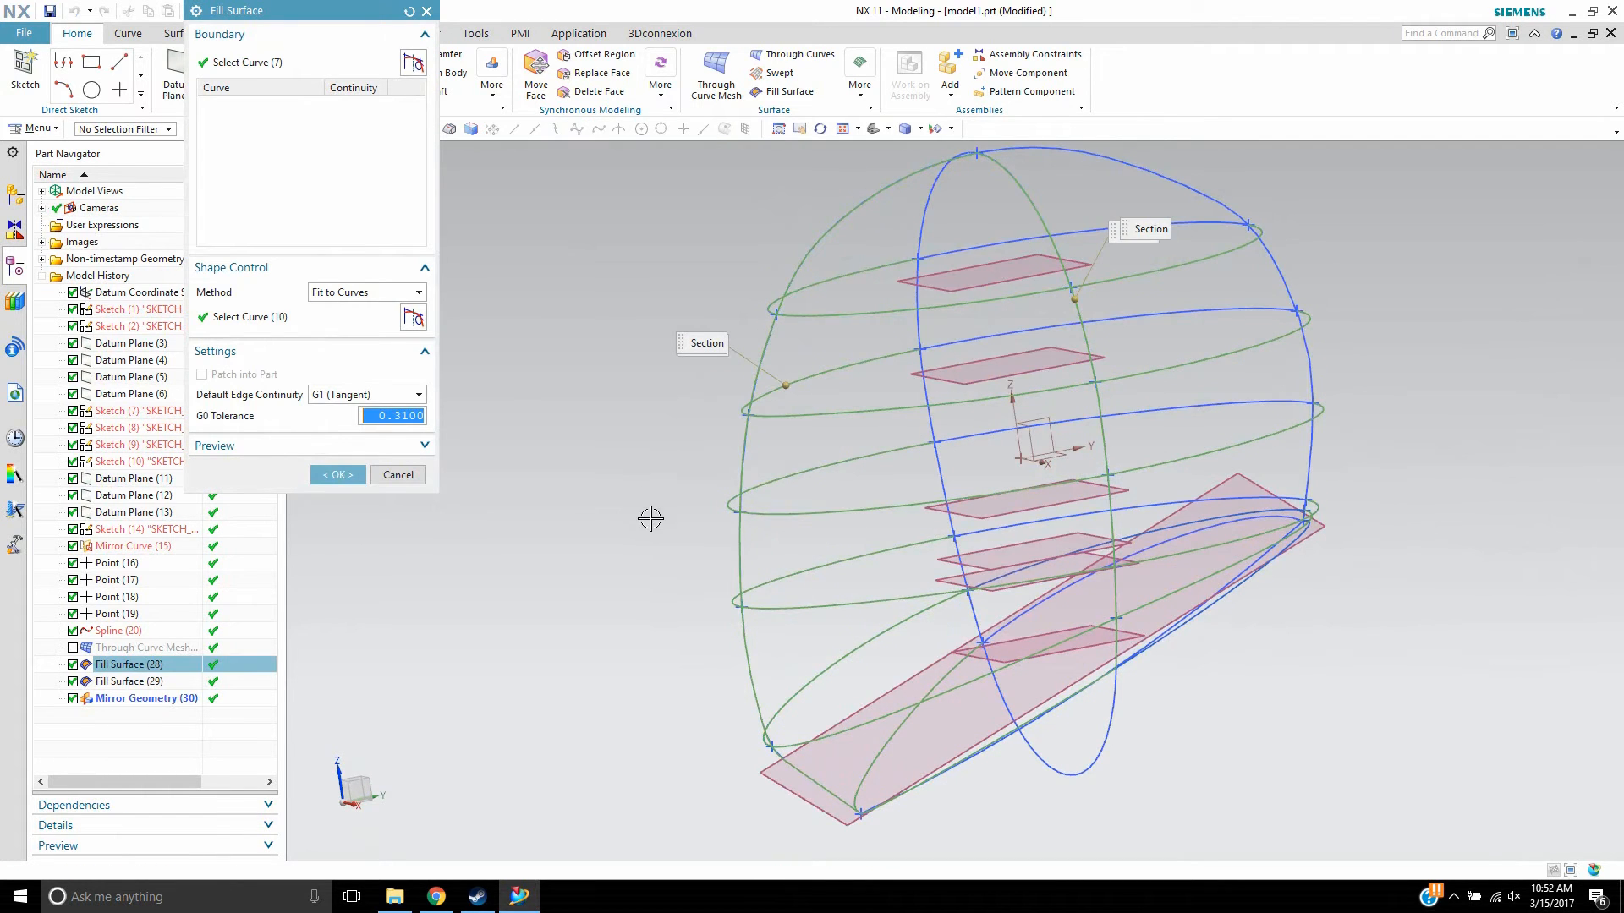
- Orbit the patch preview and apply G0 tolerance 0.21 to Fill Surface (28)
drag(650, 518, 726, 591)
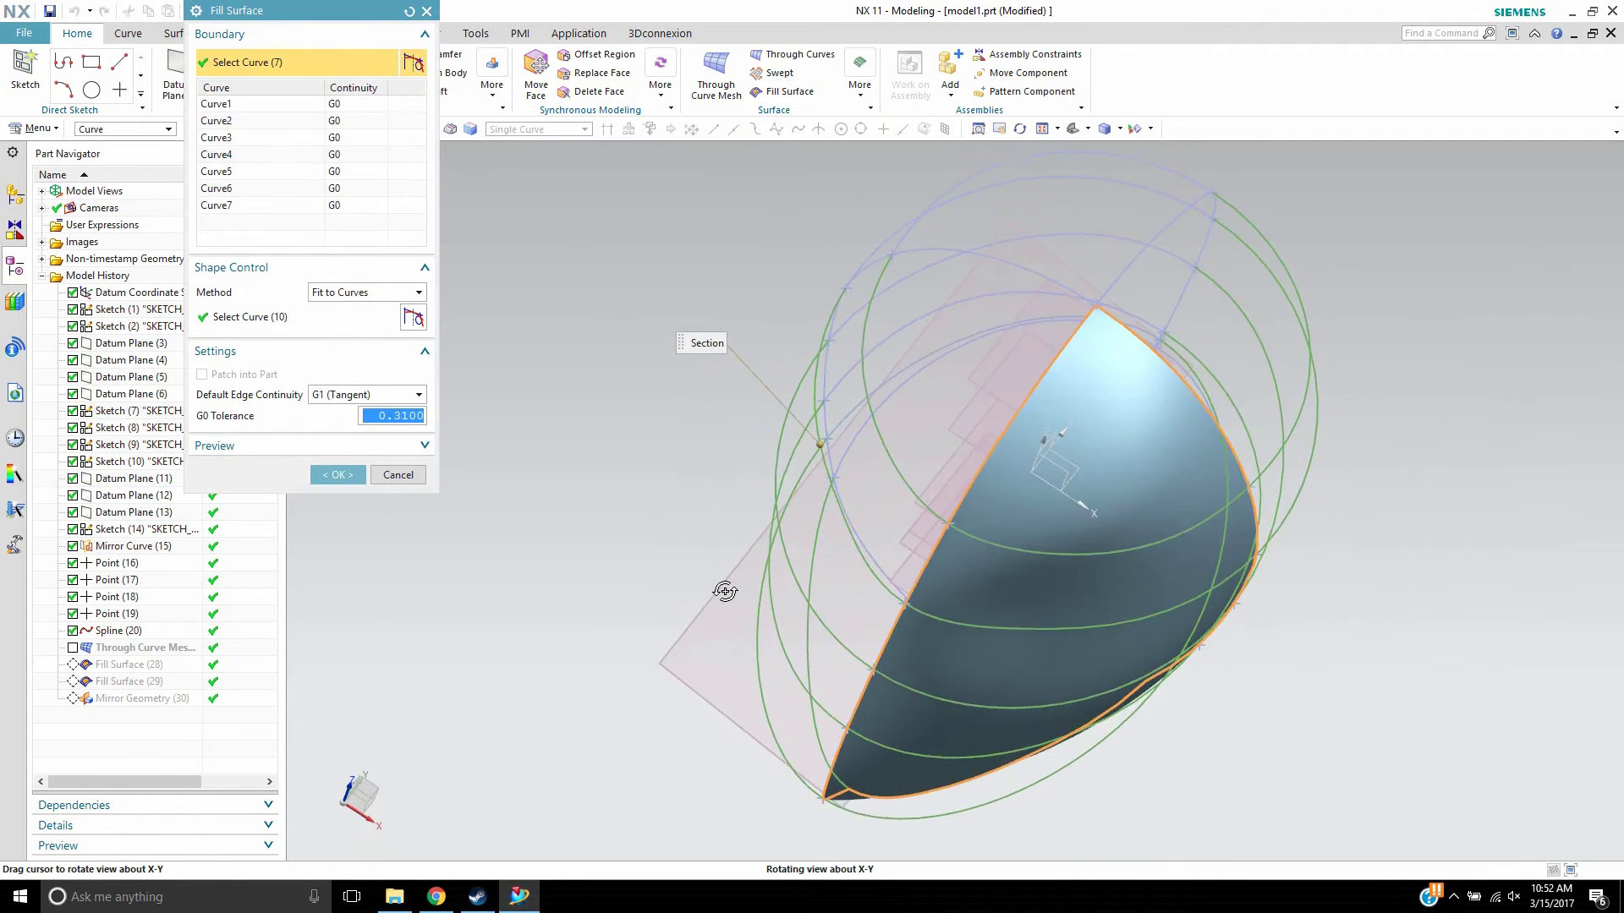
drag(725, 592, 1052, 680)
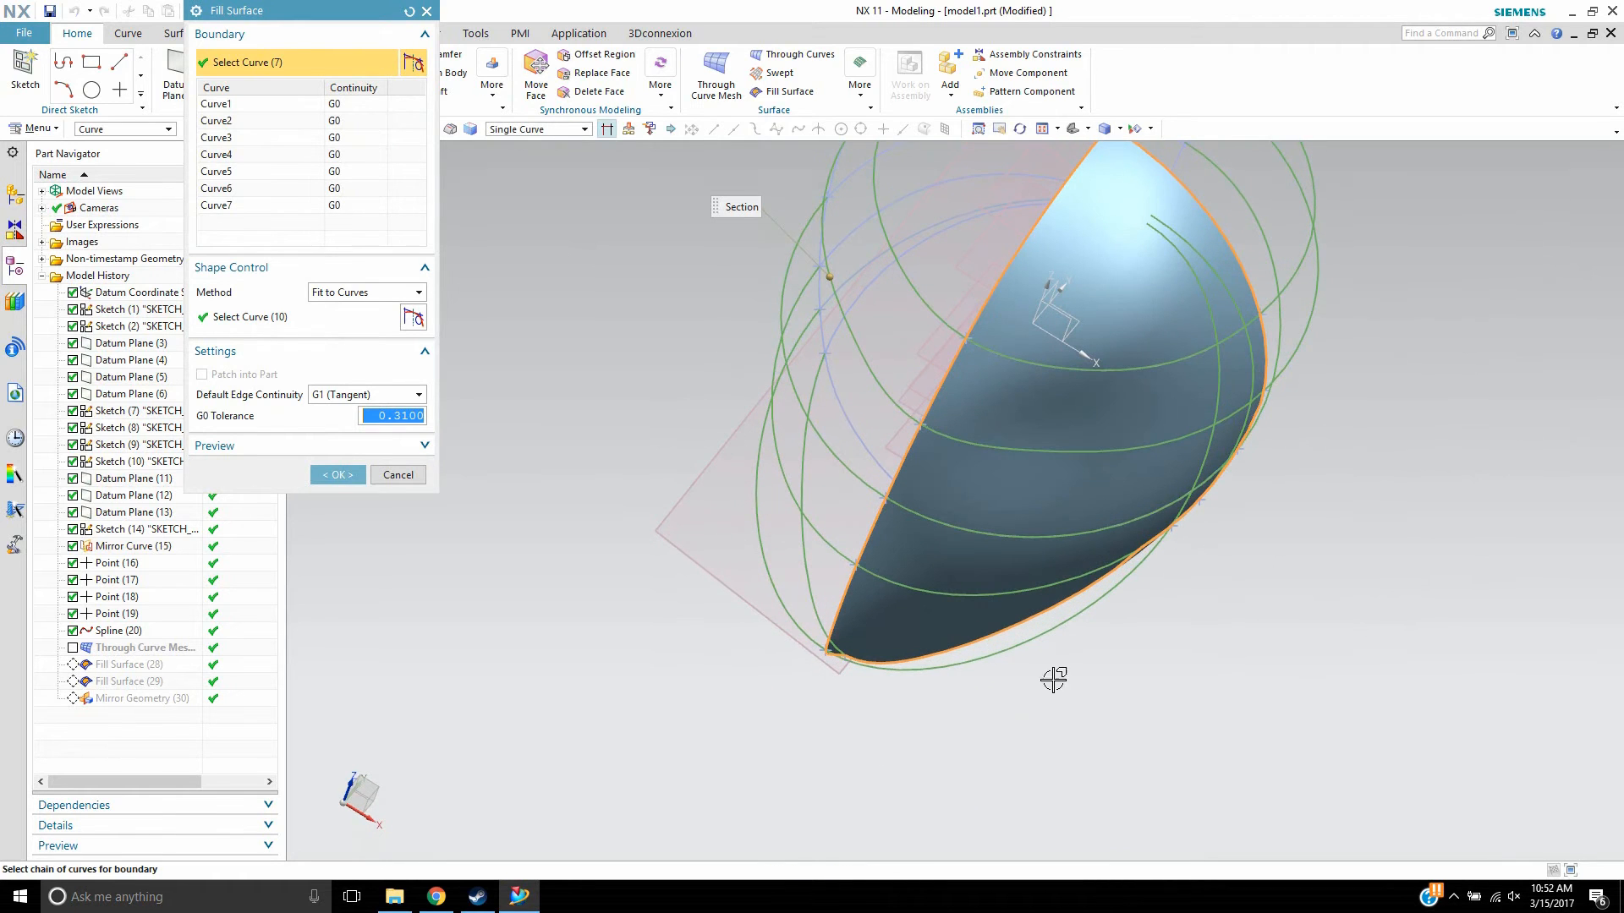
drag(1053, 680, 539, 415)
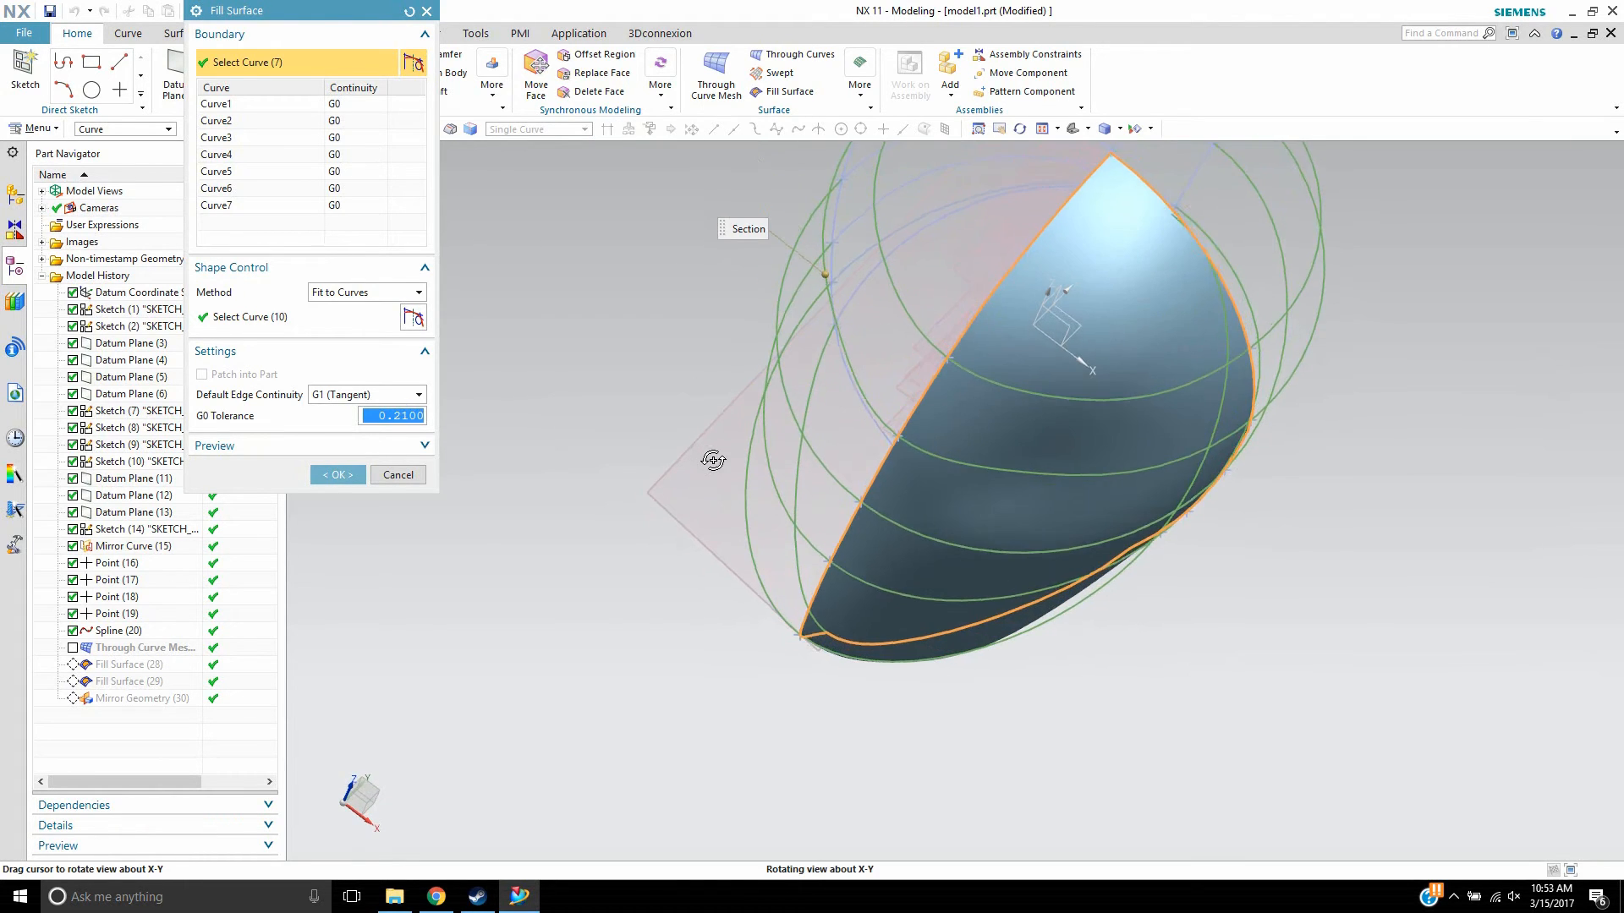
drag(712, 458, 688, 361)
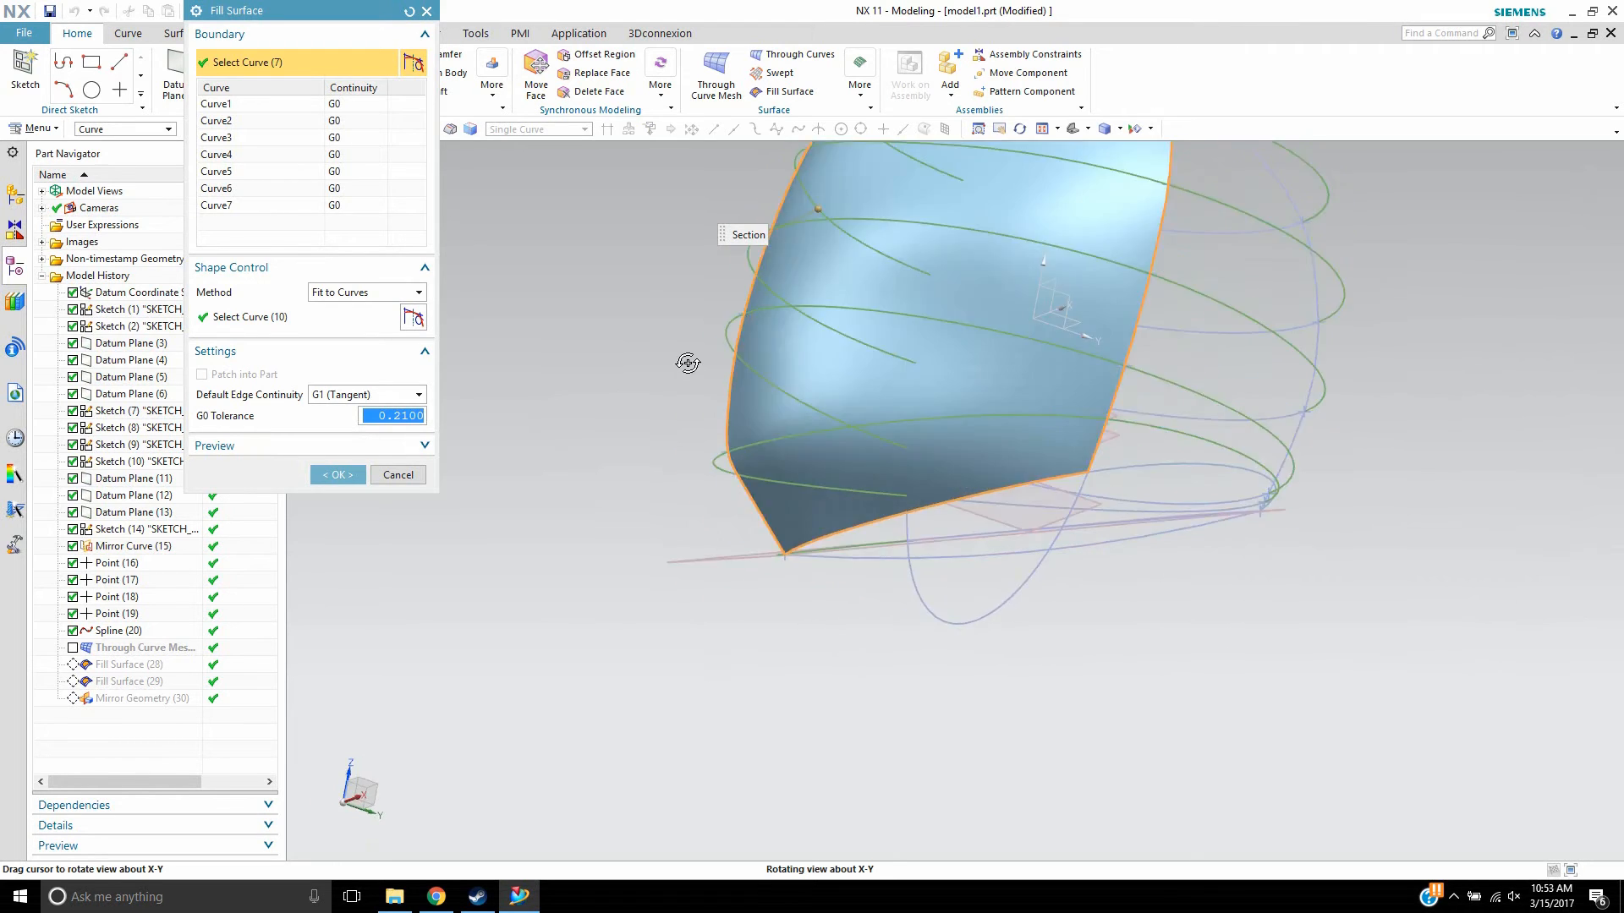
drag(686, 363, 703, 381)
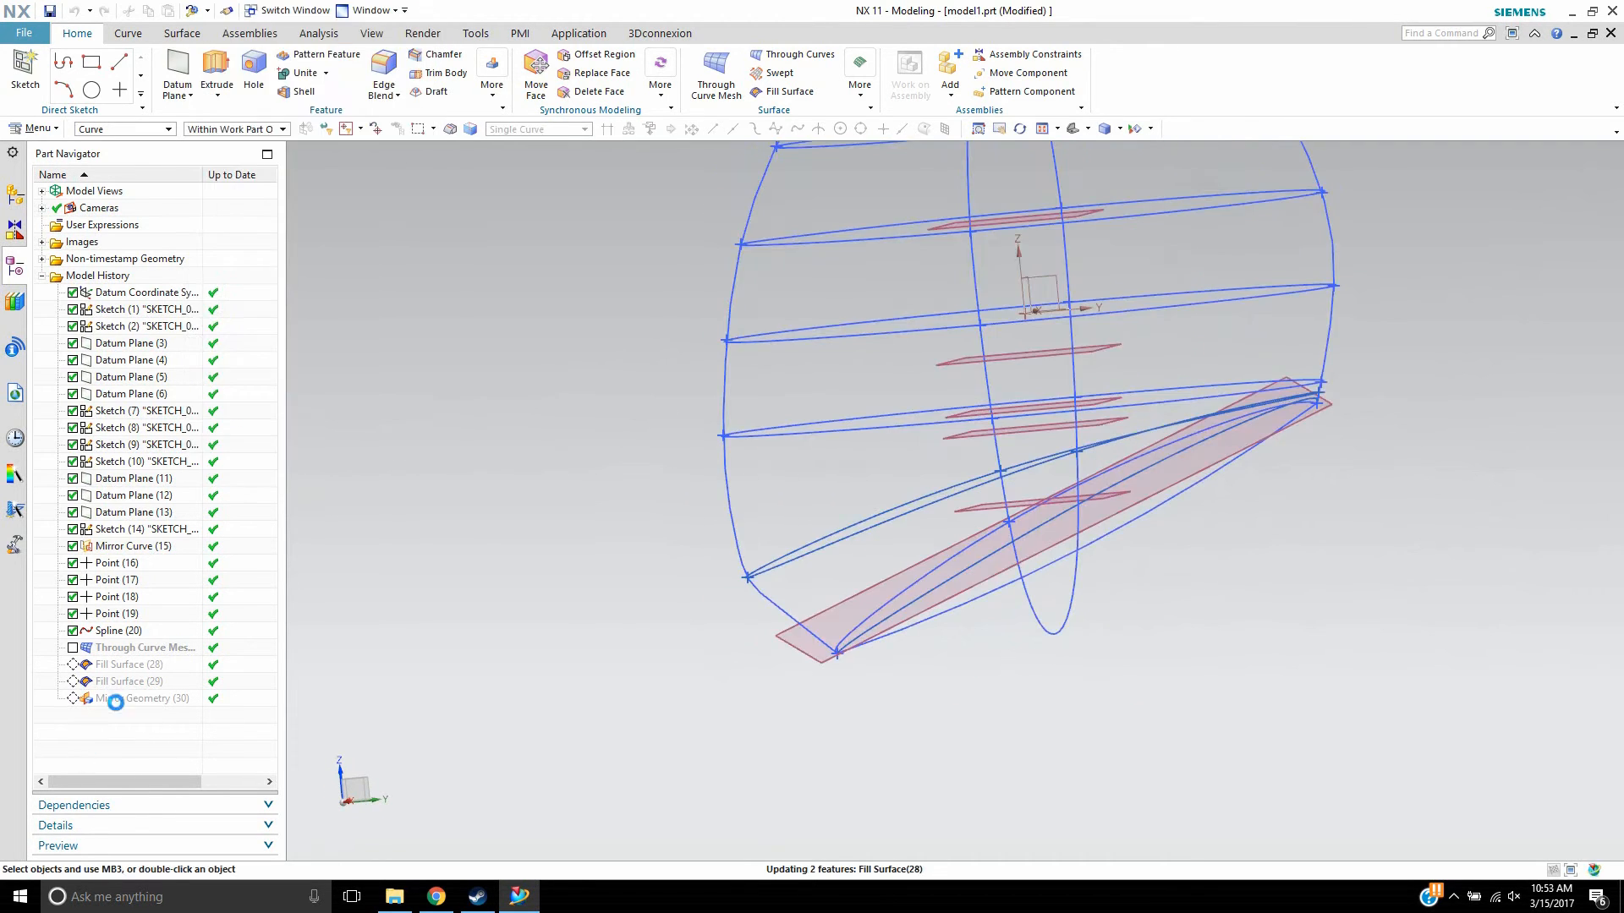
double_click(129, 681)
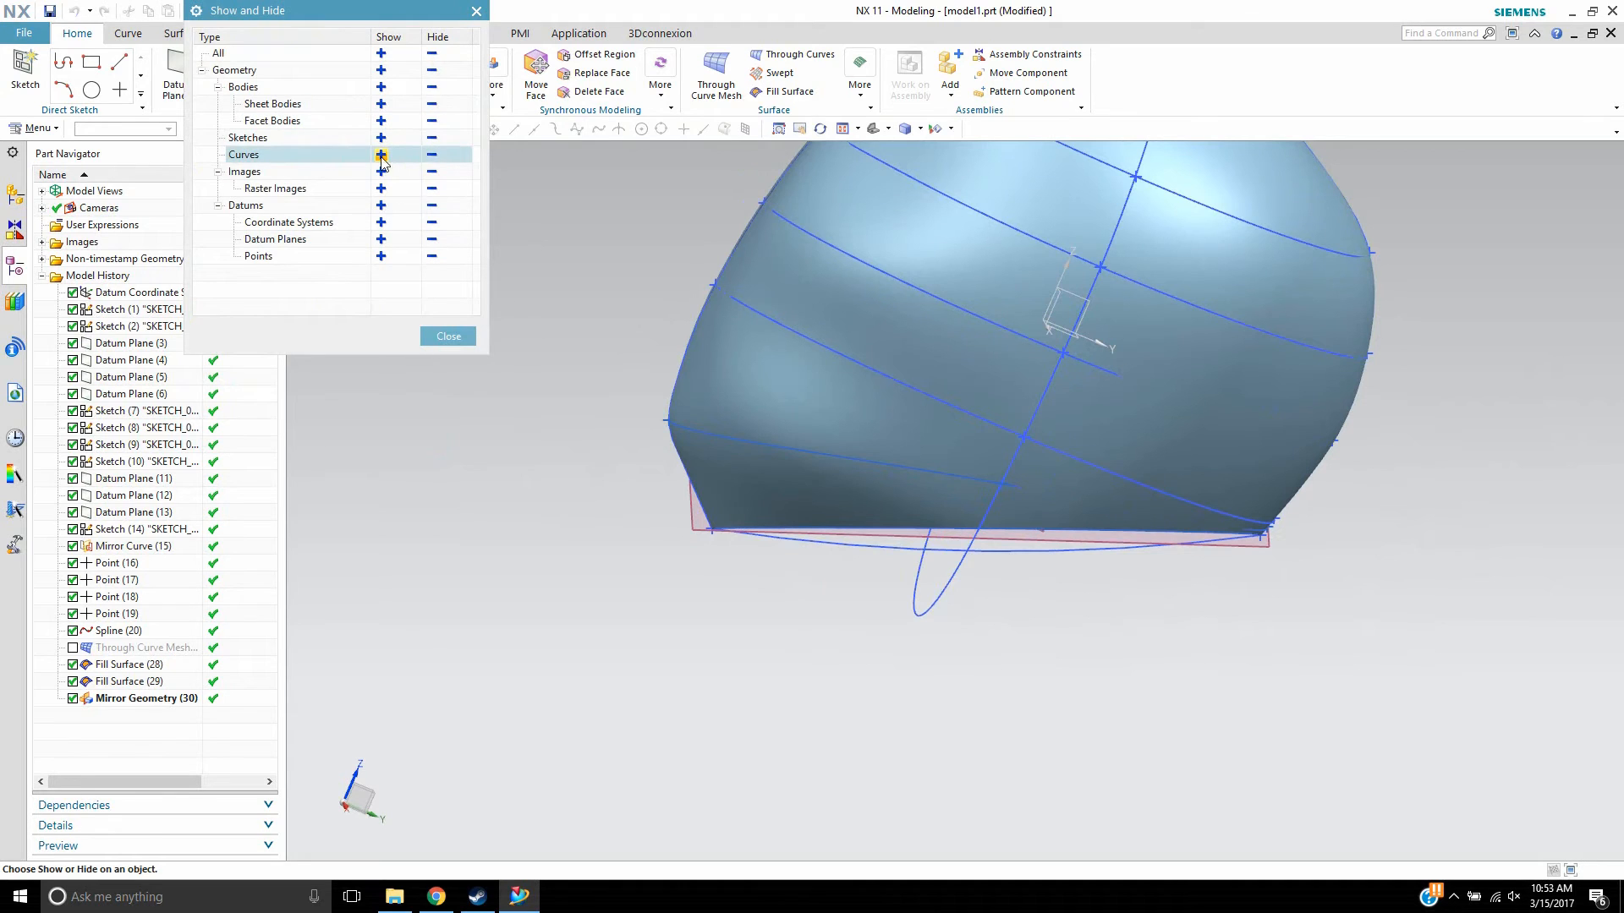
- Hide all sketches via Show and Hide, then show them again and close
click(430, 155)
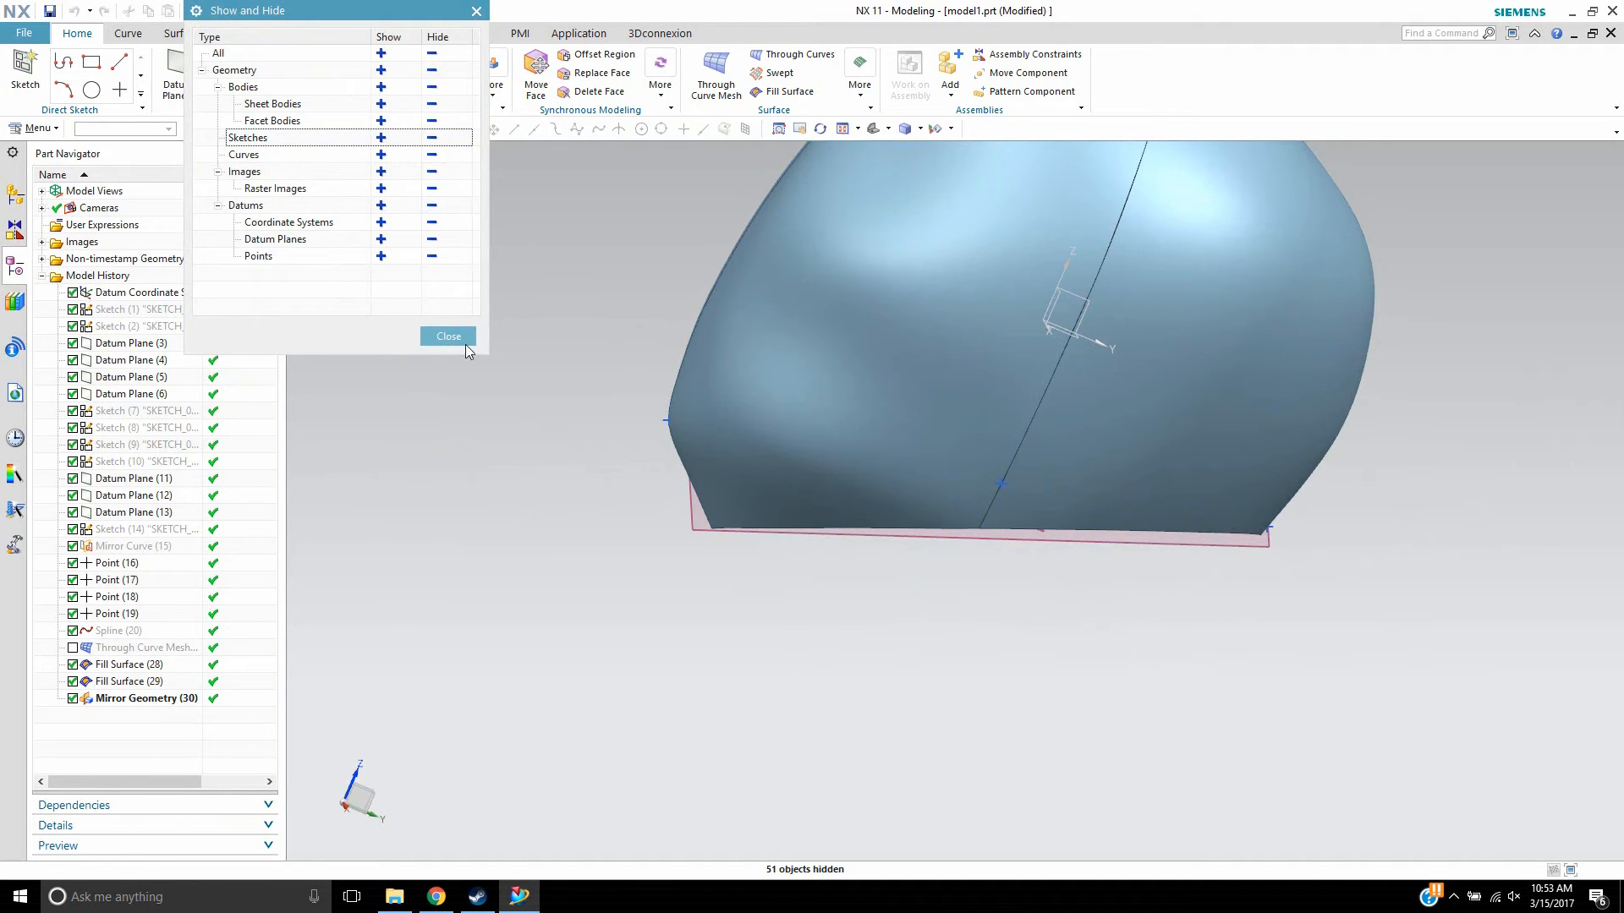
click(448, 336)
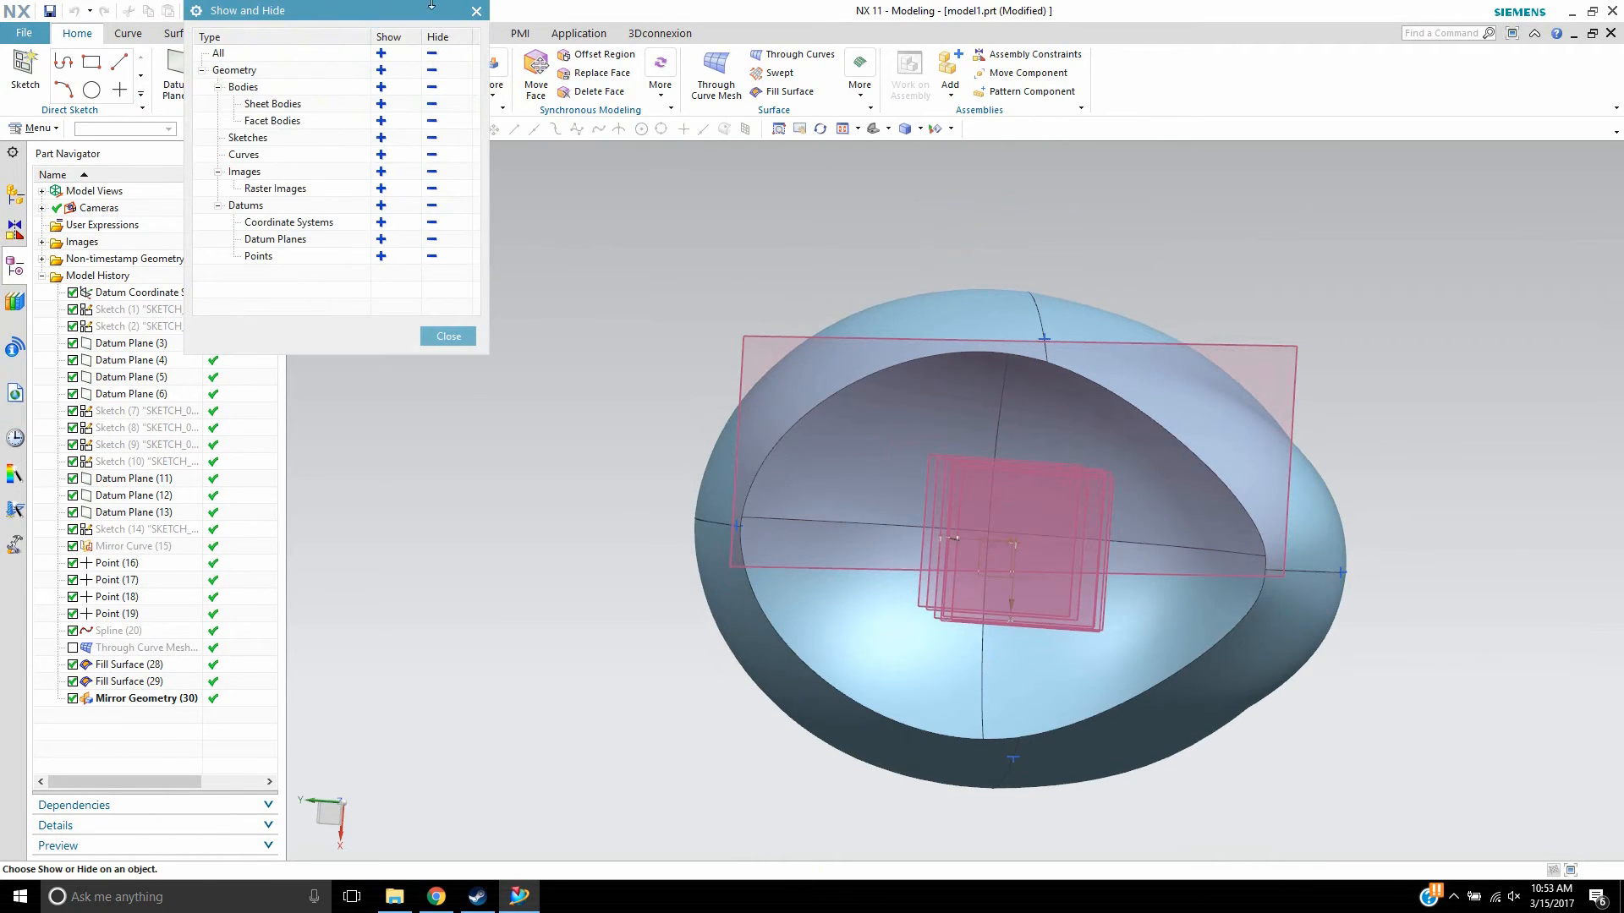
click(381, 137)
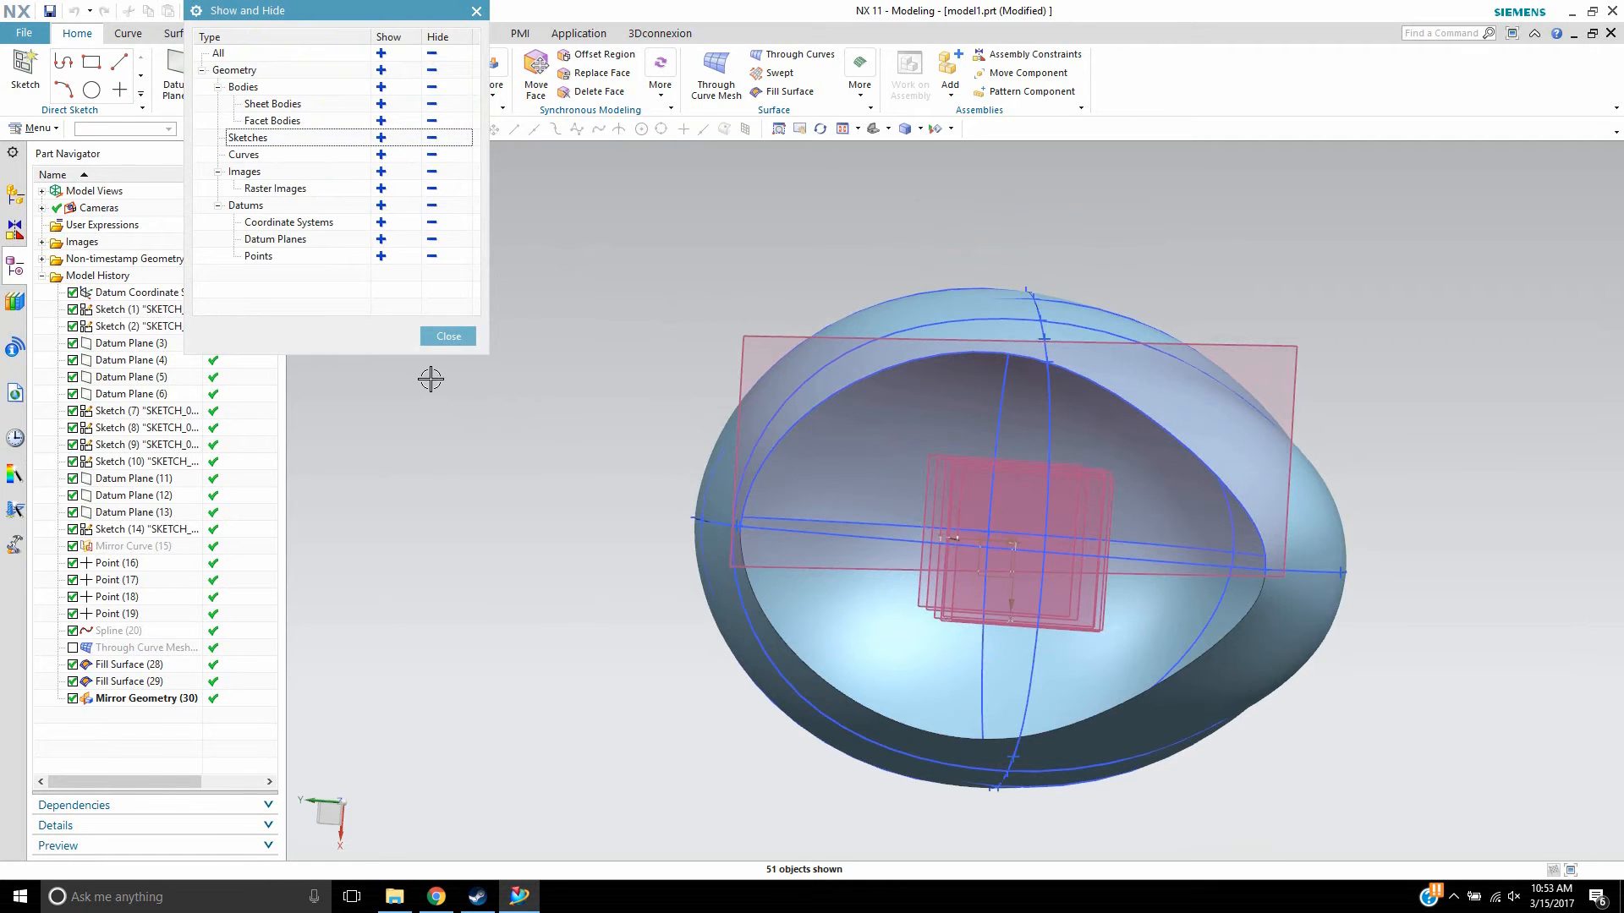
click(448, 336)
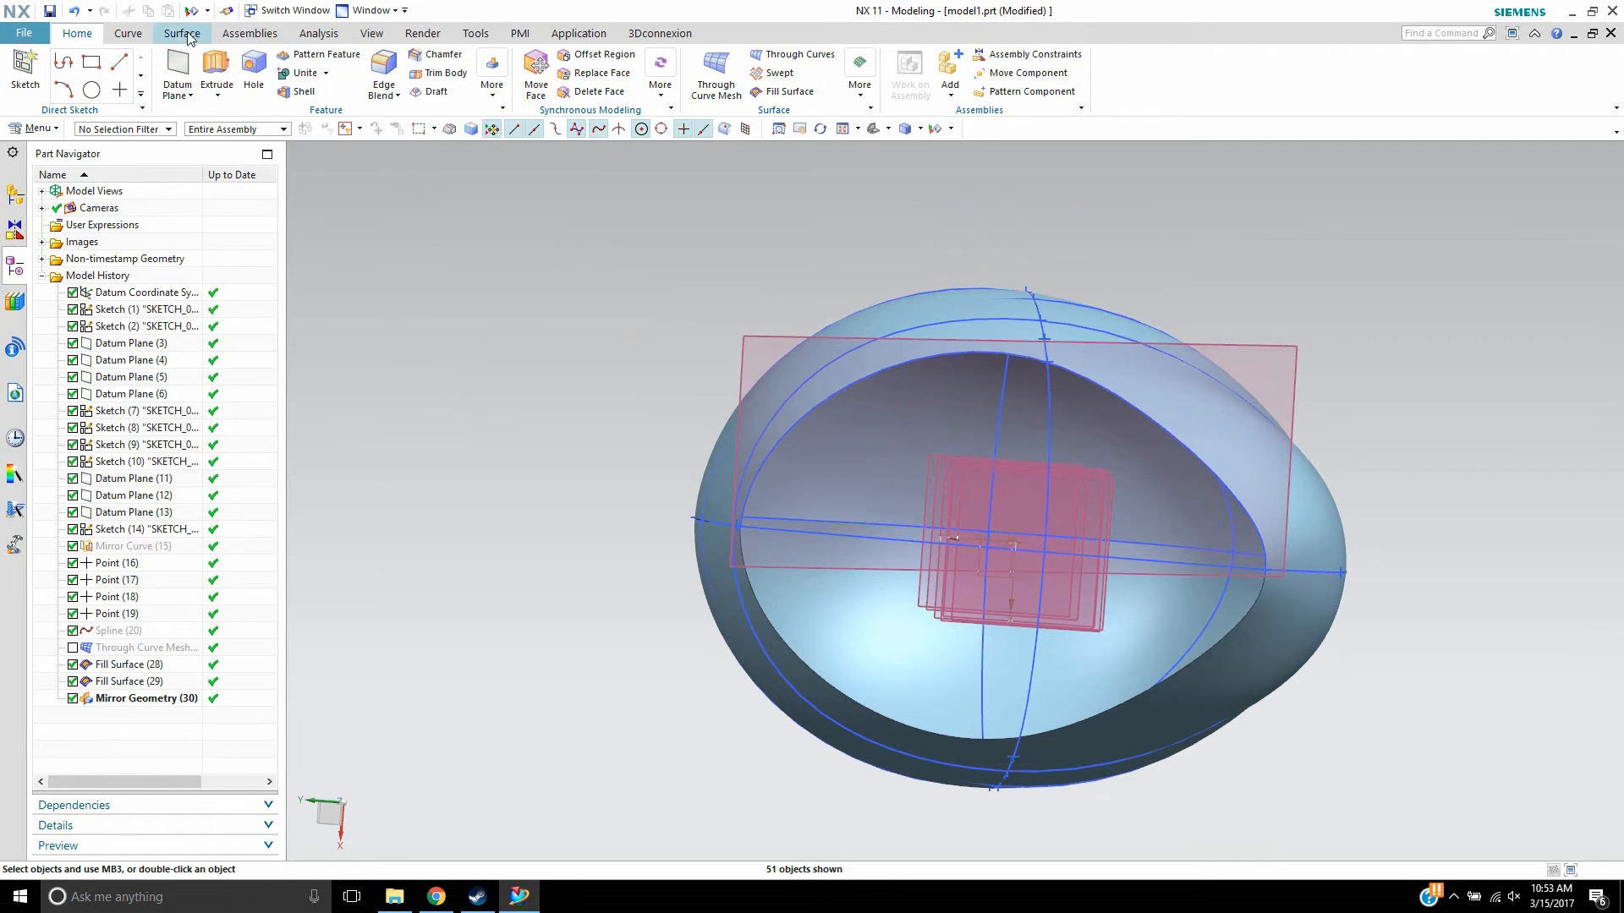
click(181, 34)
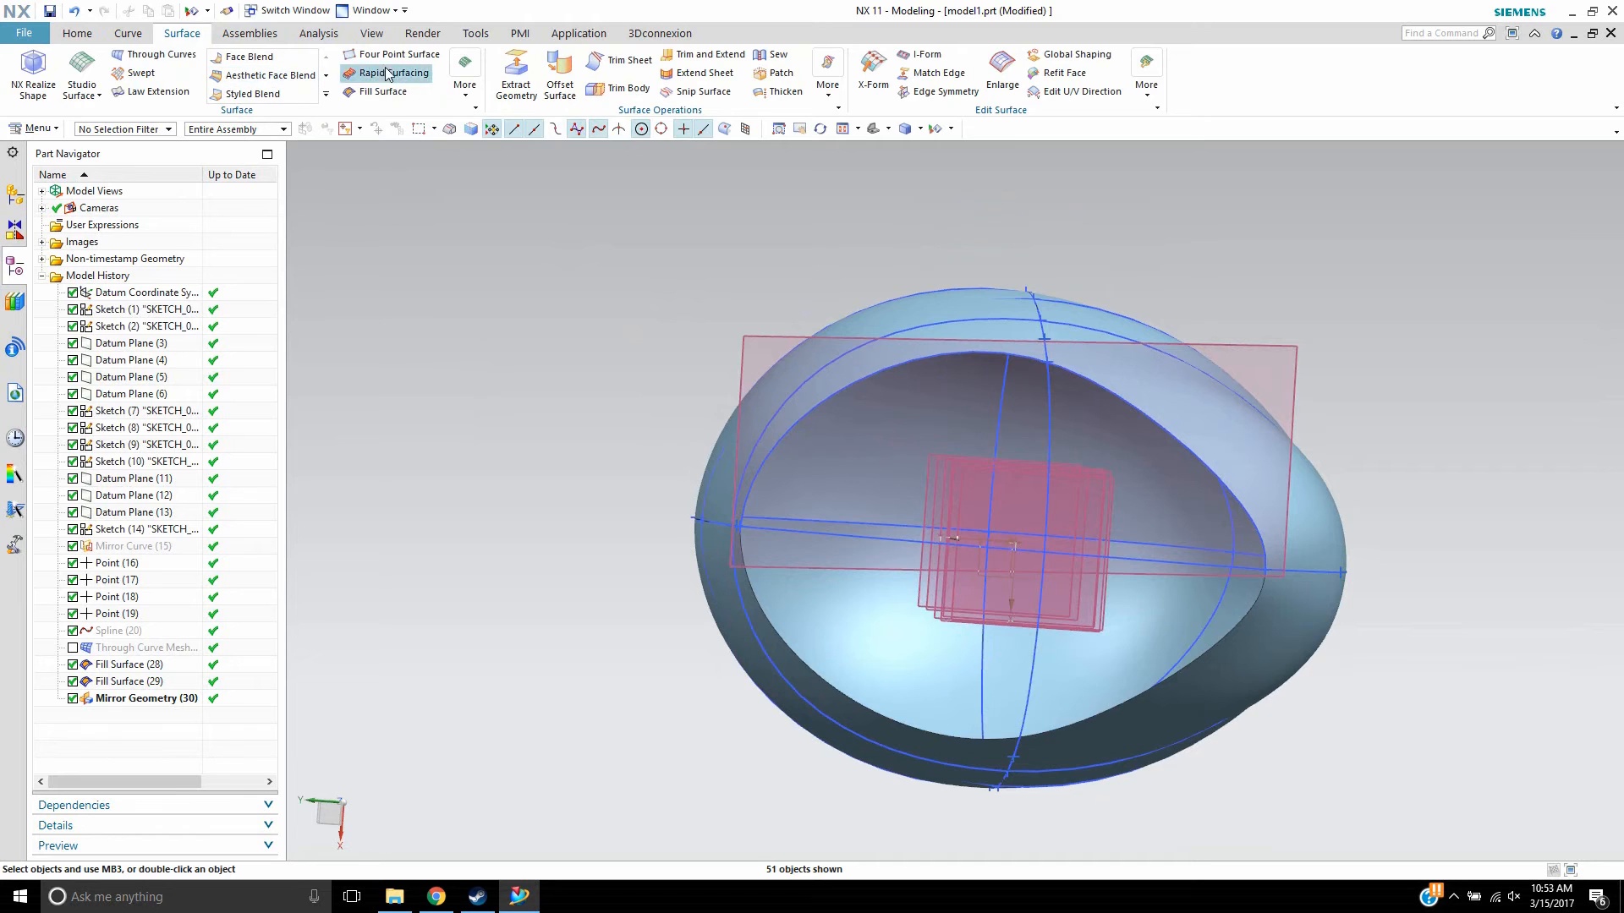
- Create a Fill Surface bounded by the rim curve with Shape Control Method None
click(370, 92)
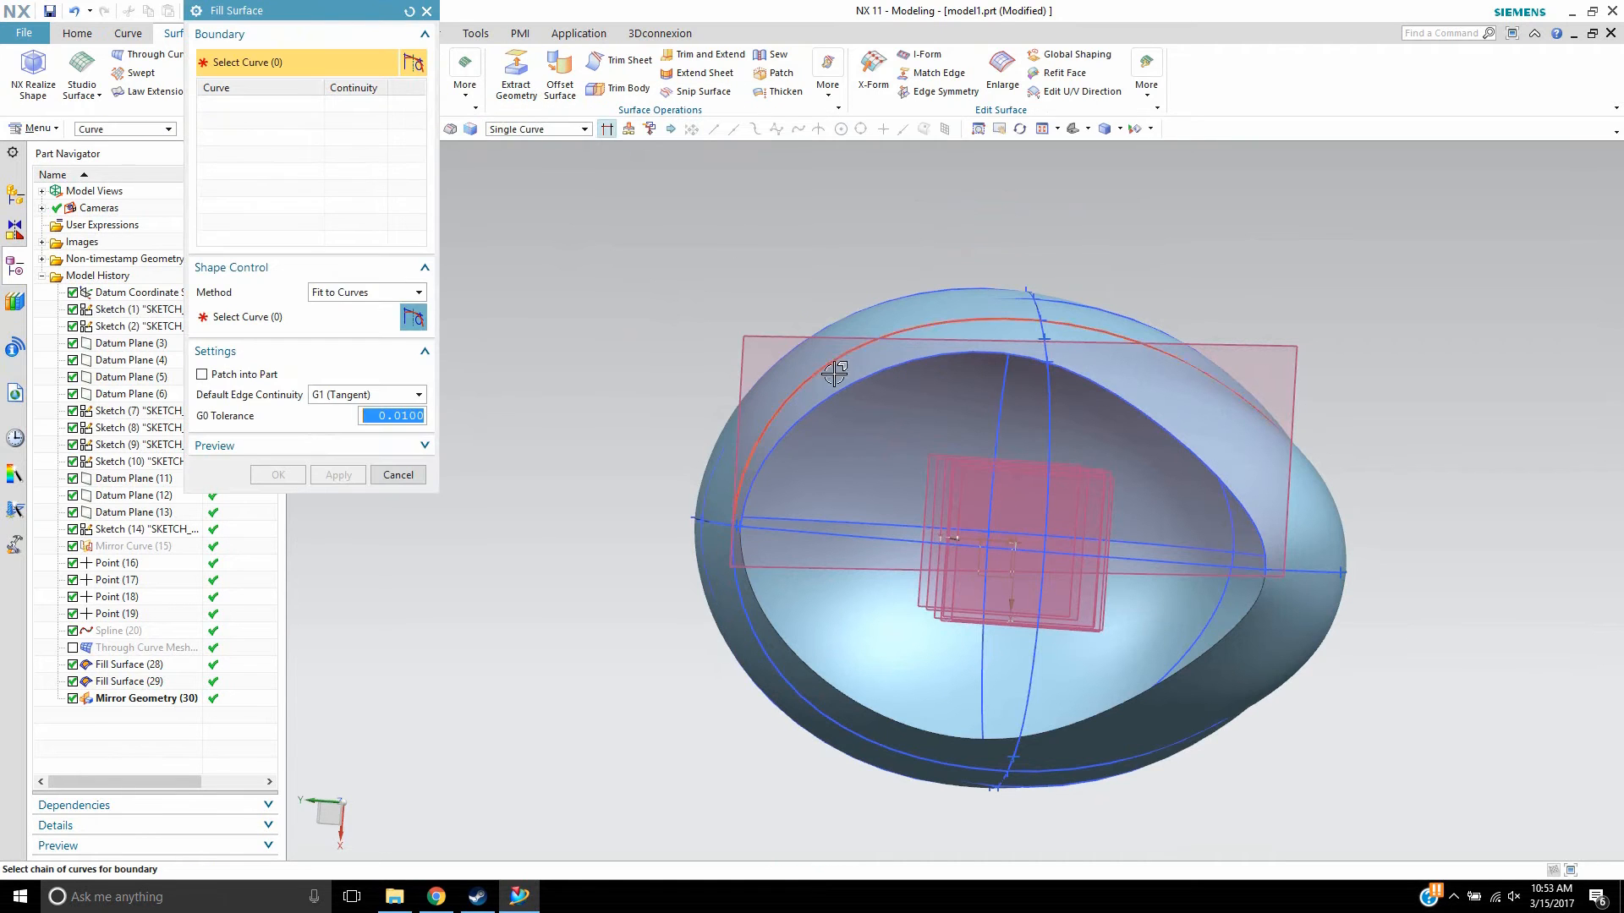
click(834, 372)
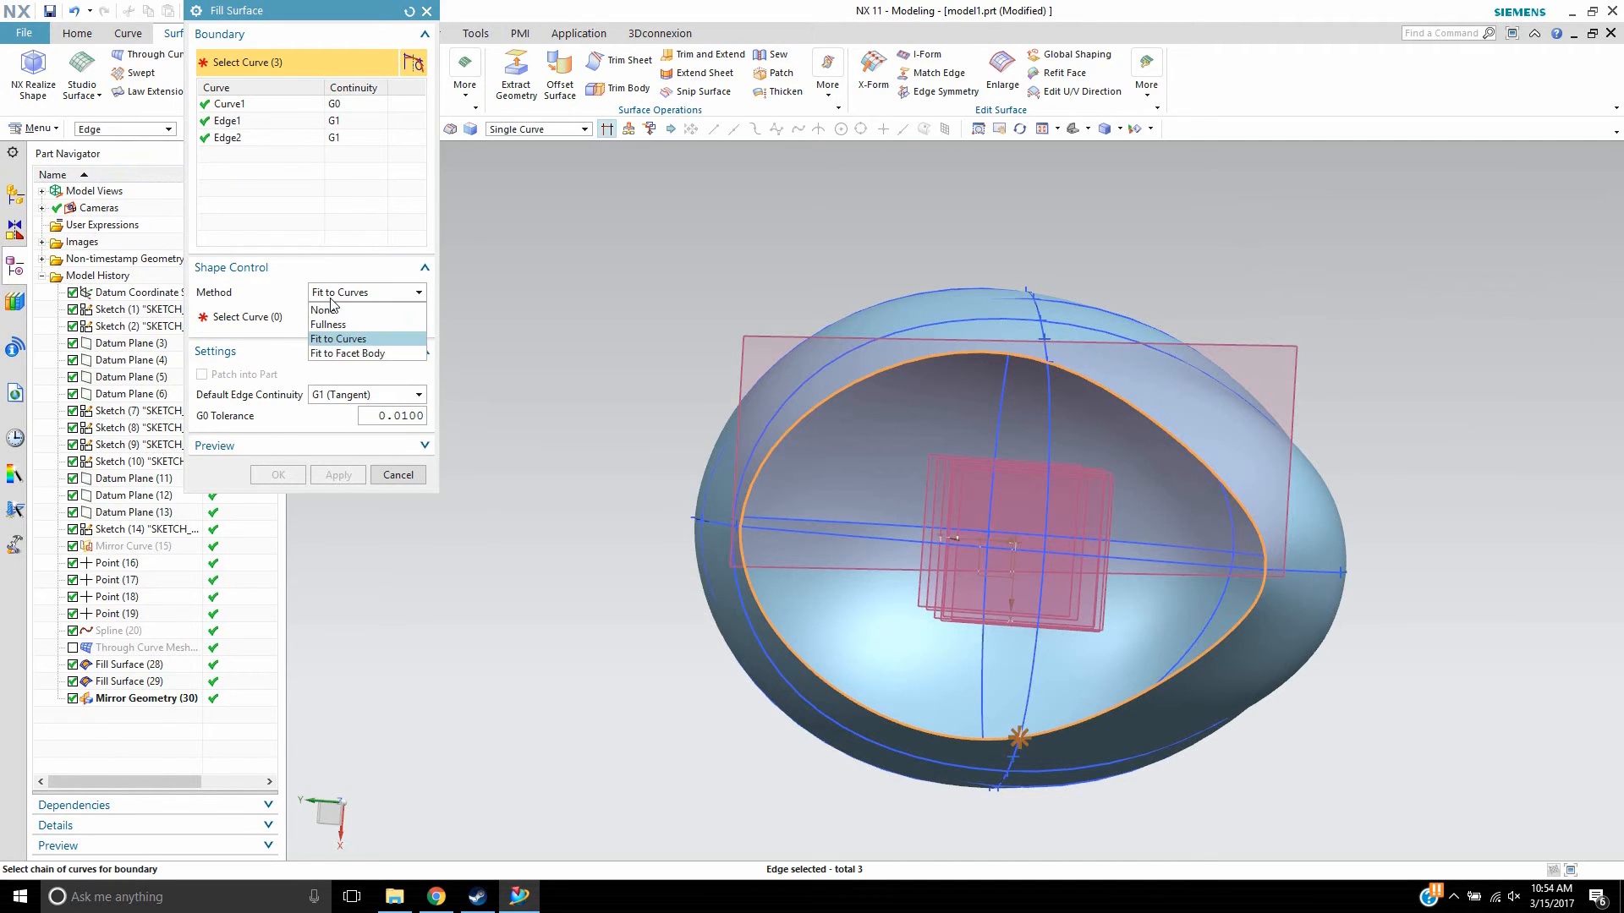
click(321, 309)
text(0.1100)
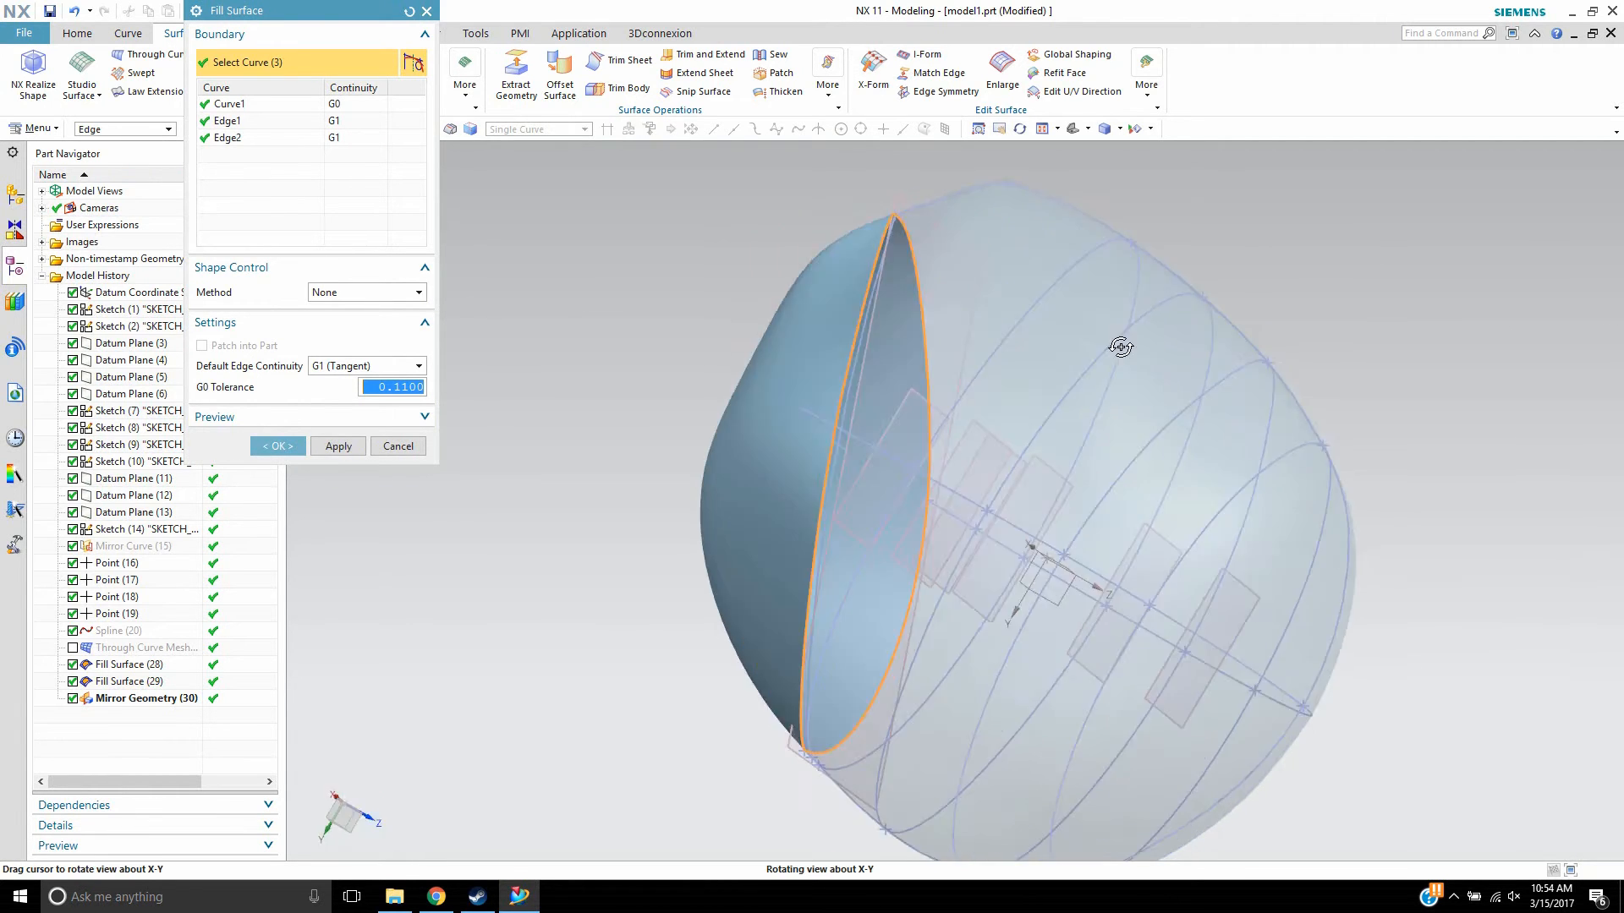
drag(1121, 345, 1239, 328)
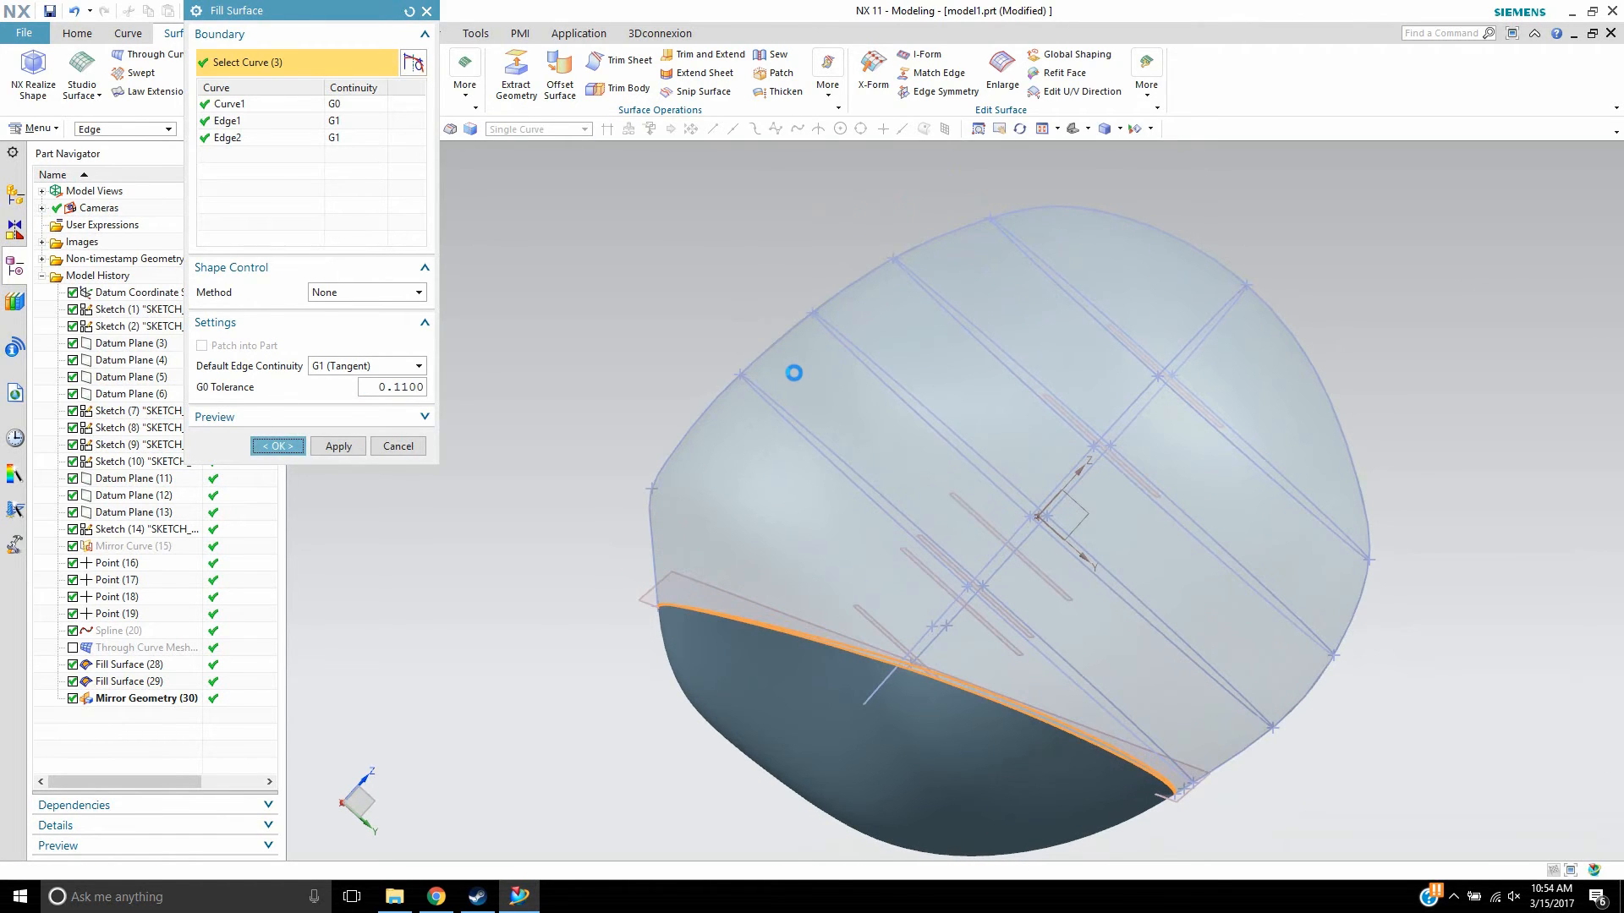
click(276, 445)
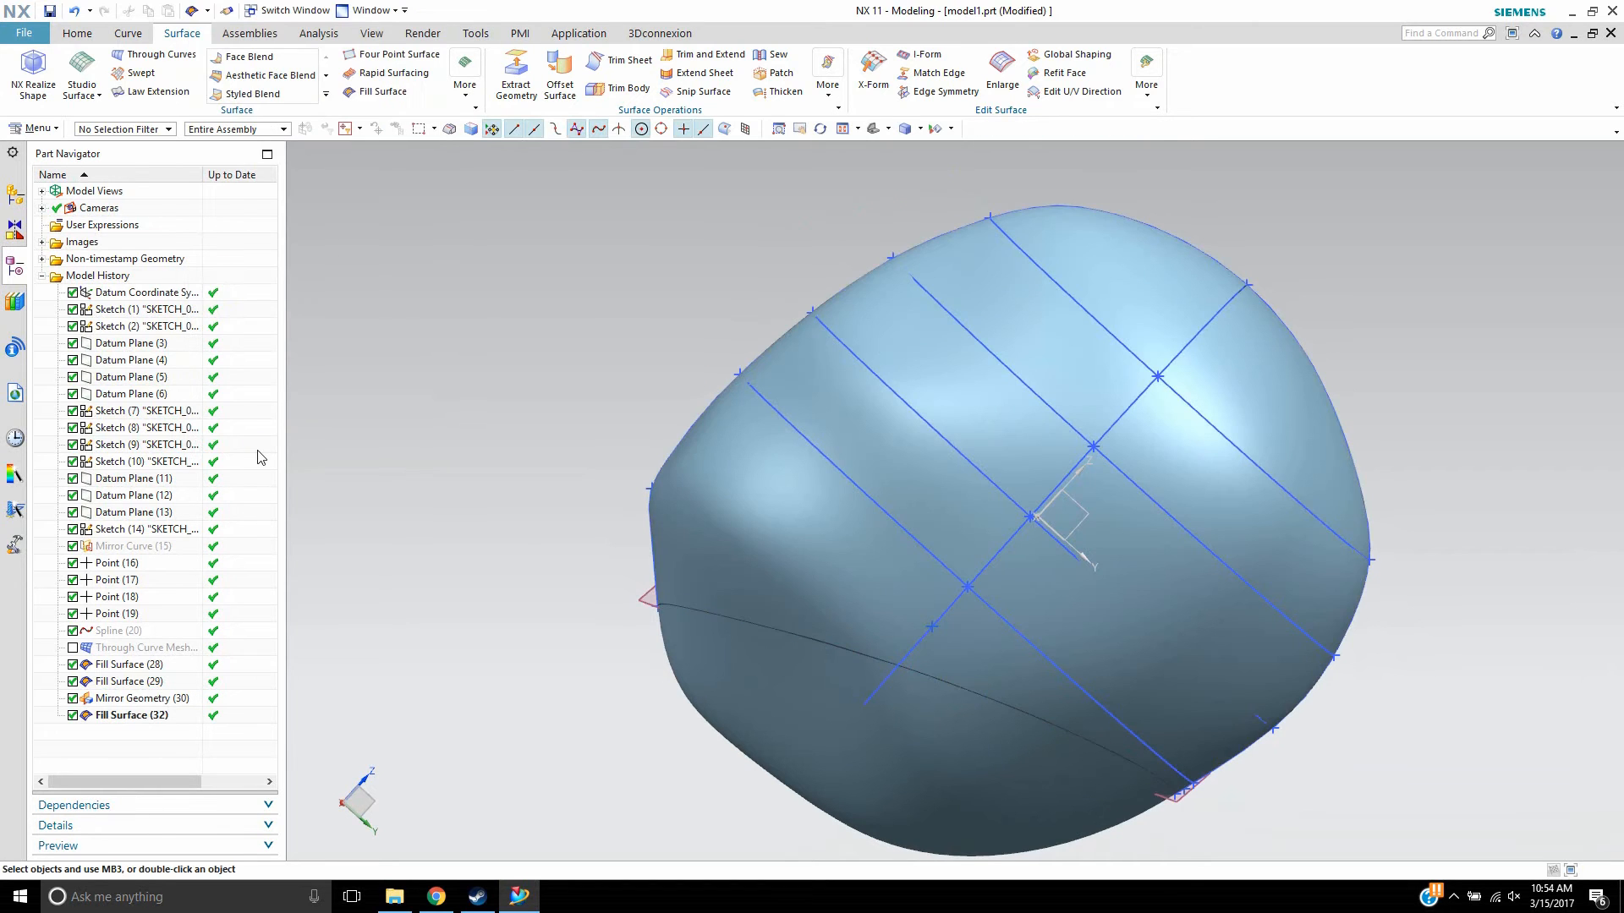
- Sew one fill surface as target with the other four sheets as tools
click(133, 512)
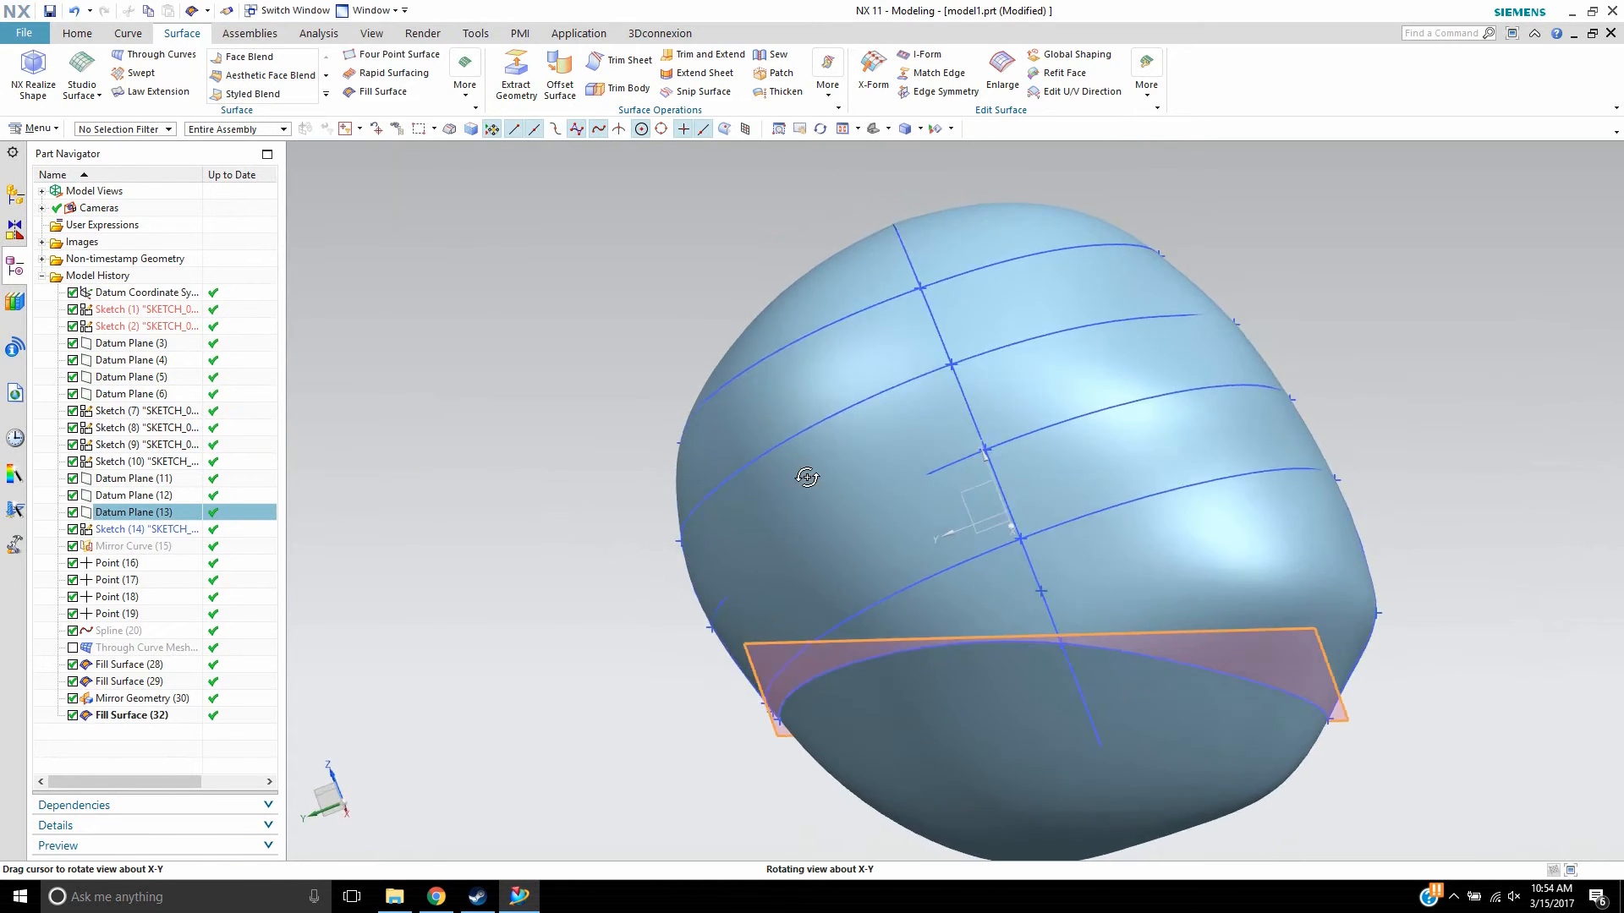
drag(807, 477, 982, 430)
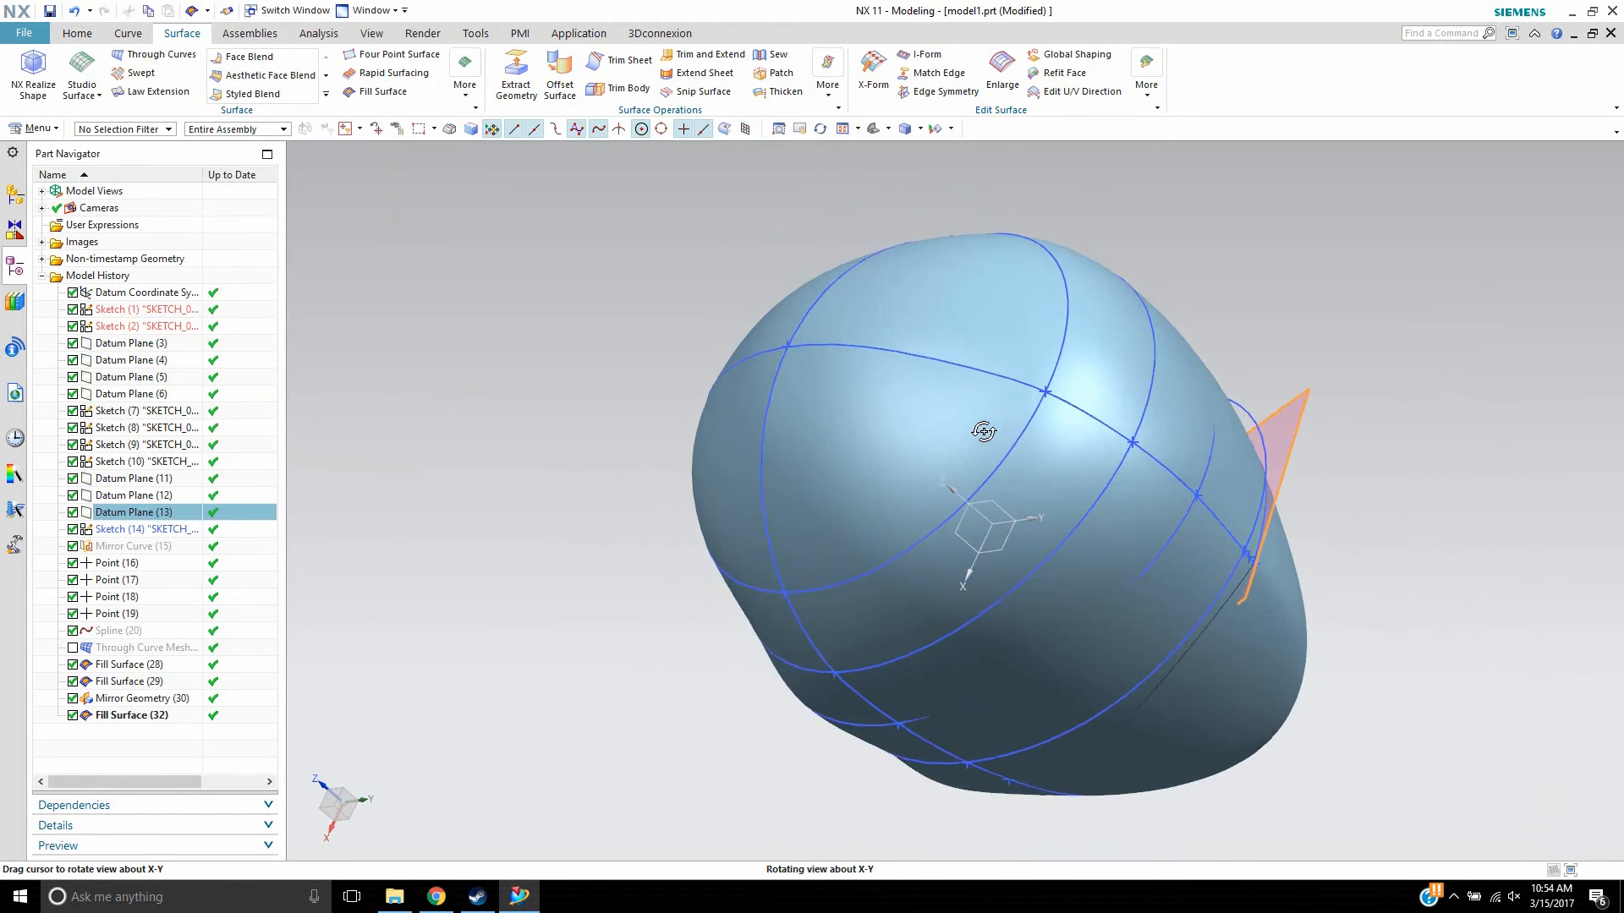
drag(982, 431, 1182, 284)
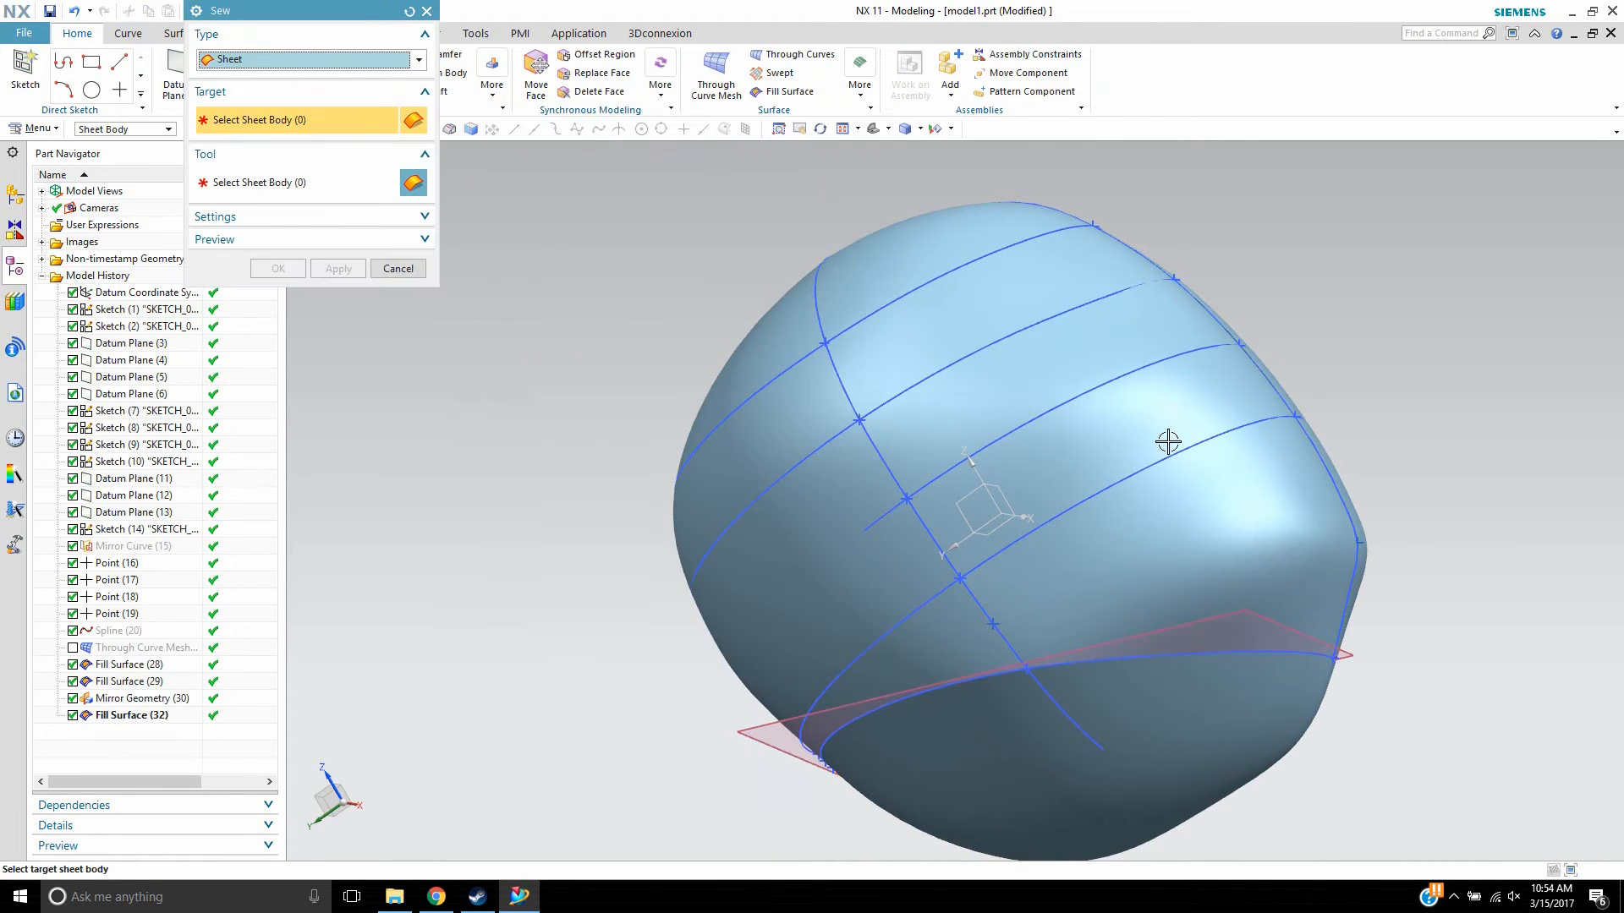
click(1166, 441)
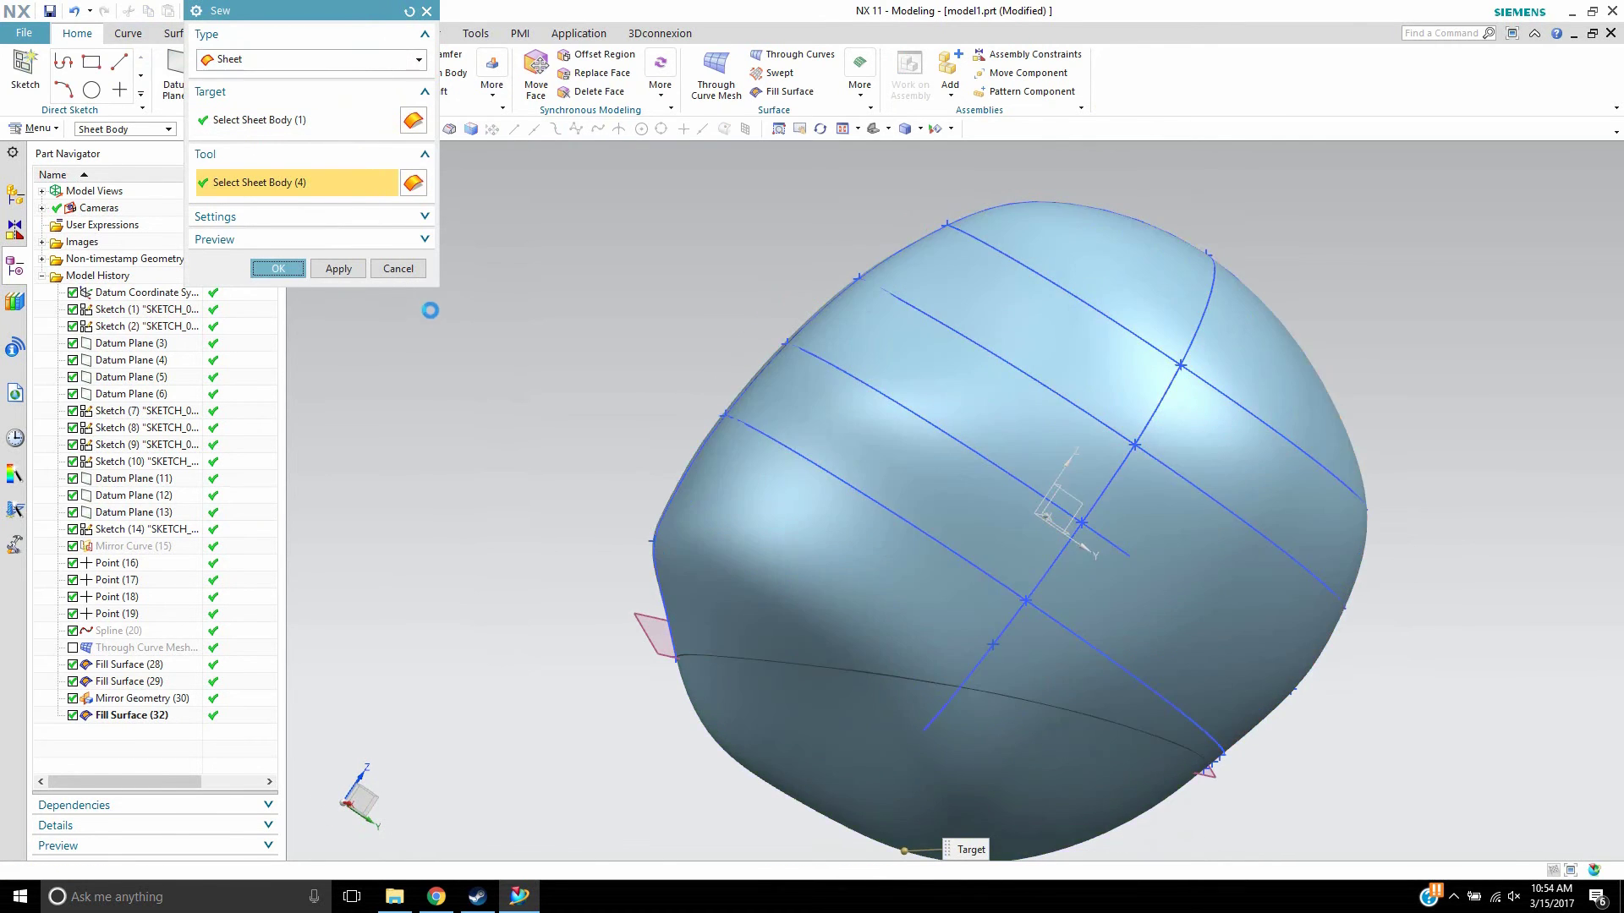
click(278, 268)
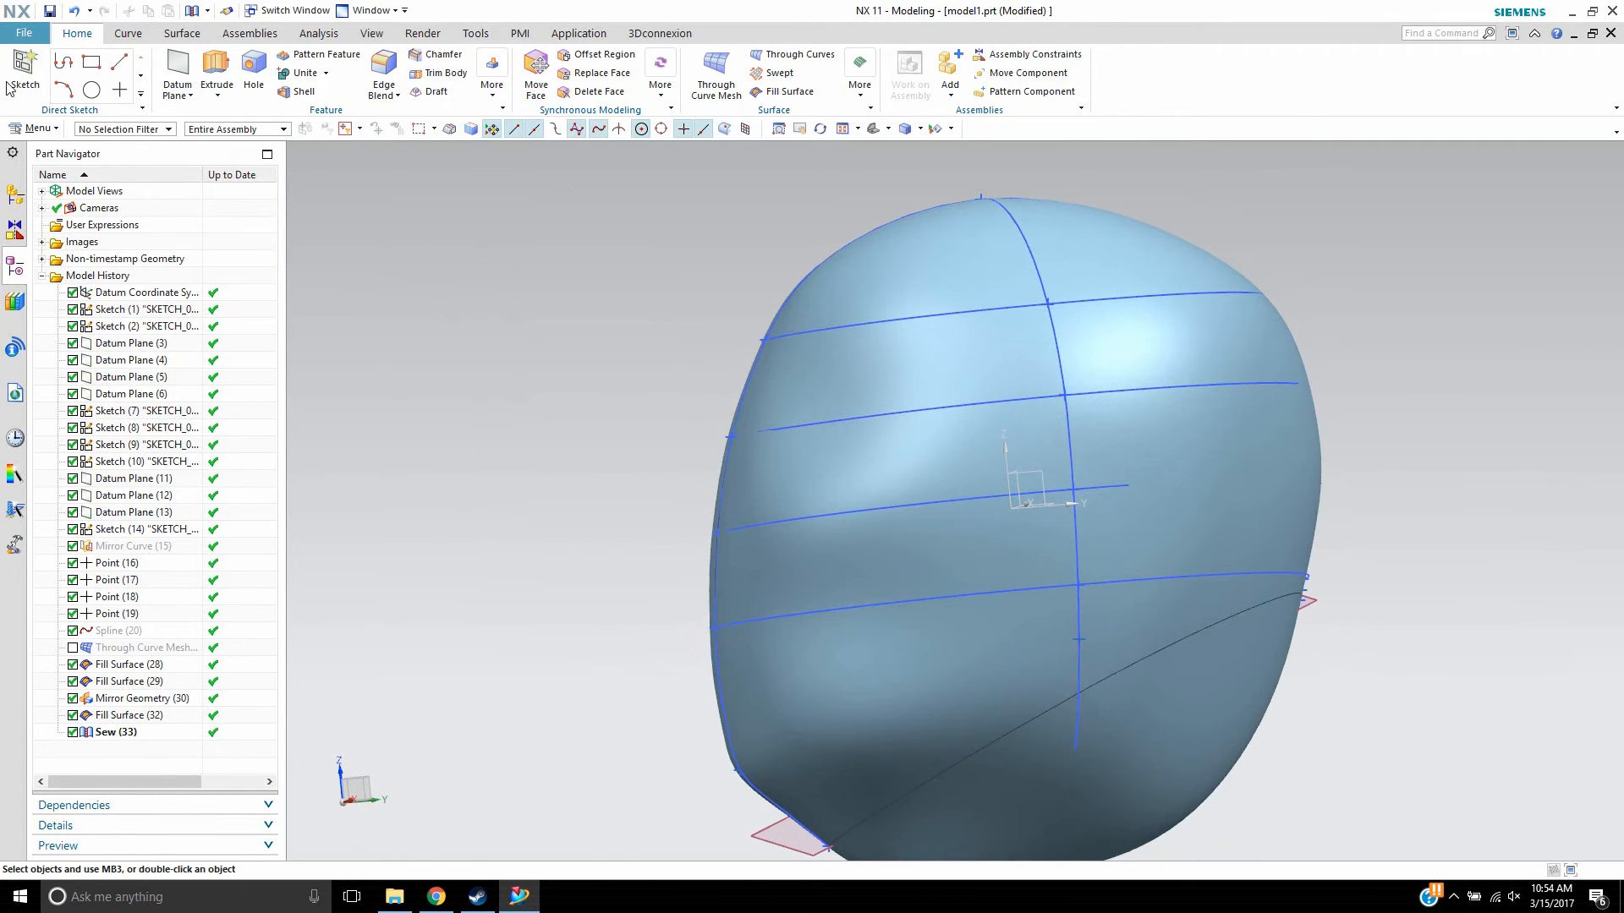
mouse_move(18, 66)
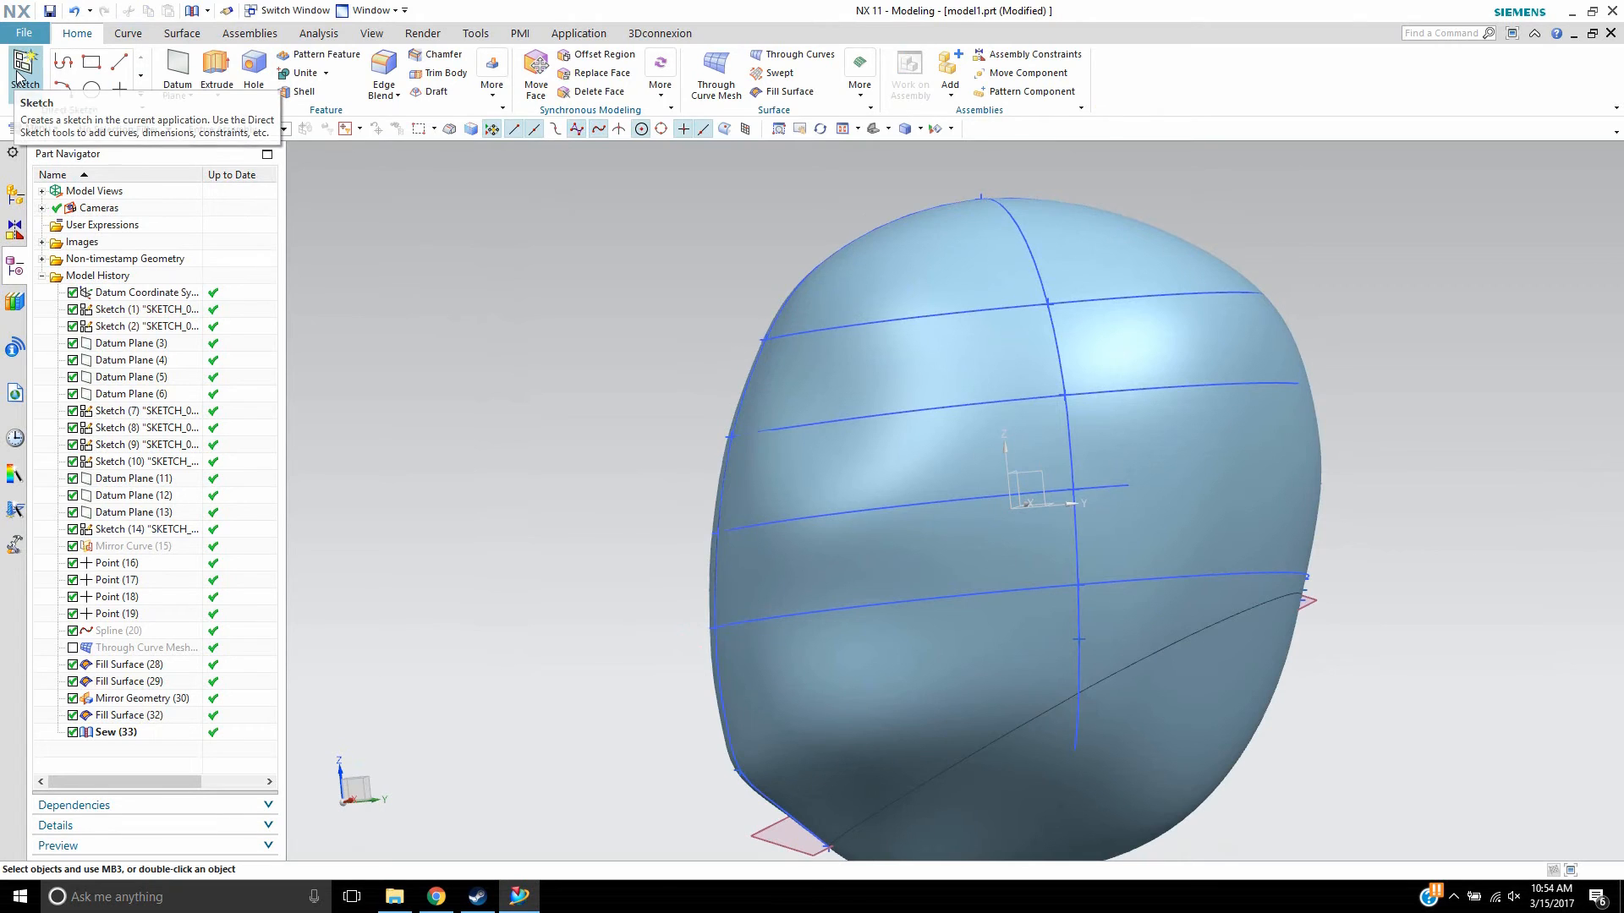
- Sketch a straight line across the helmet's lower edge on the inferred plane
click(24, 63)
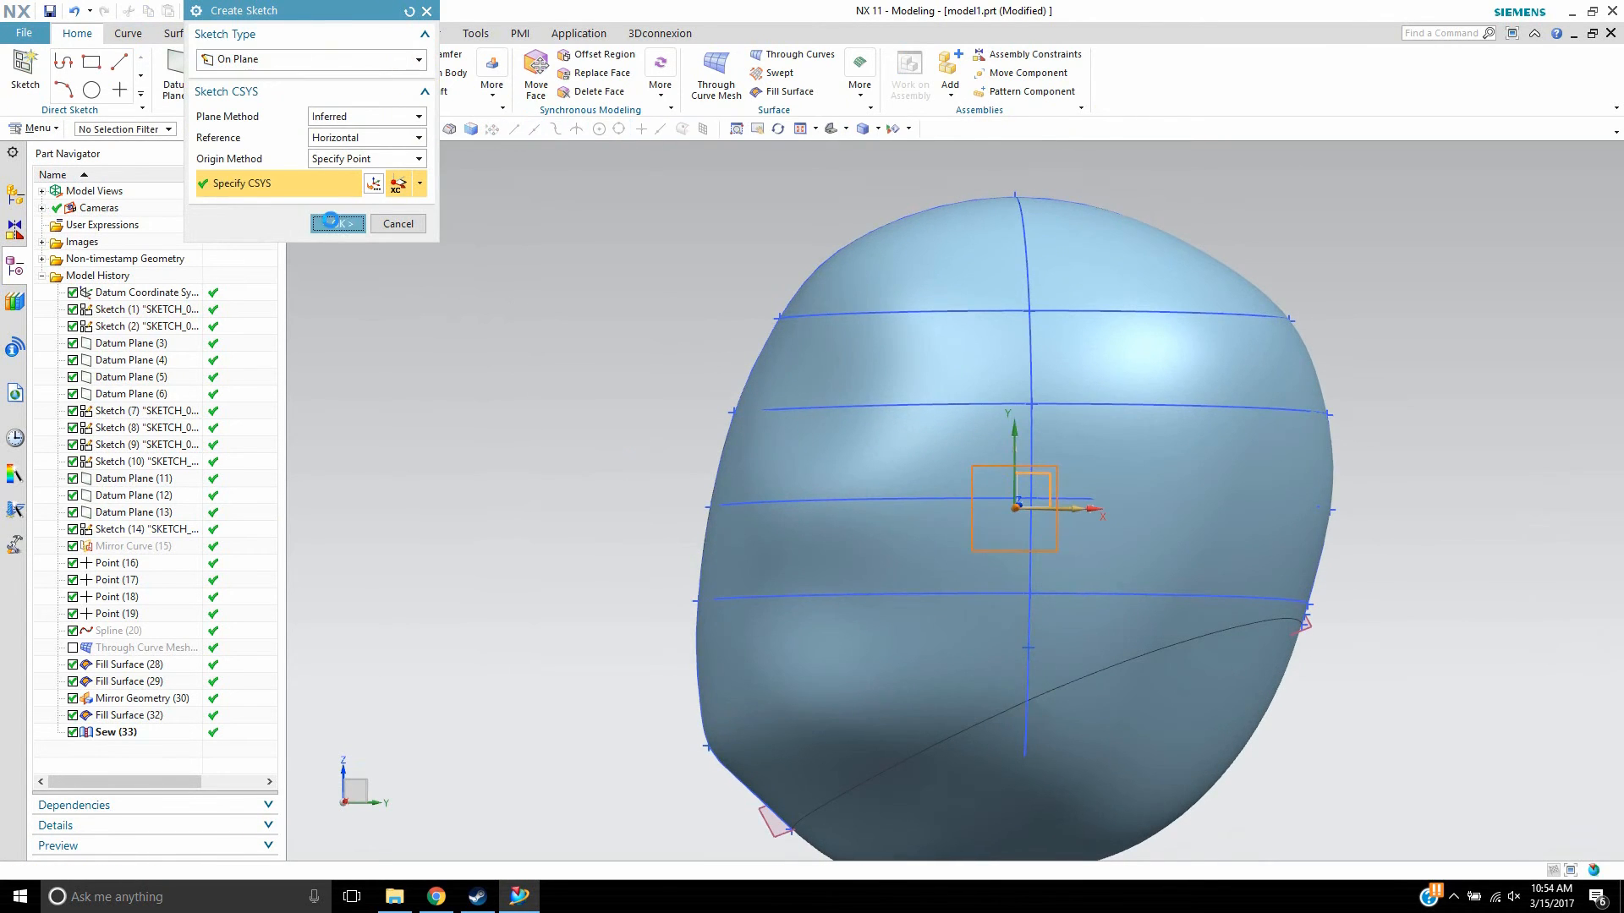
click(337, 223)
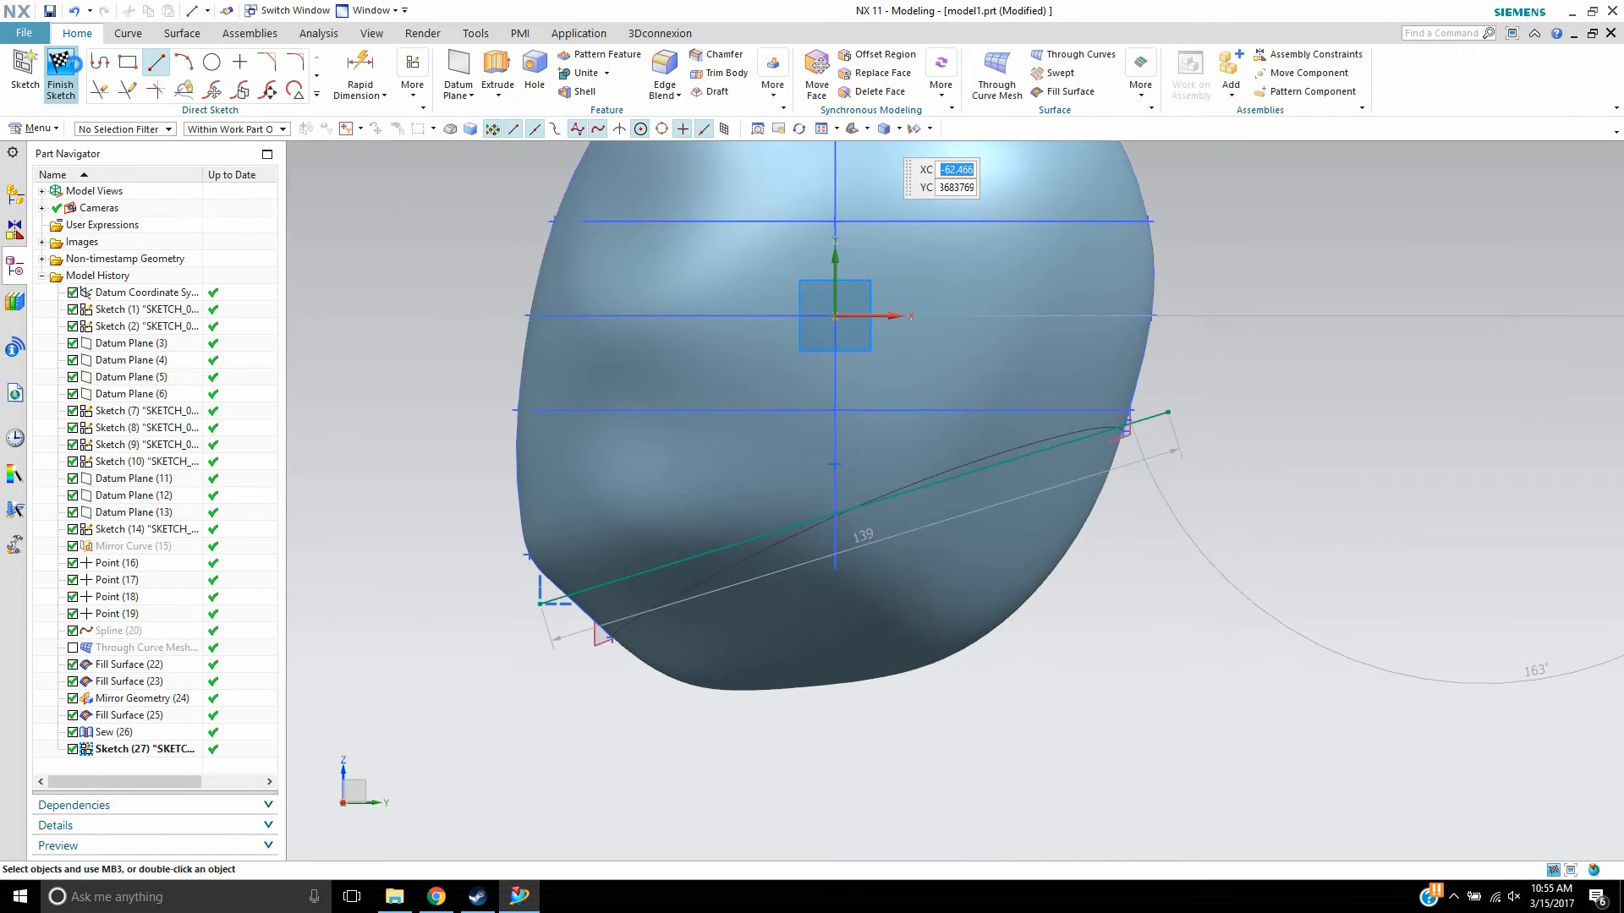
click(497, 68)
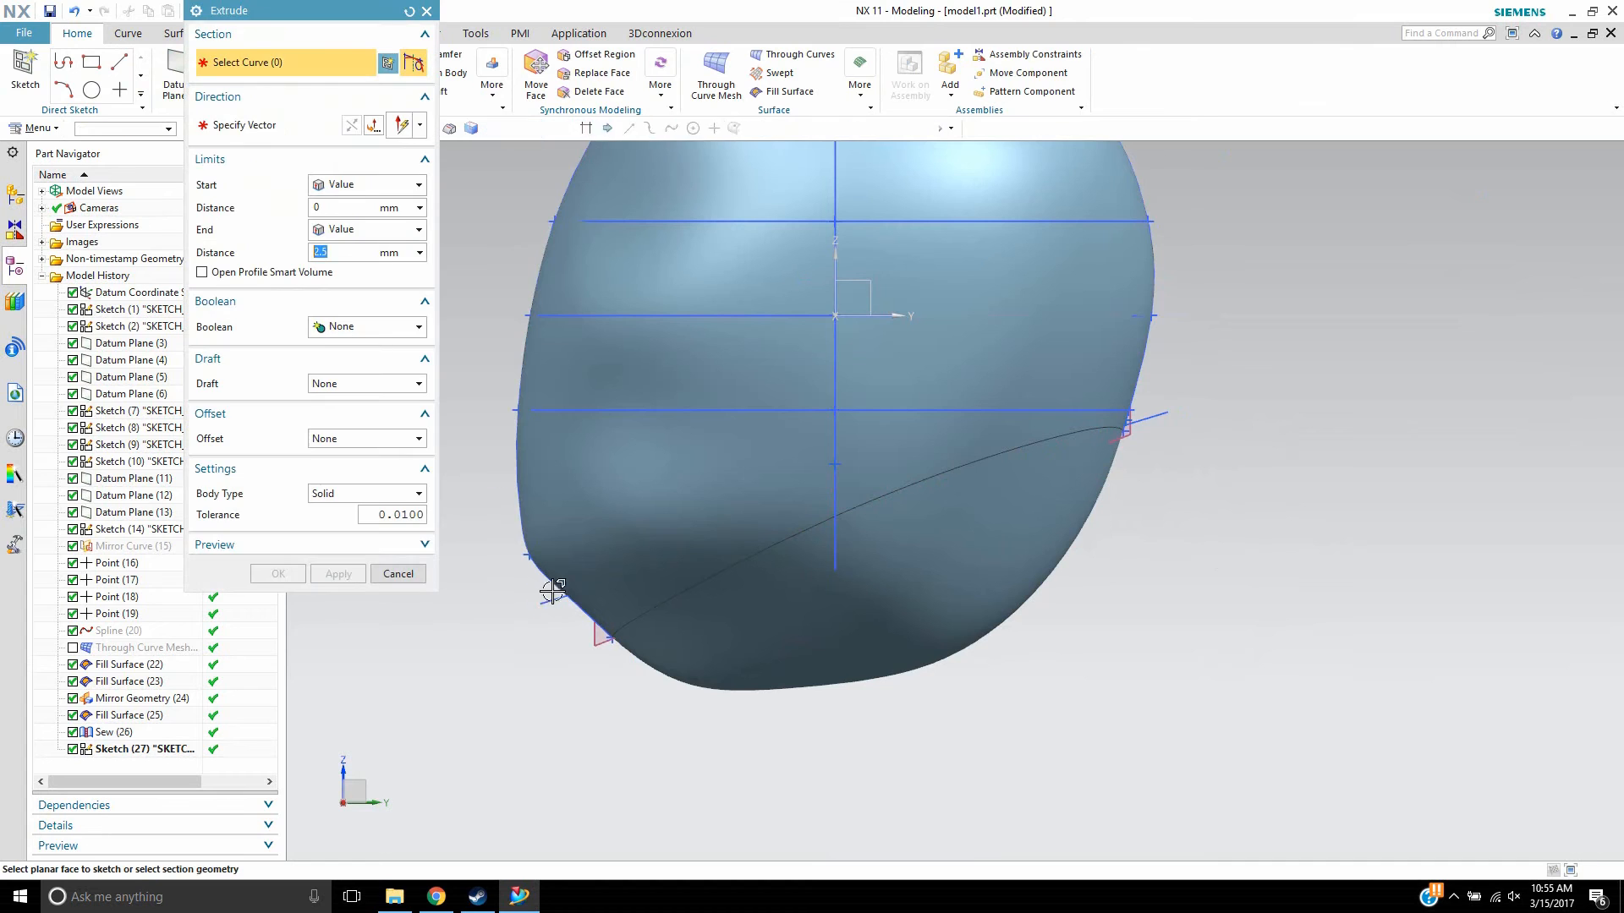
- Extrude the lower-edge line into a flat sheet across the helmet's underside, then orbit to check
click(549, 591)
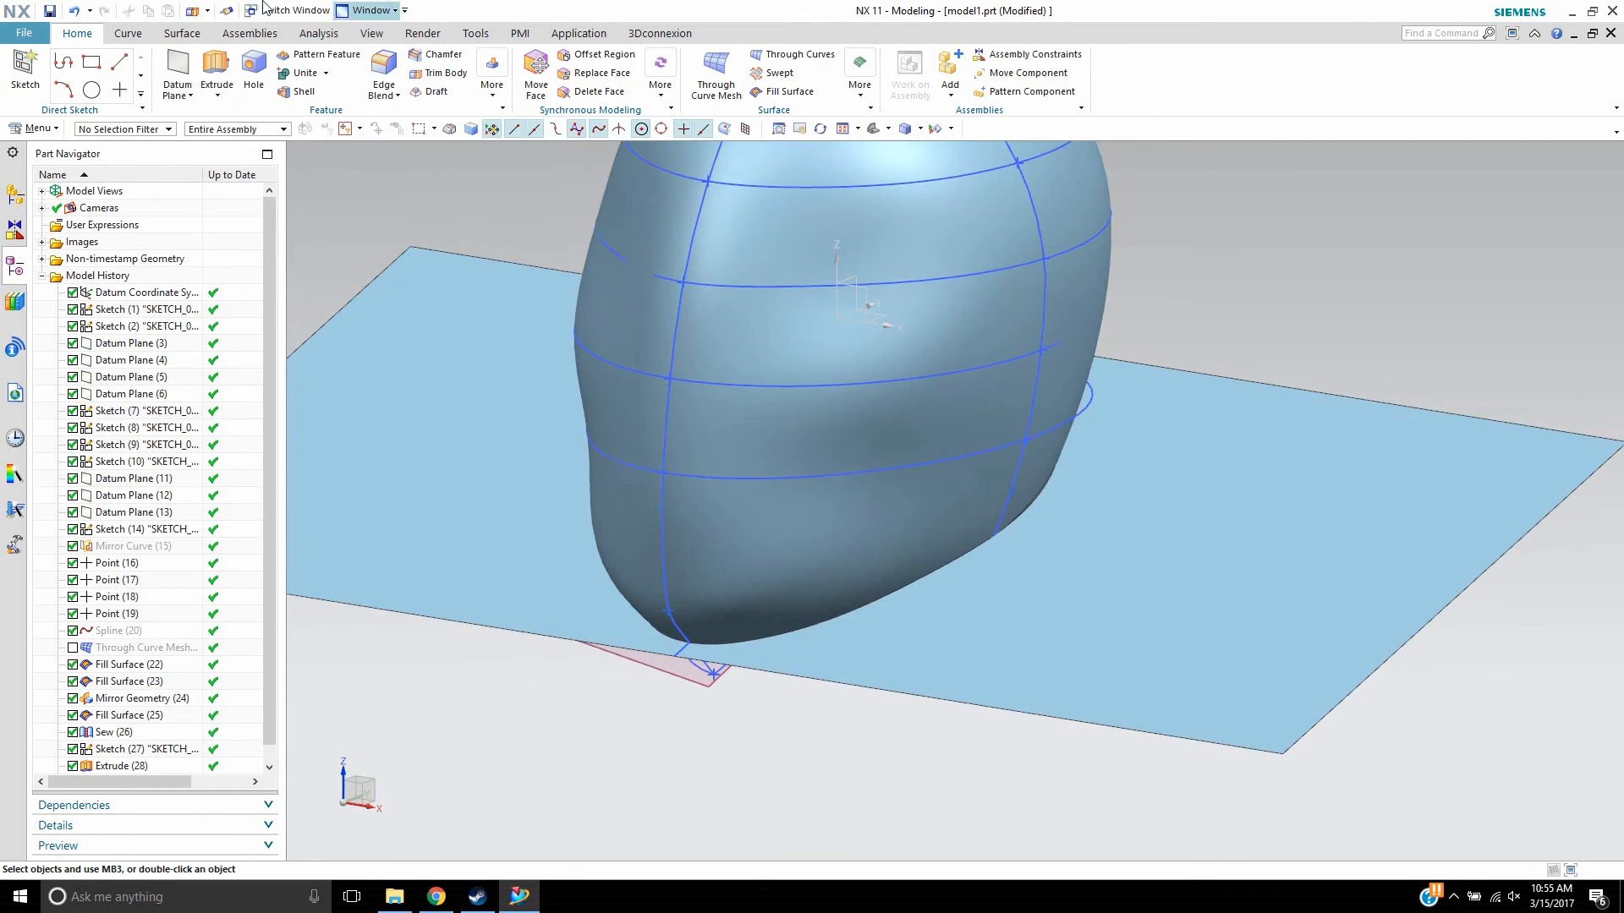
click(492, 68)
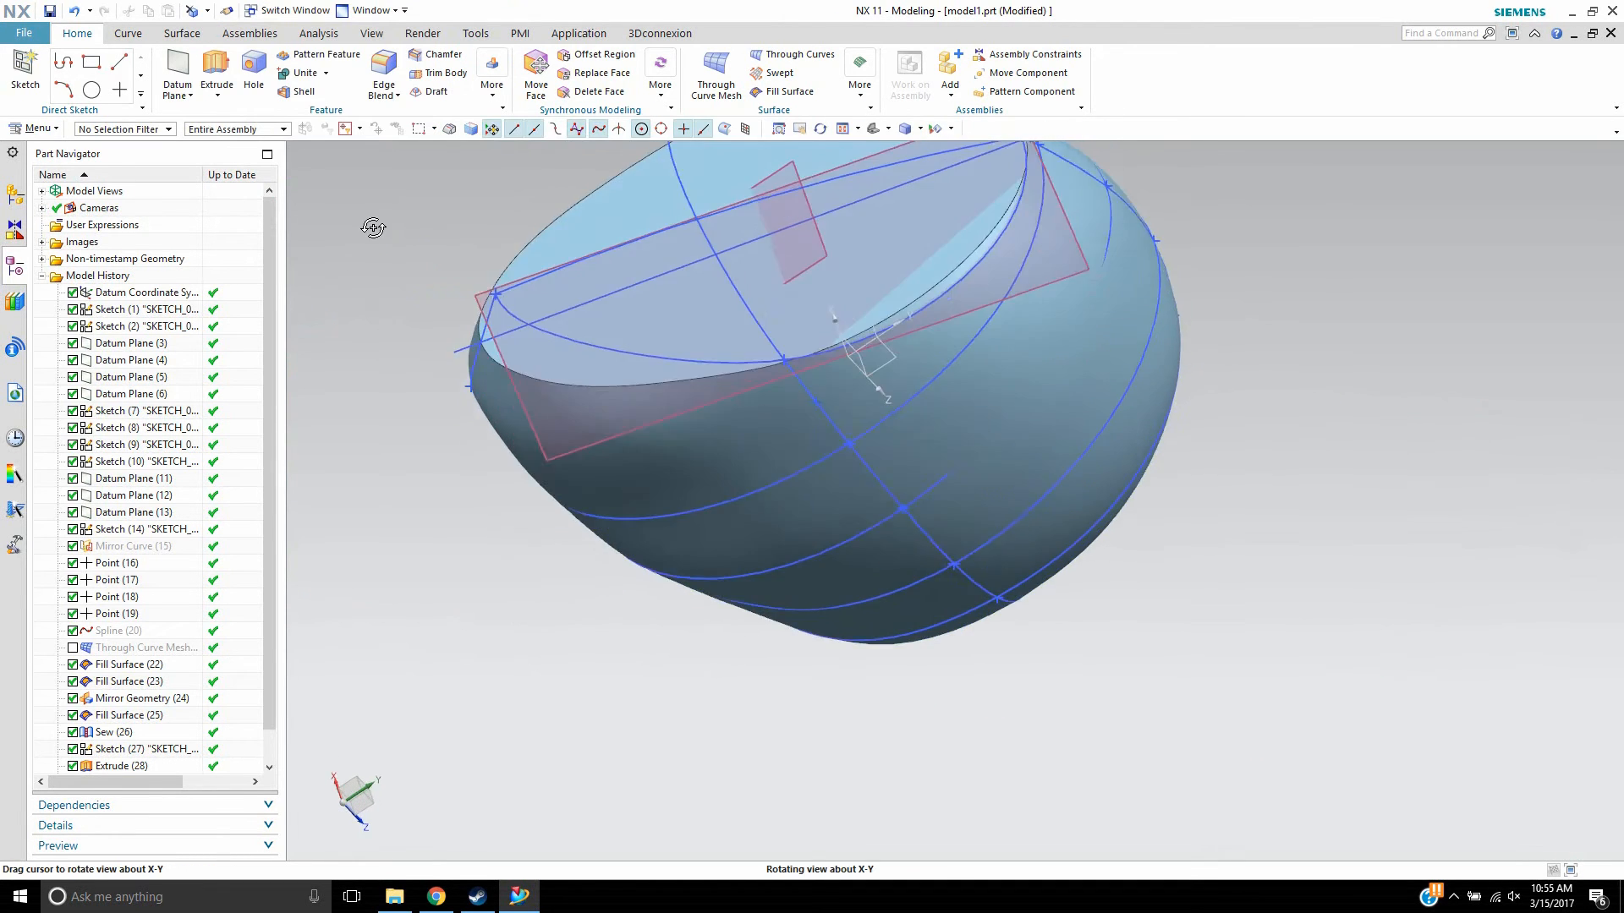
drag(373, 227, 404, 336)
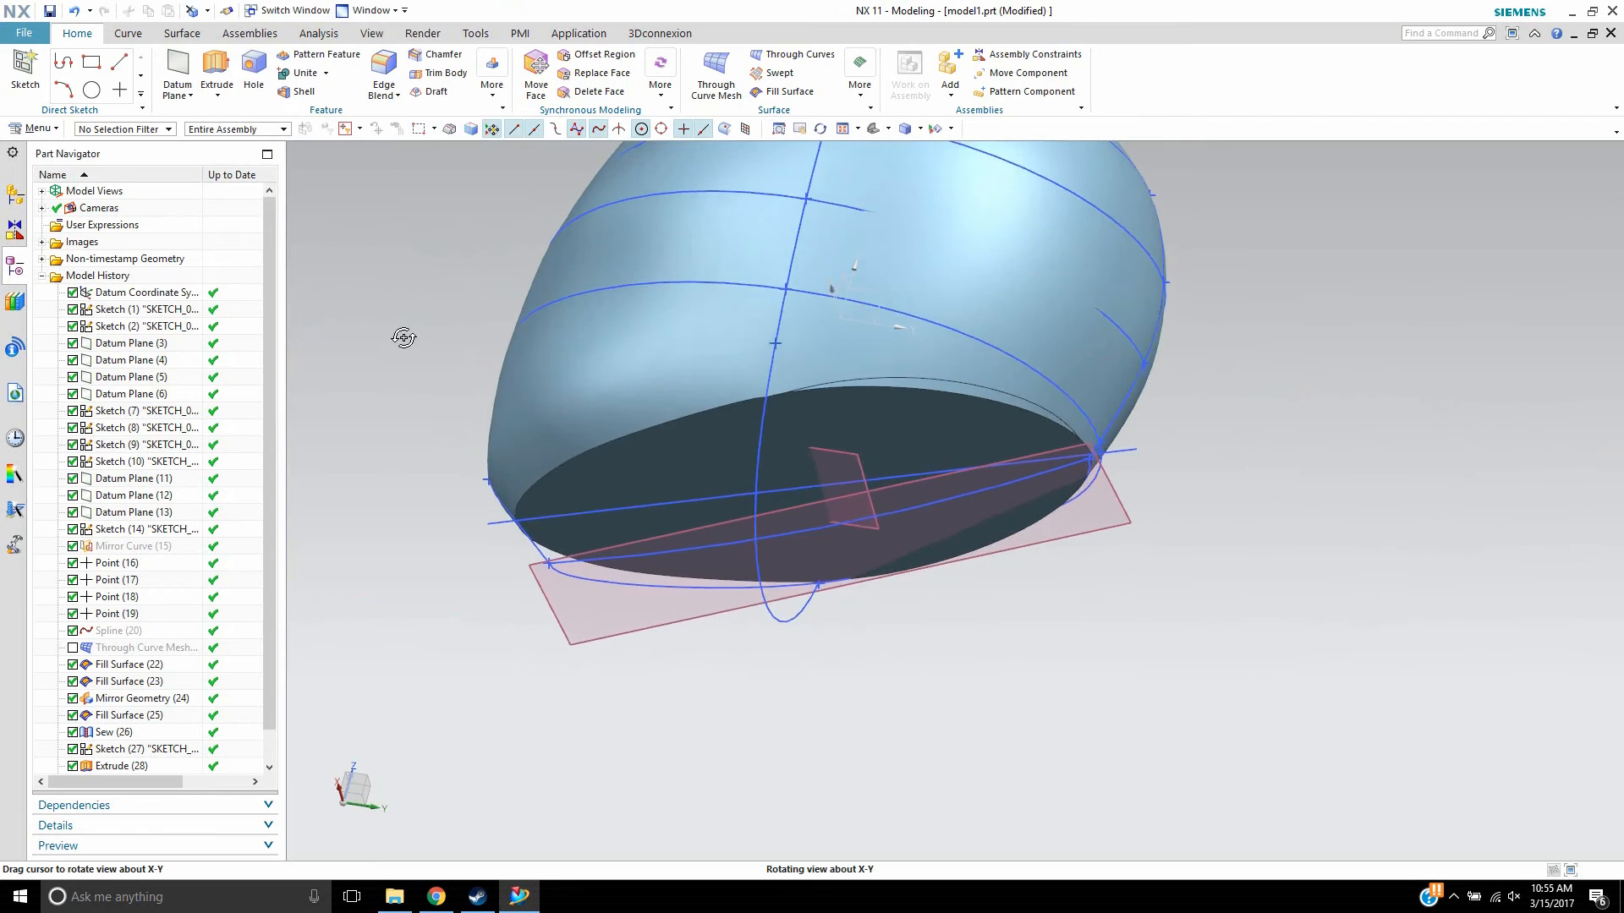
drag(404, 337, 875, 304)
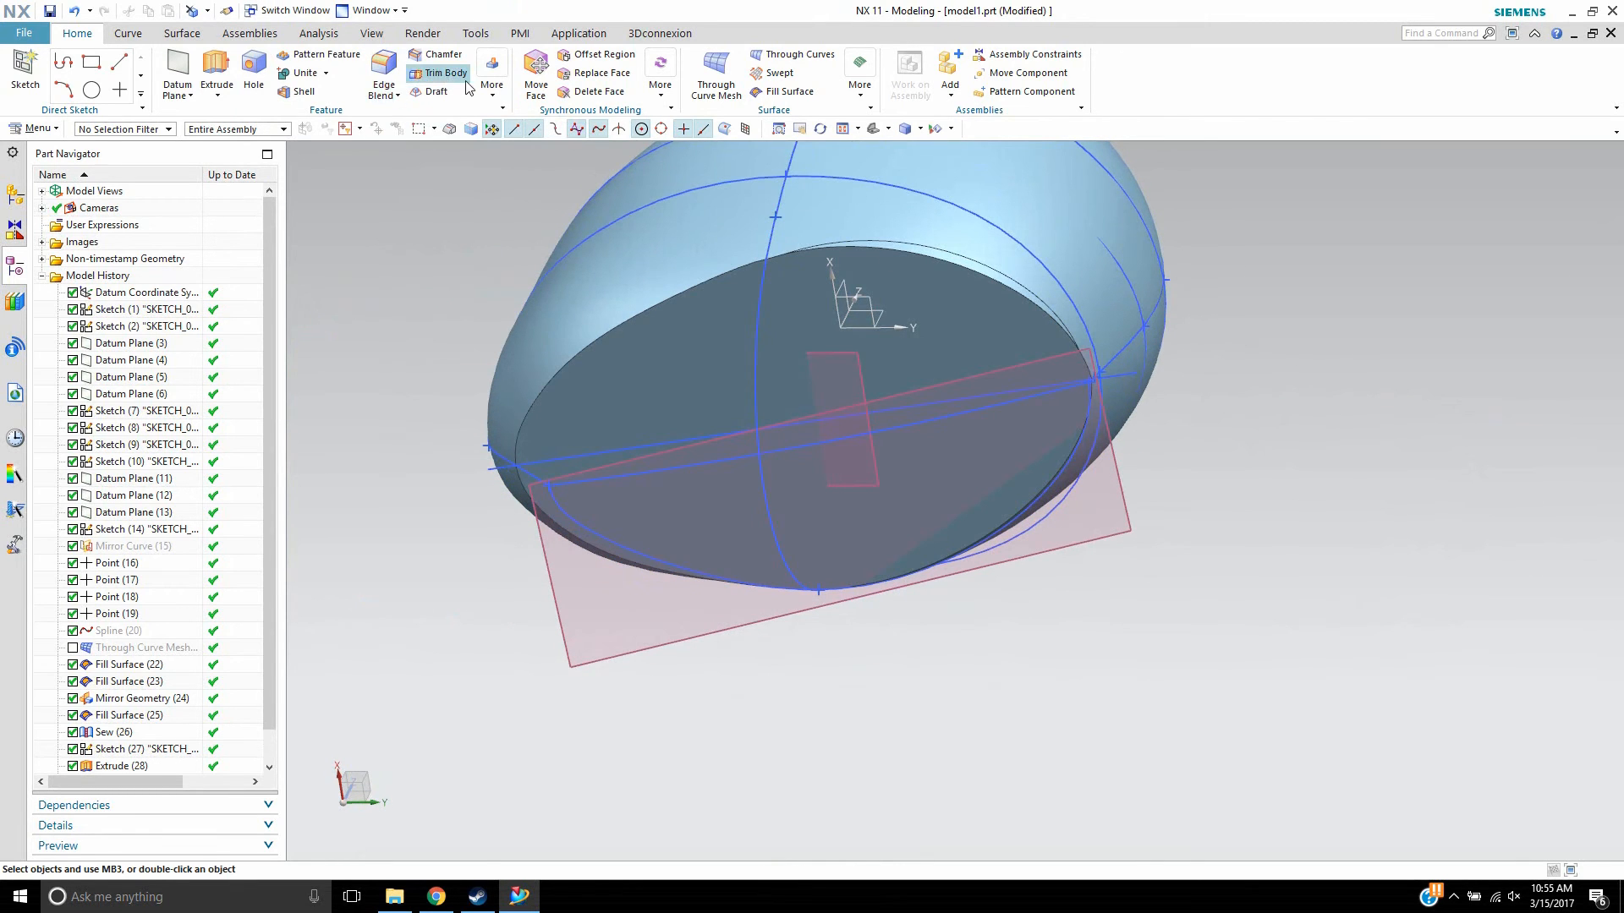
click(491, 67)
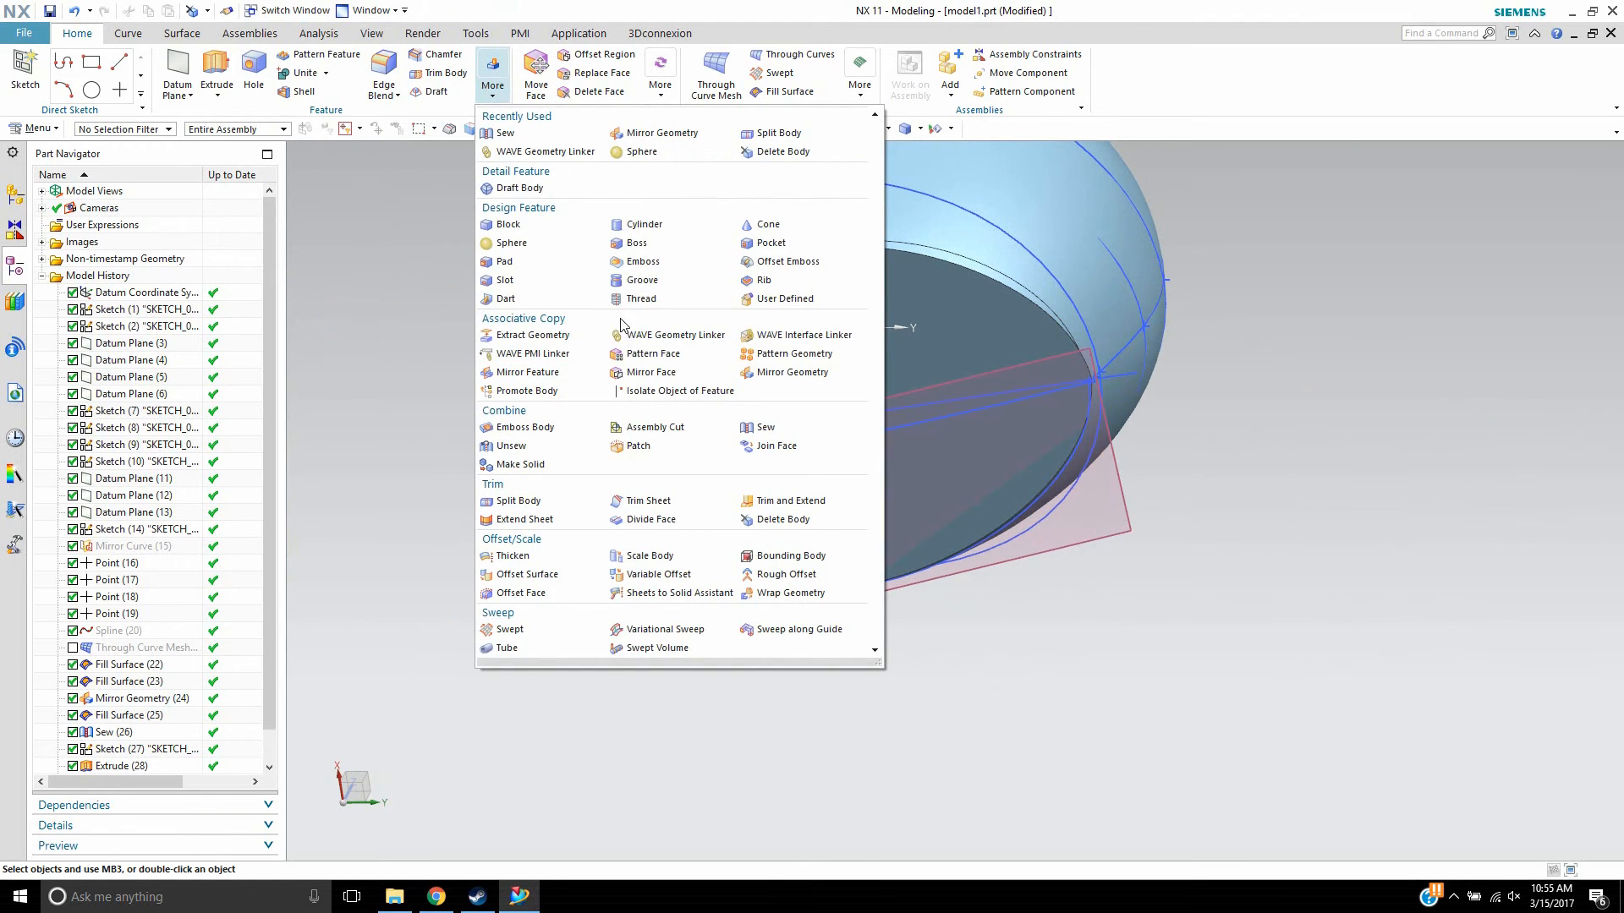
mouse_move(512, 87)
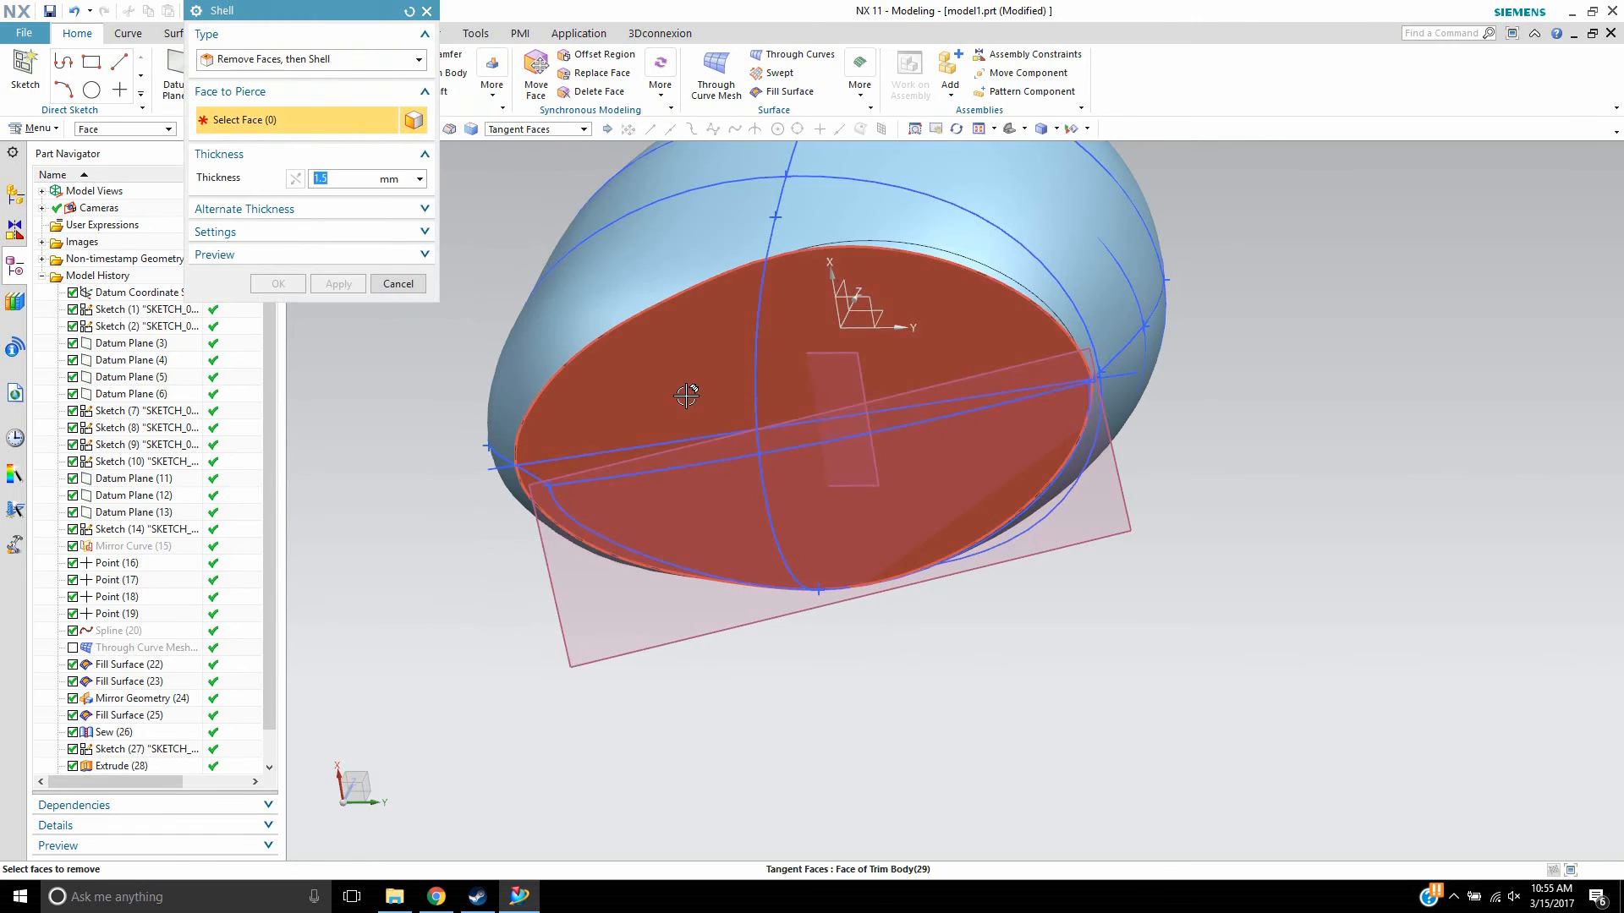
- Shell the helmet to 0.5 mm thickness, removing the flat bottom face
click(686, 396)
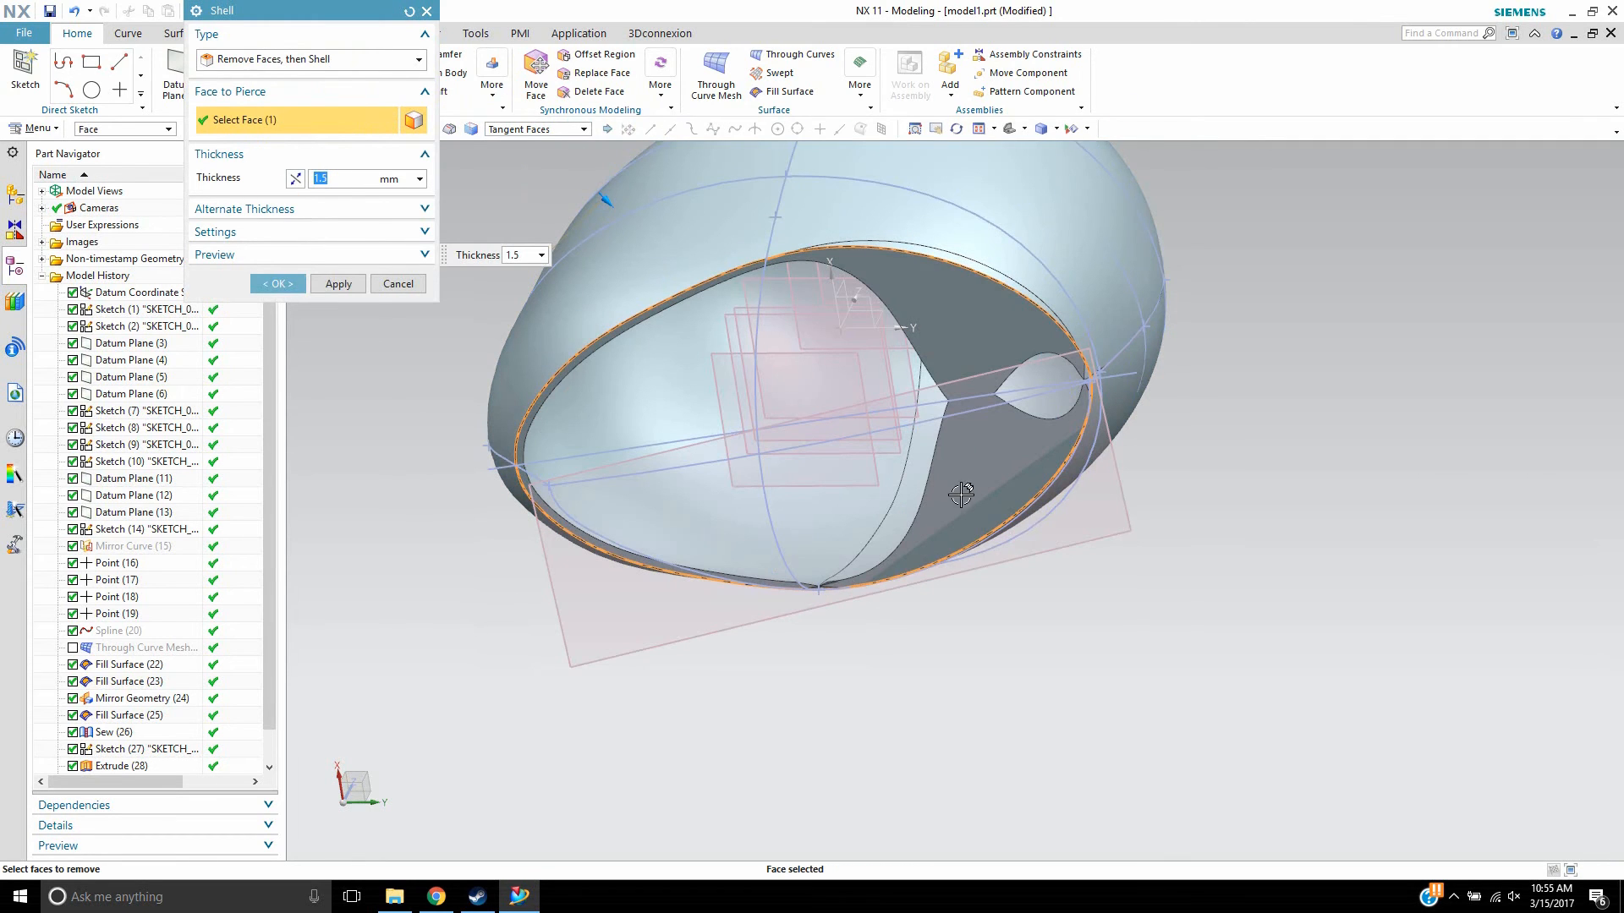
click(341, 178)
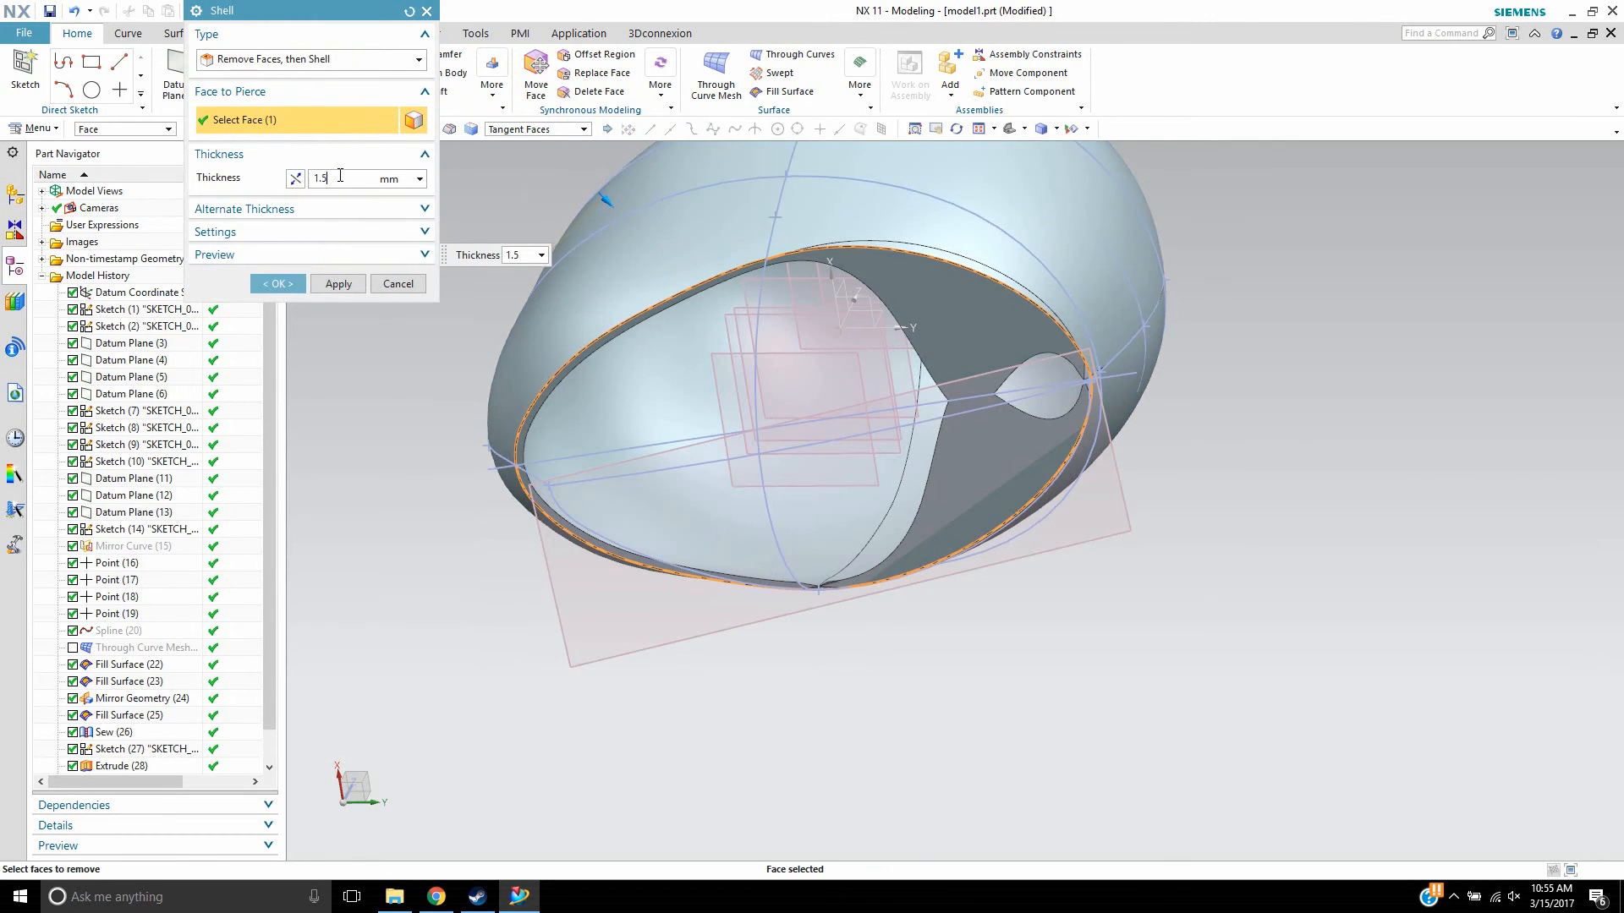
text(0.5)
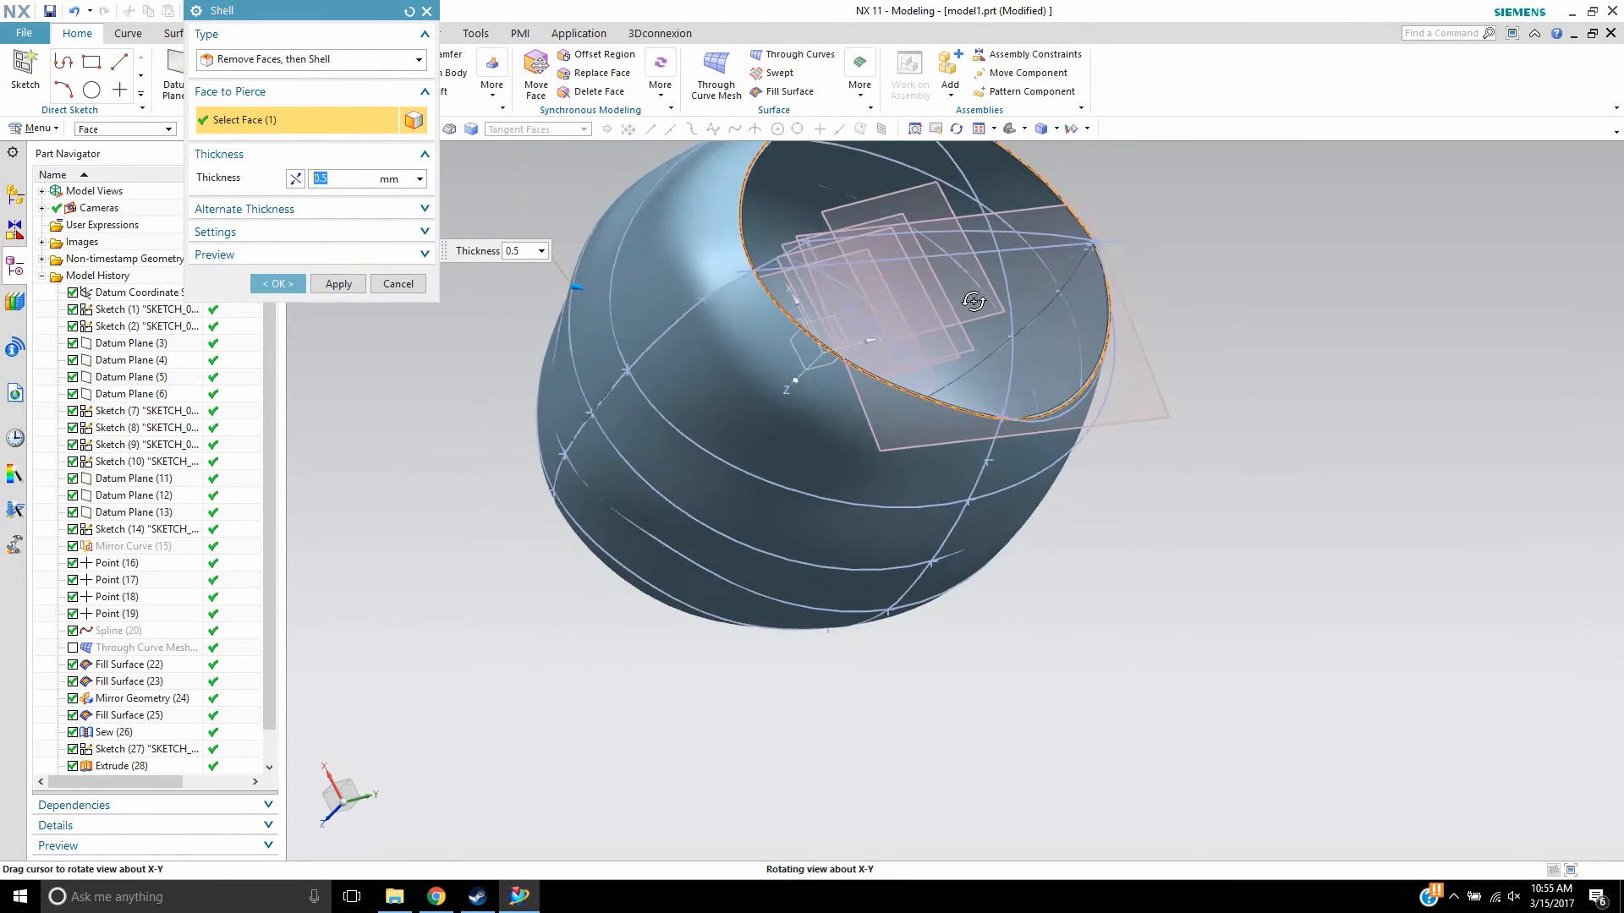
drag(974, 300, 989, 350)
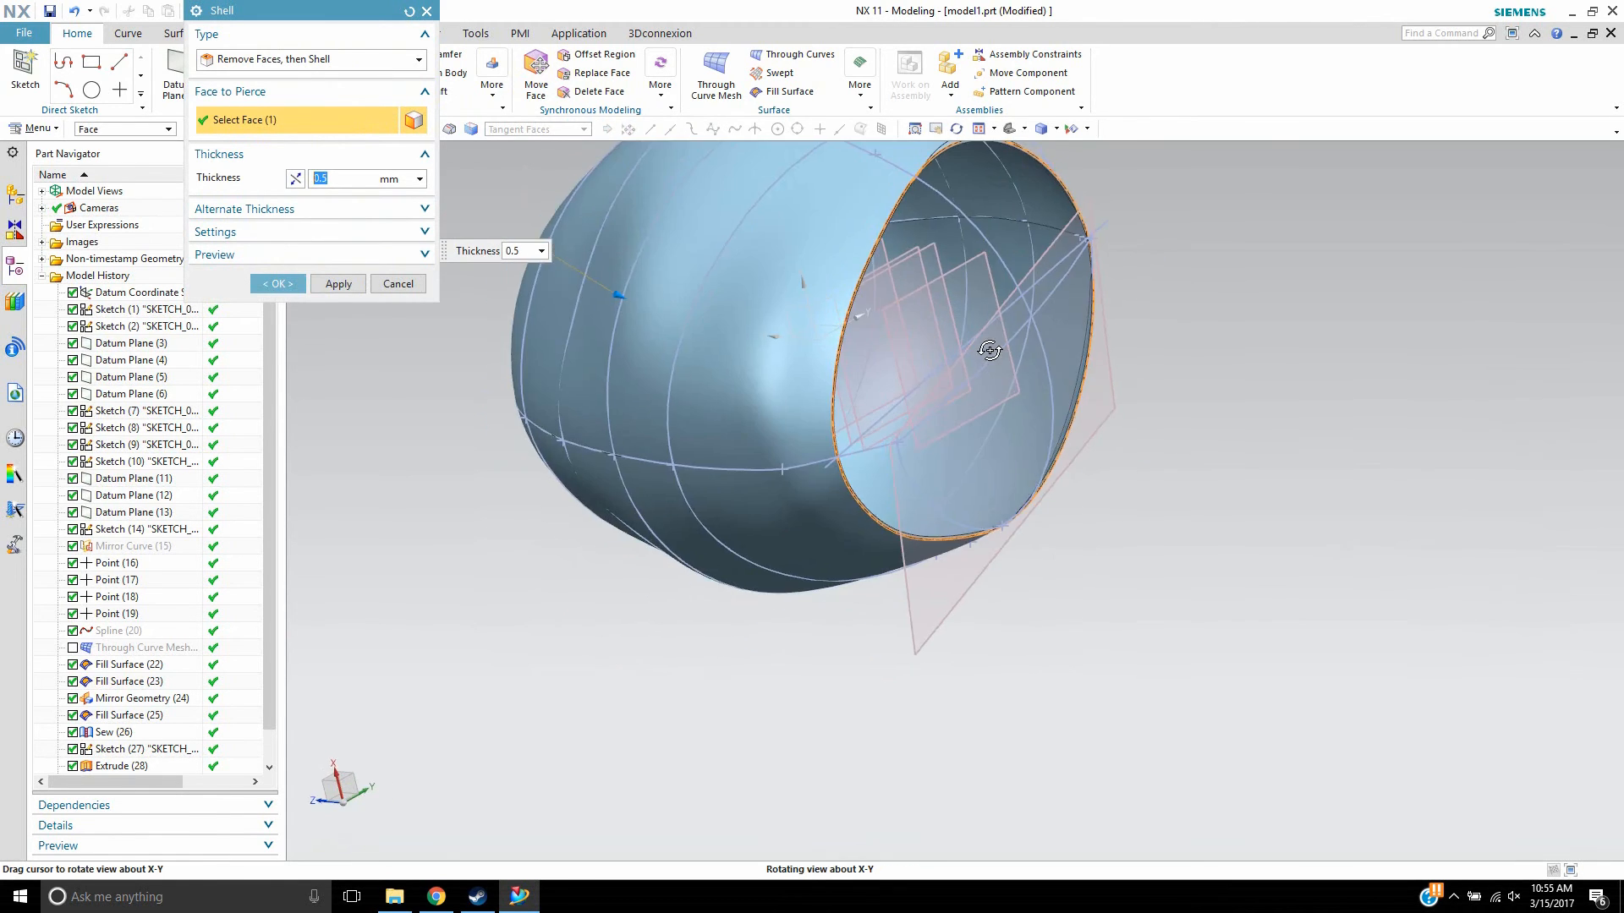
drag(989, 349, 871, 364)
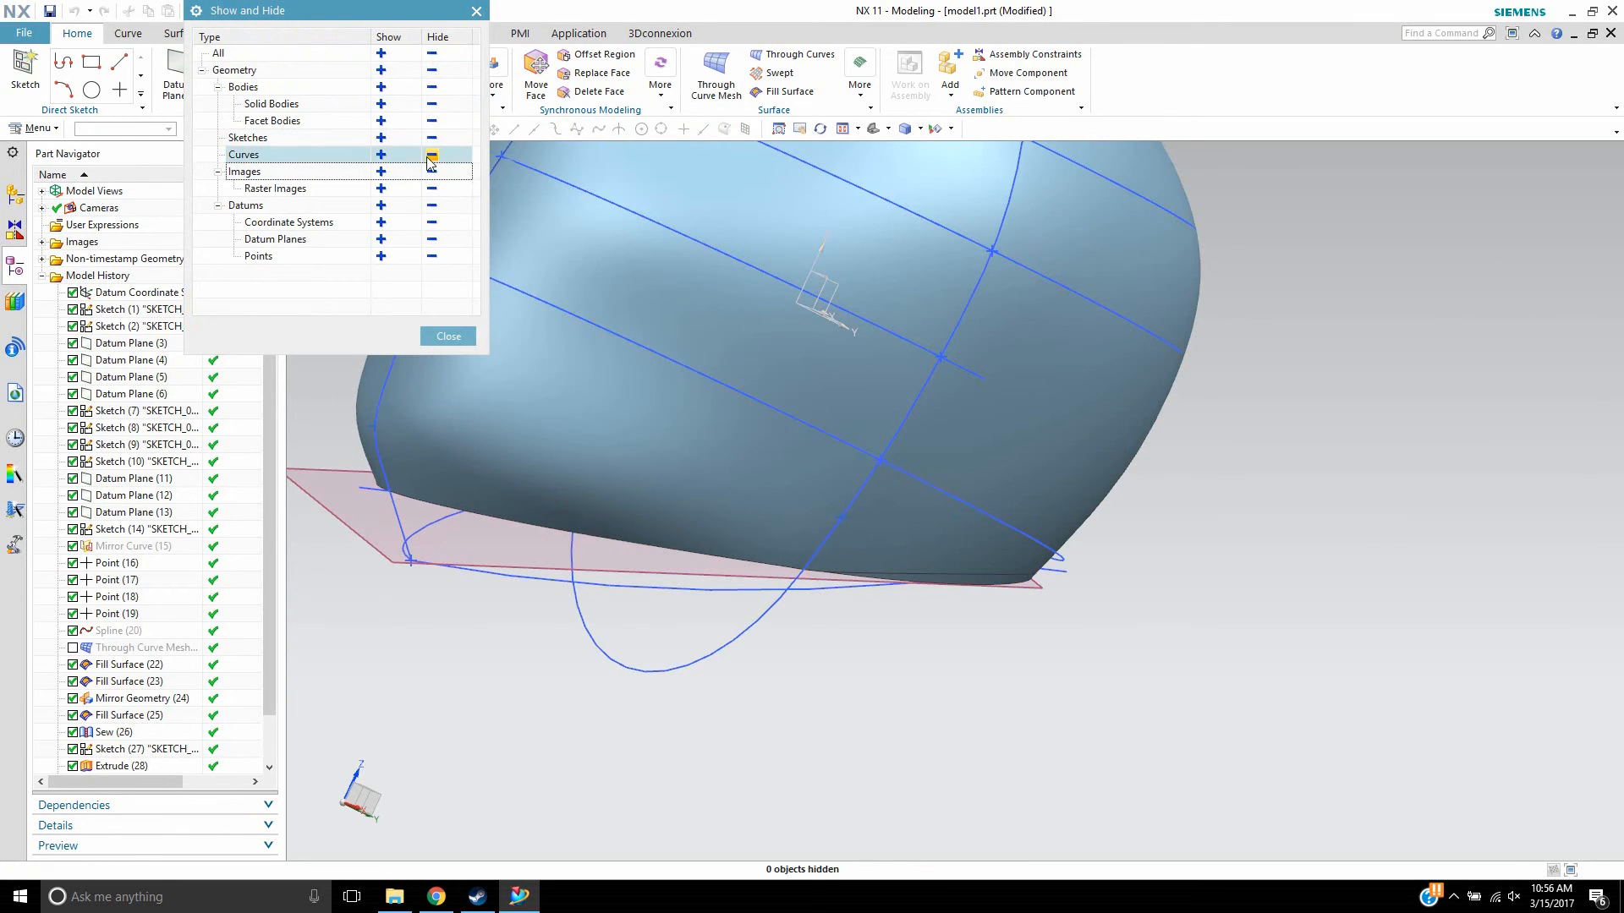
- Hide all curves and orbit the shelled helmet to inspect its open bottom
click(431, 155)
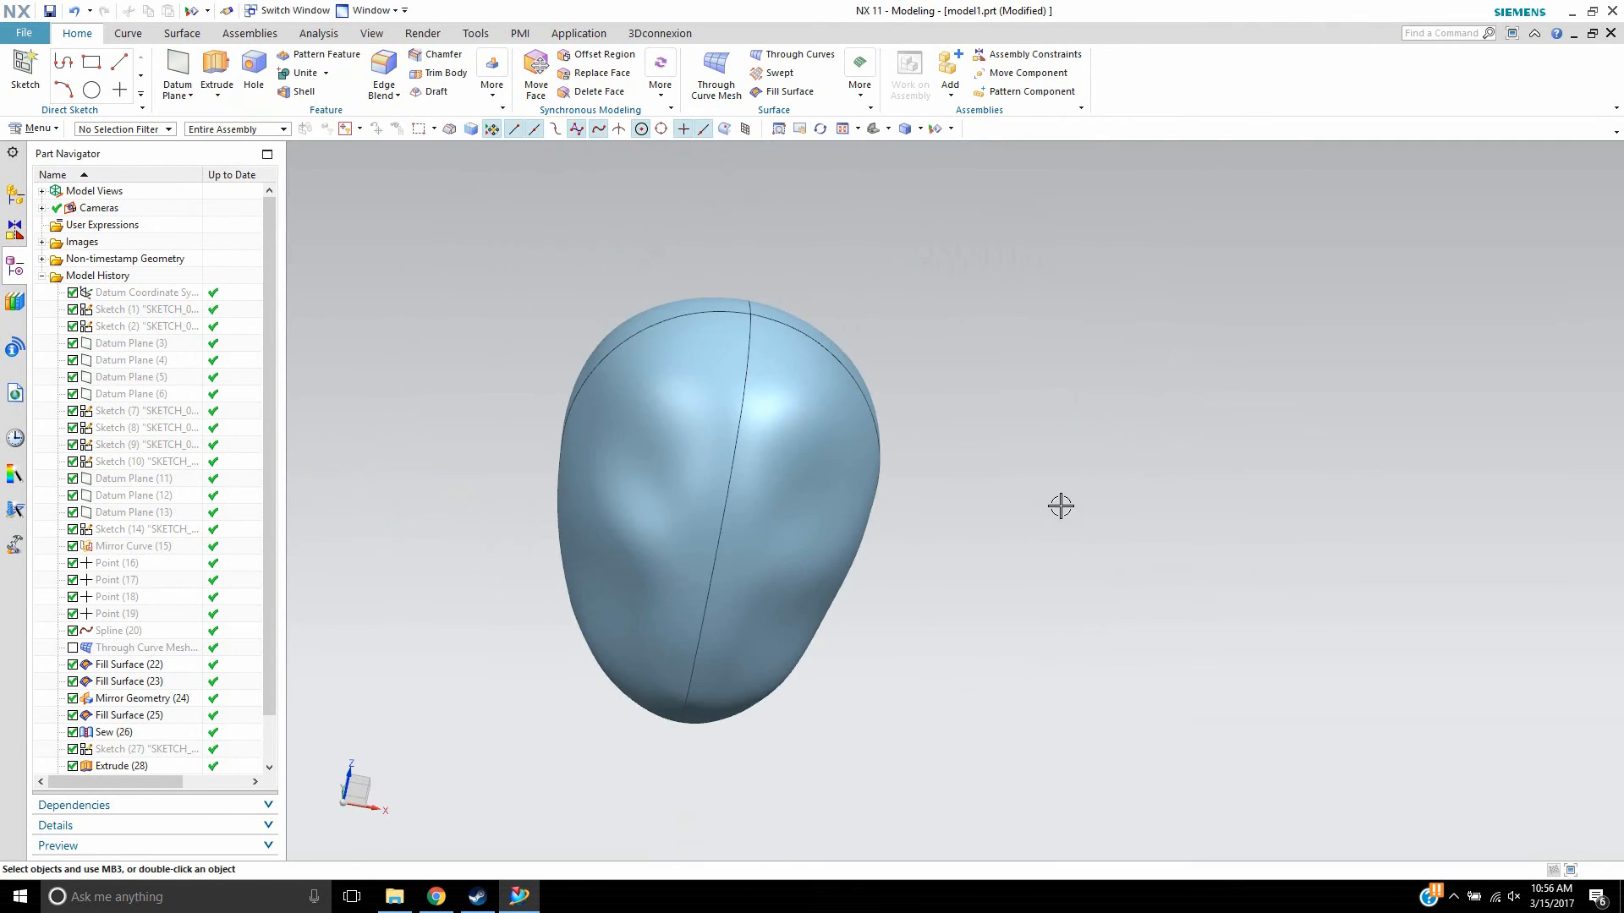
drag(1060, 506, 966, 455)
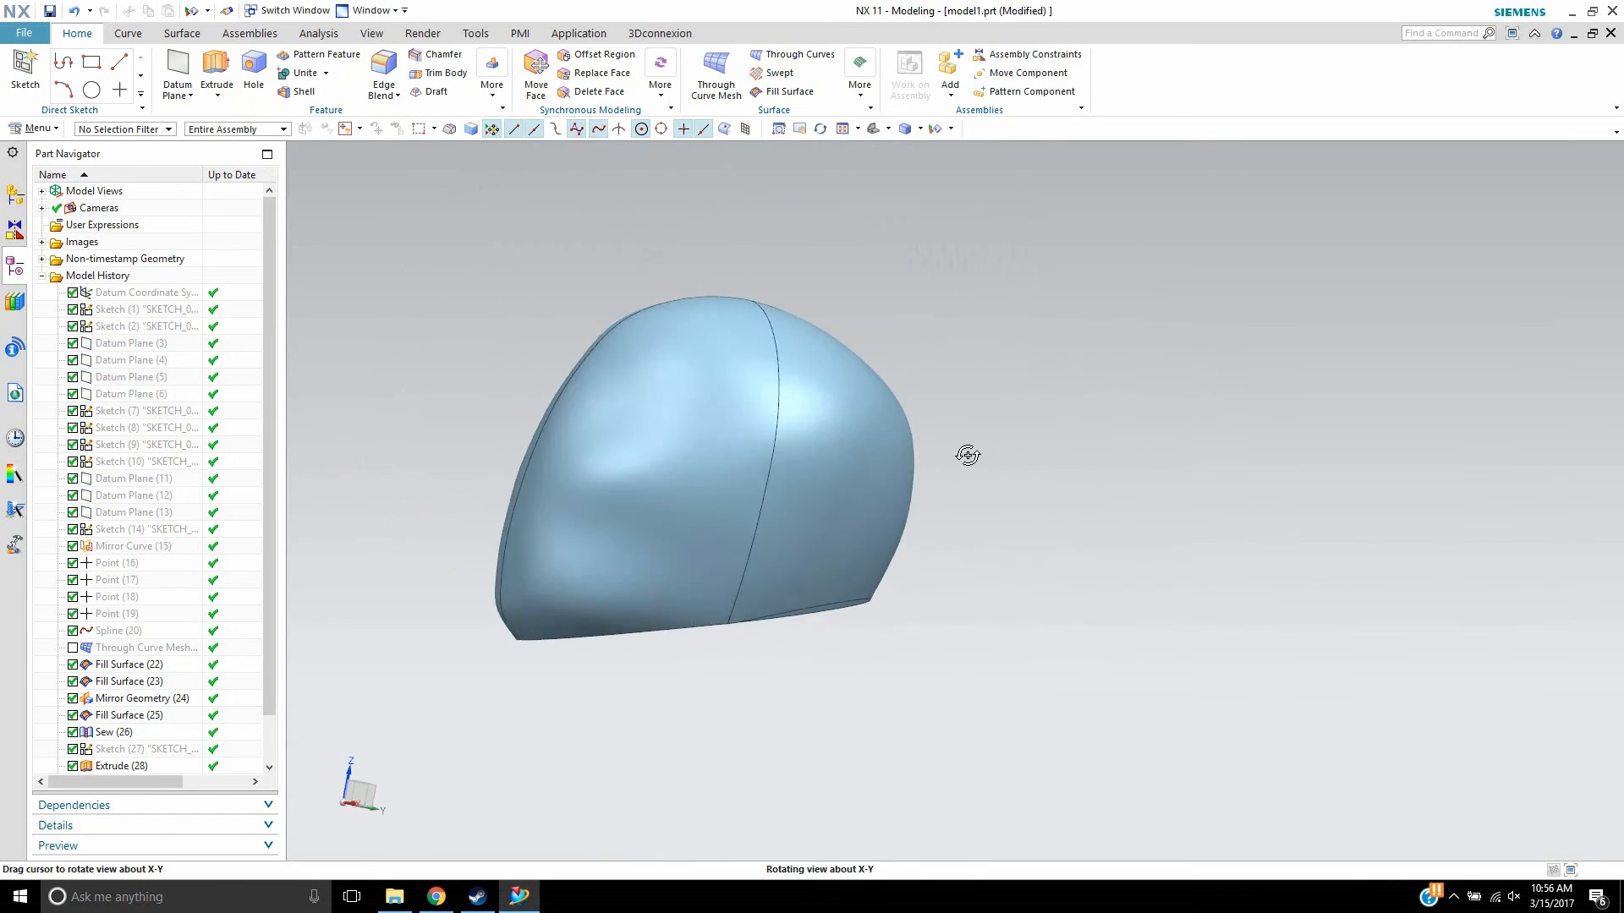
drag(965, 453, 1168, 470)
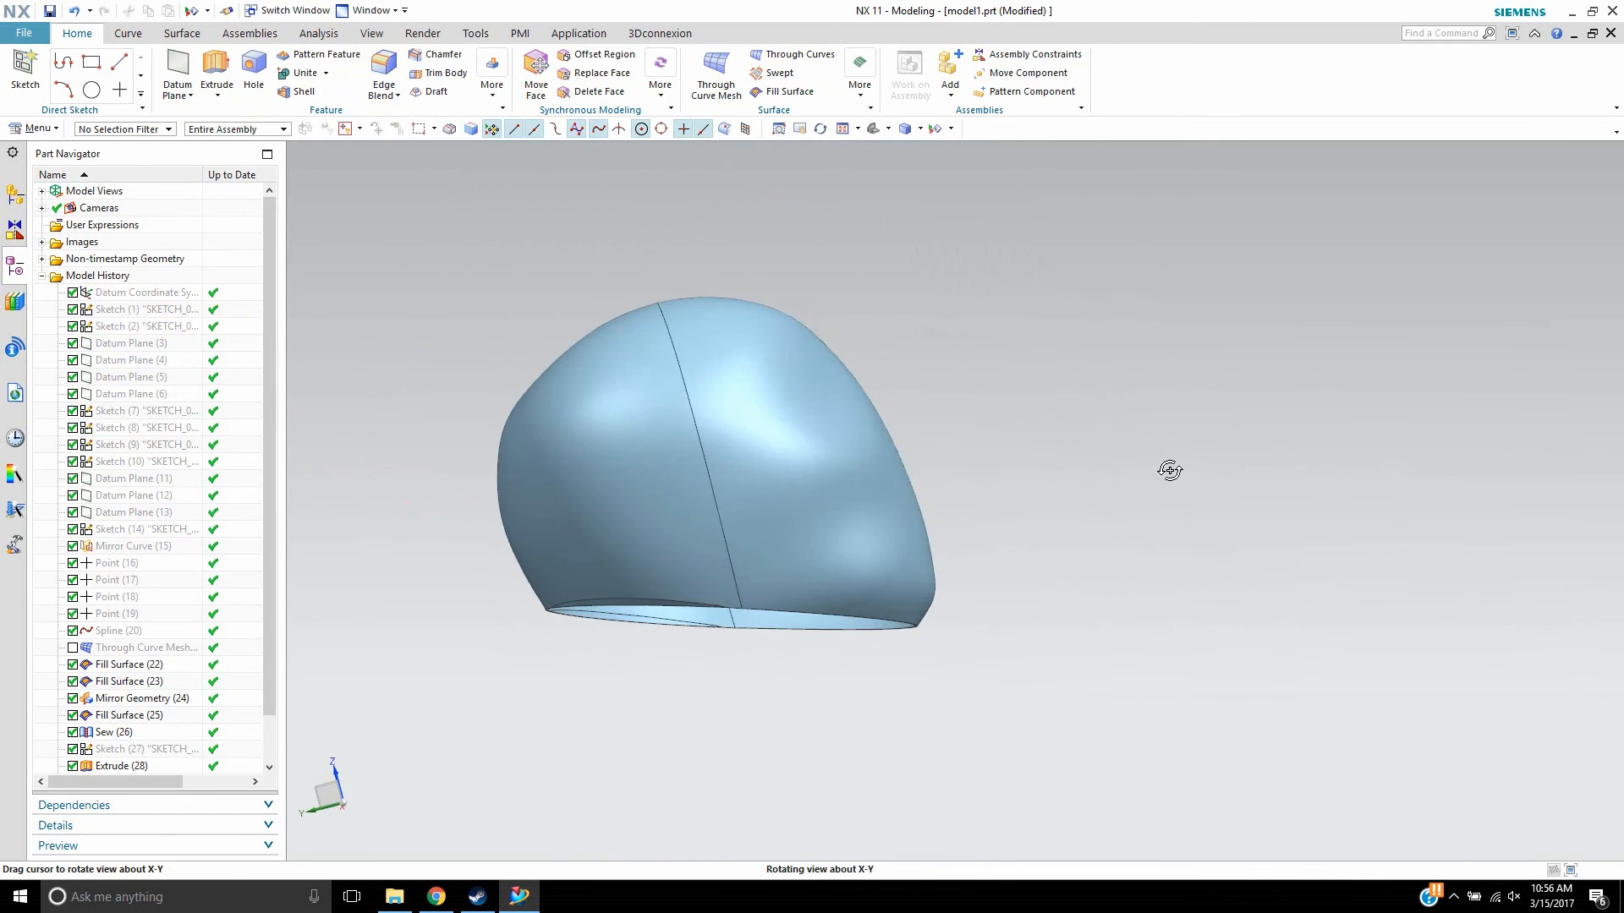
drag(1168, 469, 921, 532)
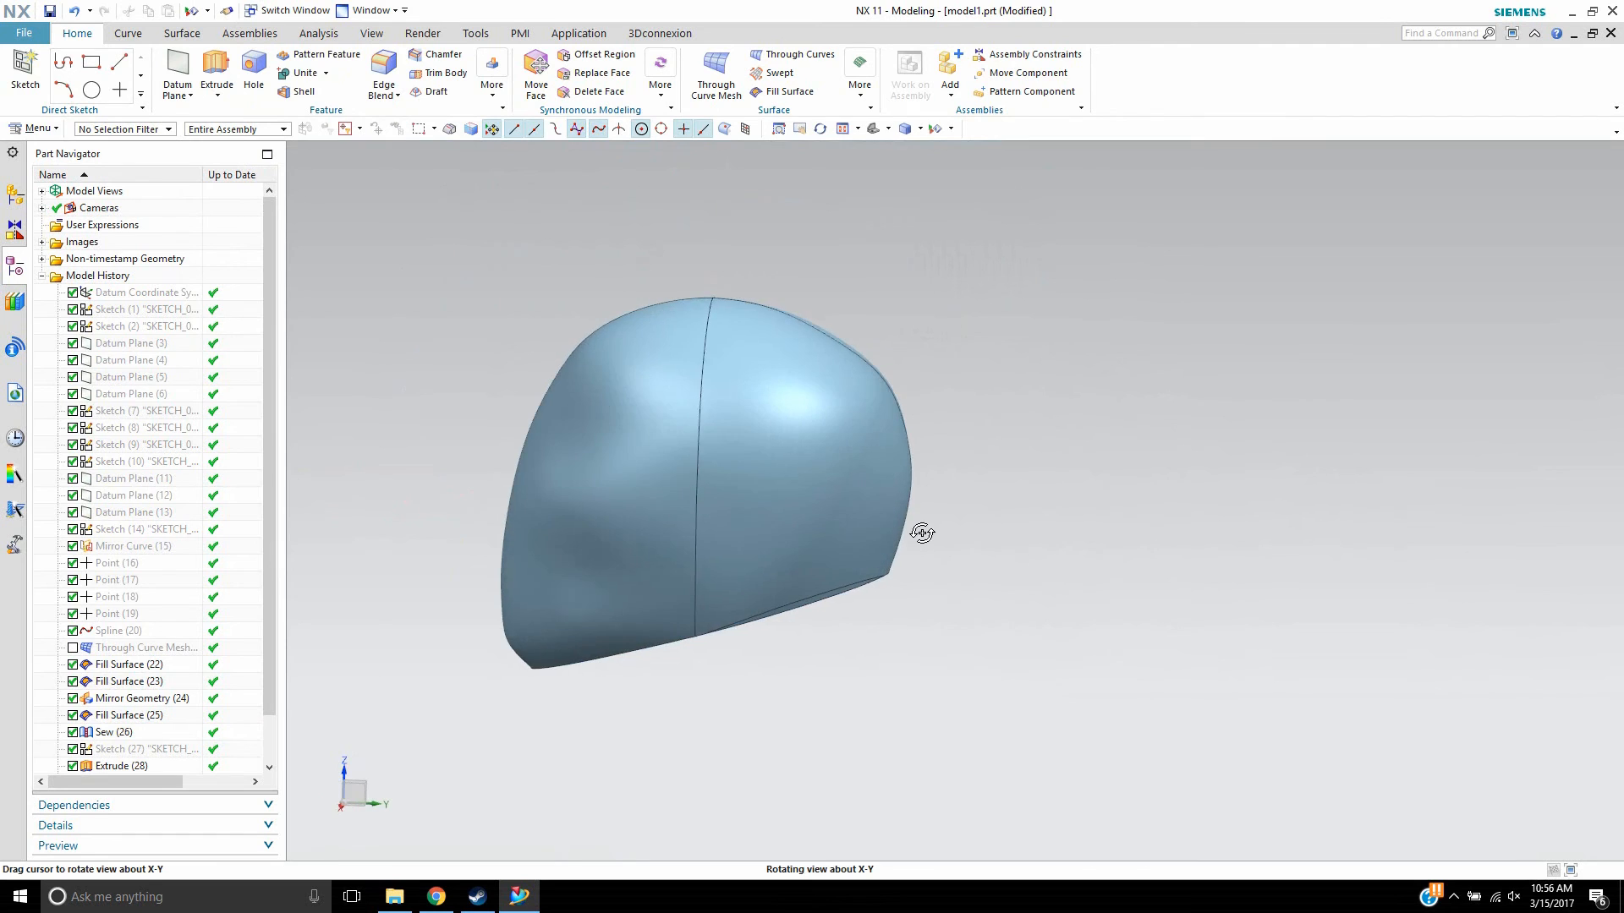
drag(921, 532, 1056, 640)
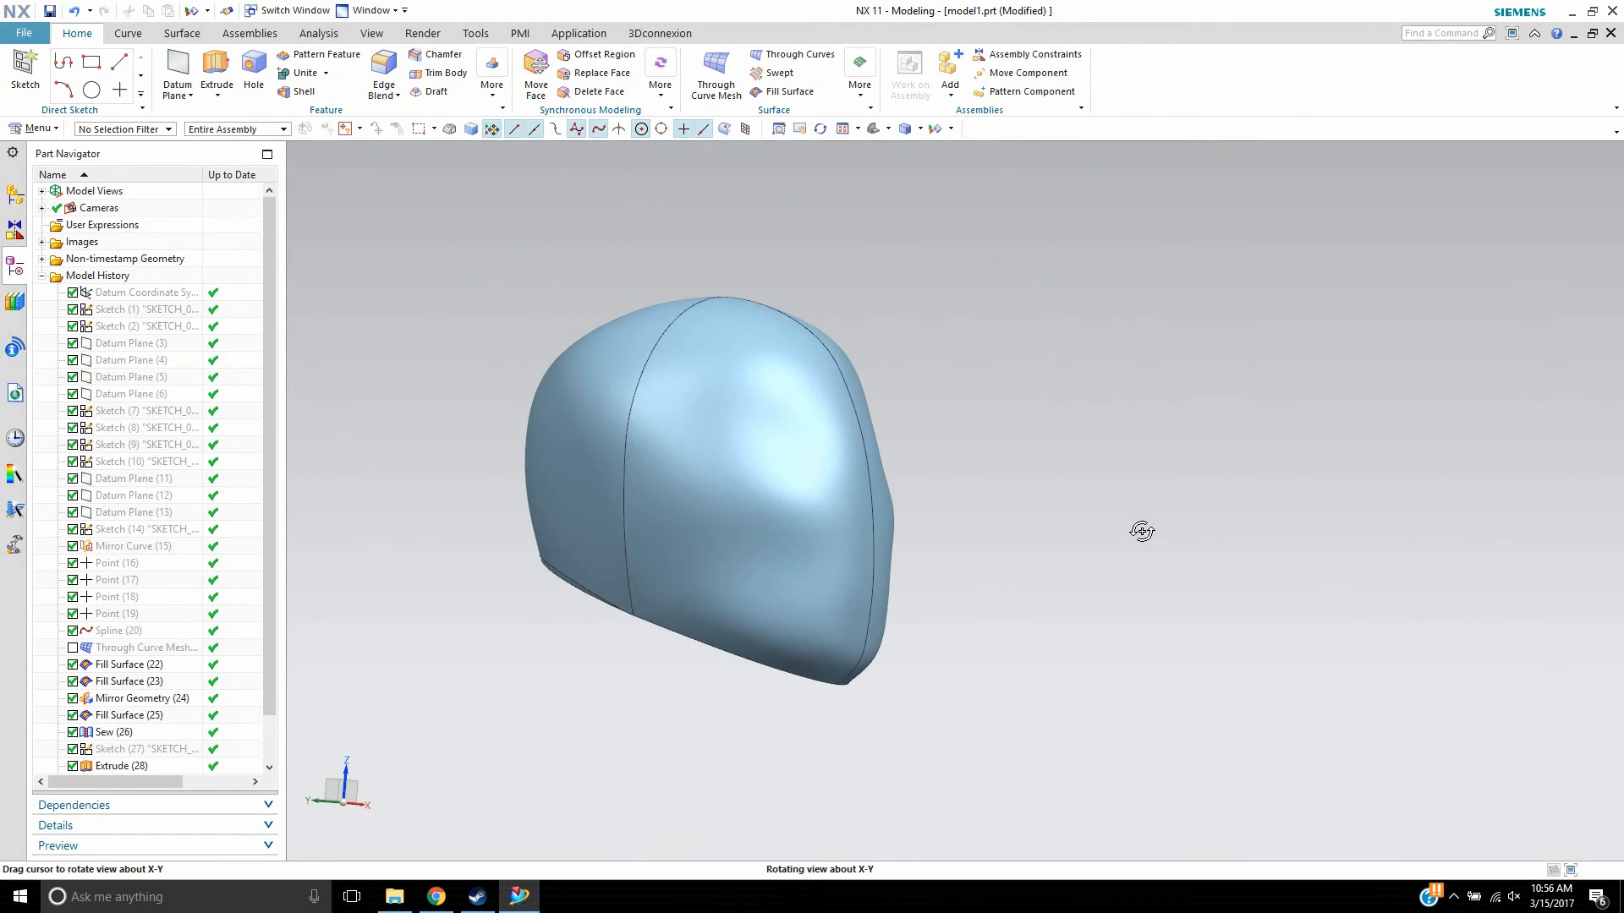
drag(1141, 530, 733, 614)
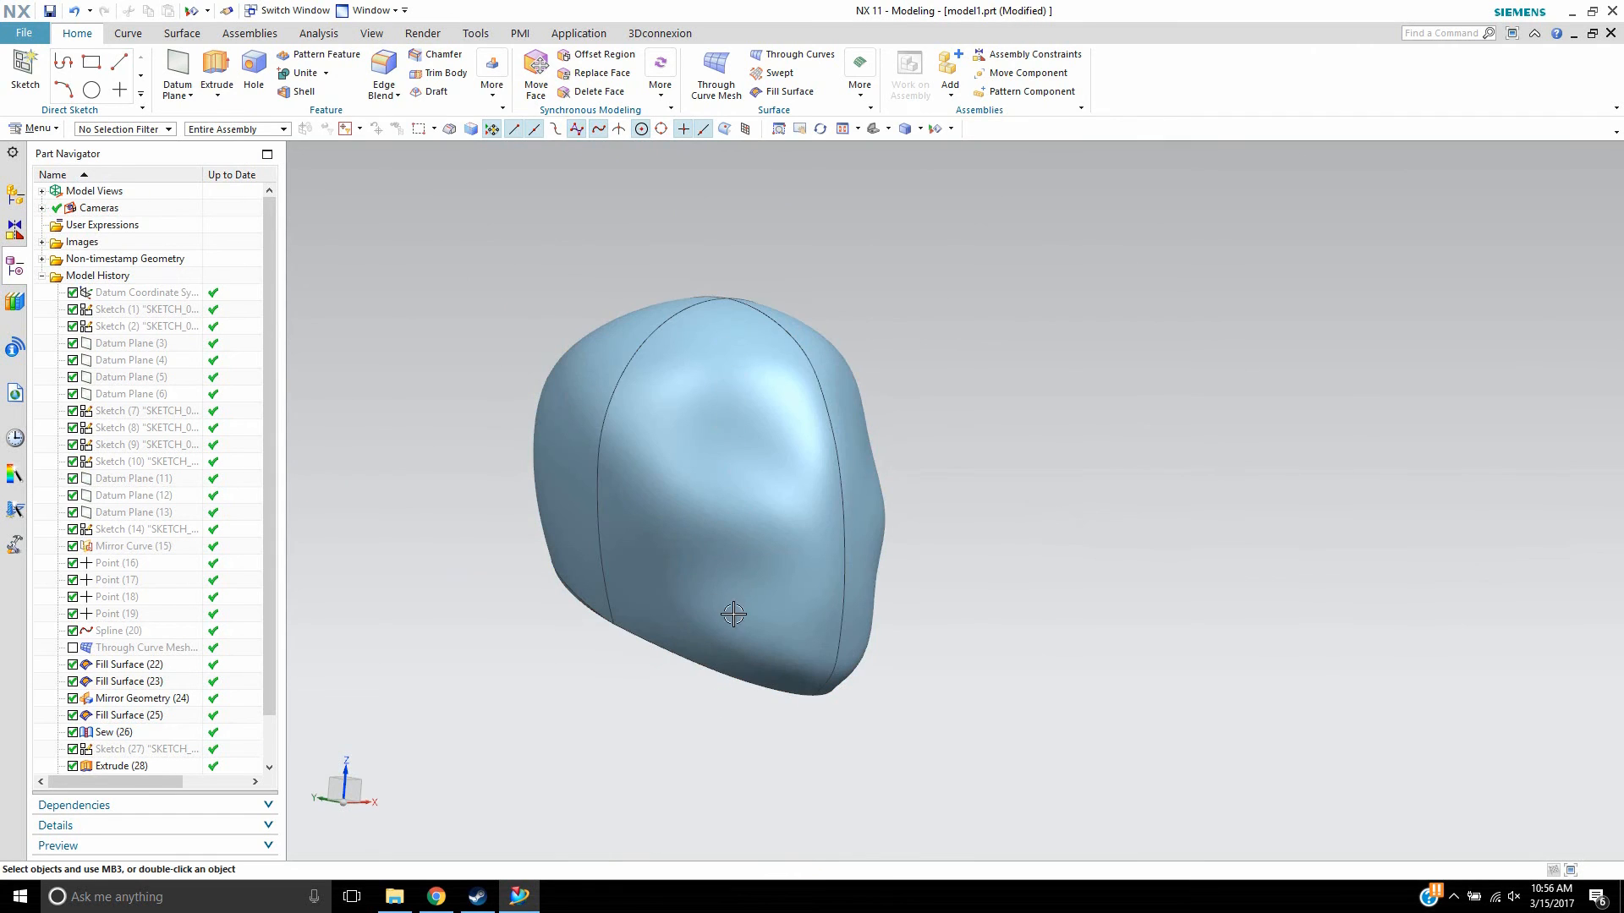
- Select the helmet shell body and orbit around it to check surface smoothness
click(141, 698)
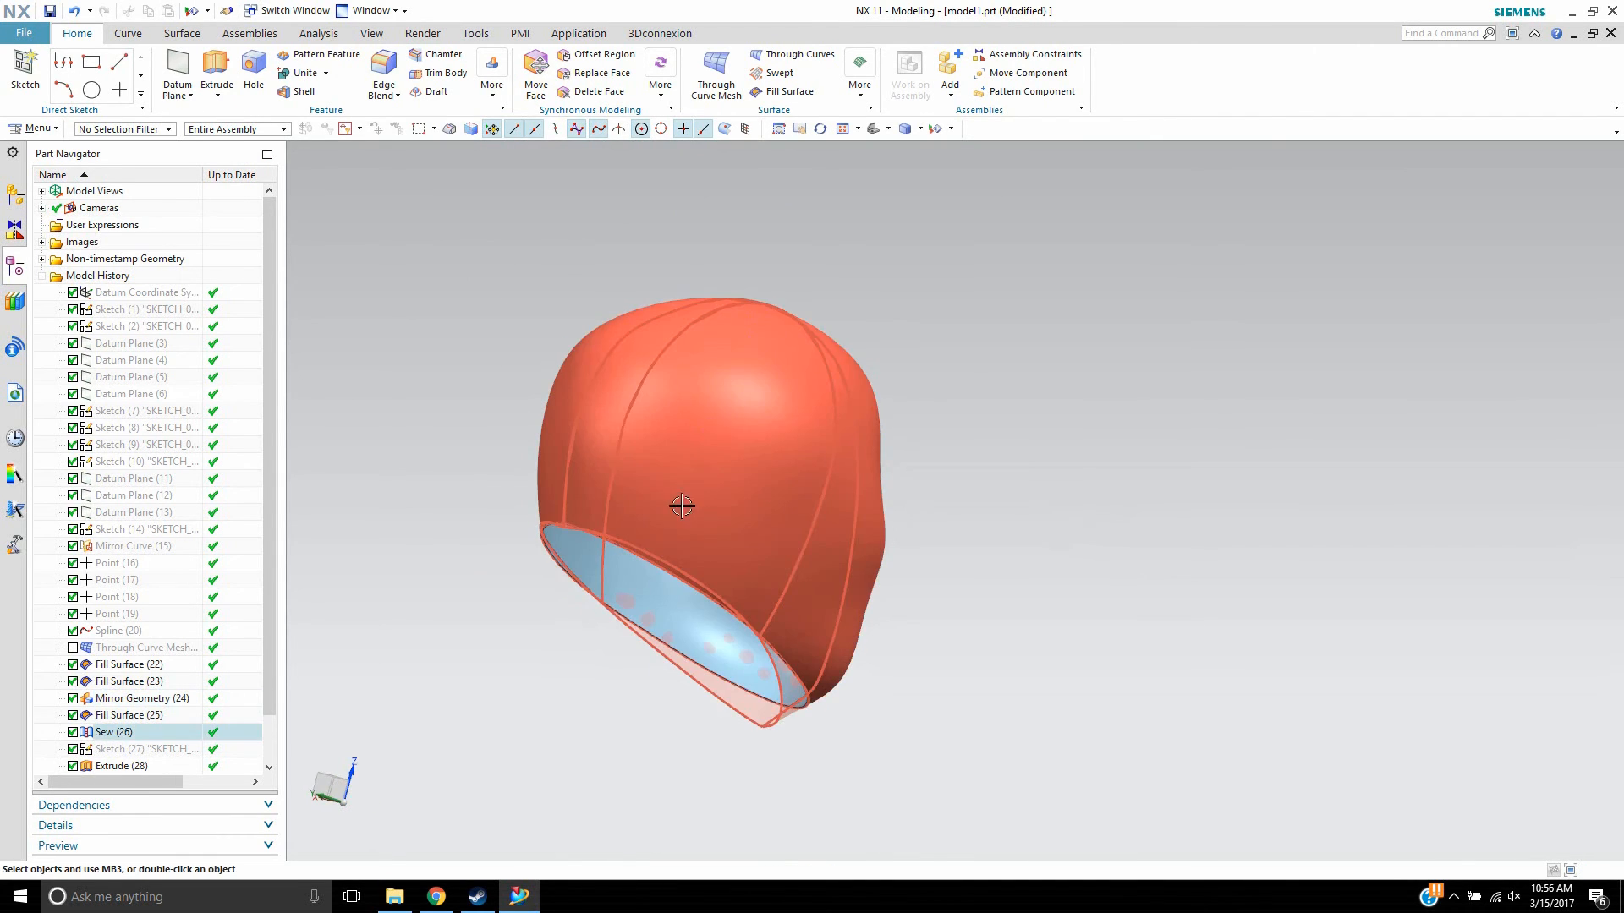
drag(681, 506, 843, 443)
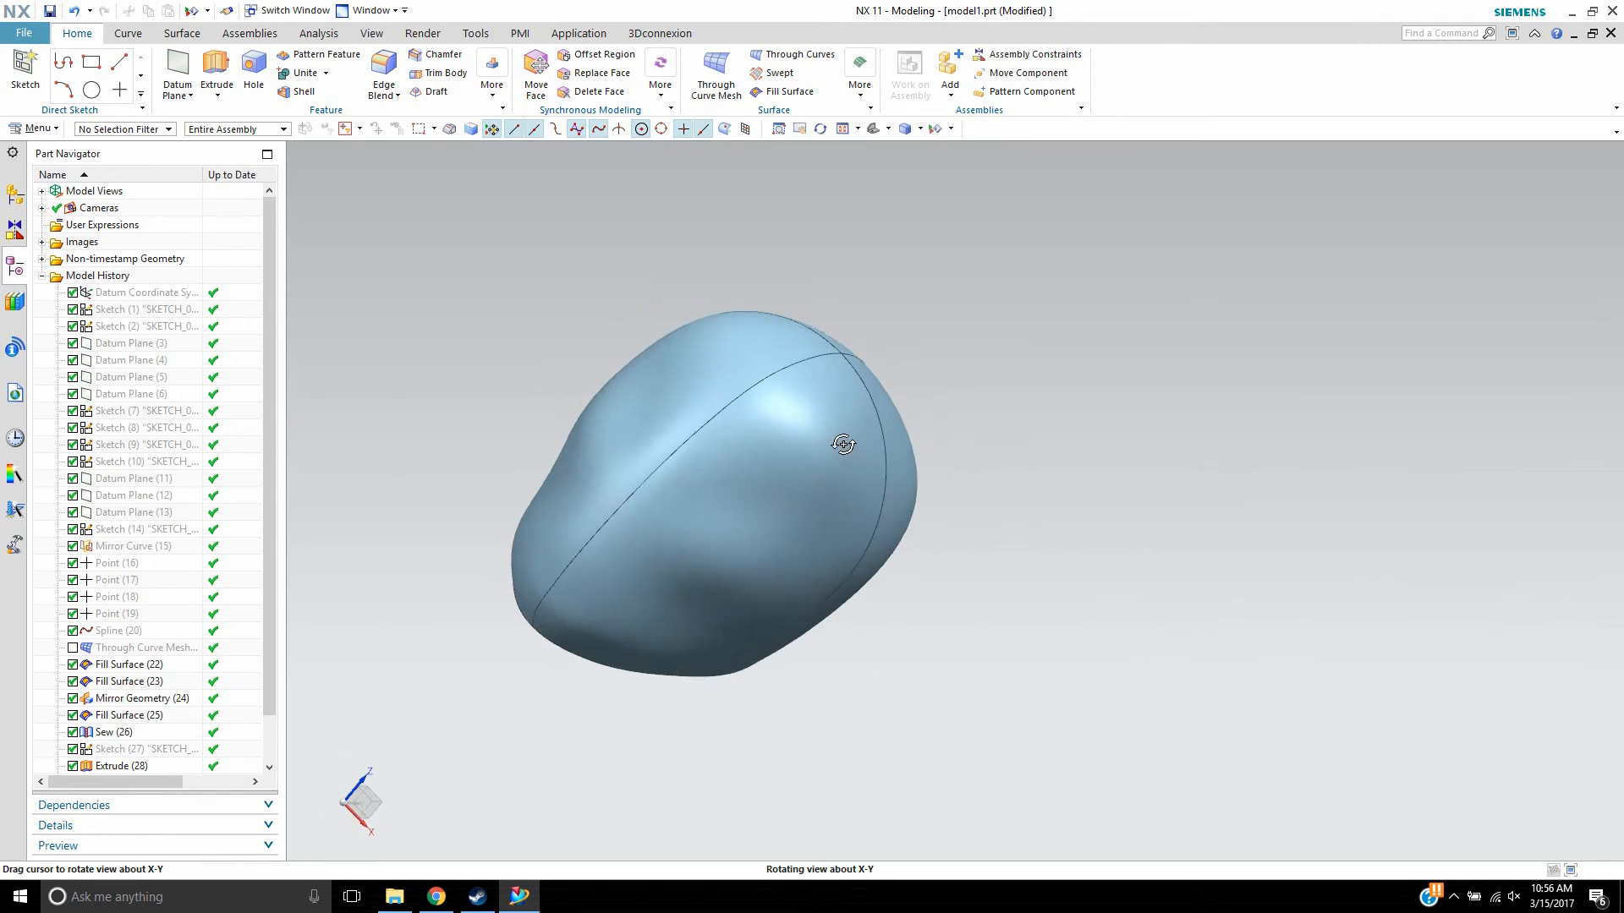
drag(843, 444, 747, 486)
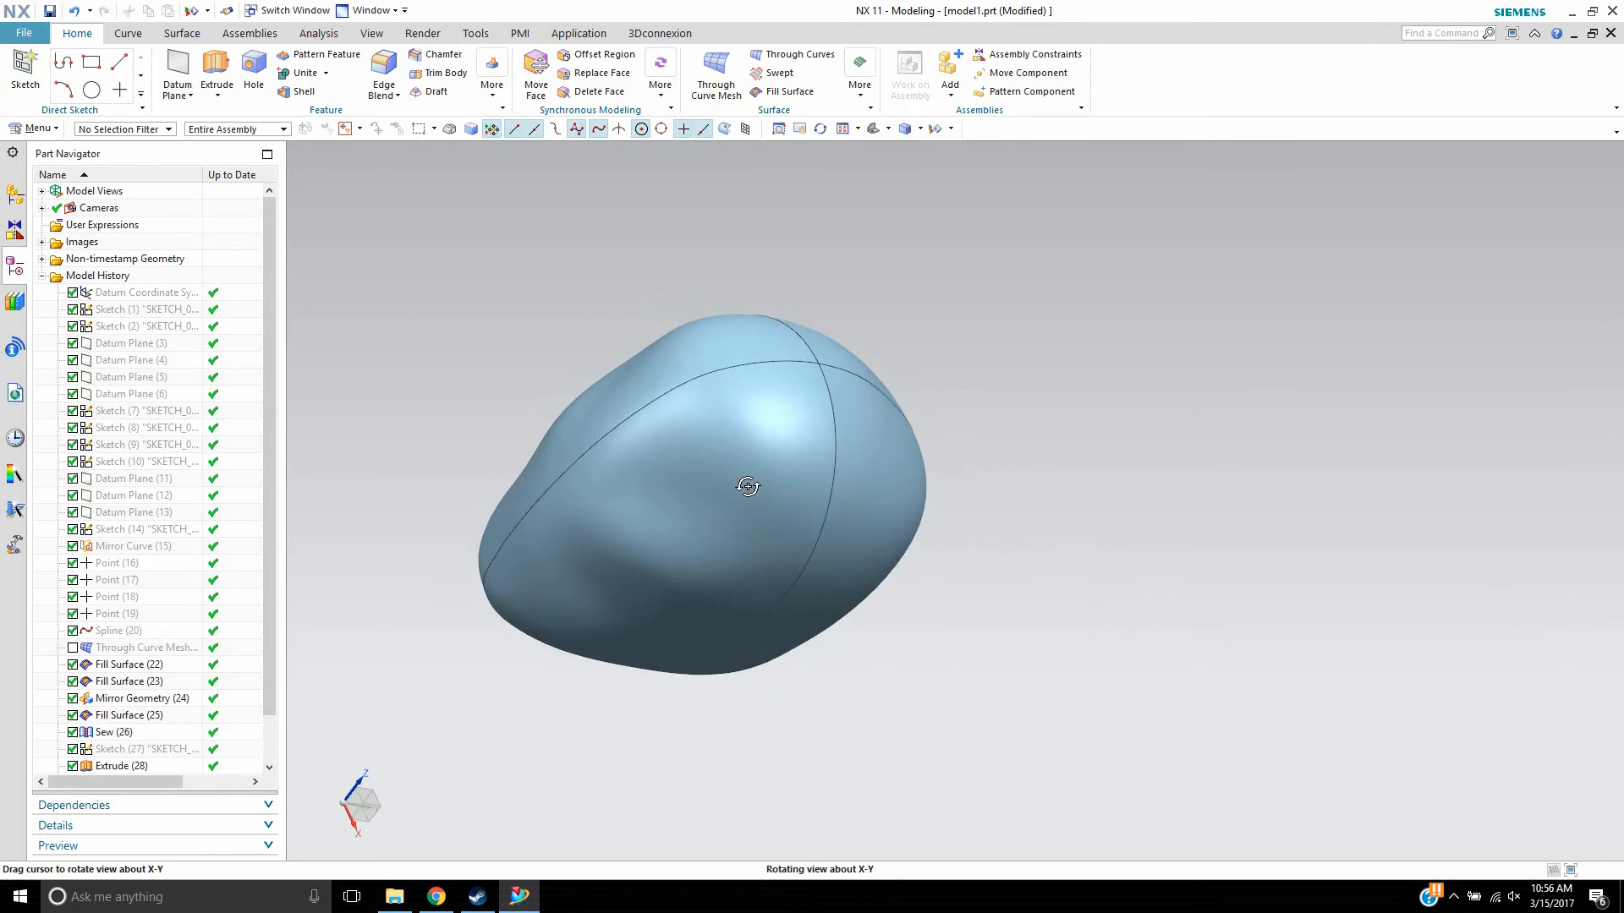
drag(747, 486, 761, 475)
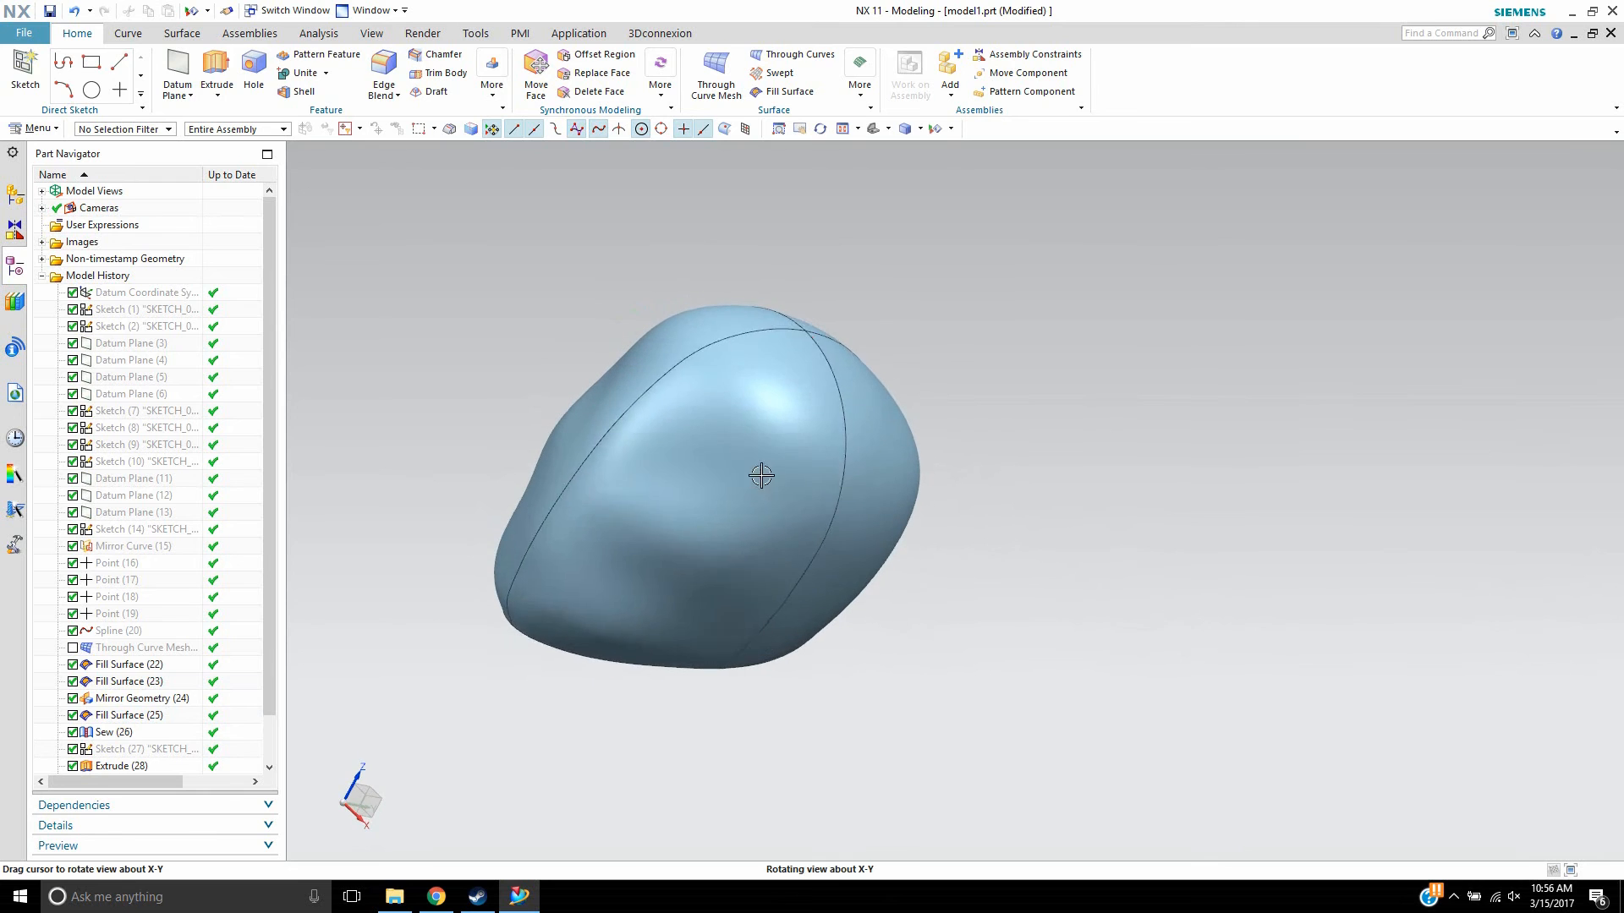
drag(761, 475, 994, 447)
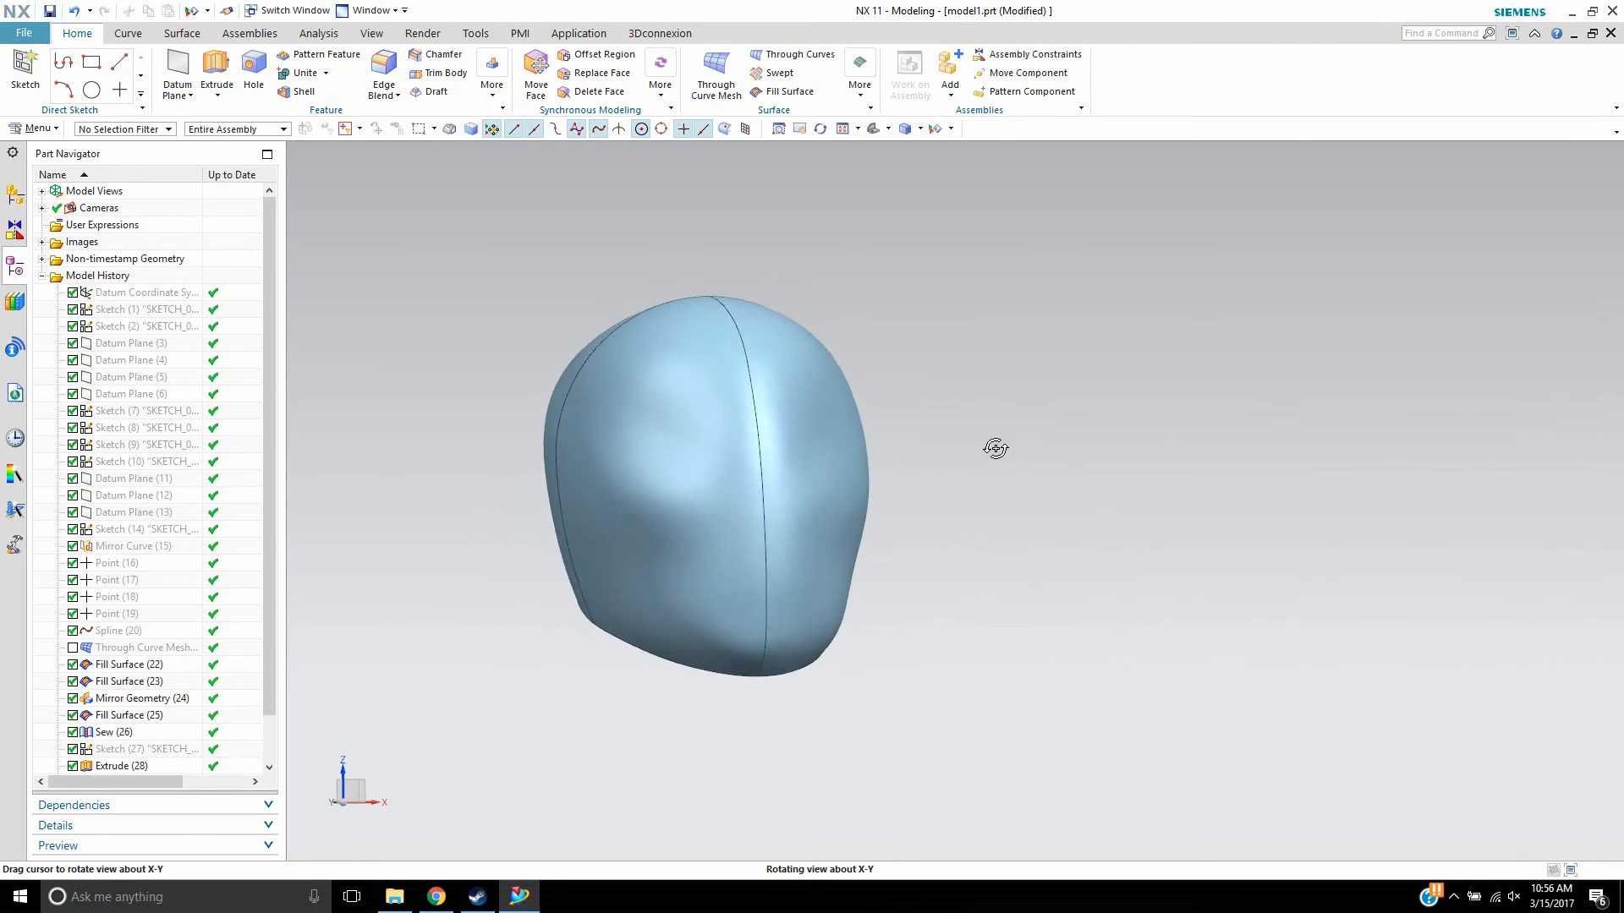
drag(994, 448, 1064, 435)
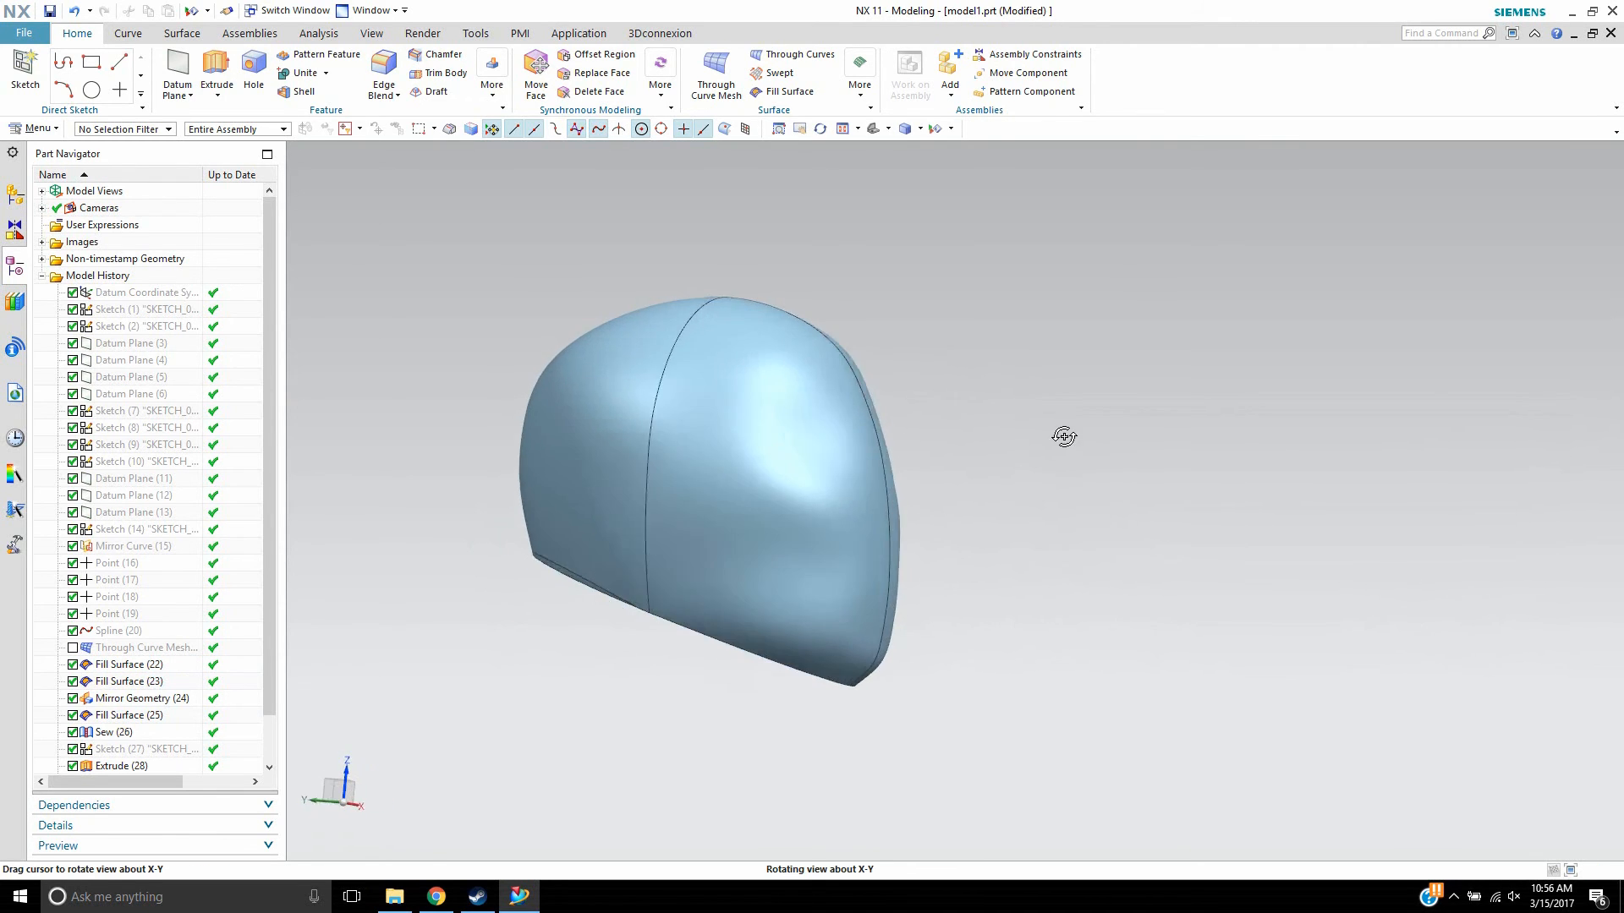
drag(1064, 435, 941, 437)
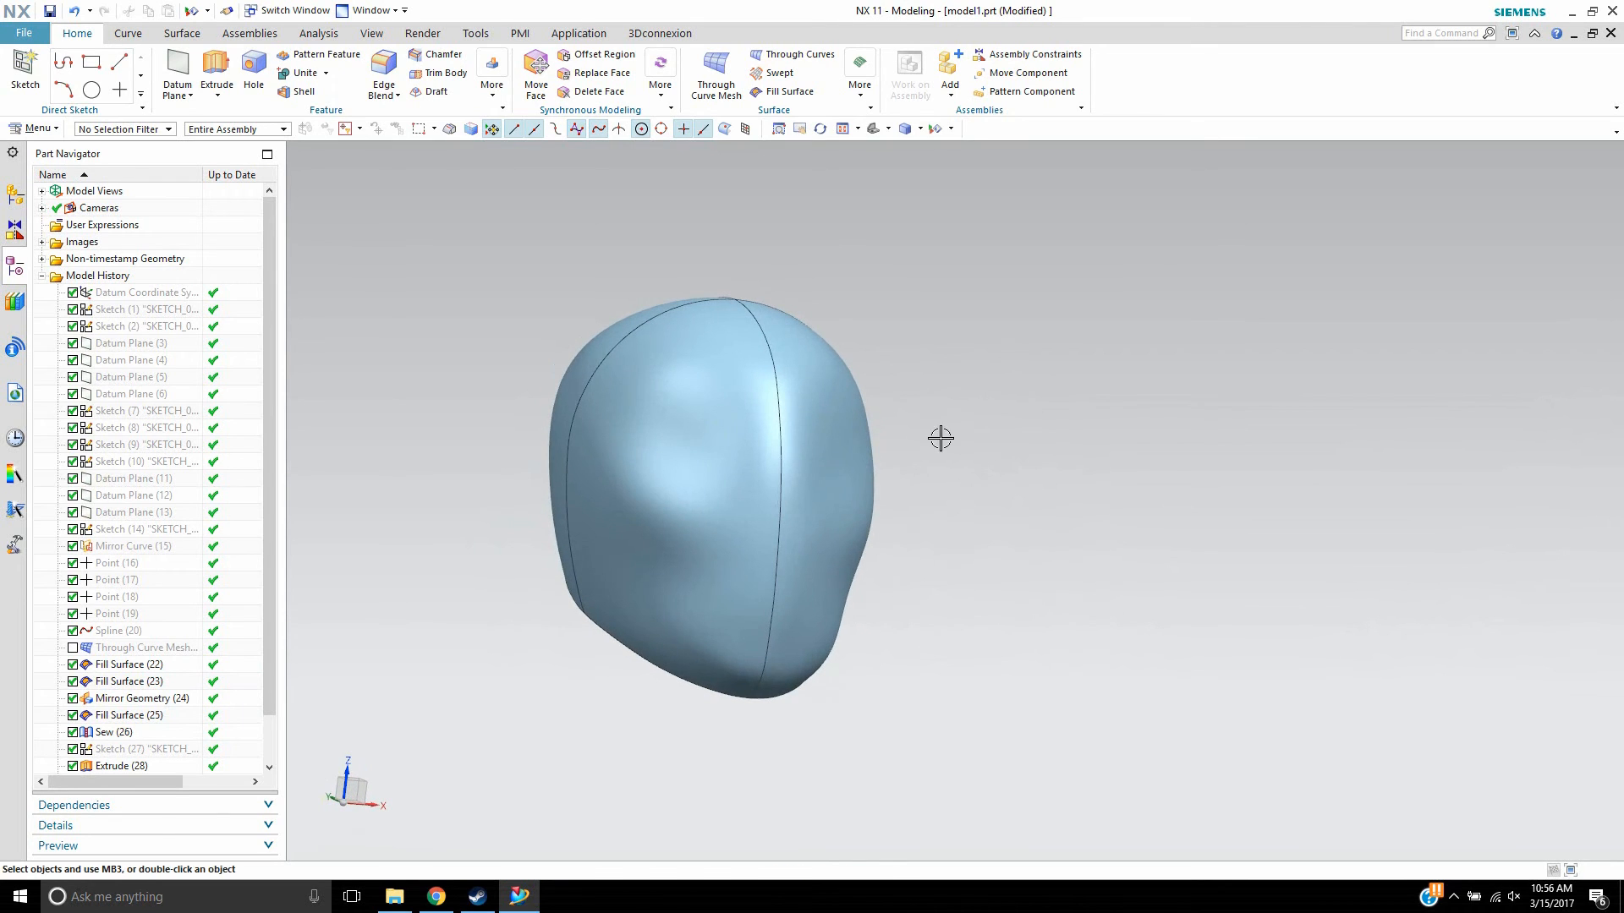
mouse_move(890, 303)
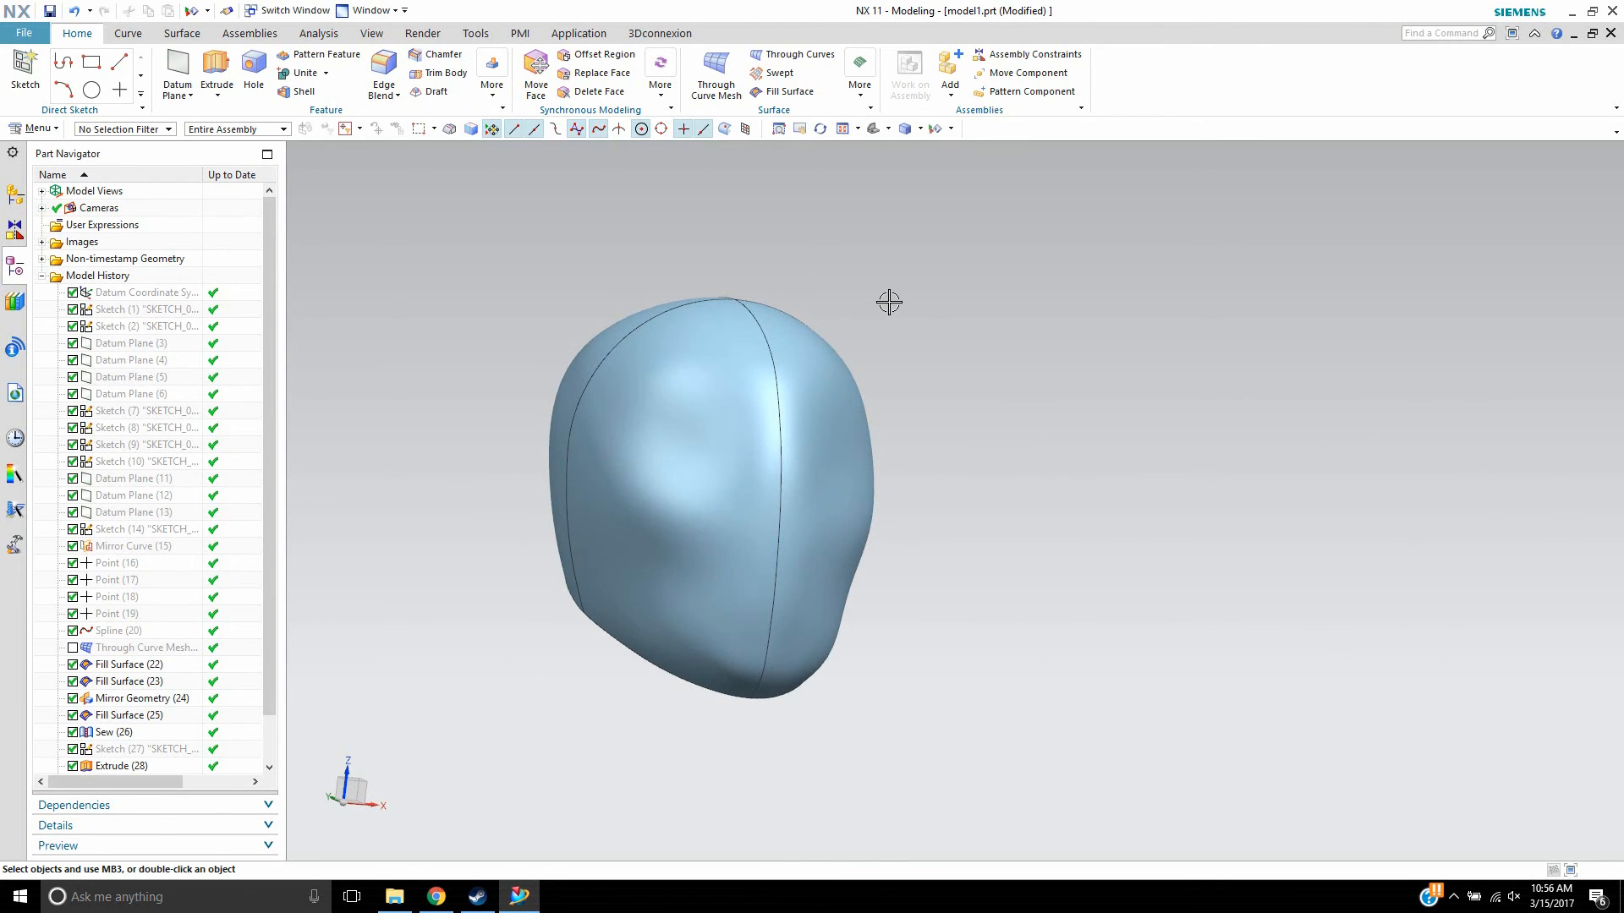
scroll(down, 3)
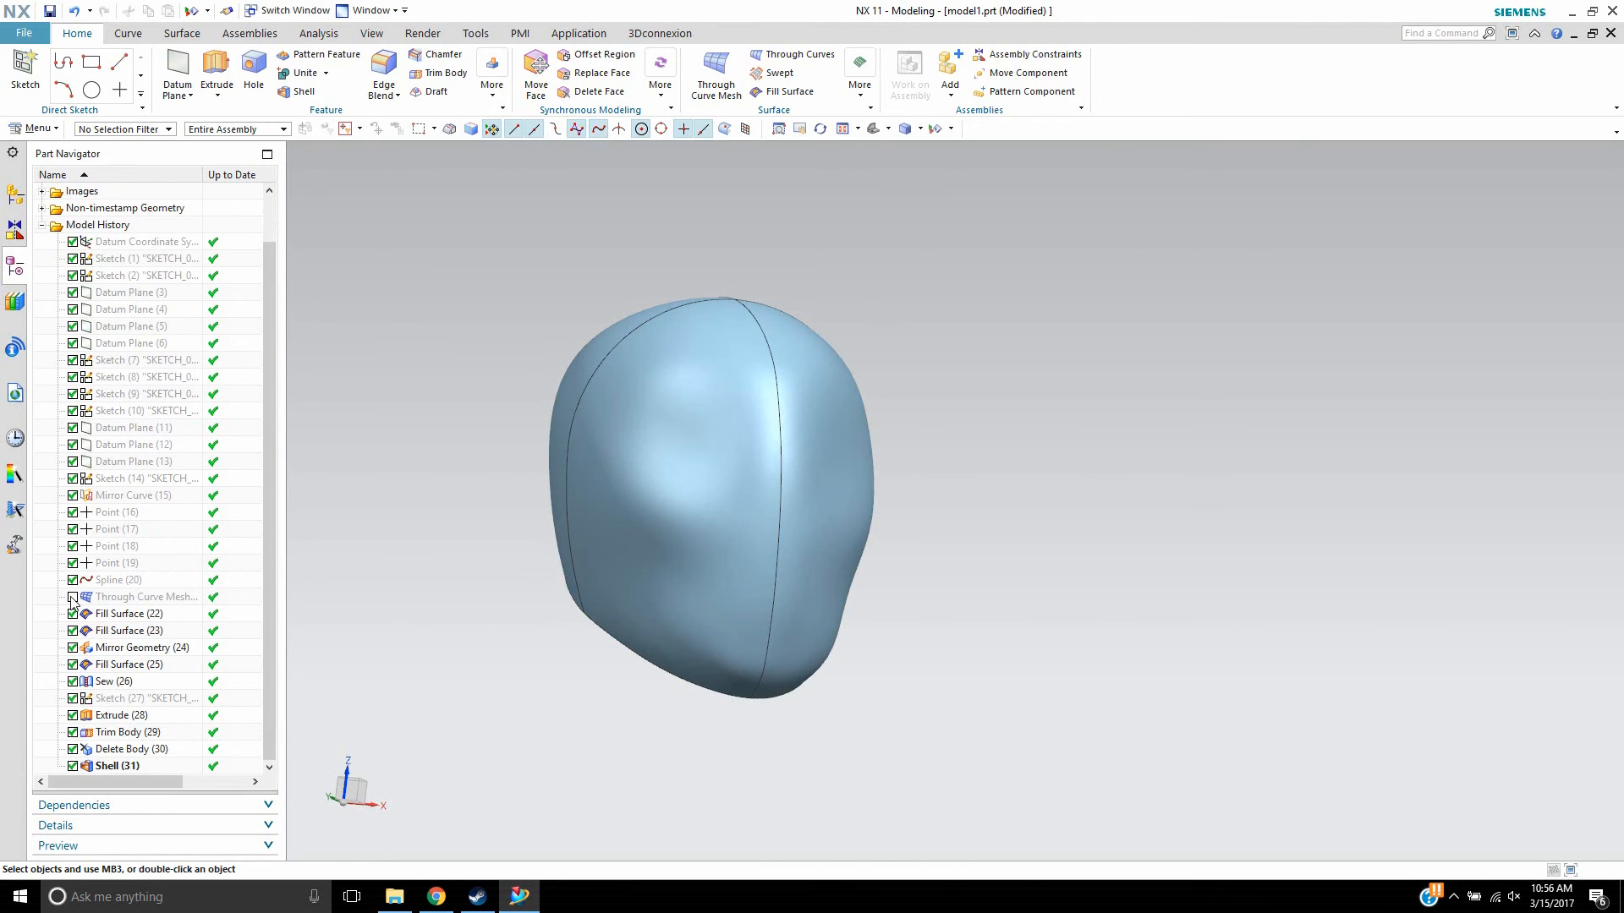
- Re-show the Through Curve Mesh head and drag it aside with Edit > Move Object
click(34, 127)
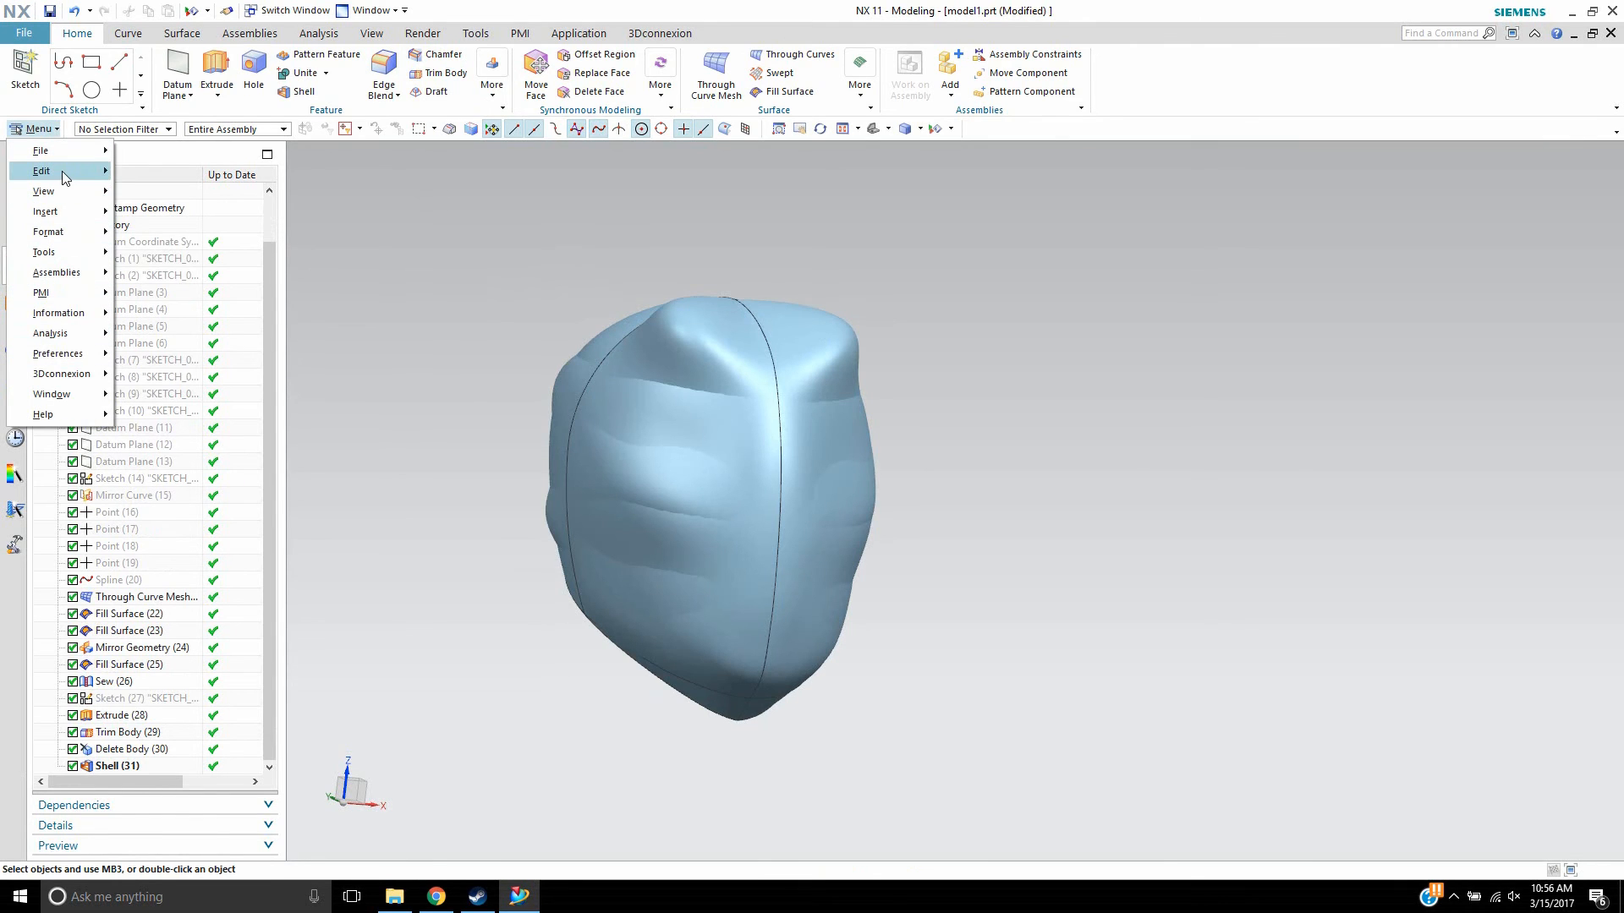
click(40, 171)
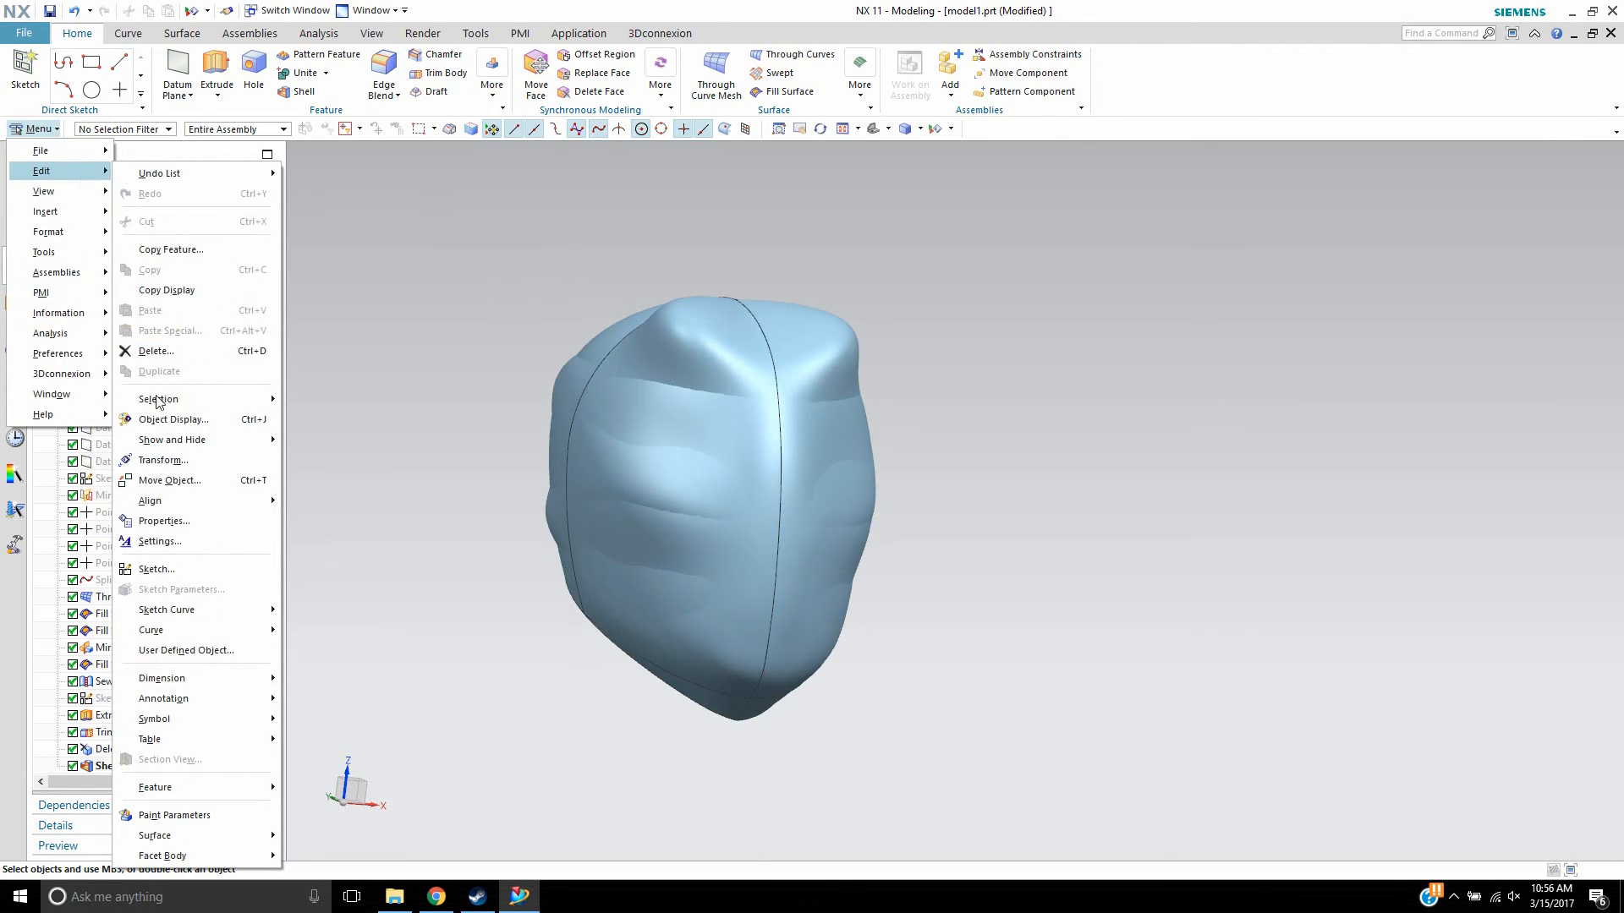
click(169, 481)
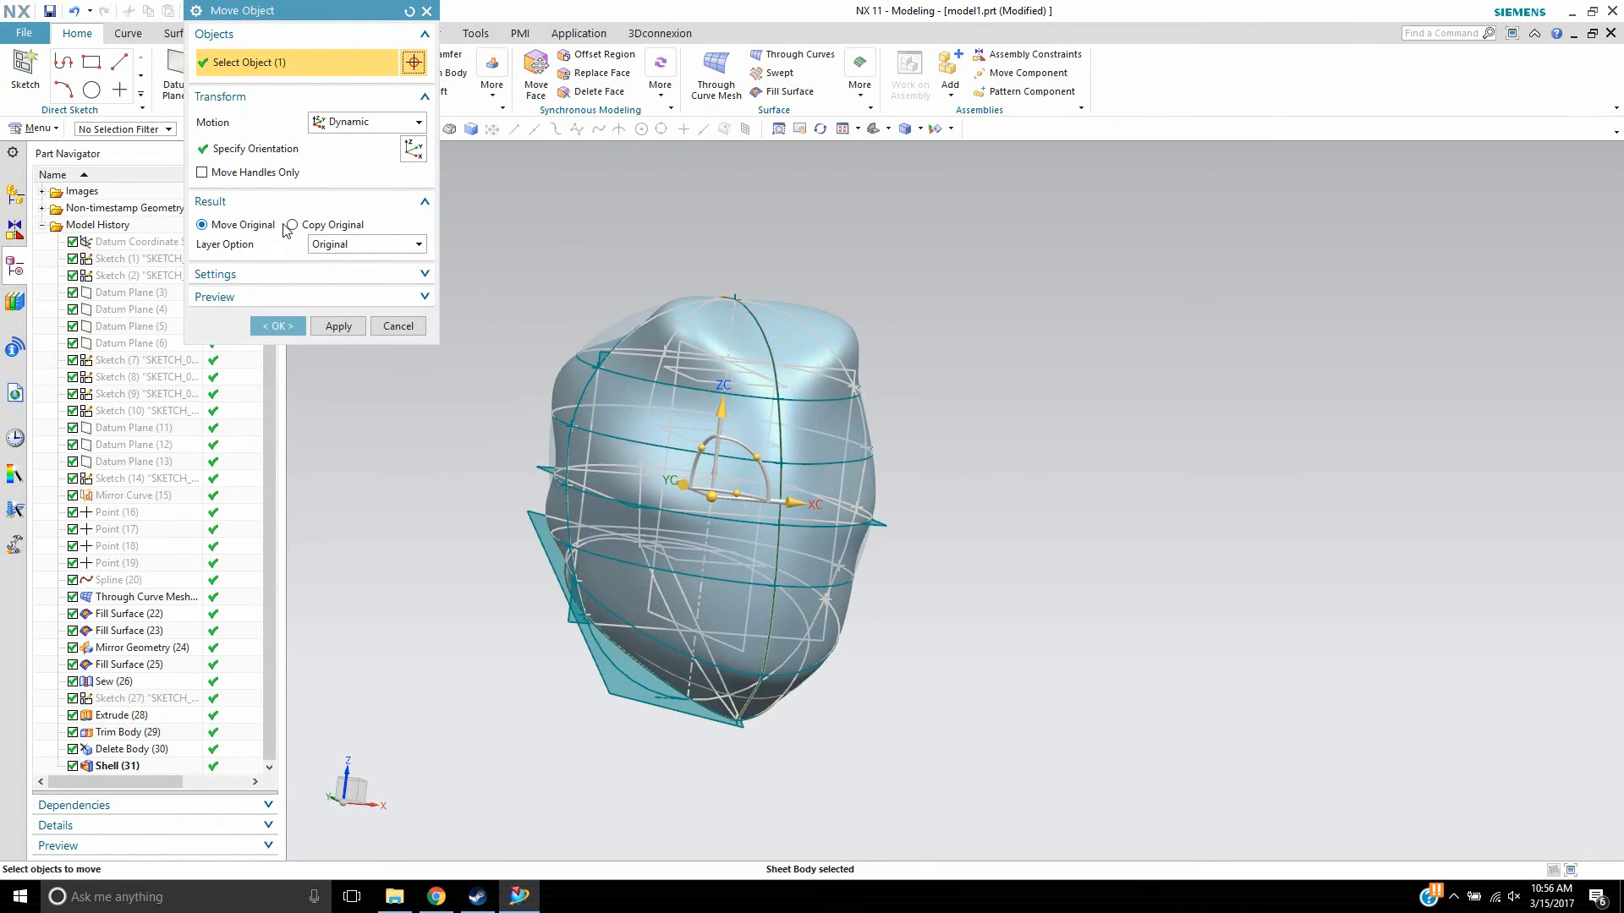
drag(813, 504, 1031, 521)
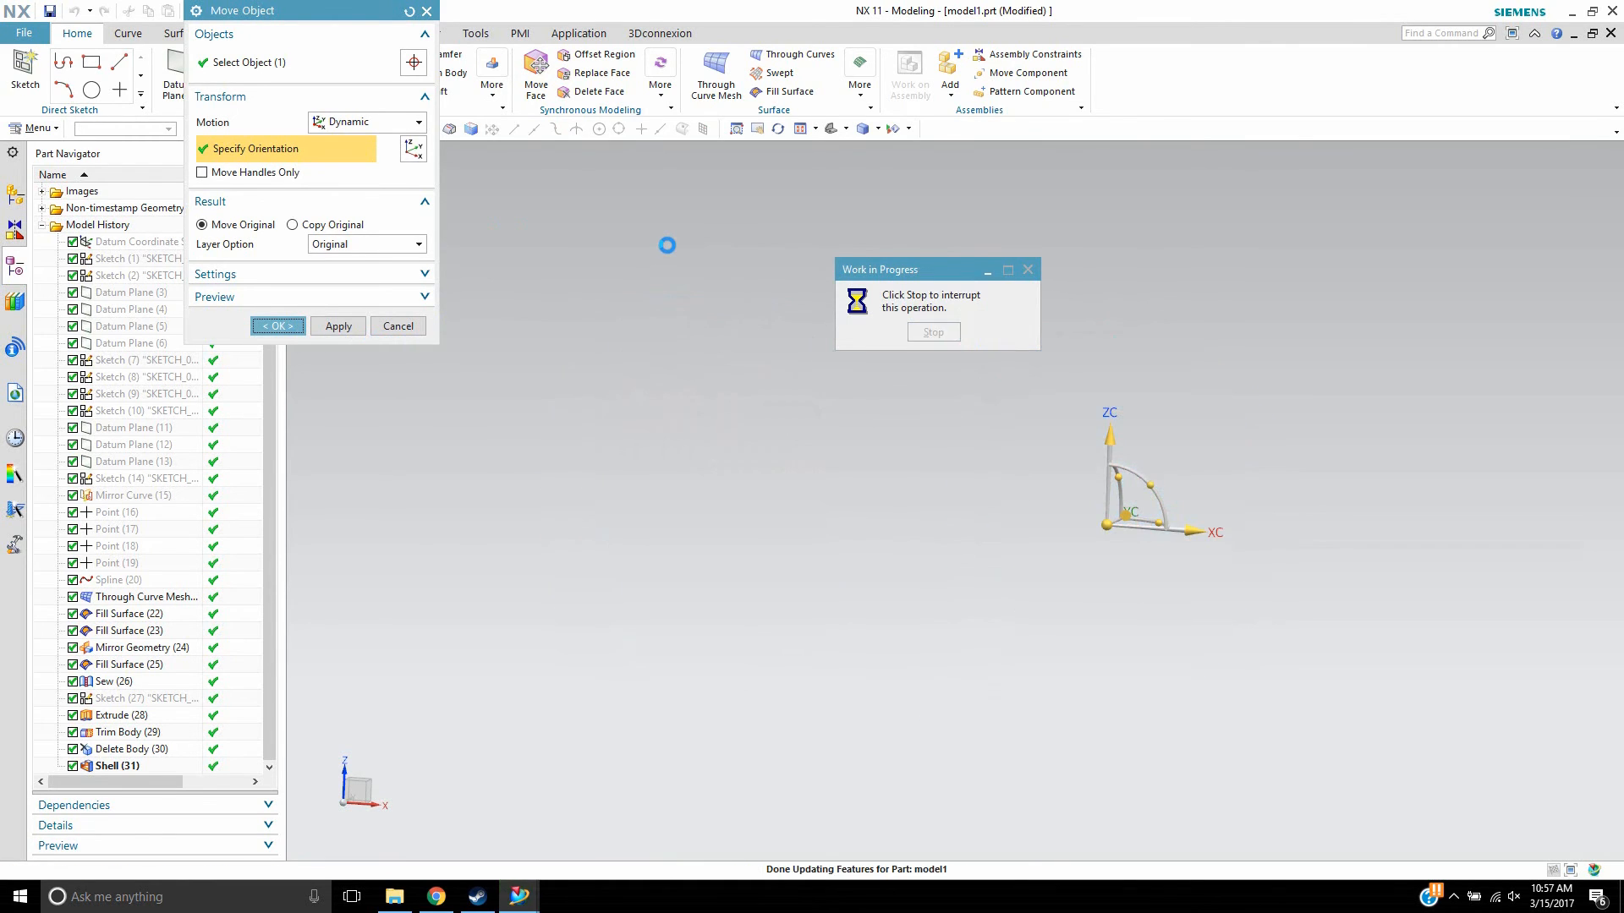
click(277, 326)
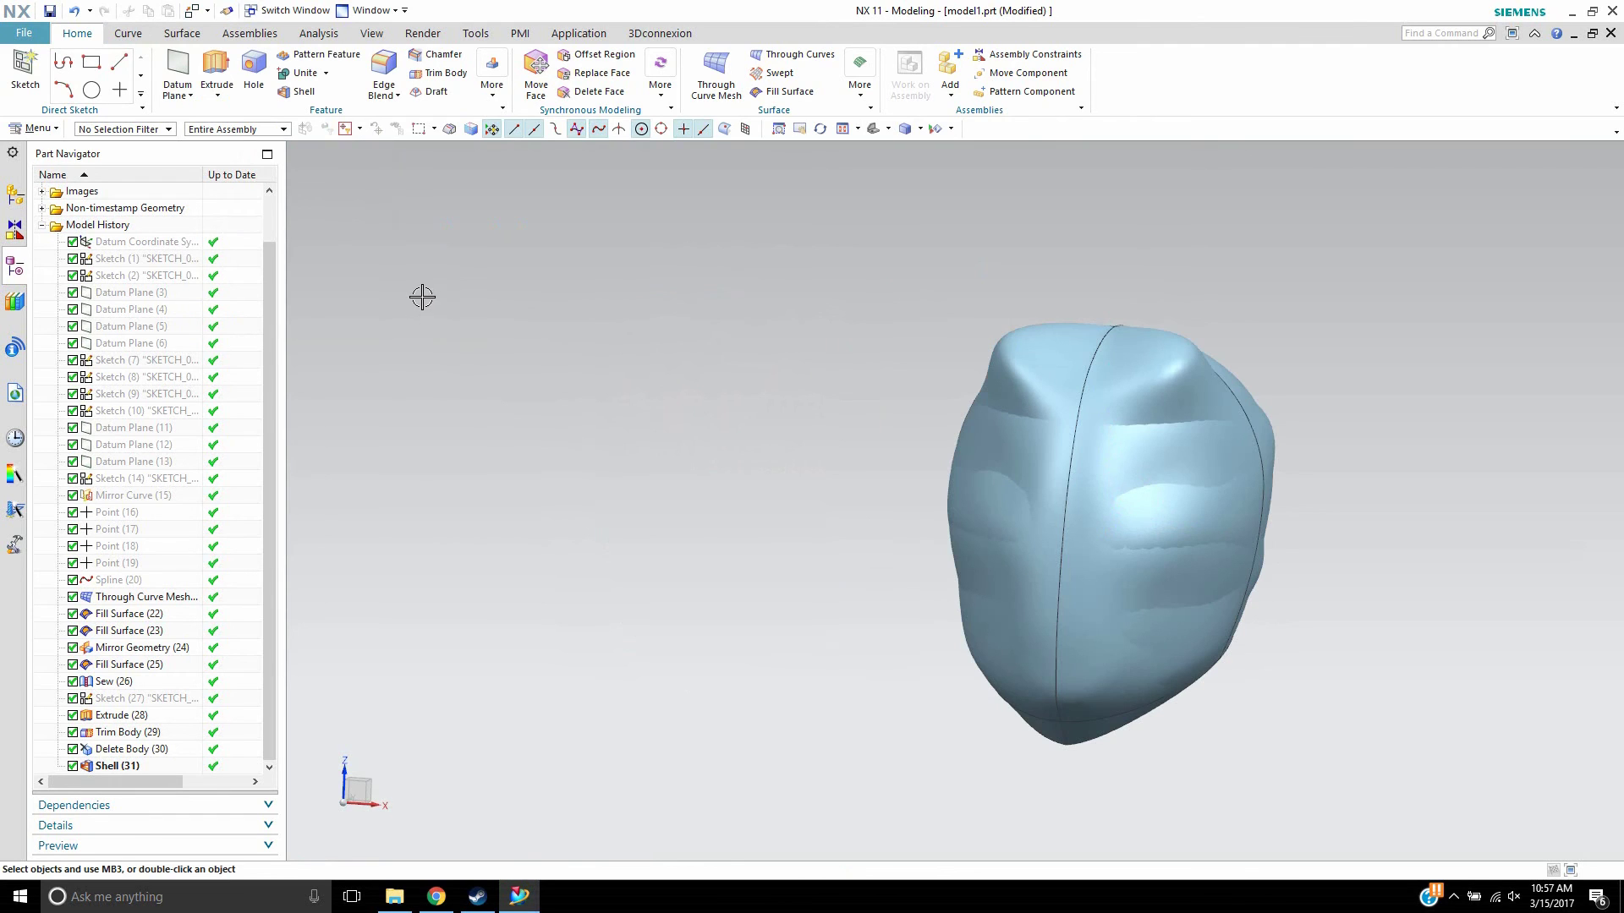
click(124, 128)
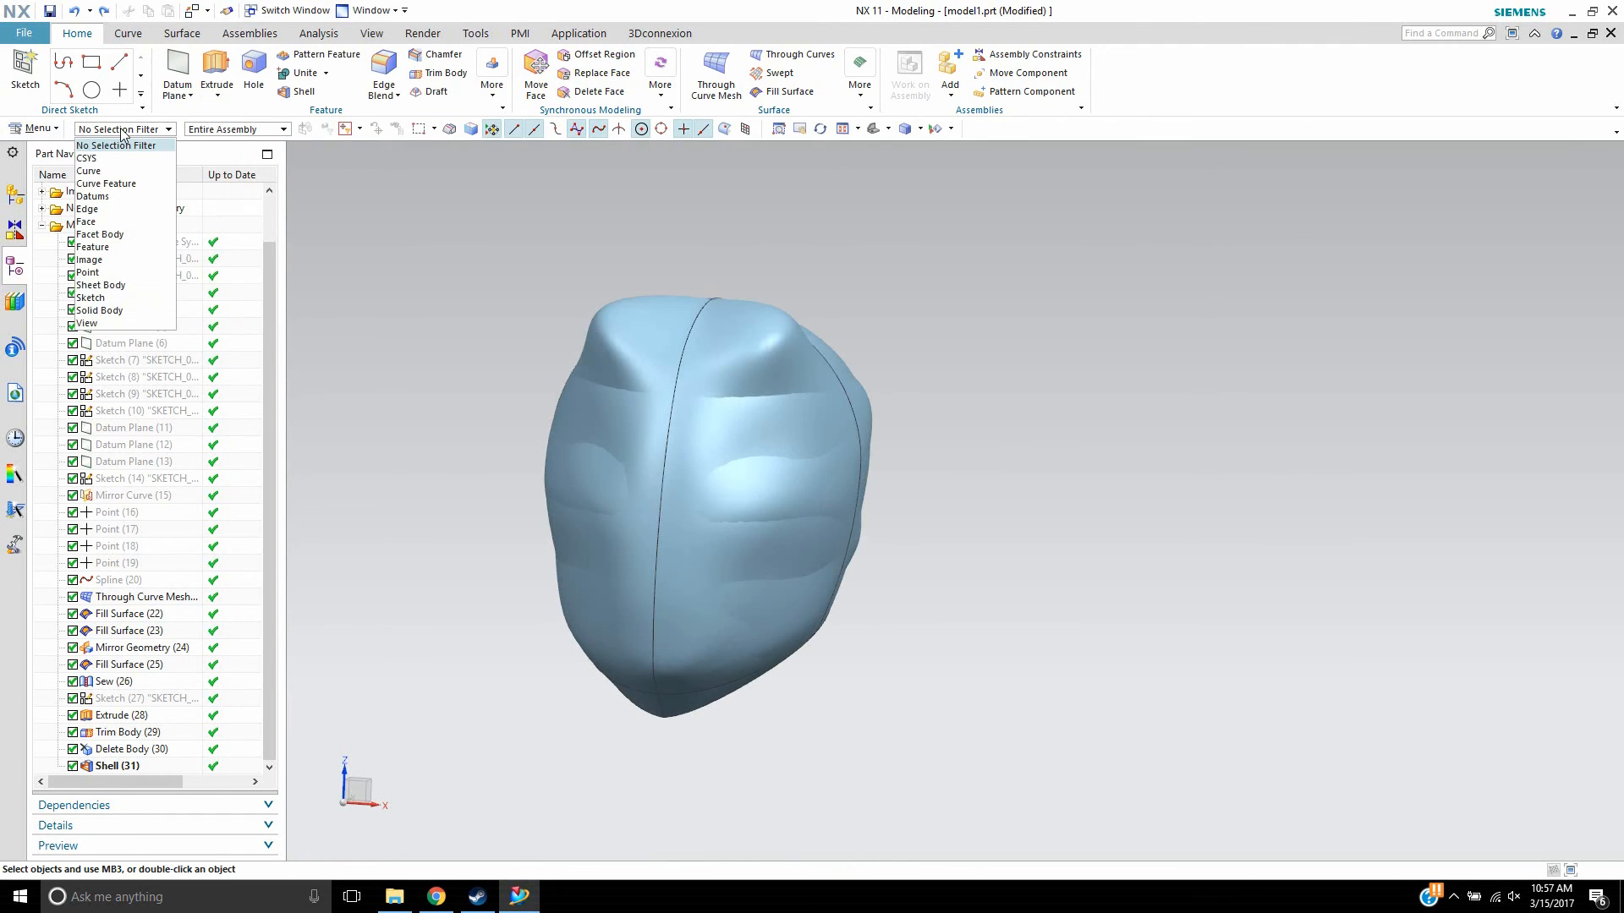
- Move Face the smooth shell's feature faces 226 mm to sit beside the lumpy head
click(33, 128)
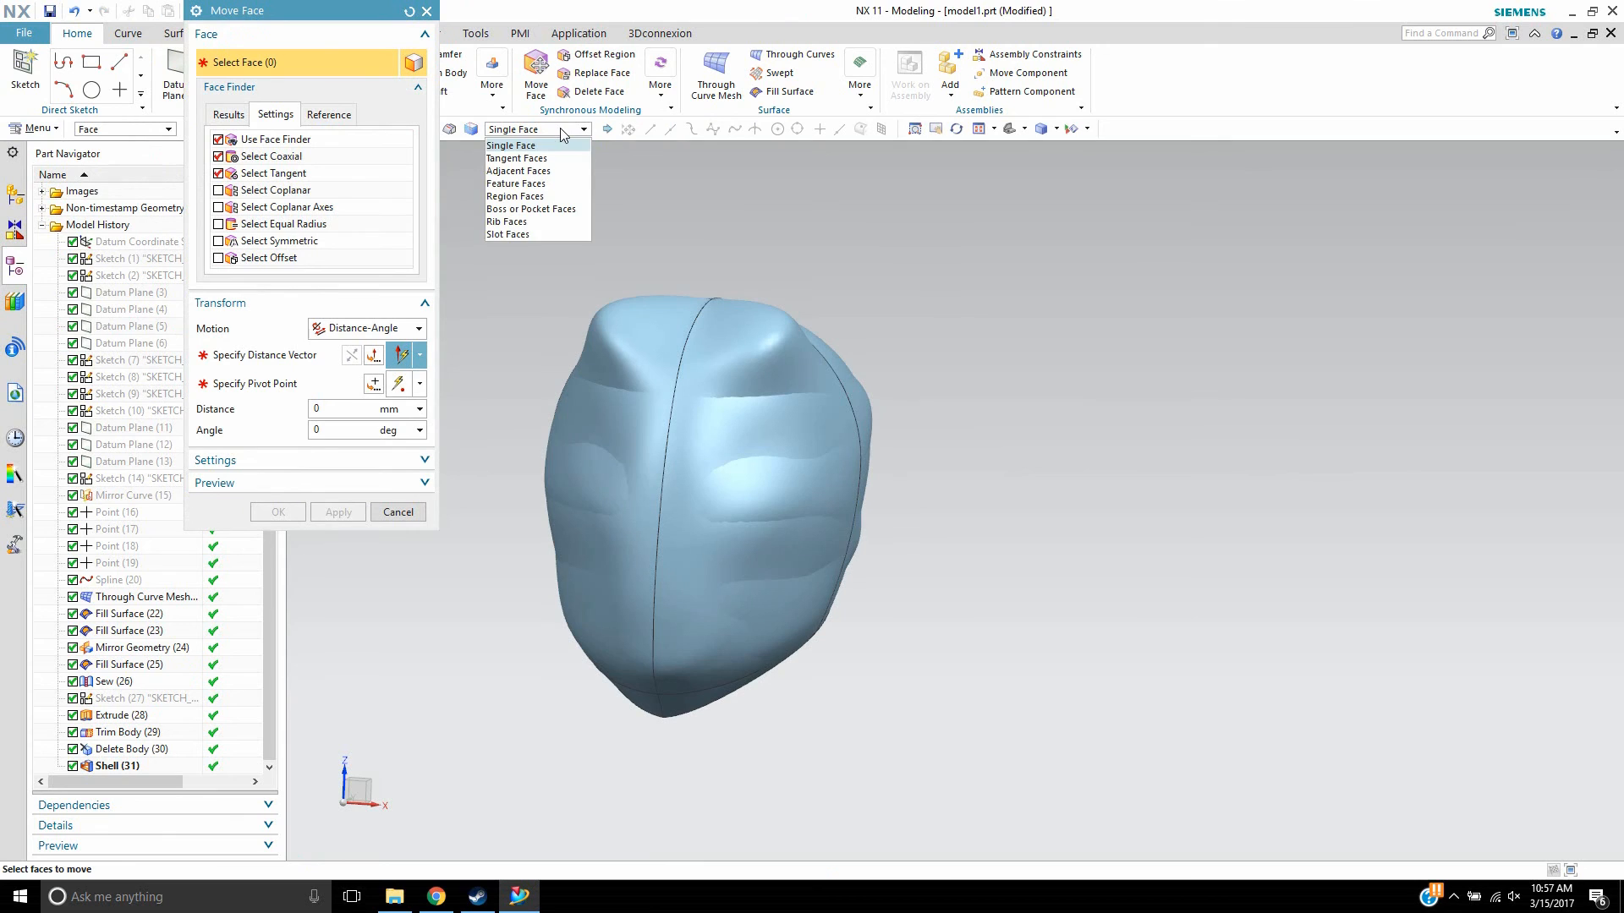
click(518, 184)
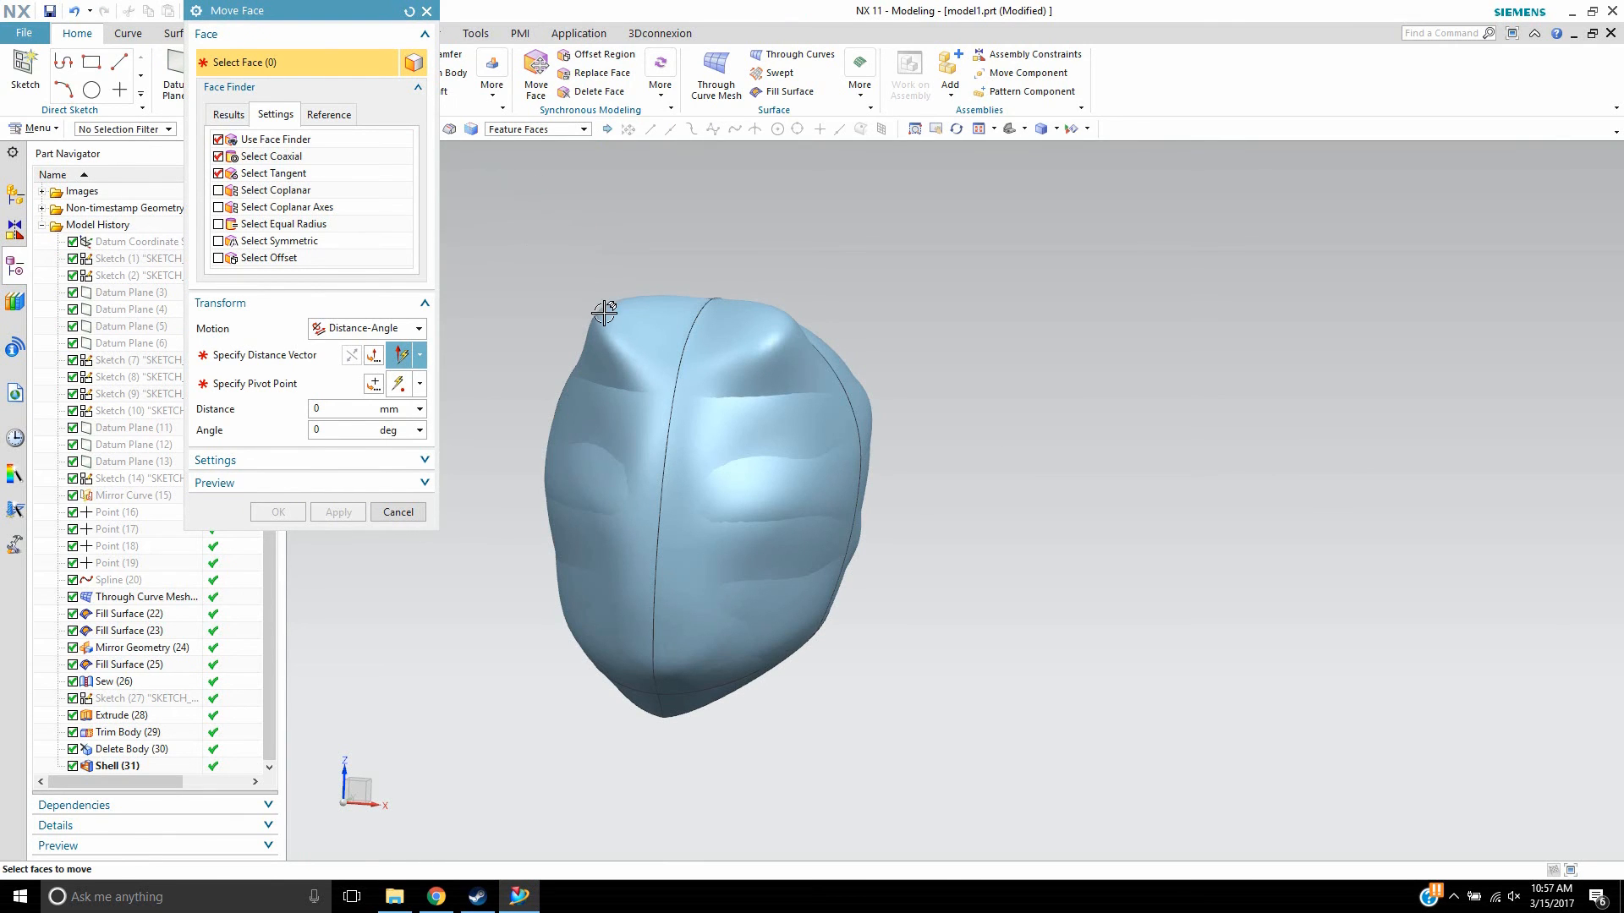
click(611, 319)
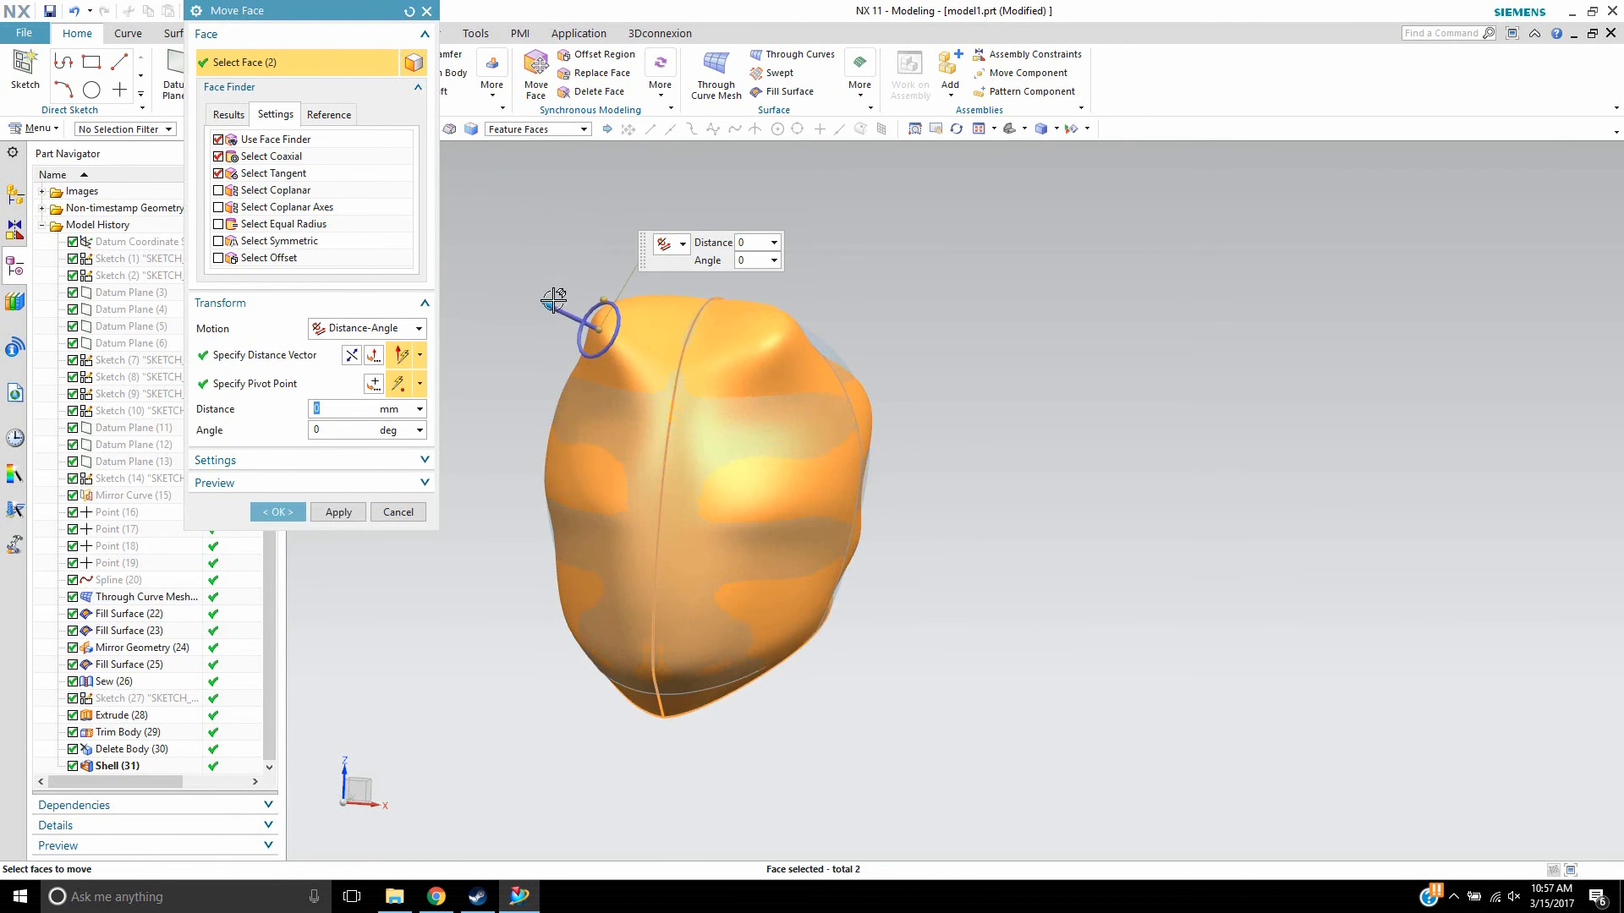
click(338, 511)
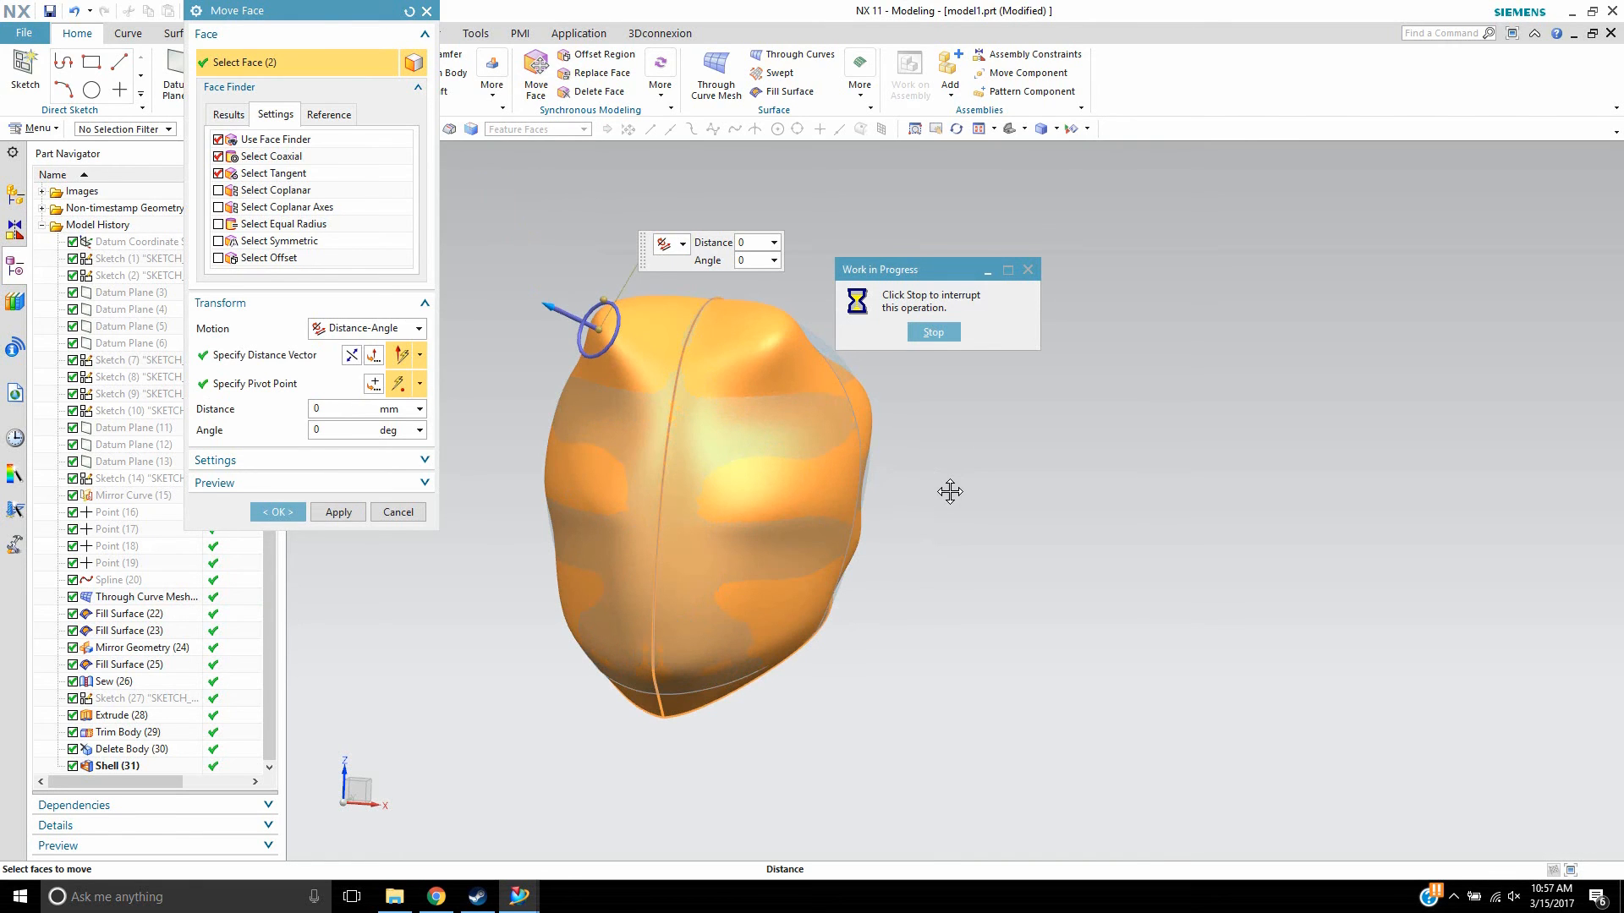
drag(591, 327, 1098, 567)
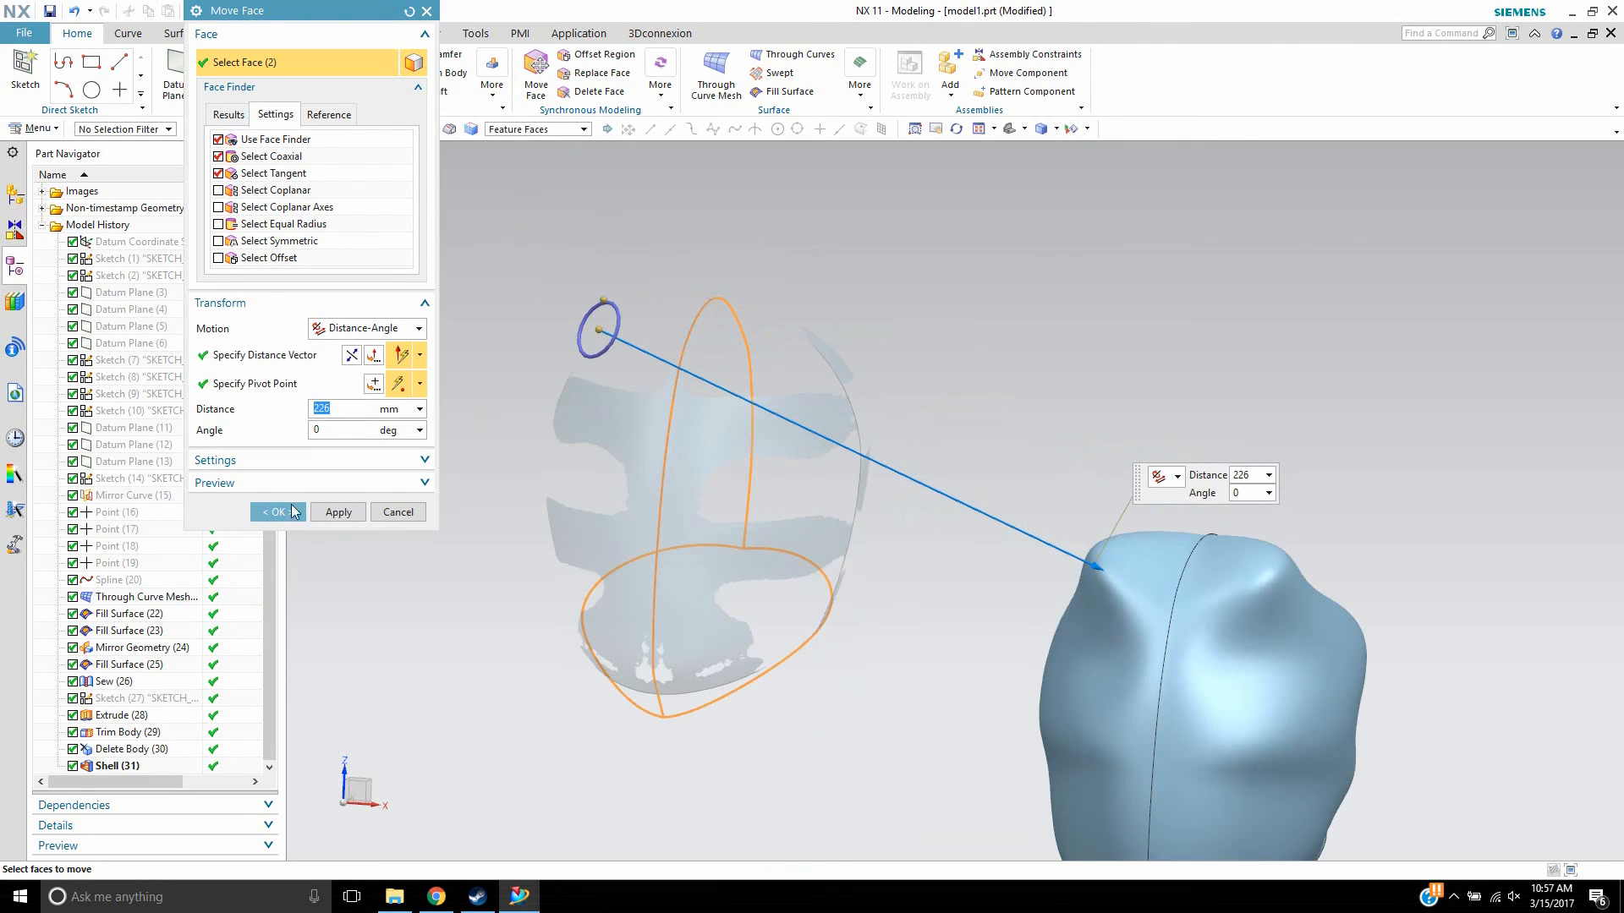
click(277, 512)
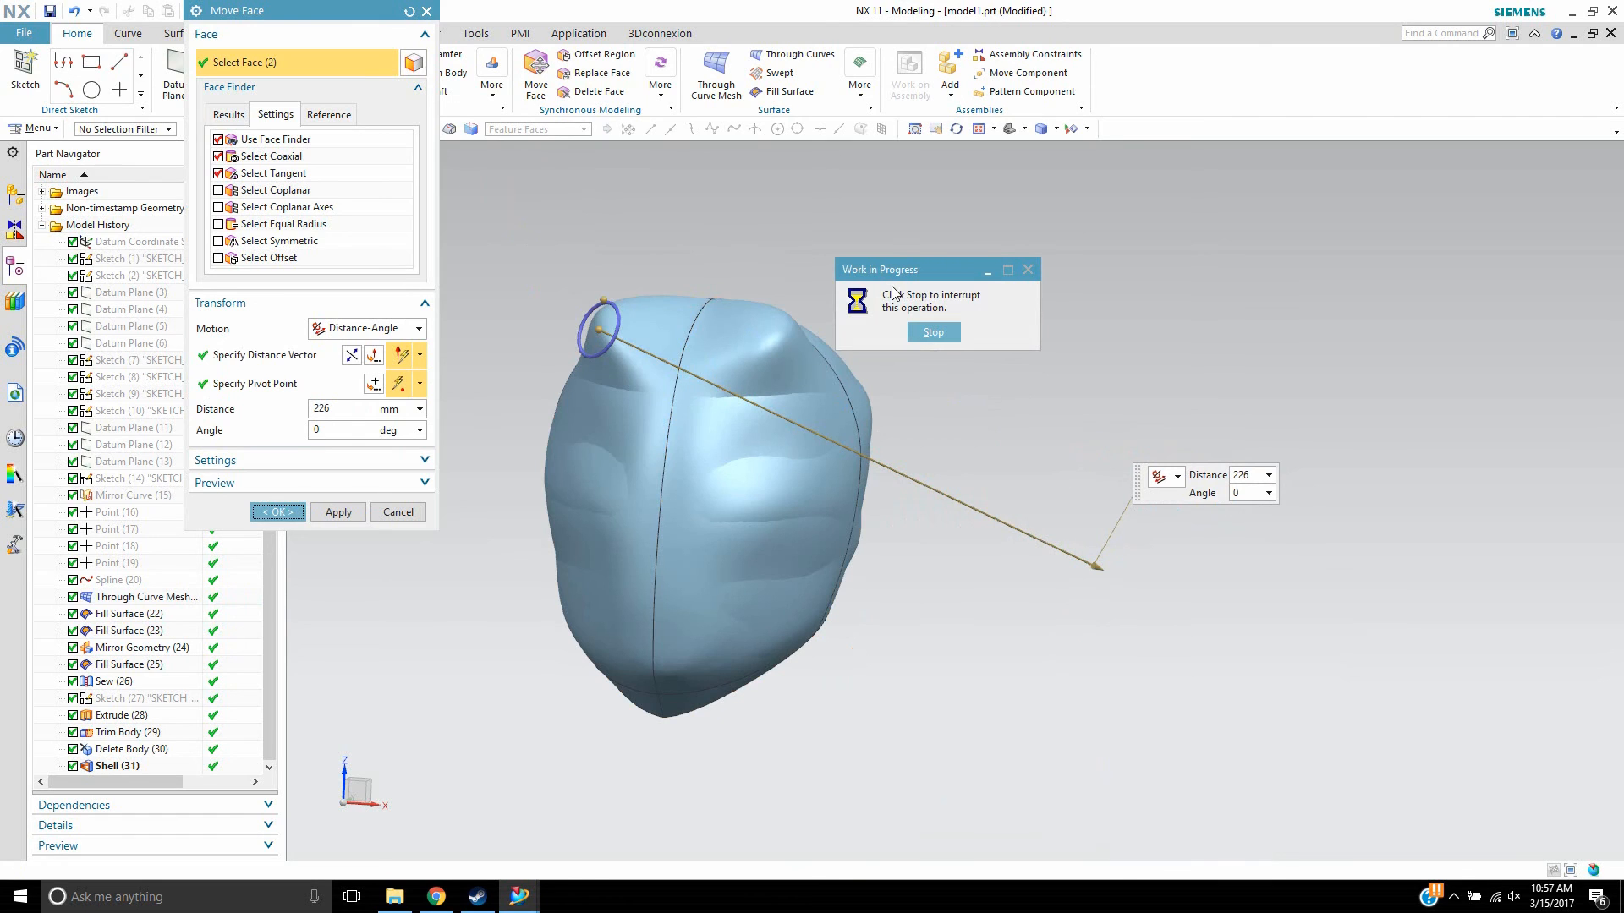
click(277, 512)
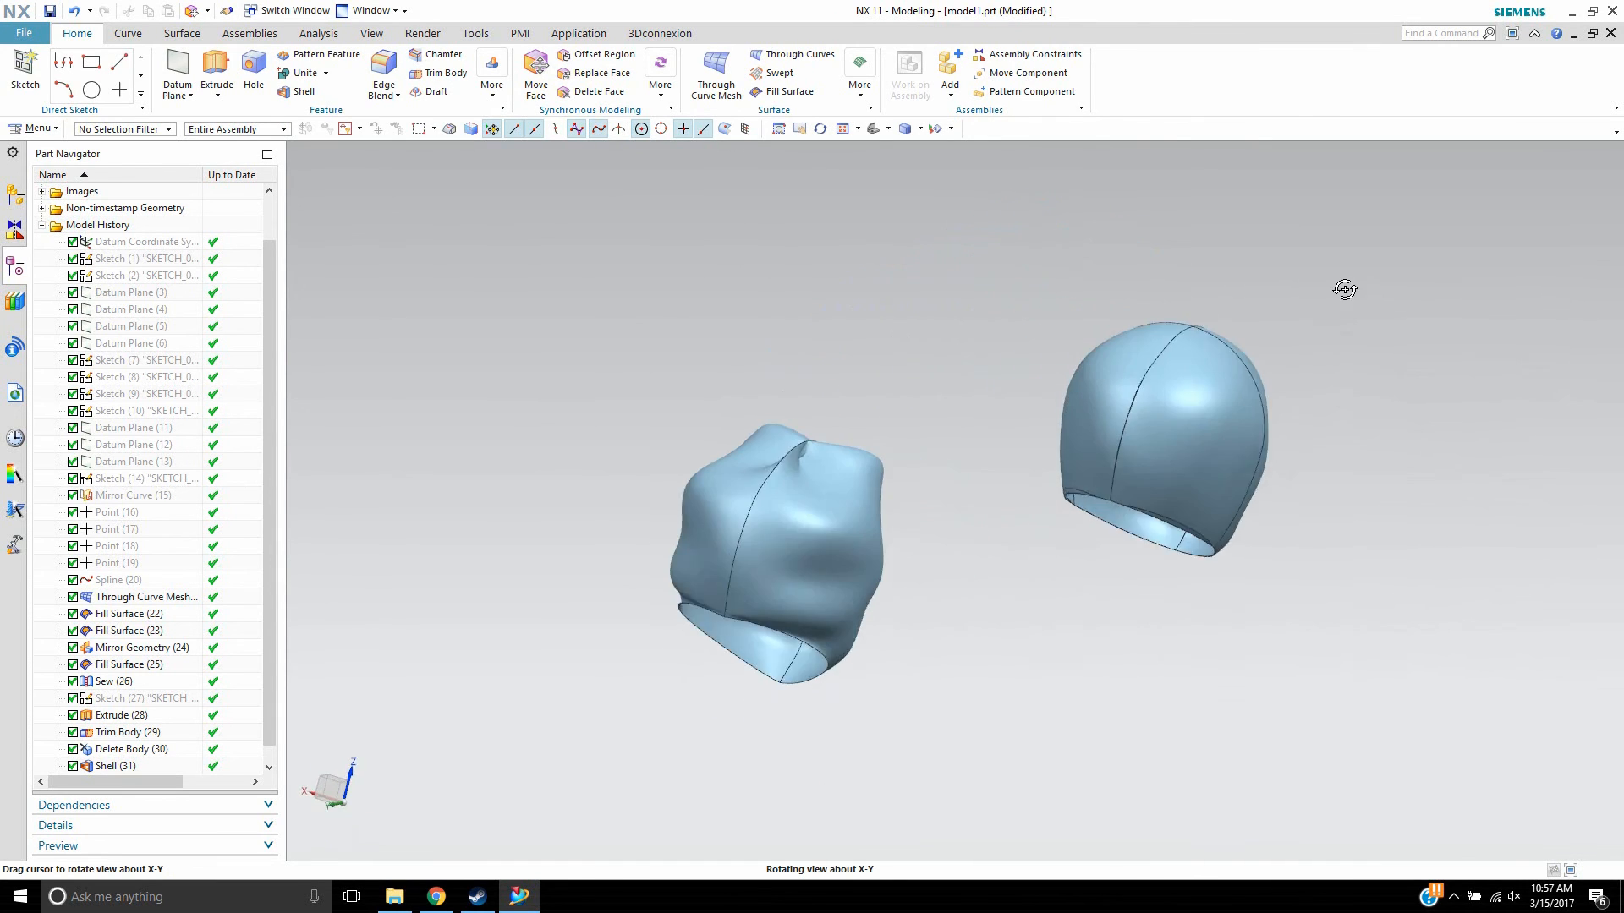
drag(1344, 289, 1154, 257)
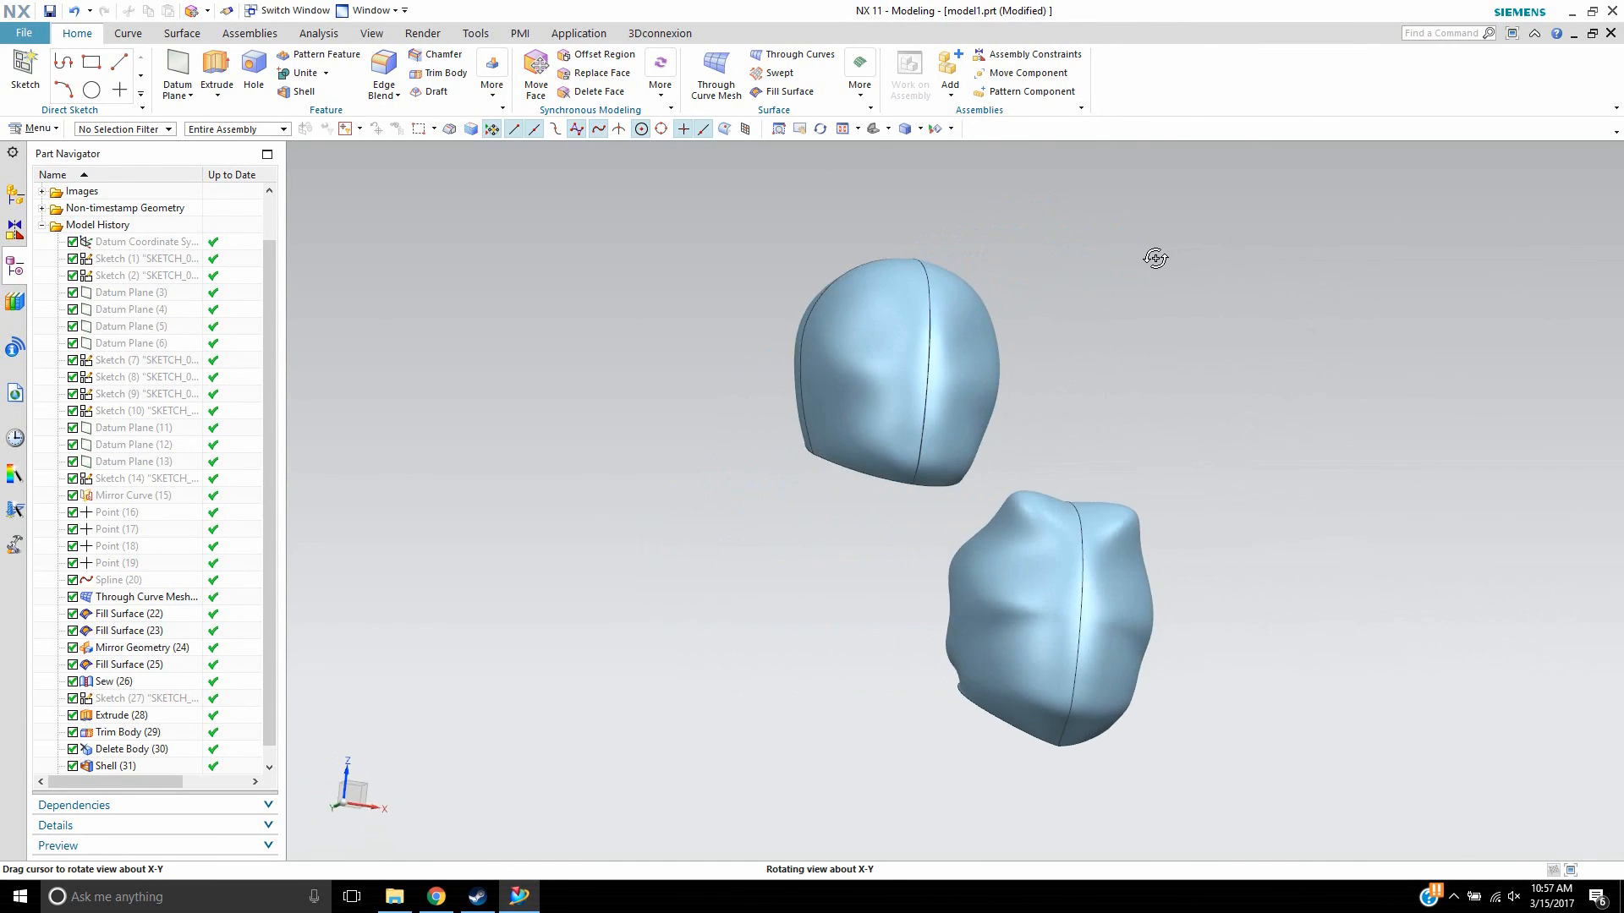
drag(1154, 257, 1113, 269)
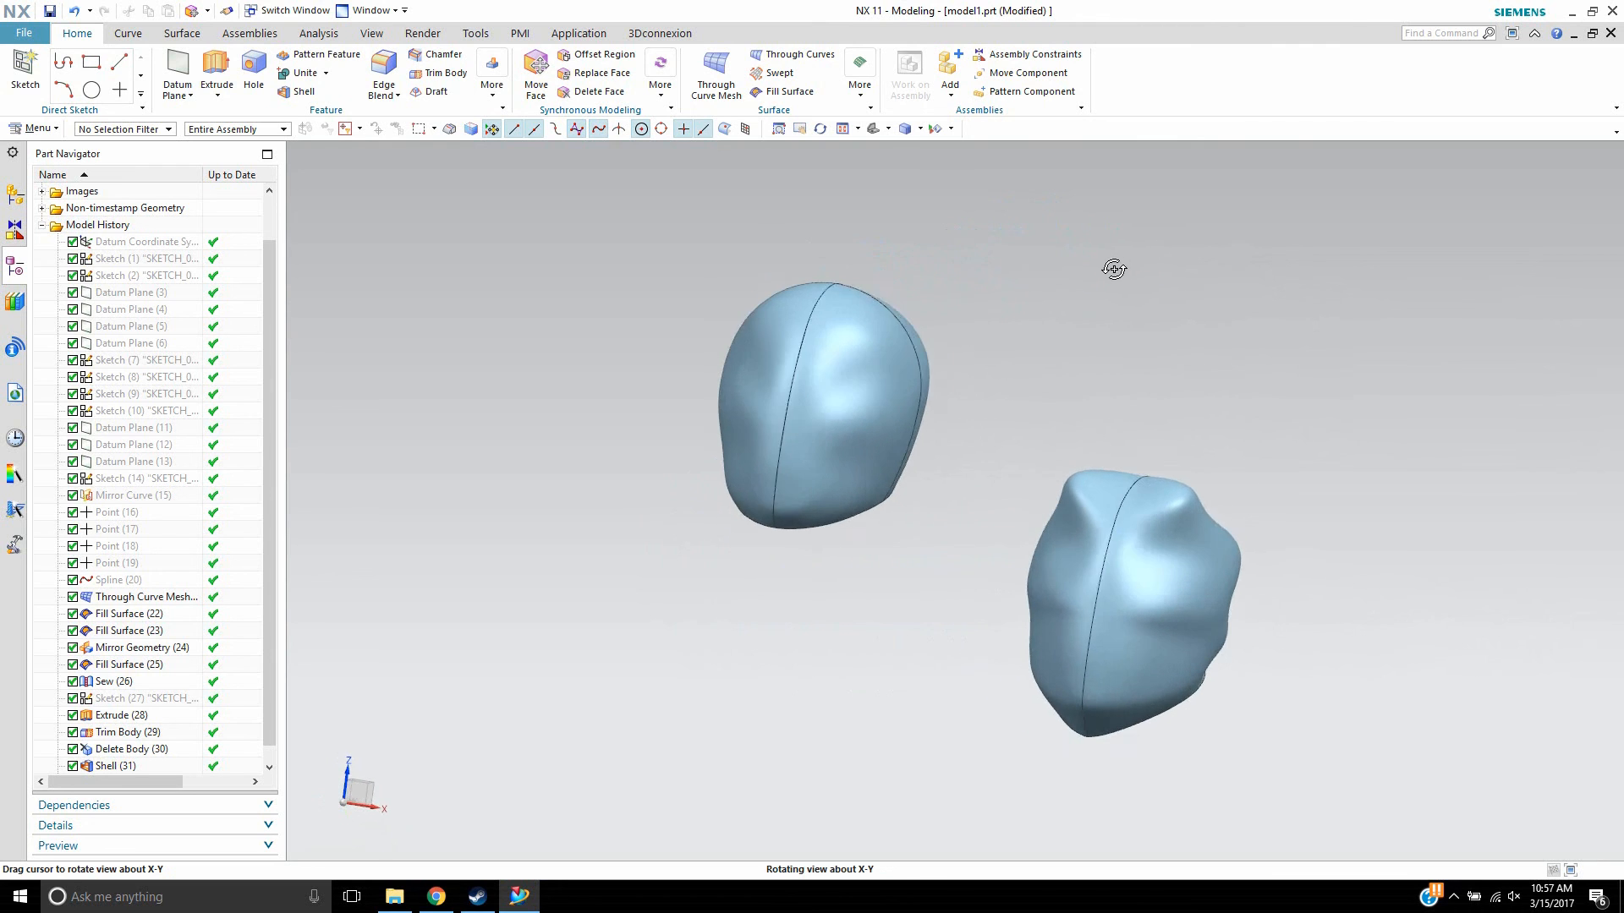
drag(1113, 269, 1213, 409)
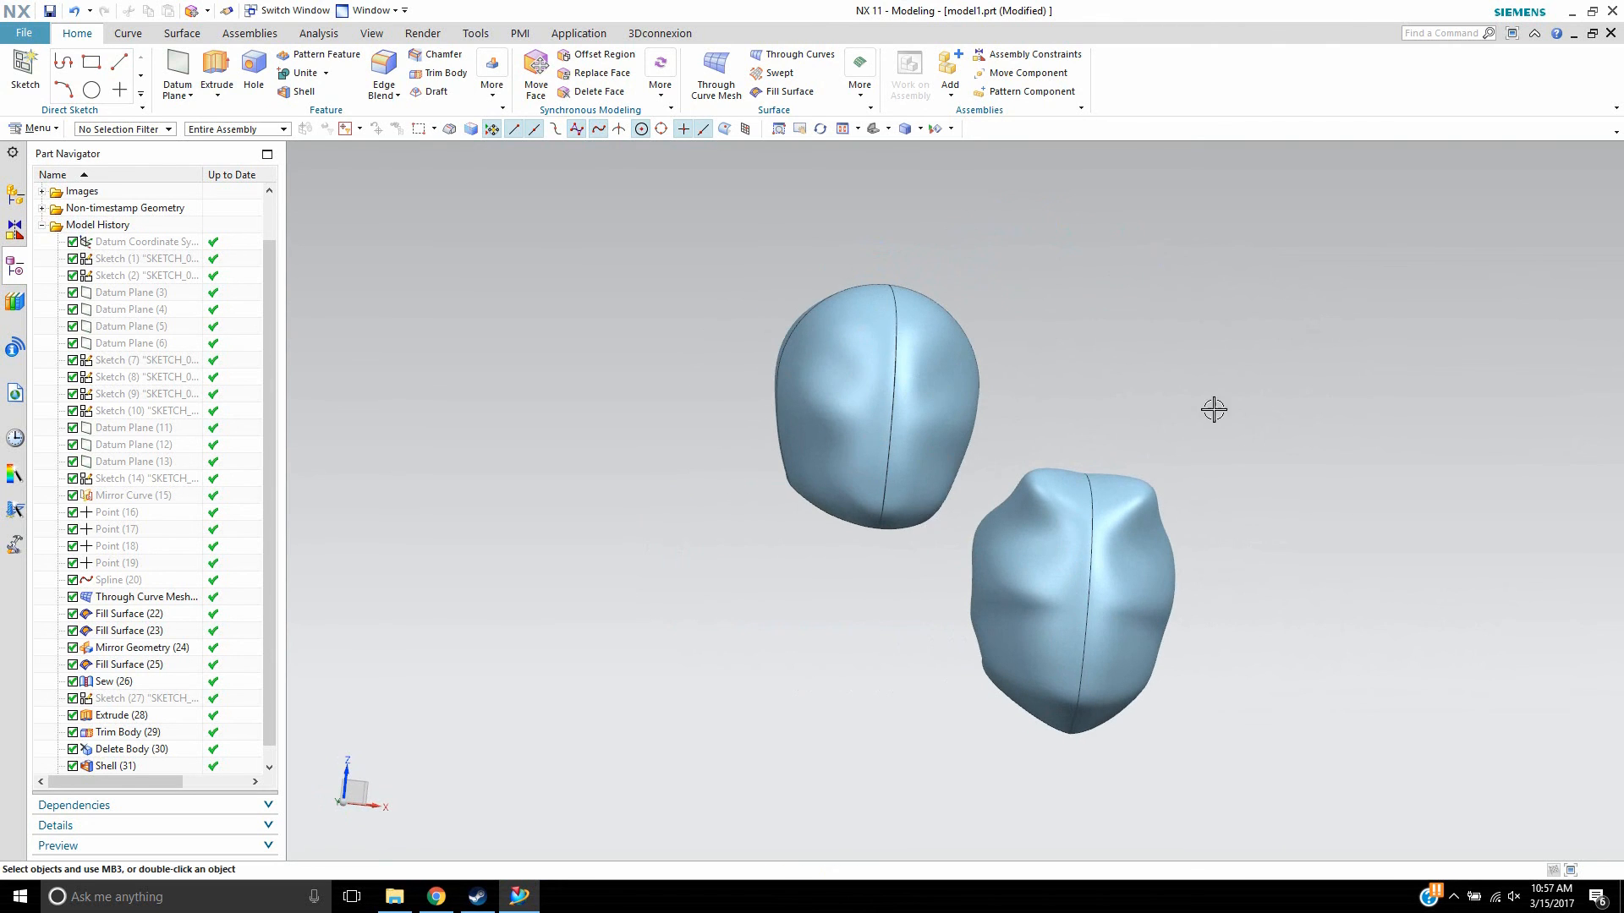
drag(1213, 409, 1029, 345)
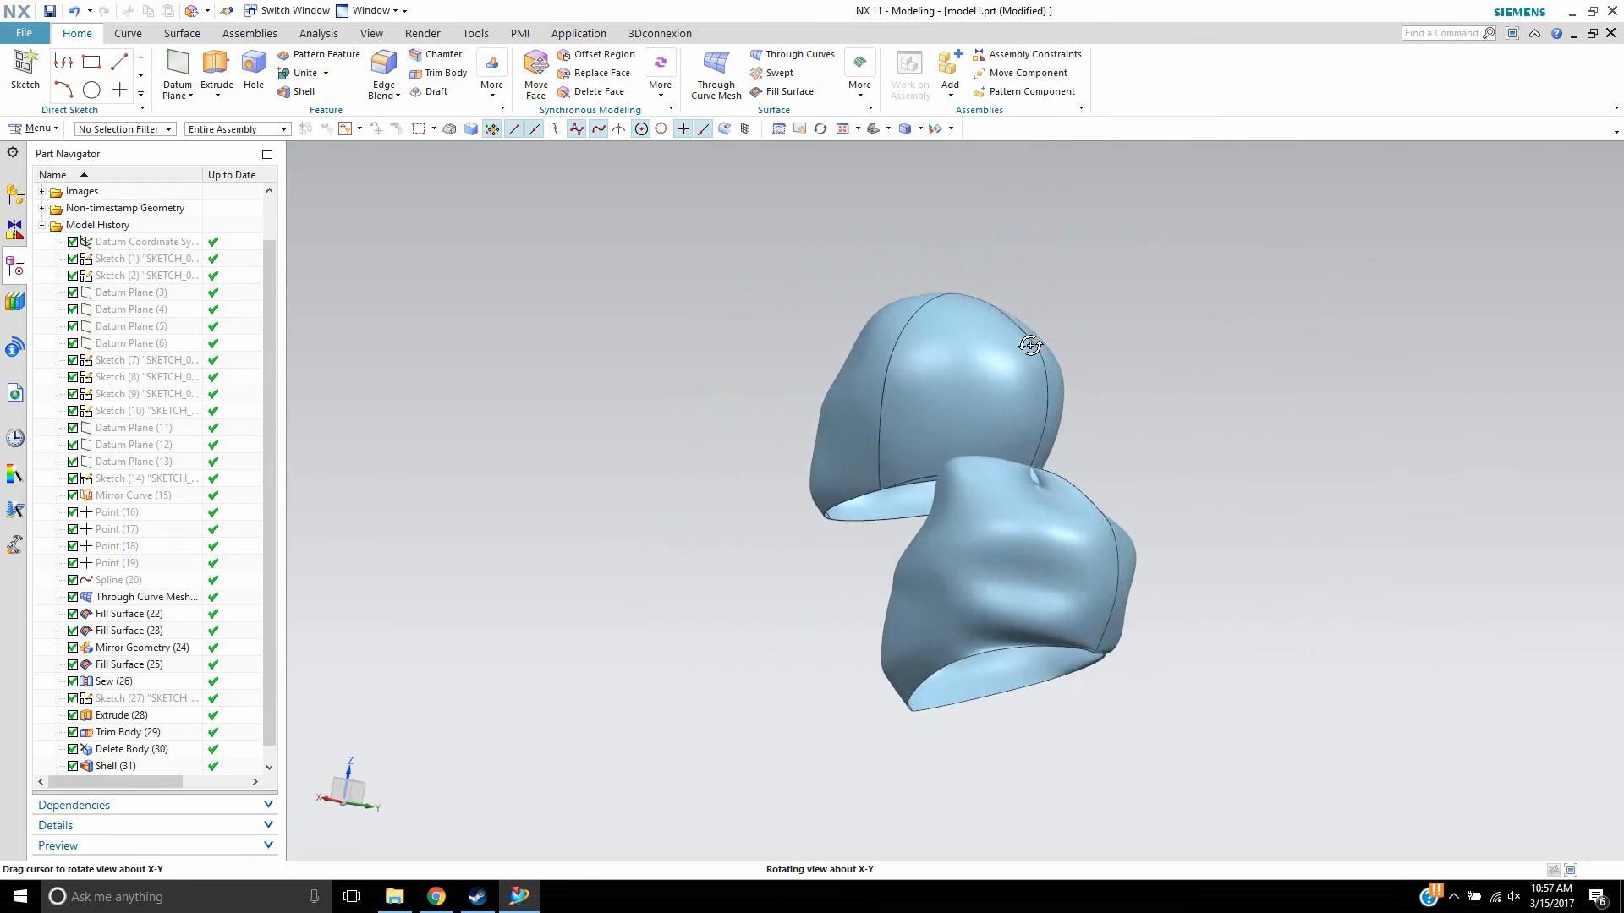
drag(1029, 345, 1178, 582)
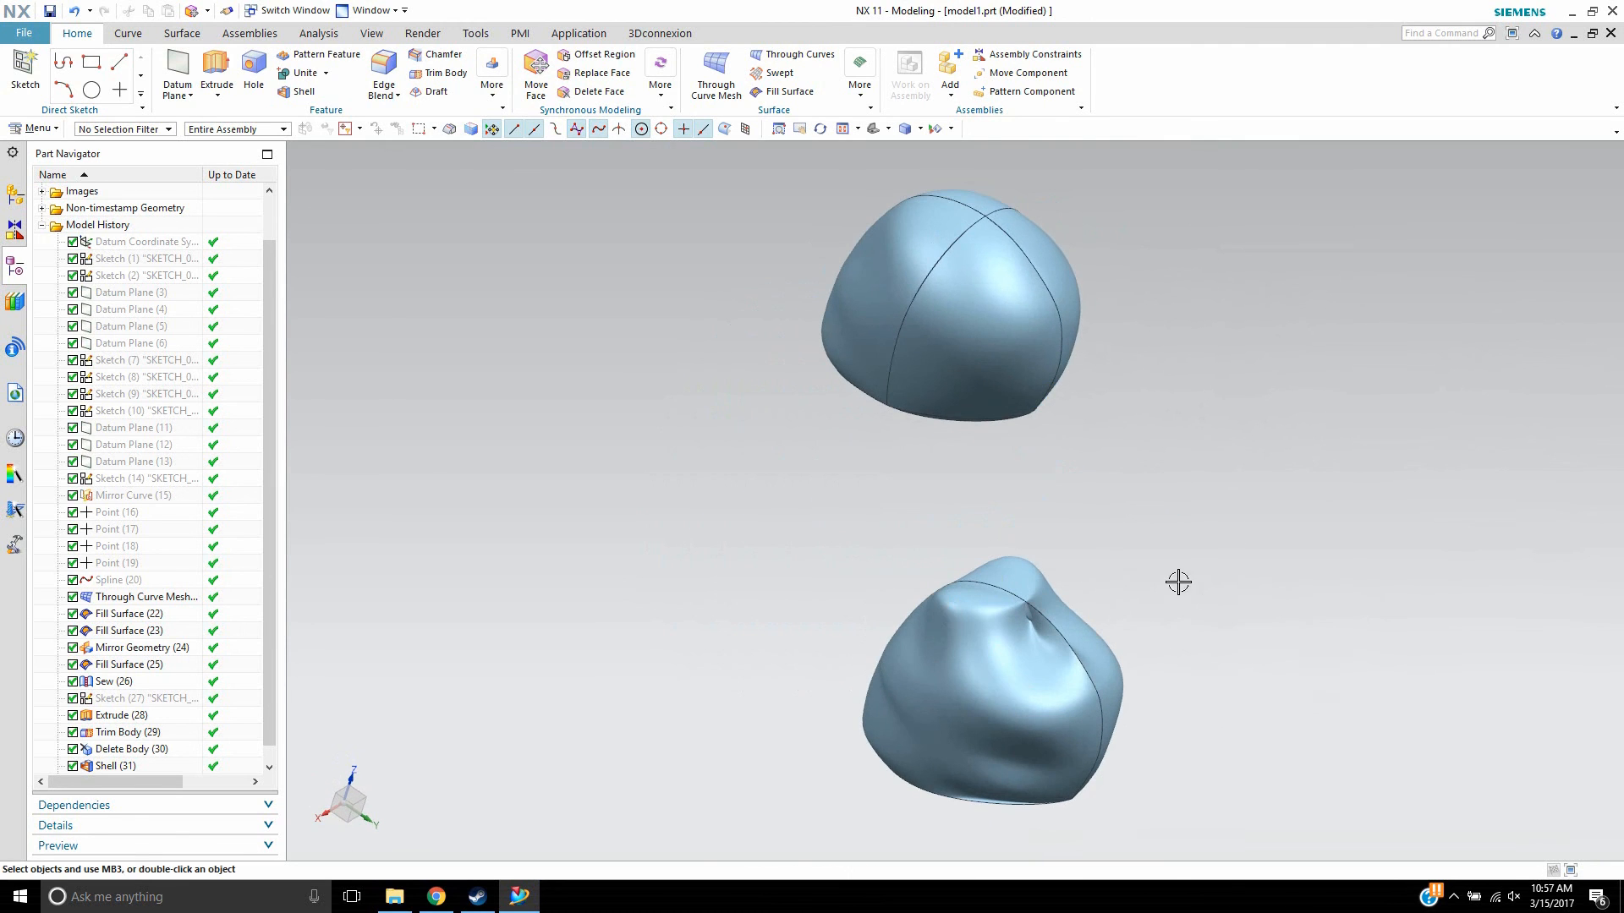
drag(1178, 582, 1291, 593)
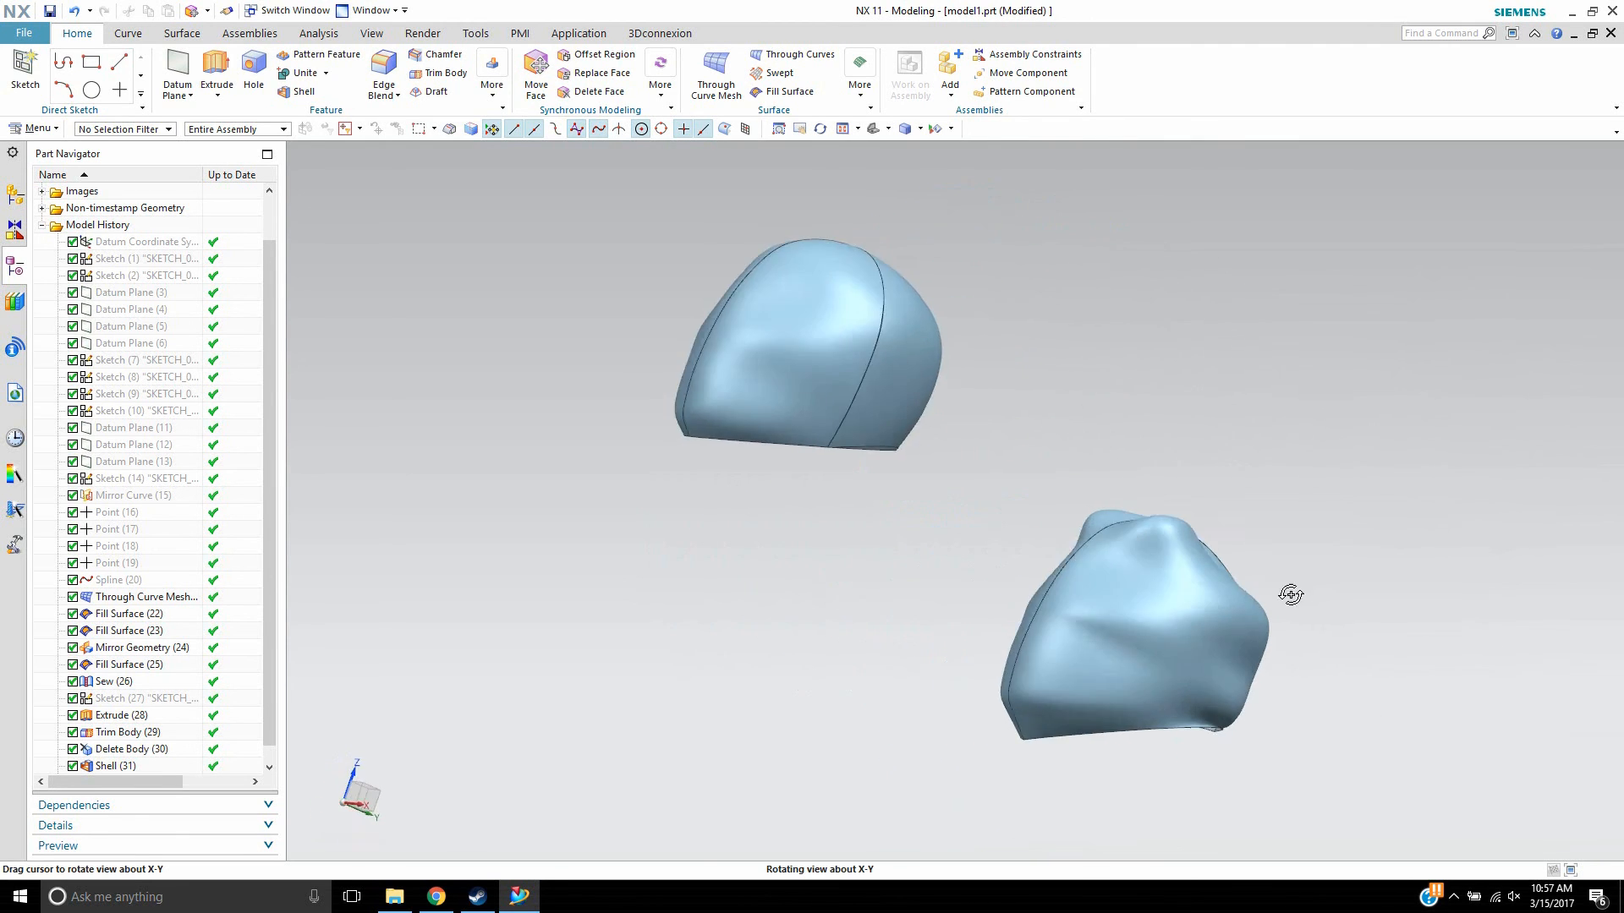
drag(1292, 594, 1399, 610)
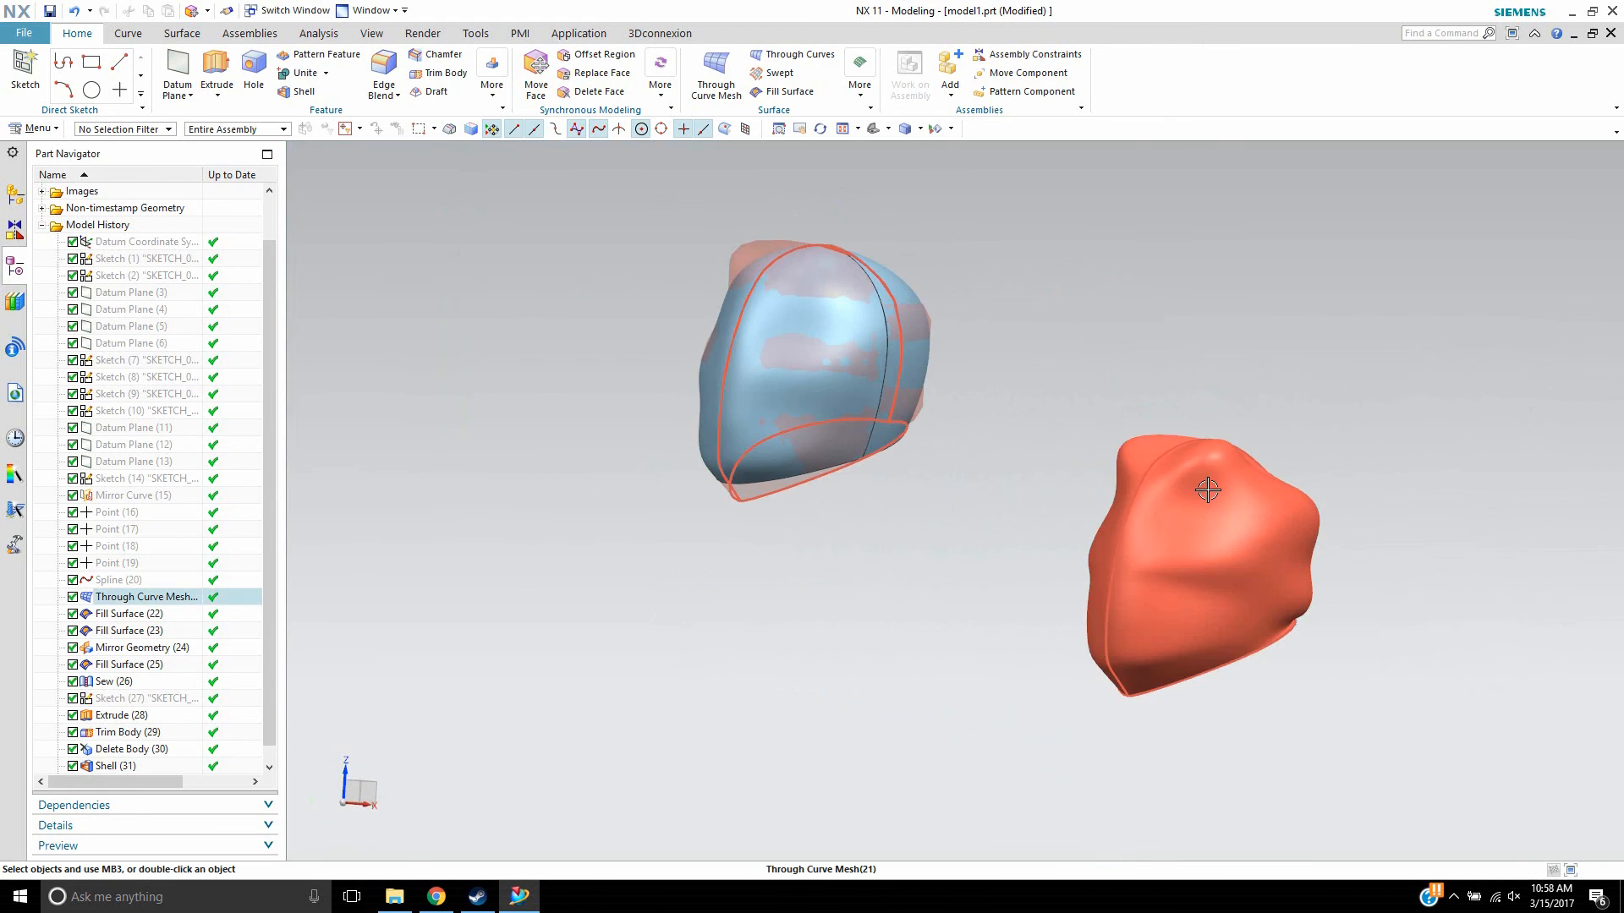
click(128, 613)
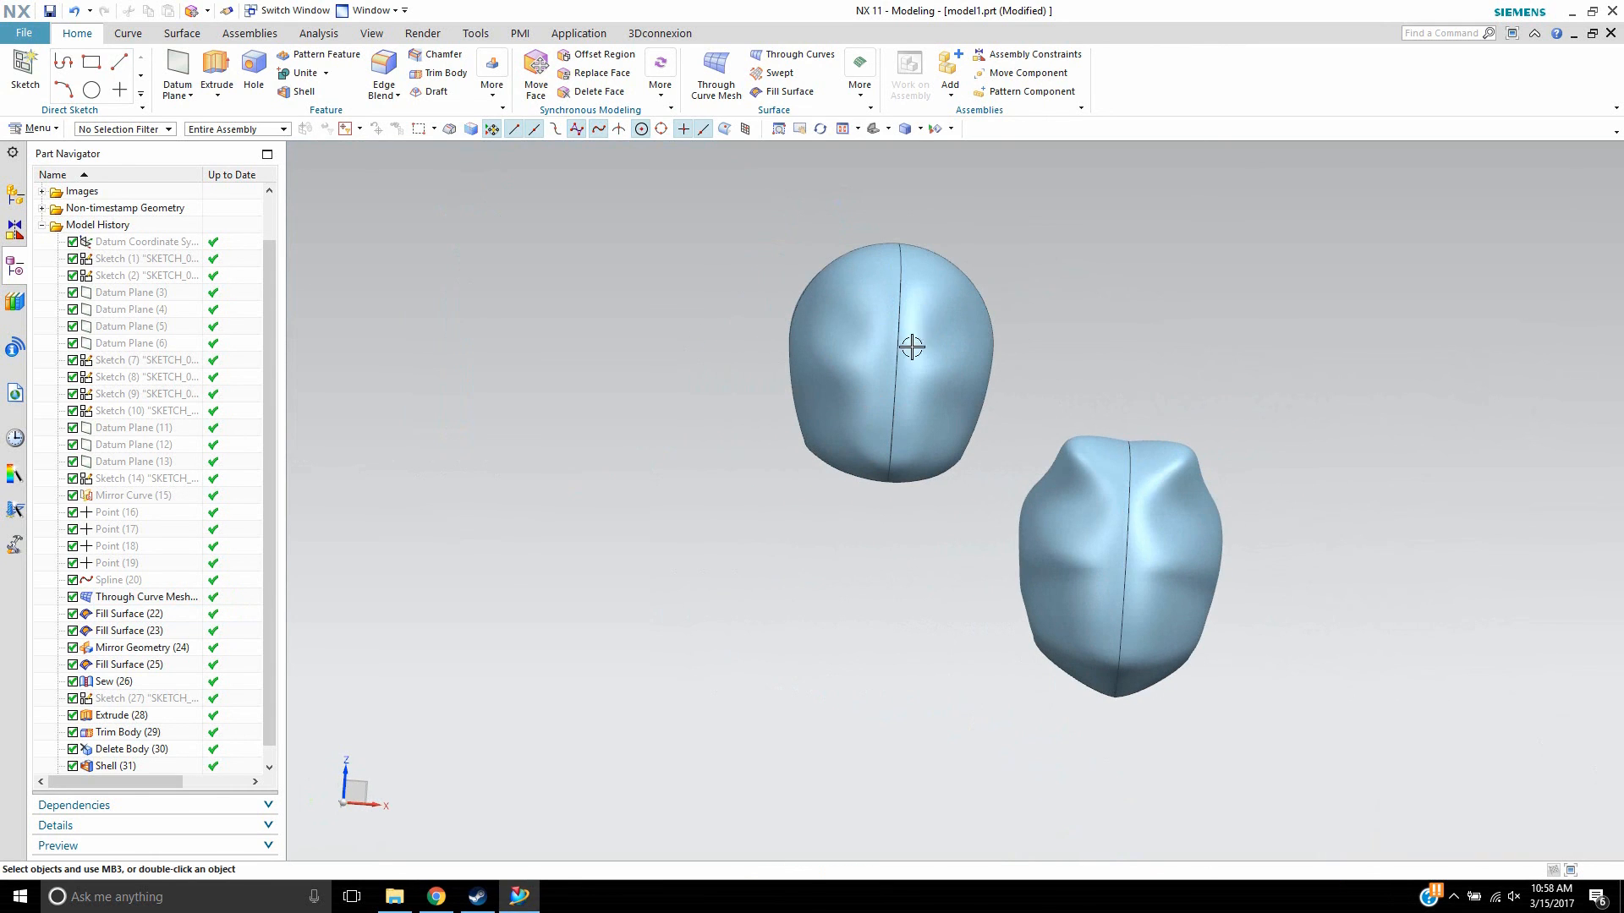
drag(912, 347, 989, 305)
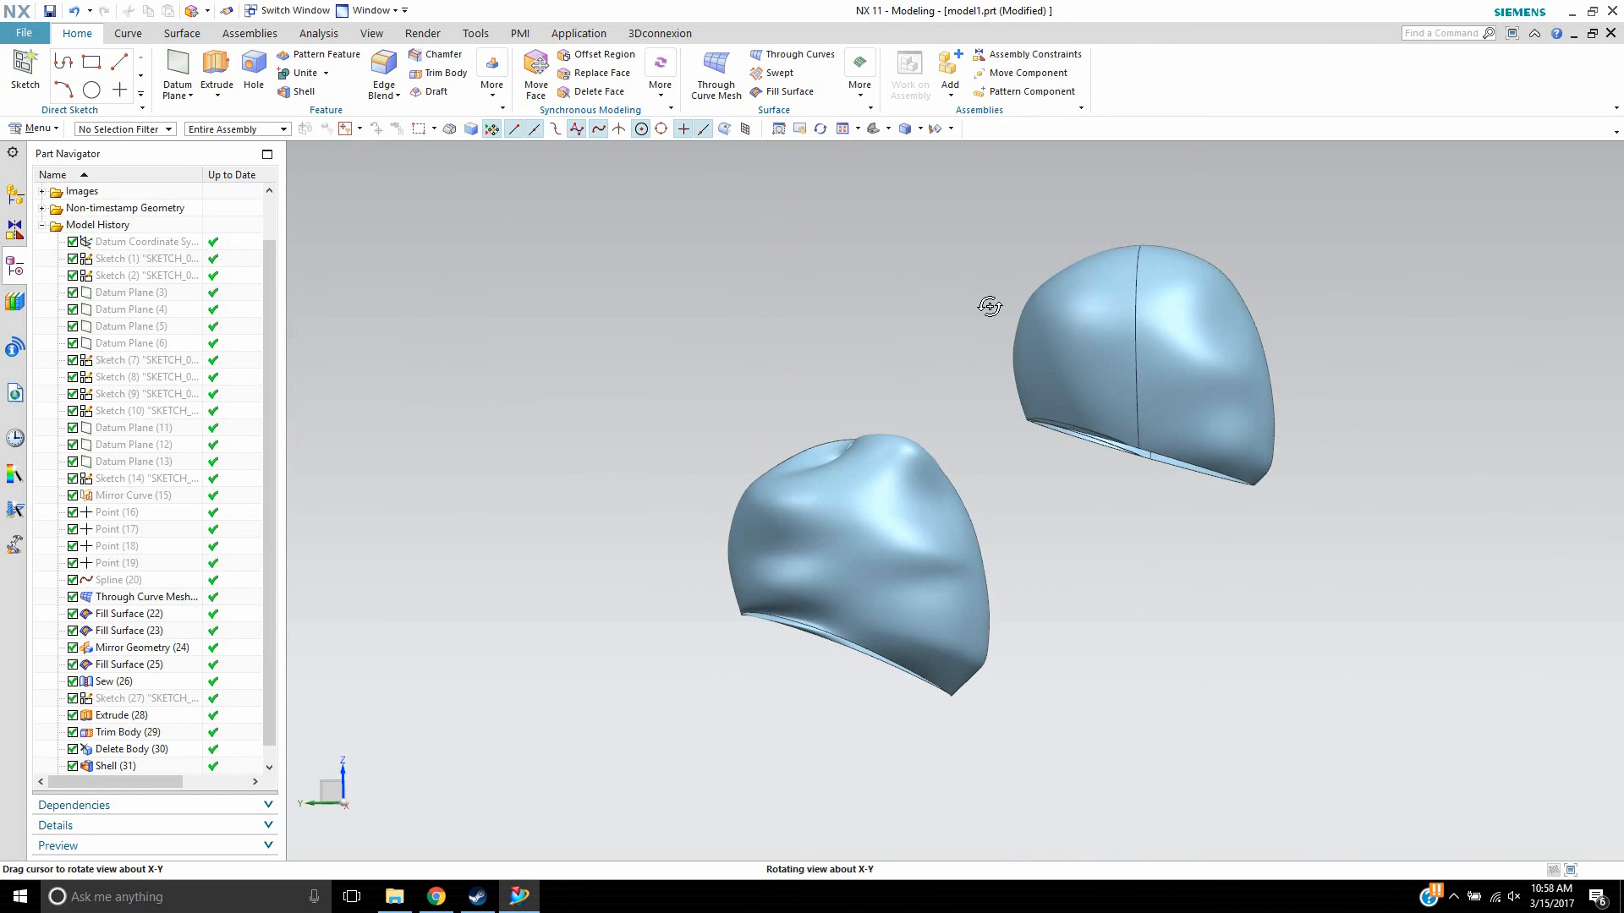
drag(989, 305, 855, 312)
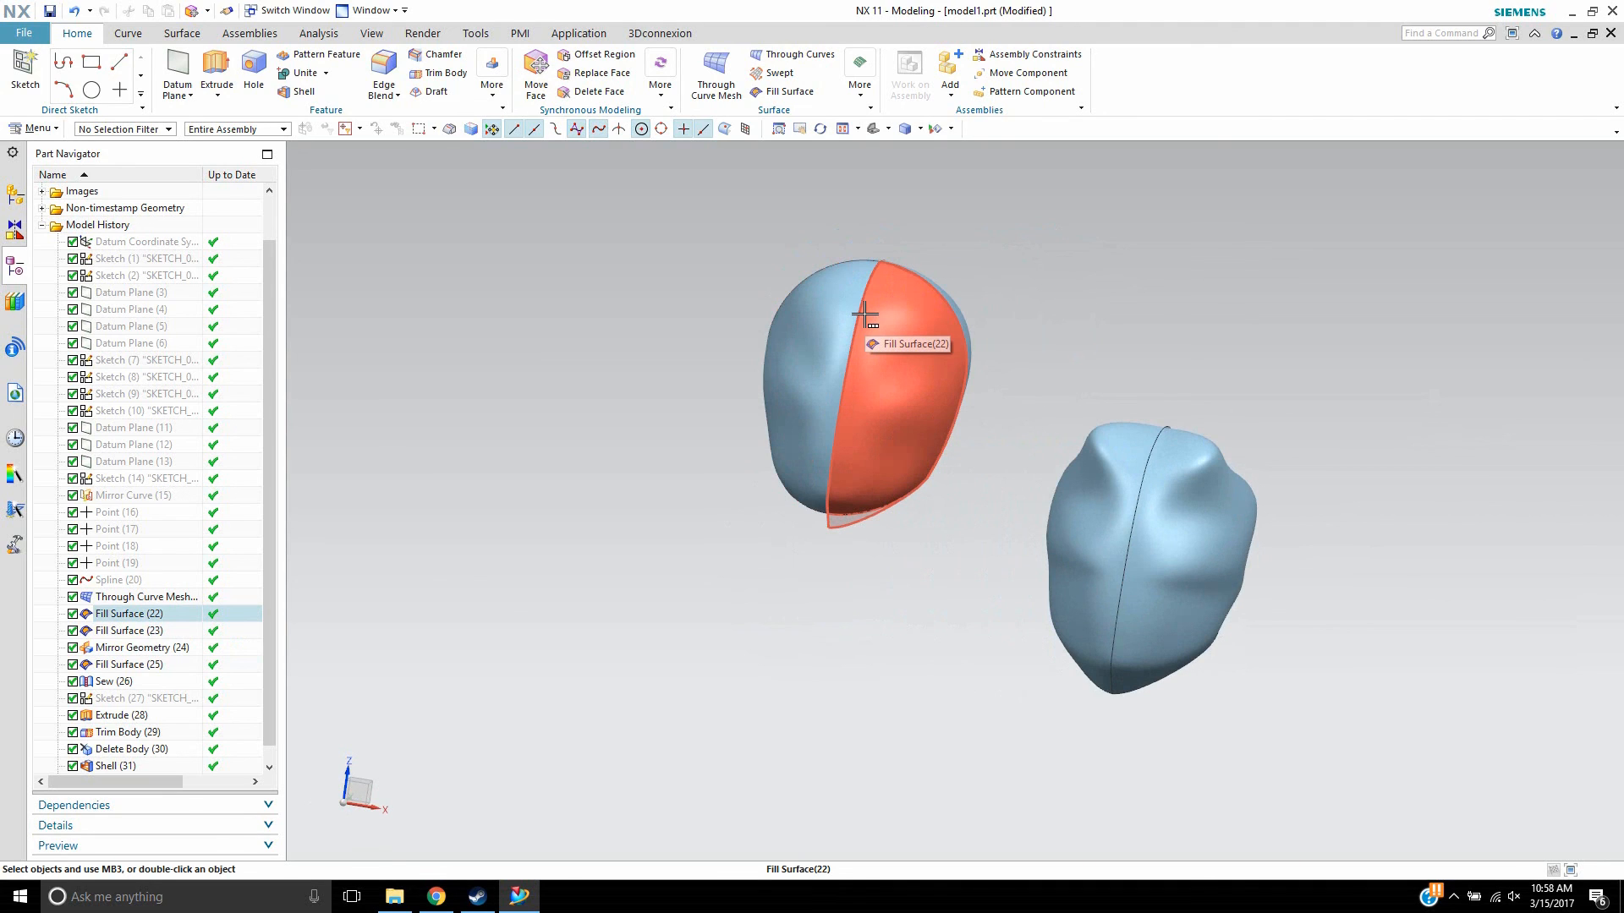
mouse_move(909, 384)
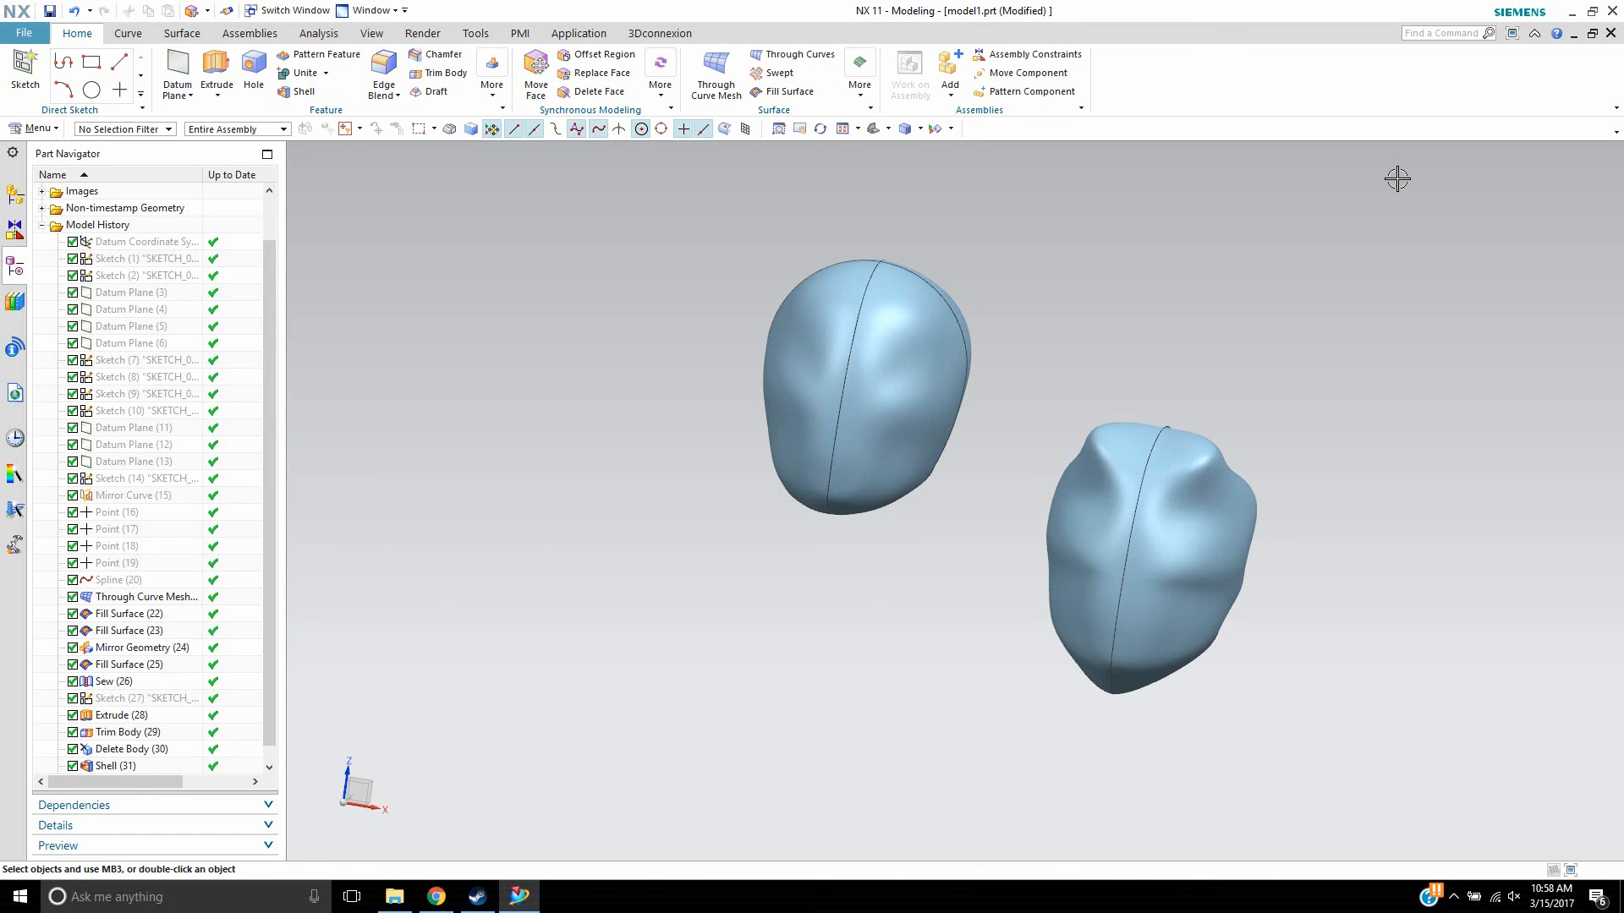
mouse_move(862, 526)
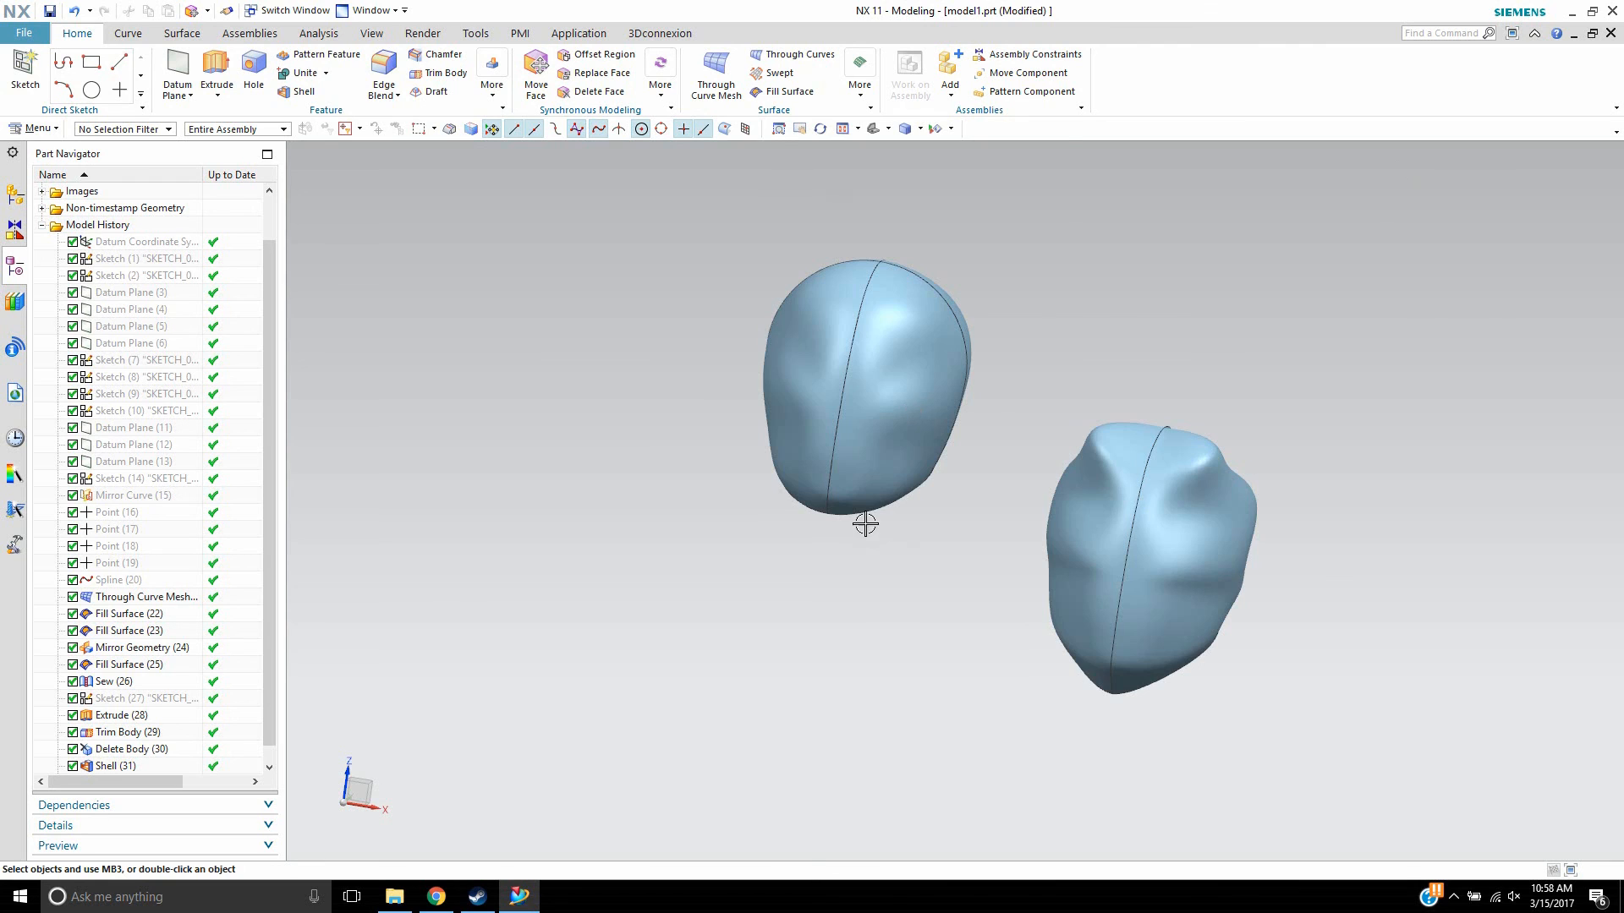
drag(864, 523, 891, 255)
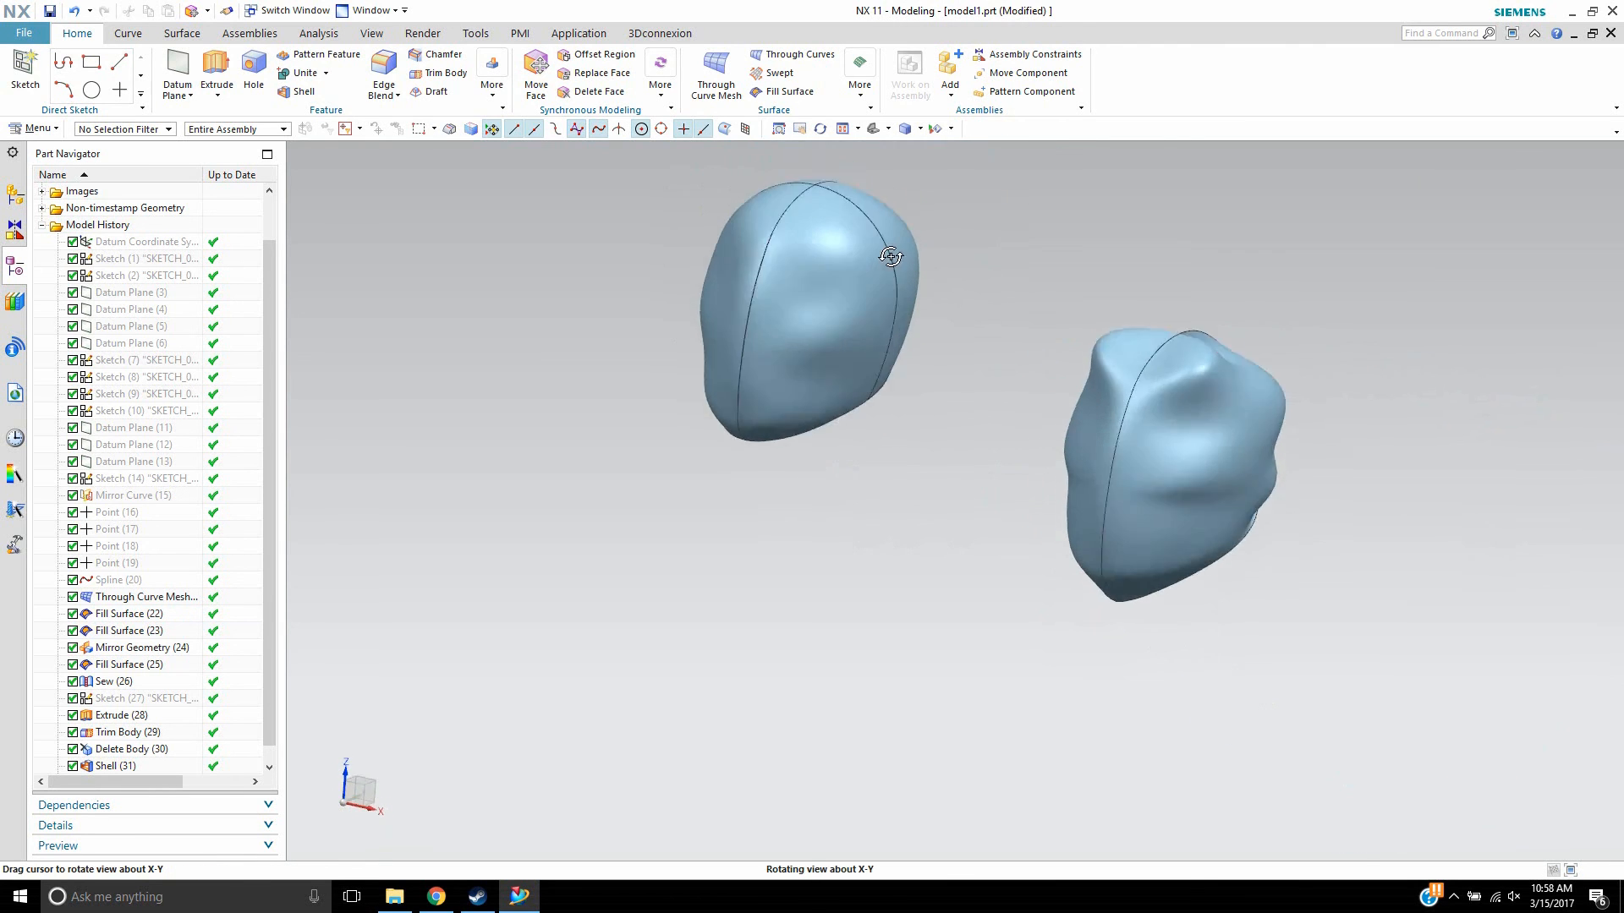
drag(889, 255, 718, 277)
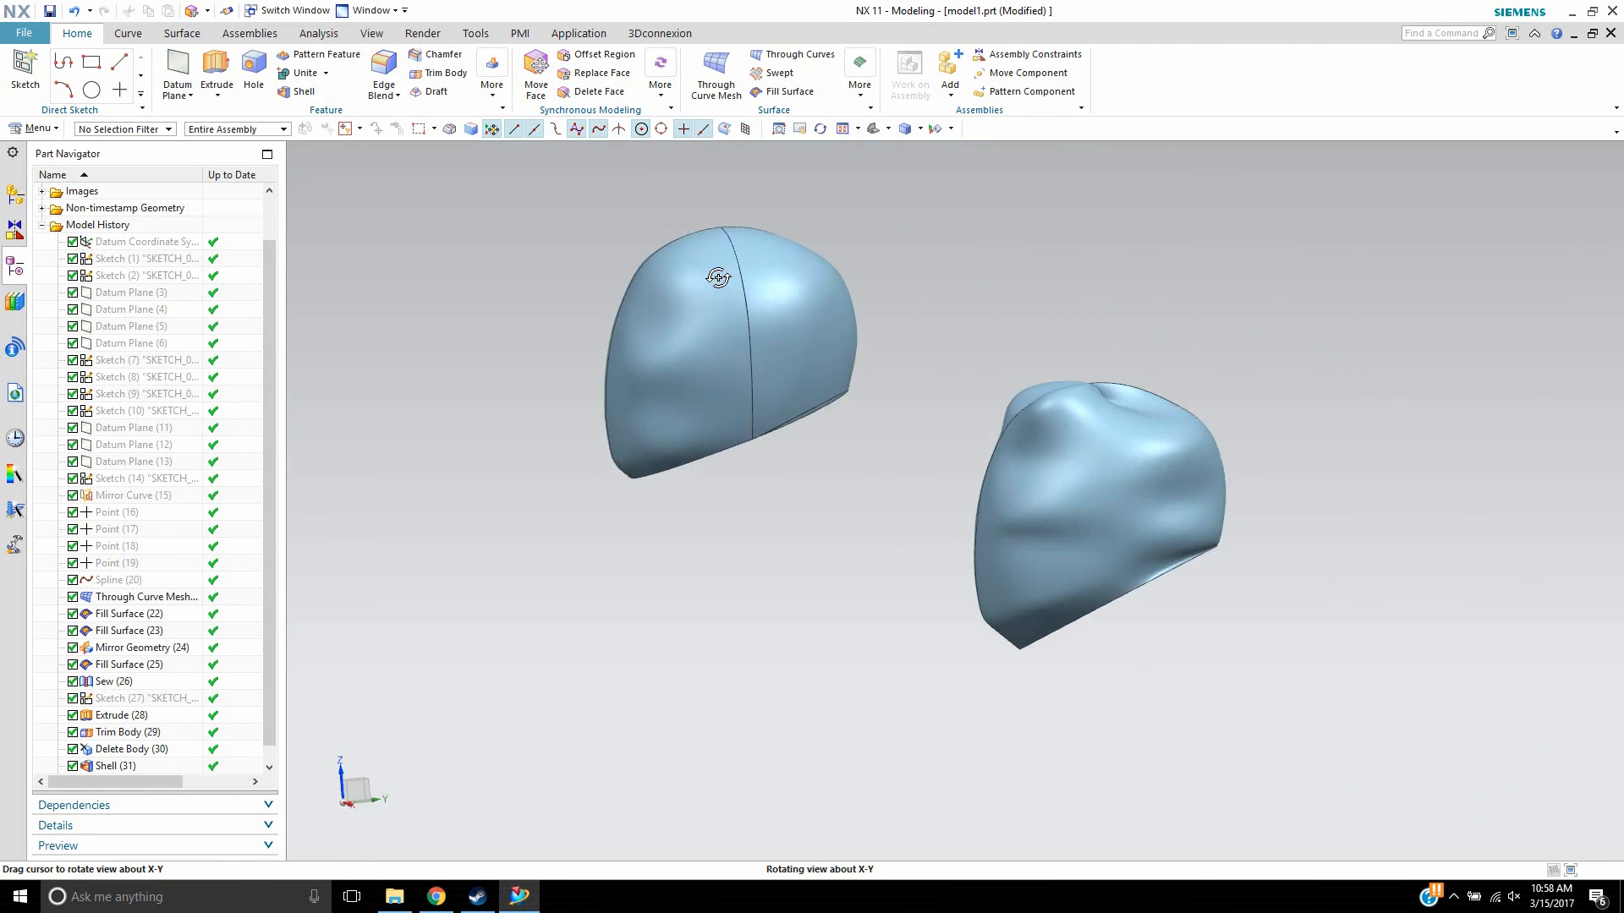